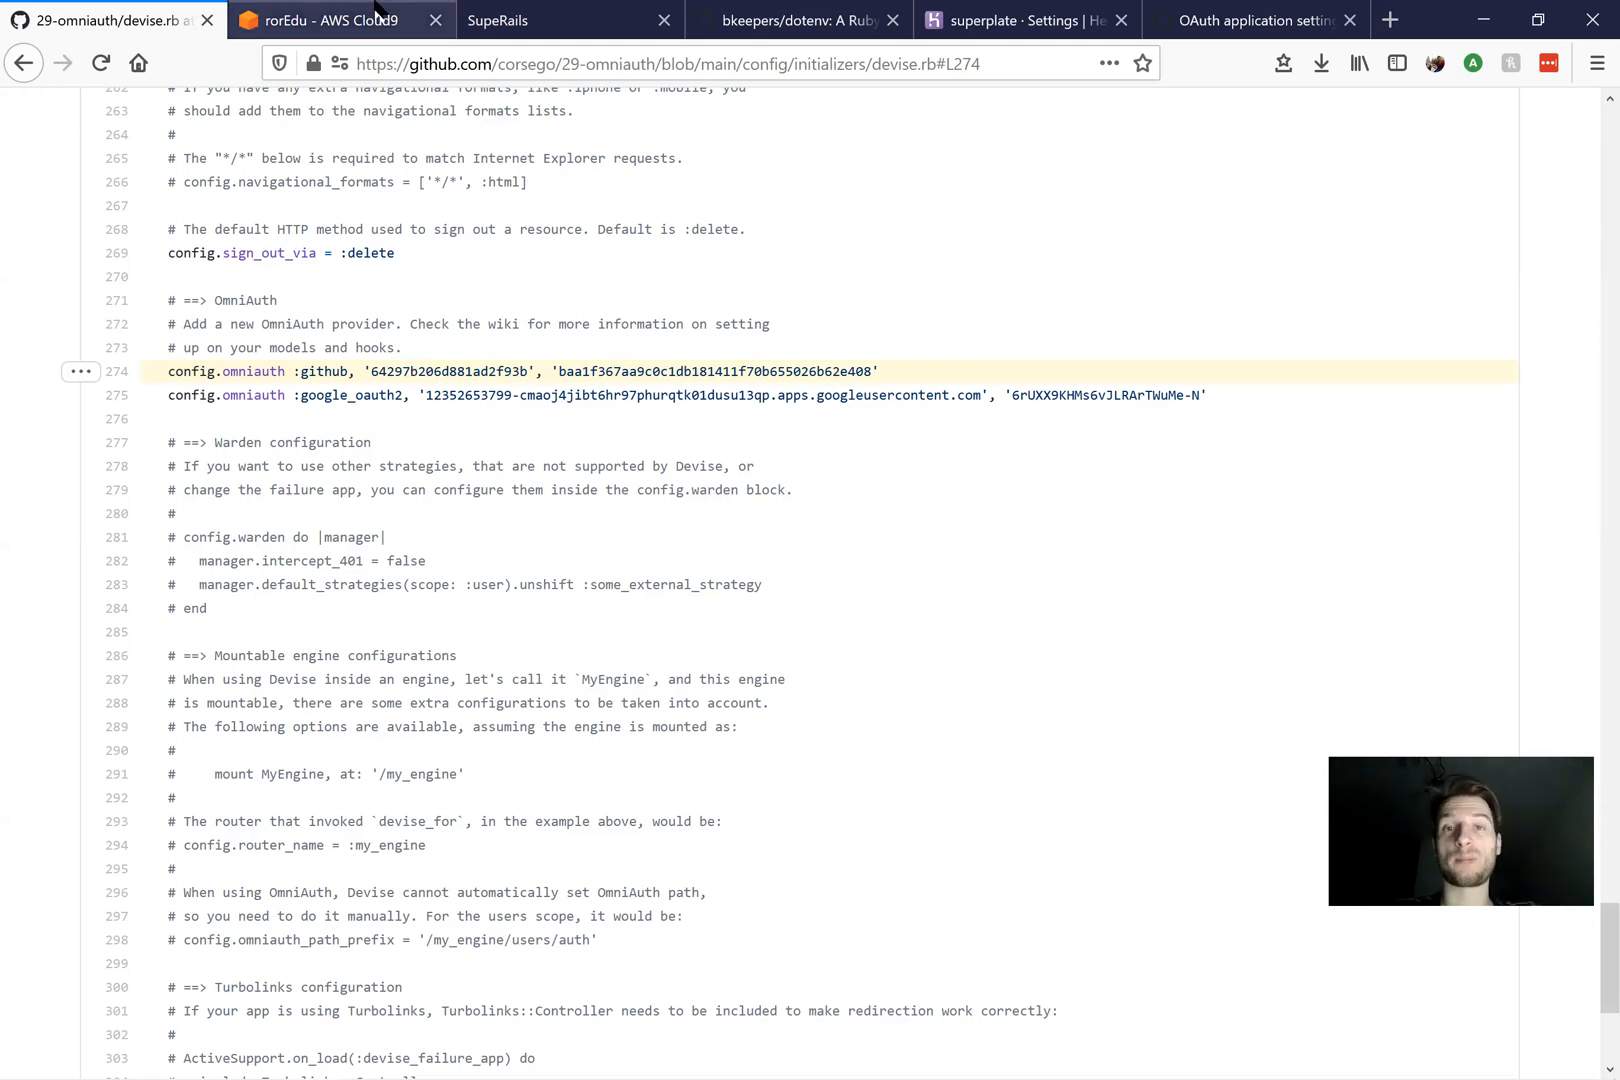
Replace the hardcoded GitHub client ID on devise.rb line 274 with ENV['GITHUB_ID'].
{"action": "left_click", "coordinate": [330, 20]}
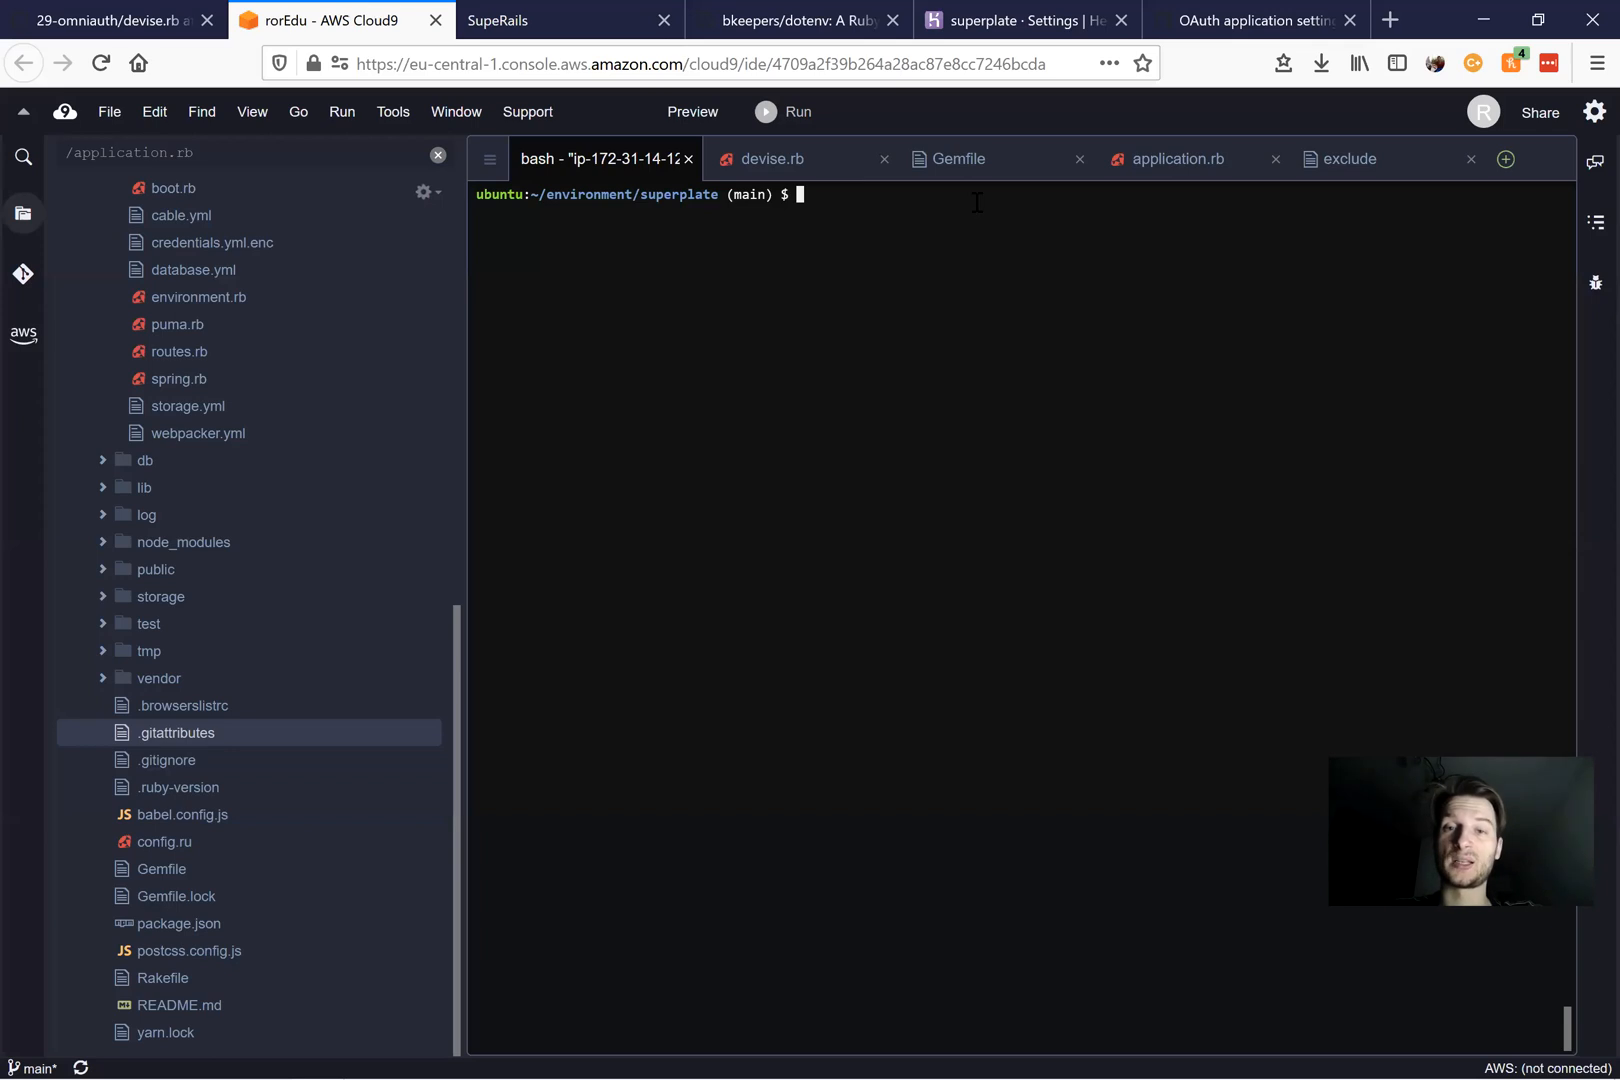
{"action": "left_click", "coordinate": [772, 160]}
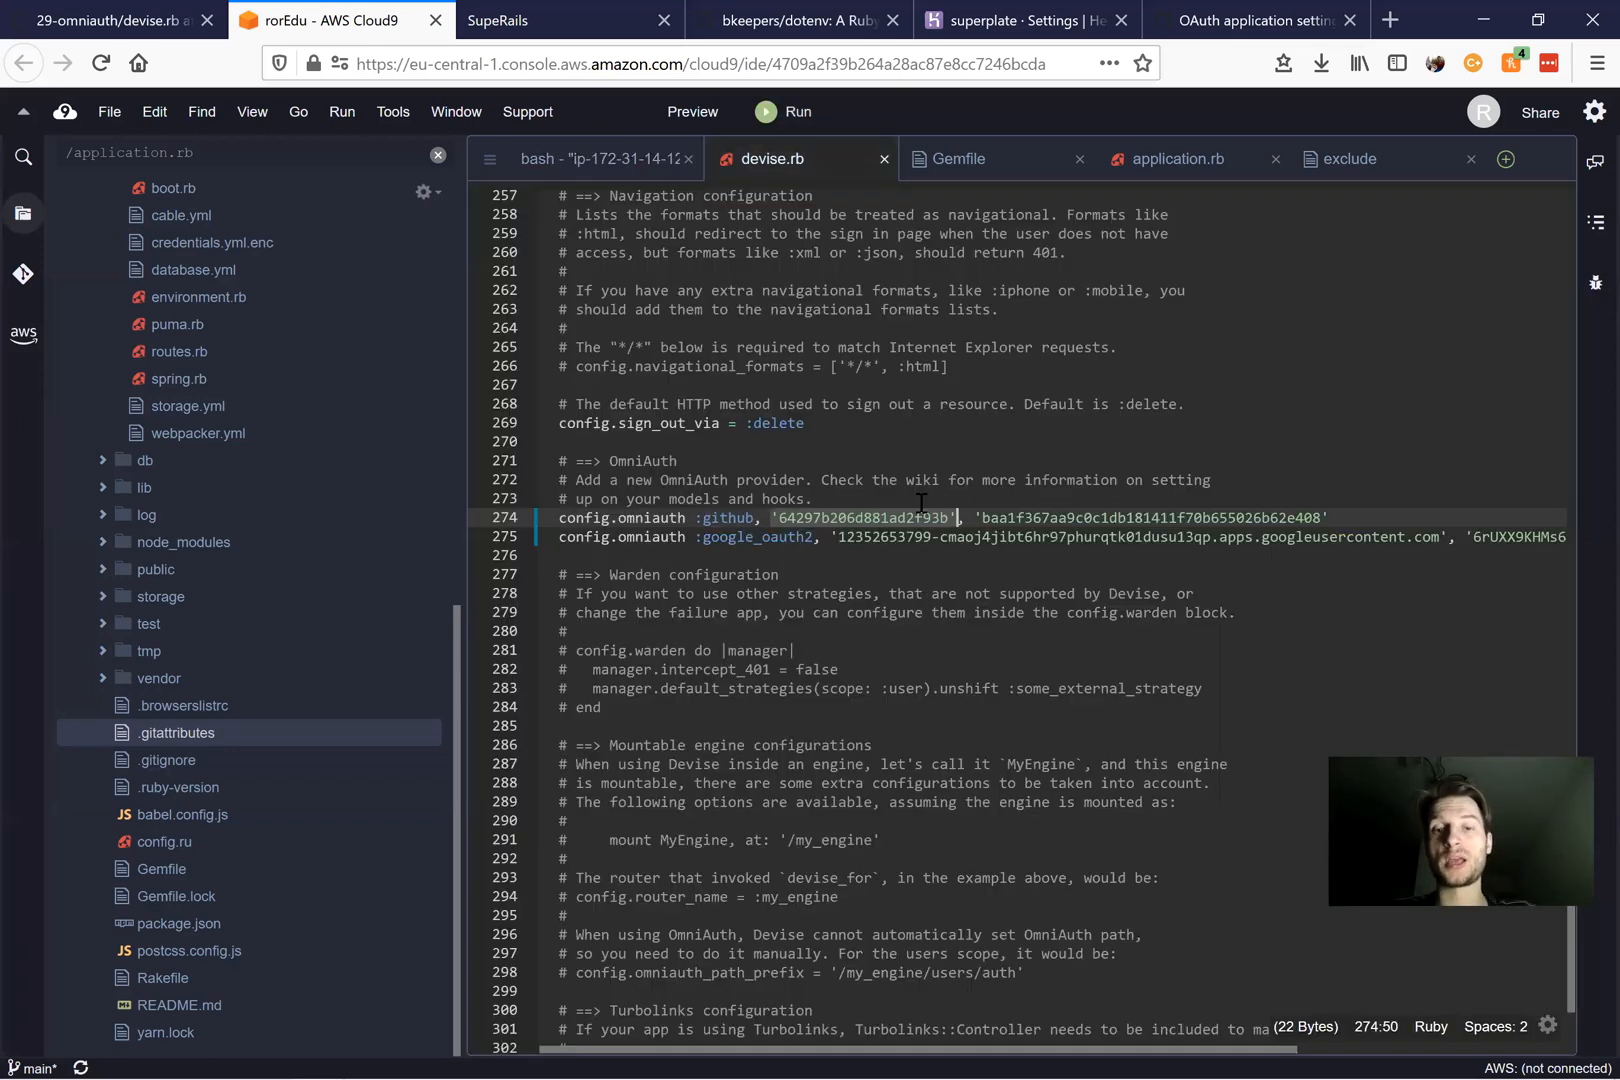
{"action": "mouse_move", "coordinate": [810, 520]}
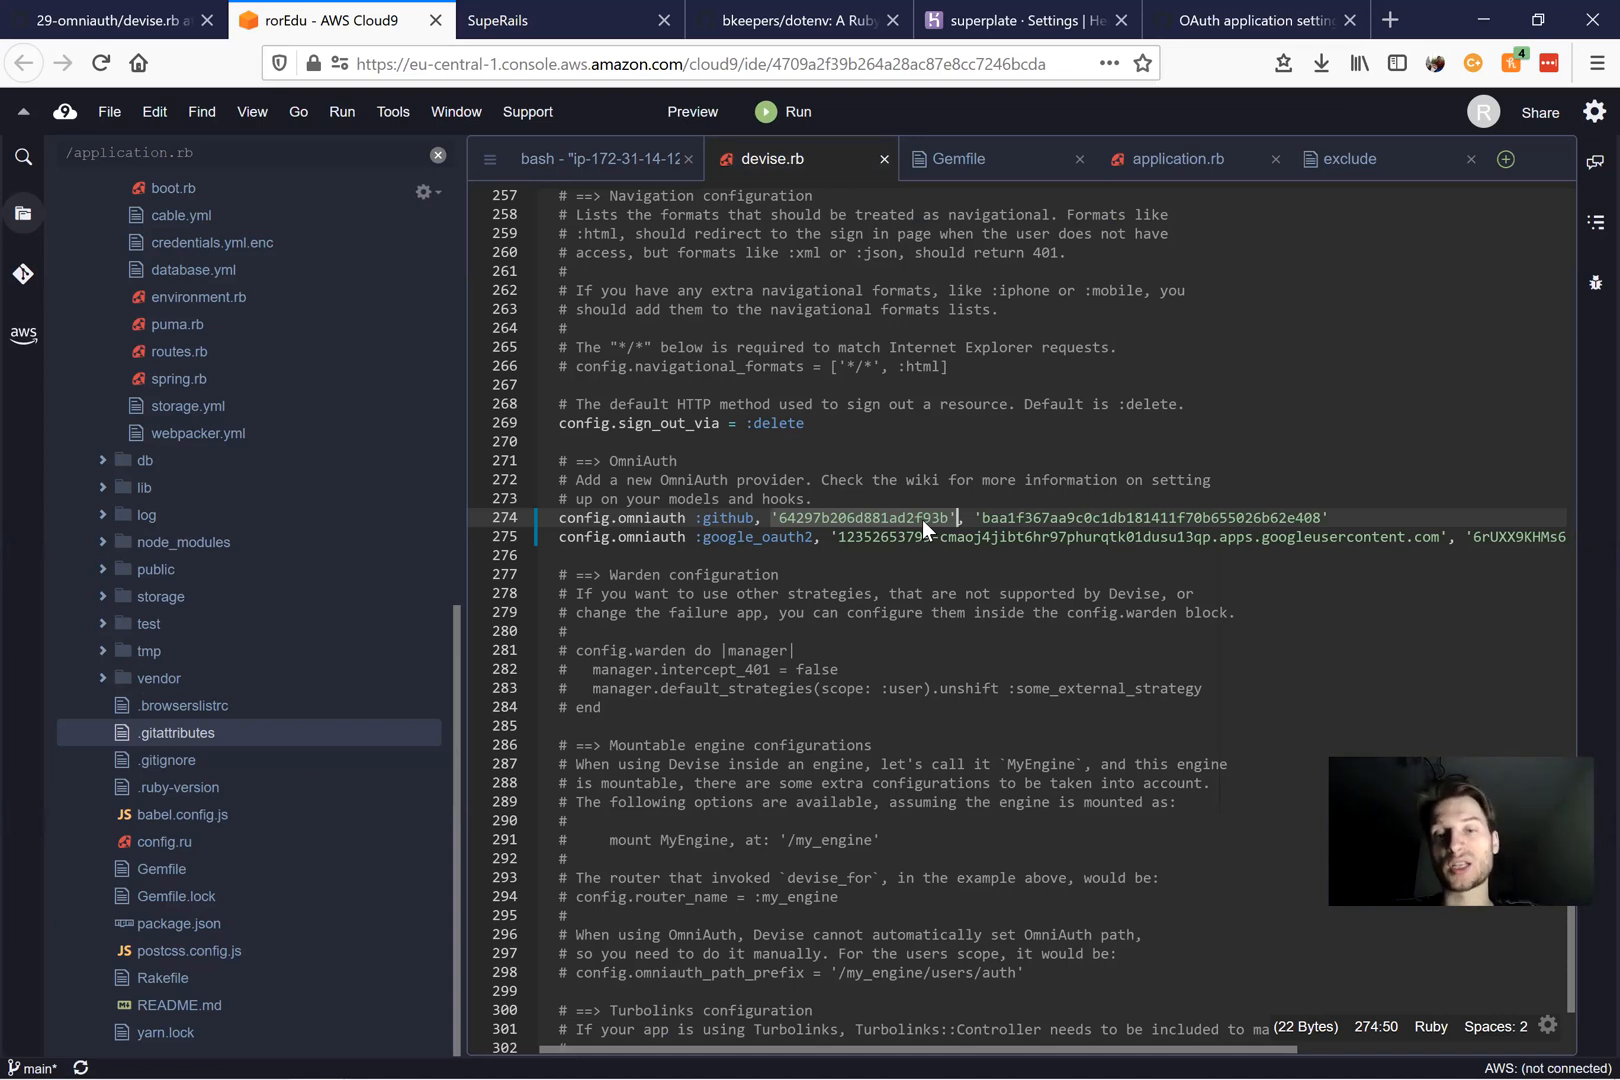
{"action": "type", "text": "ENV['GITHUB_ID']"}
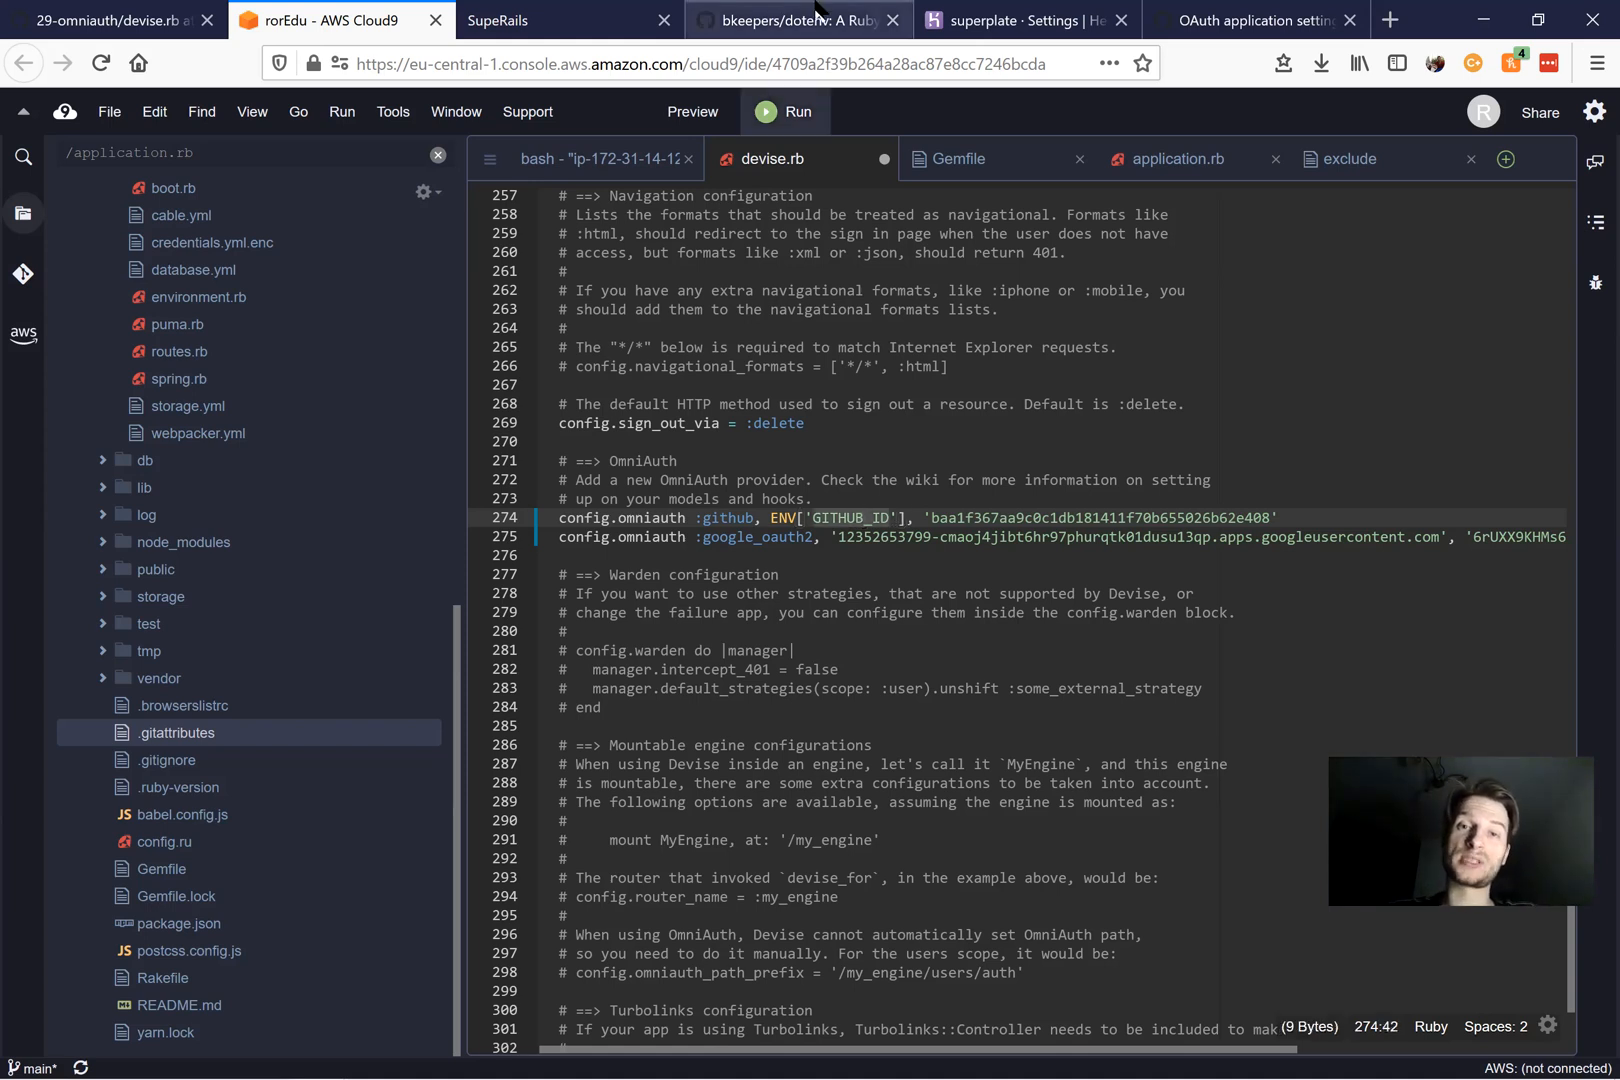
{"action": "left_click", "coordinate": [796, 20]}
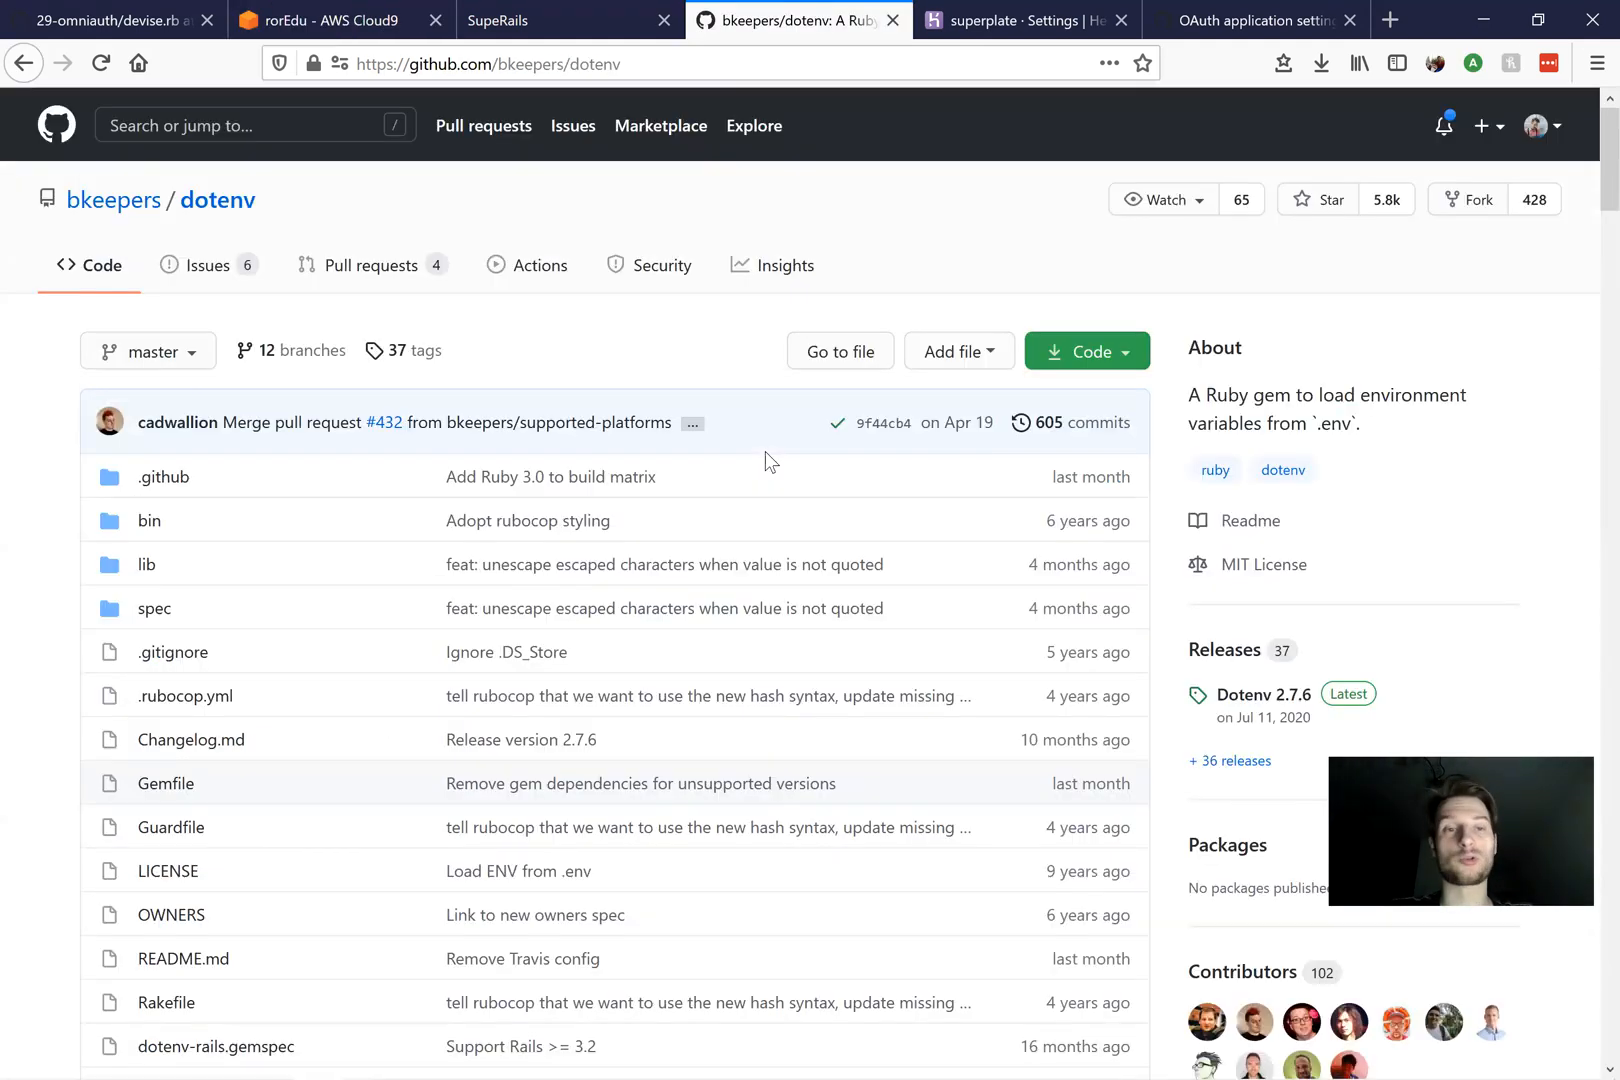
{"action": "scroll", "scroll_direction": "down", "scroll_amount": 3}
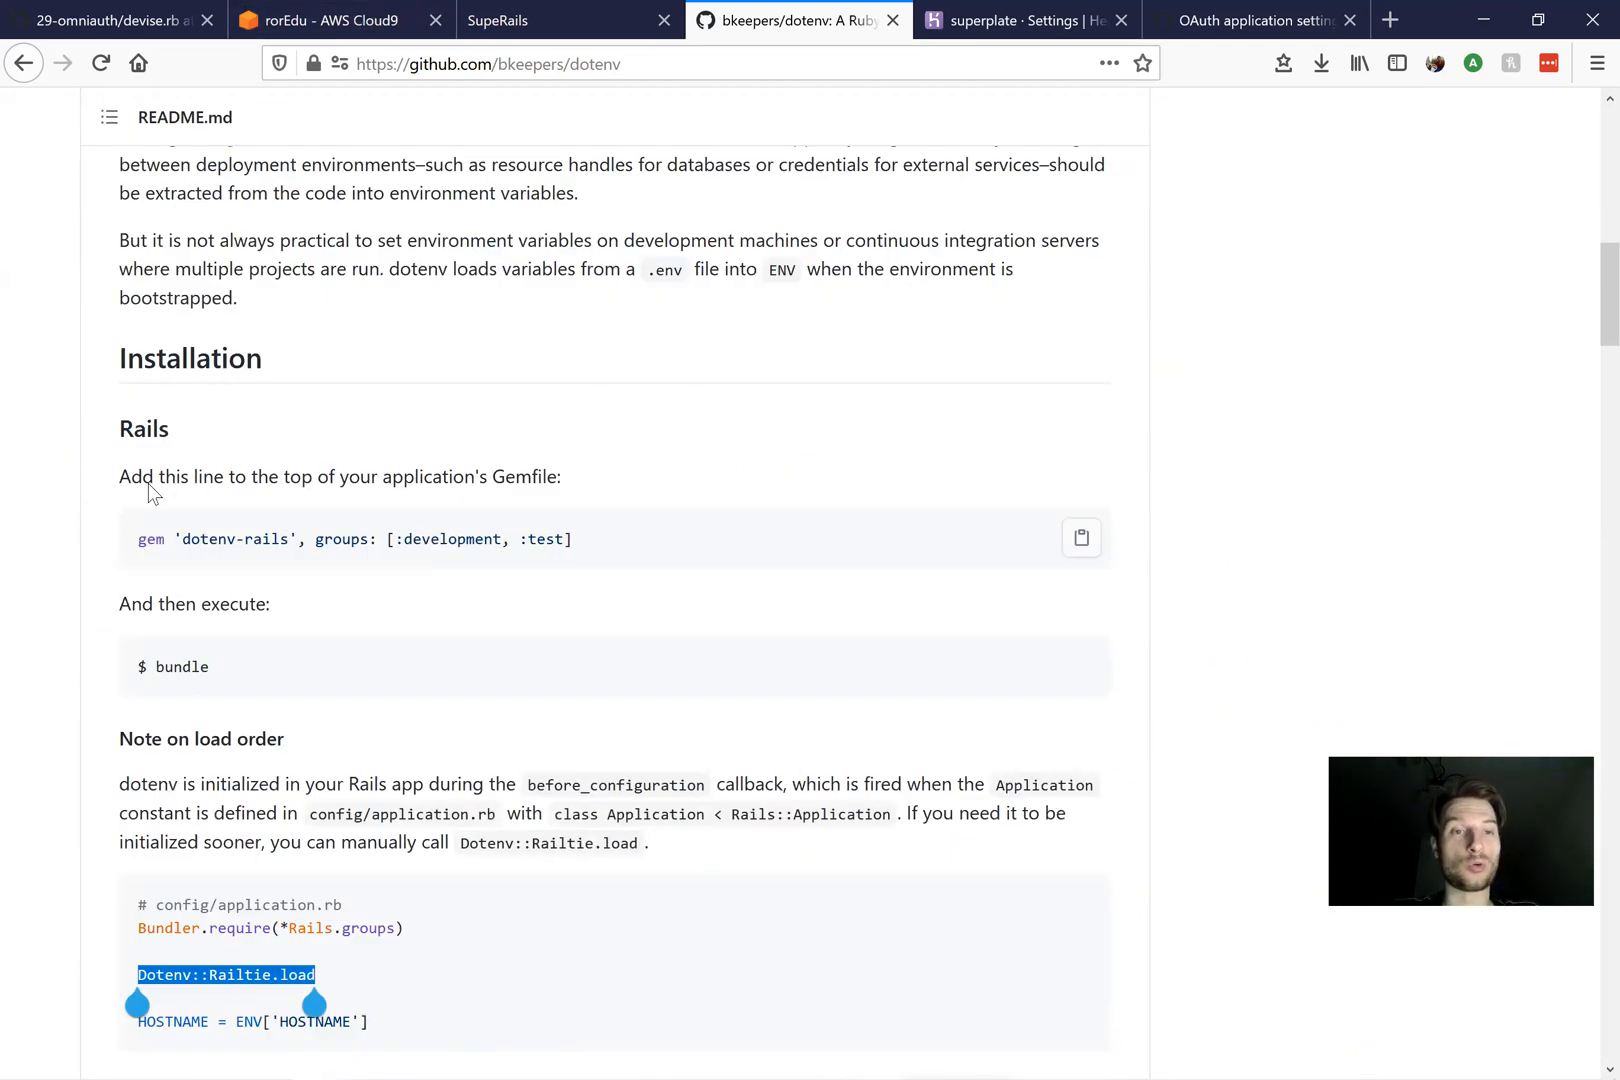
{"action": "left_click", "coordinate": [330, 20]}
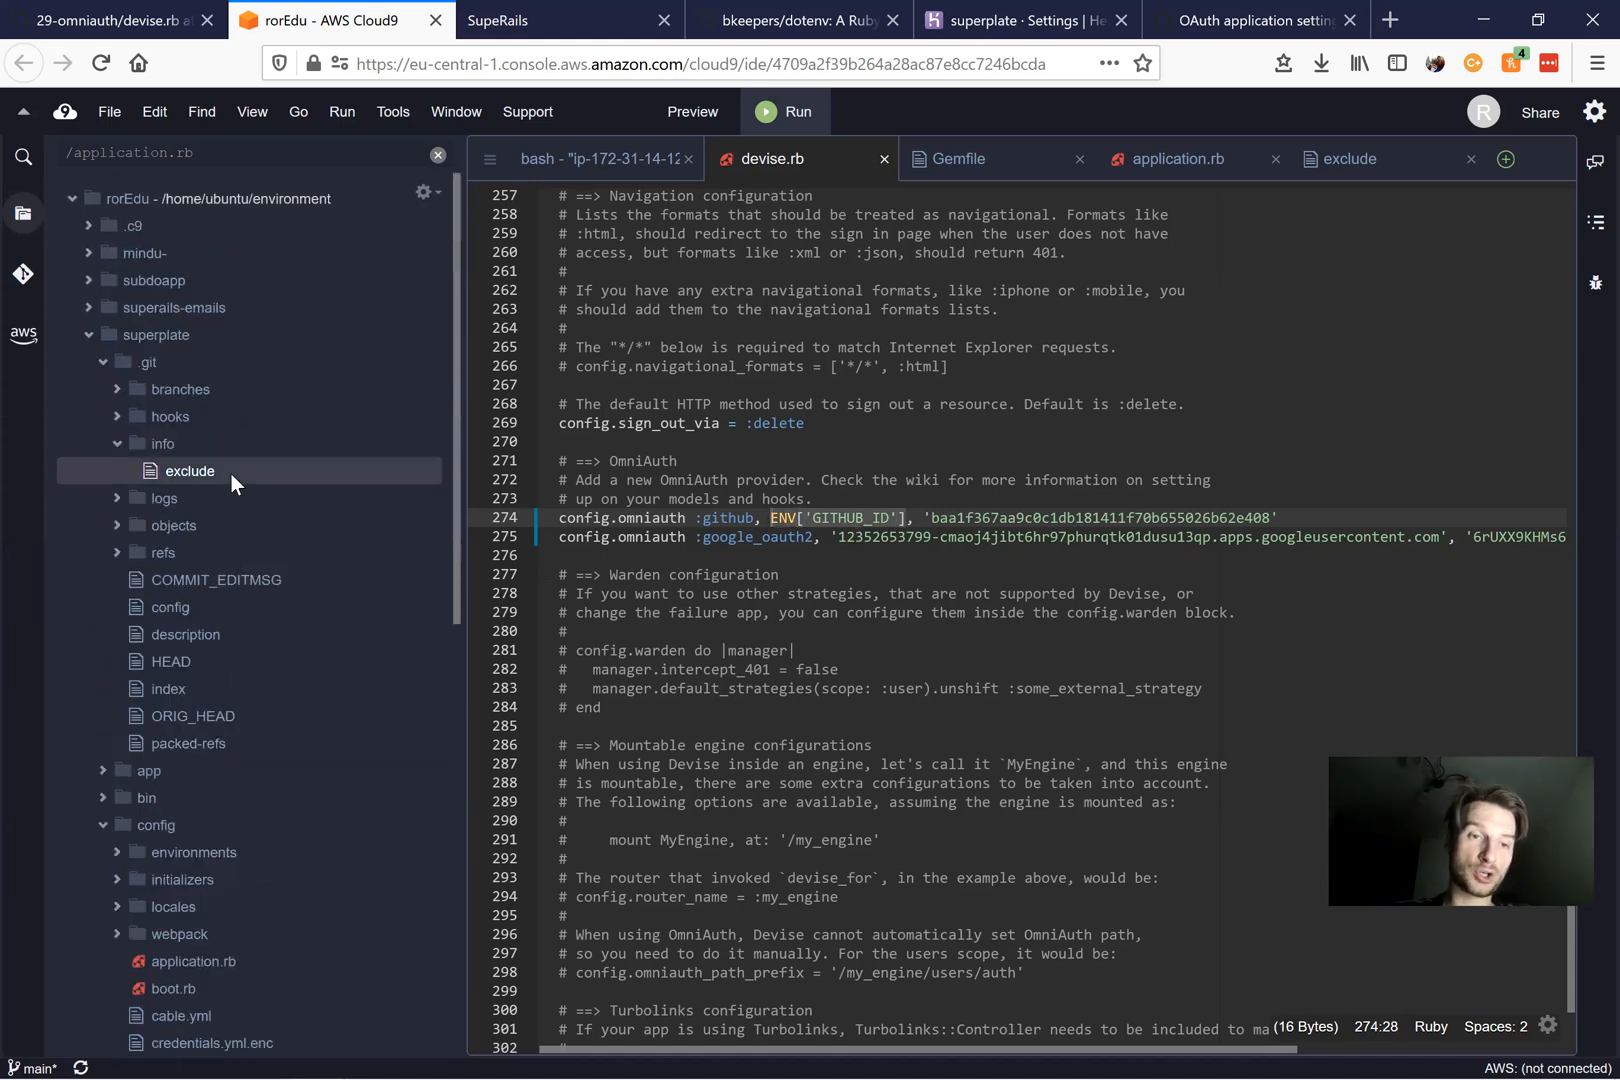
Create a .env file holding GITHUB_ID=123 and check ENV['GITHUB_ID'] in a Rails console (returns nil).
{"action": "left_click", "coordinate": [116, 362]}
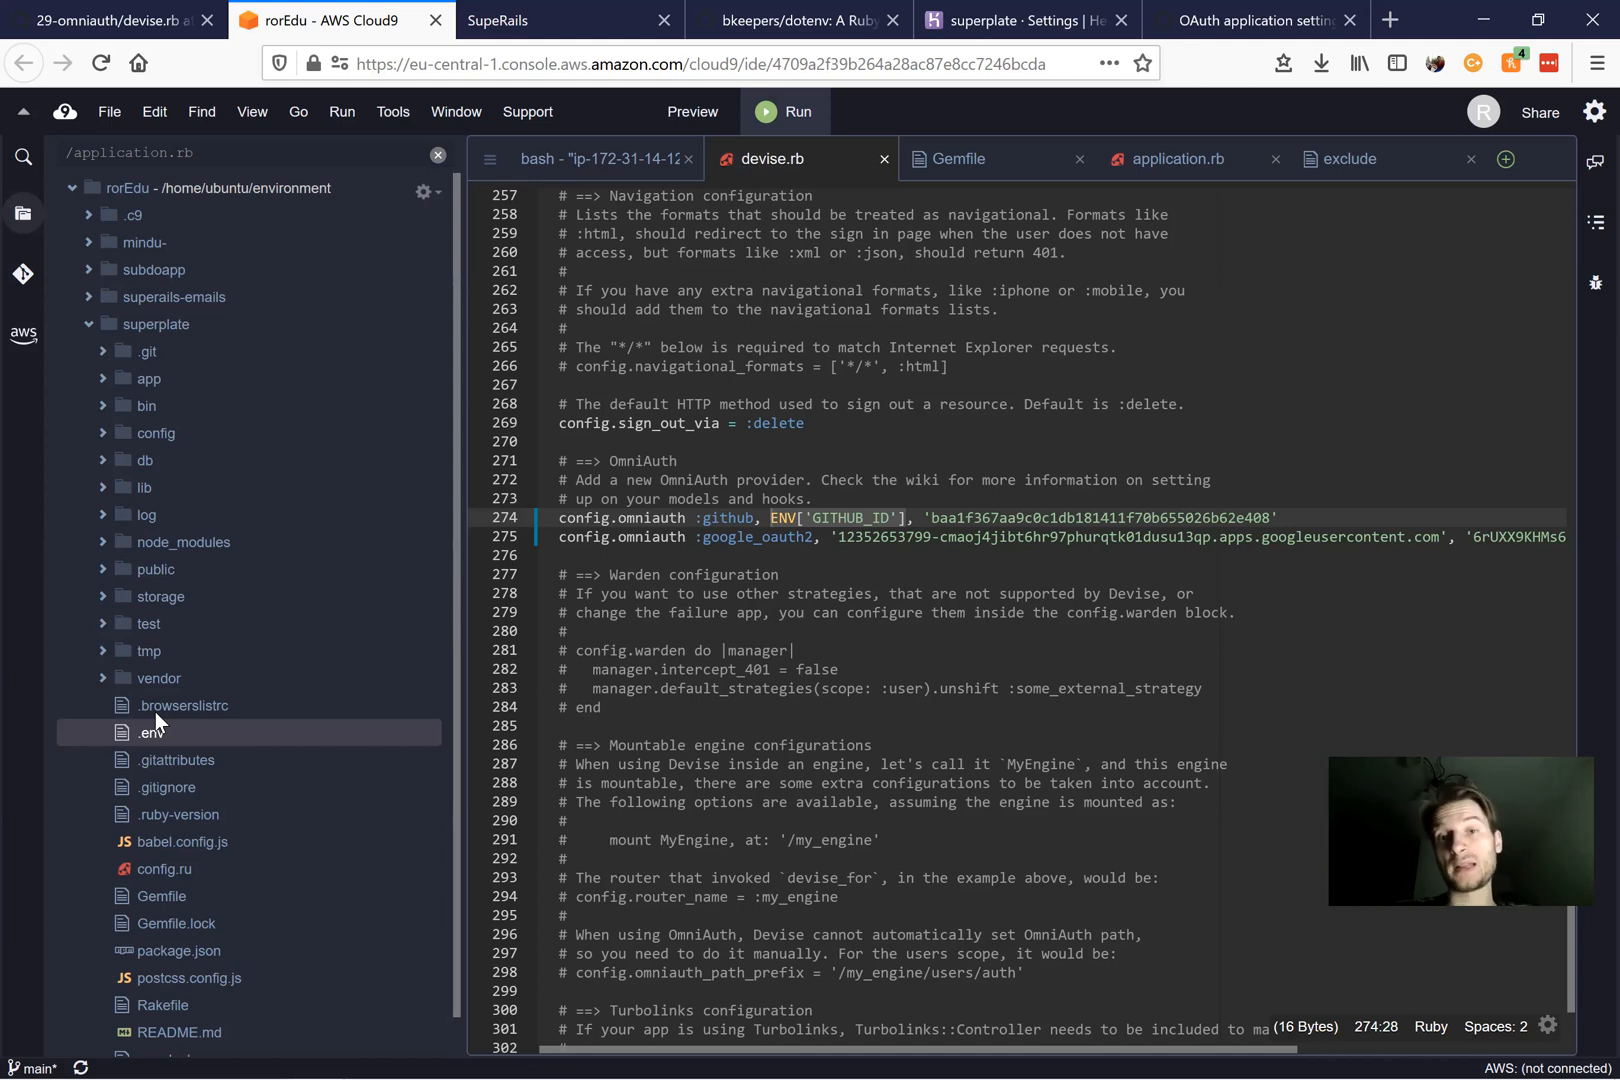
{"action": "double_click", "coordinate": [150, 732]}
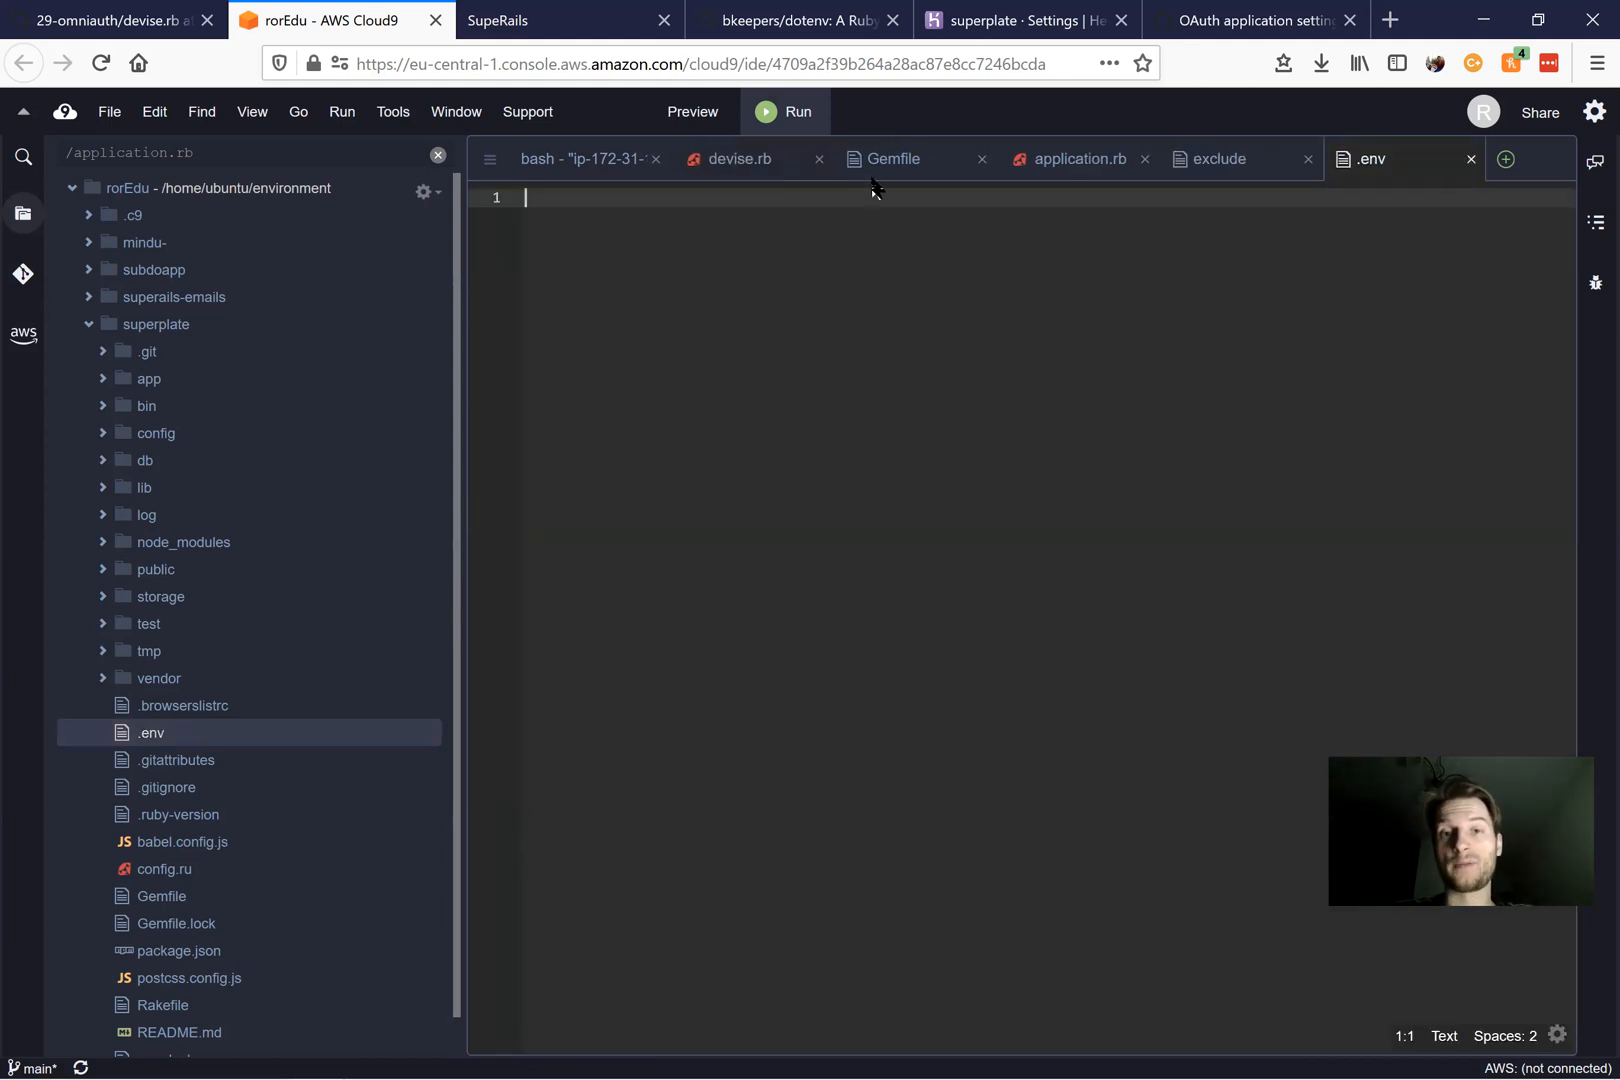
{"action": "left_click", "coordinate": [740, 160]}
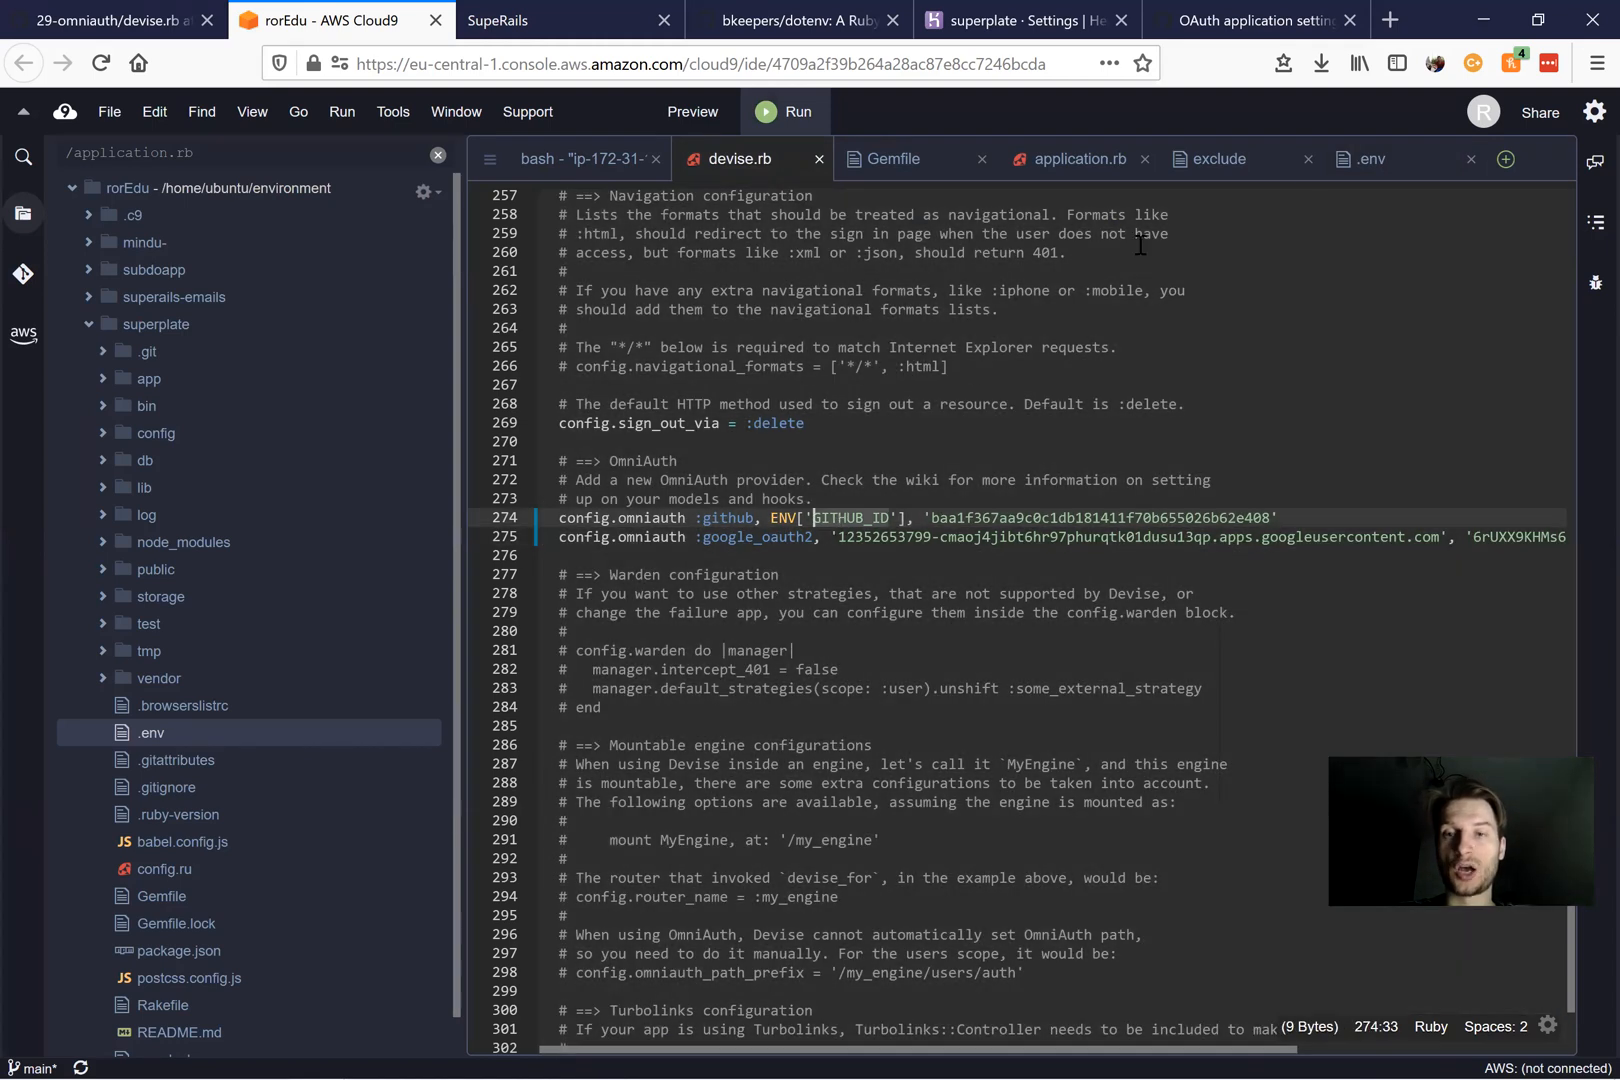
{"action": "left_click", "coordinate": [1372, 160]}
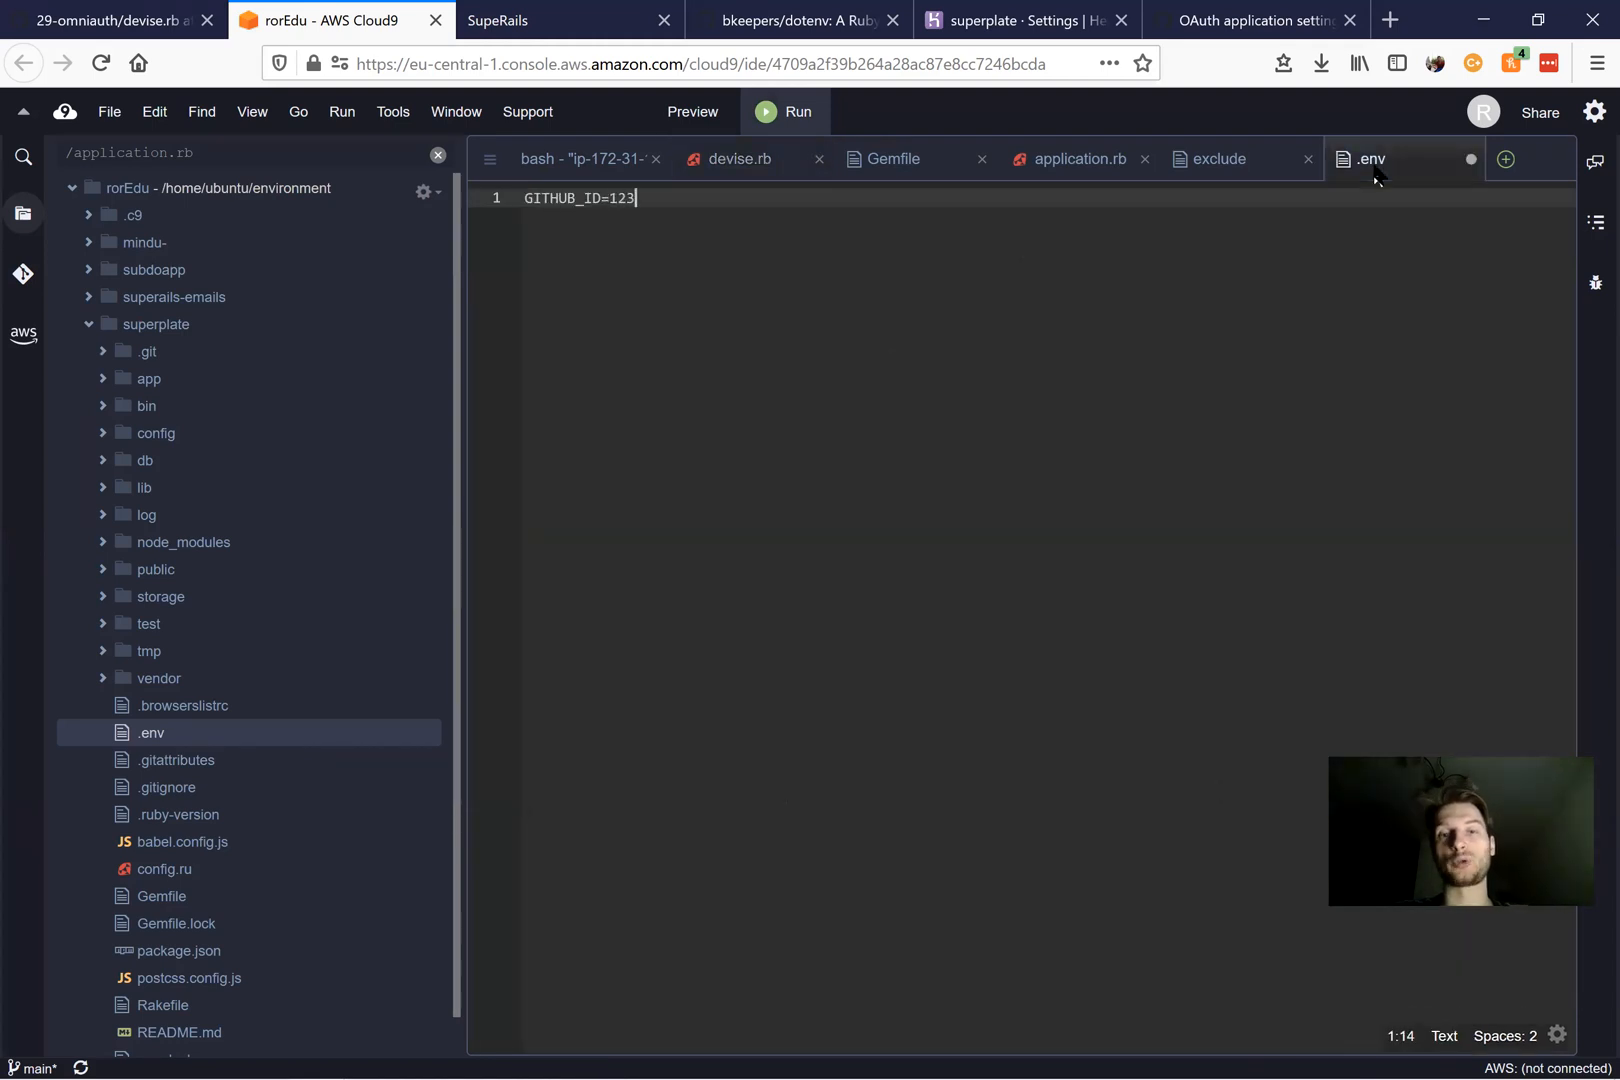
{"action": "left_click", "coordinate": [578, 158]}
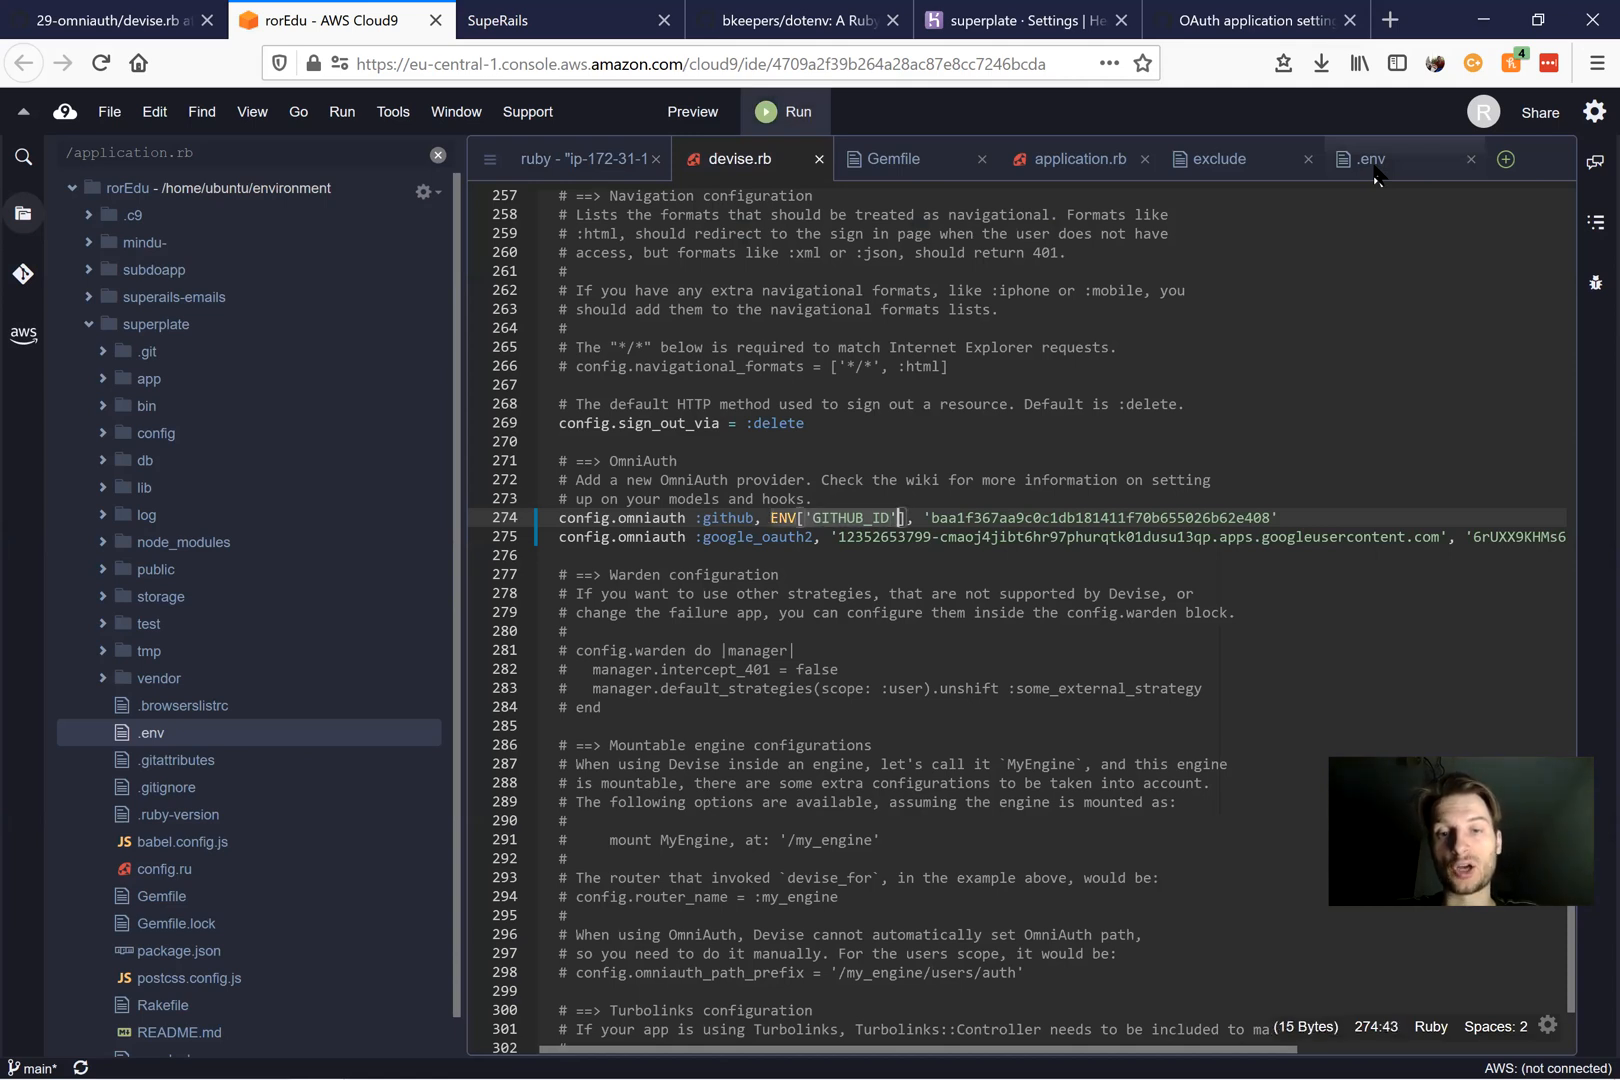
{"action": "left_click", "coordinate": [584, 160]}
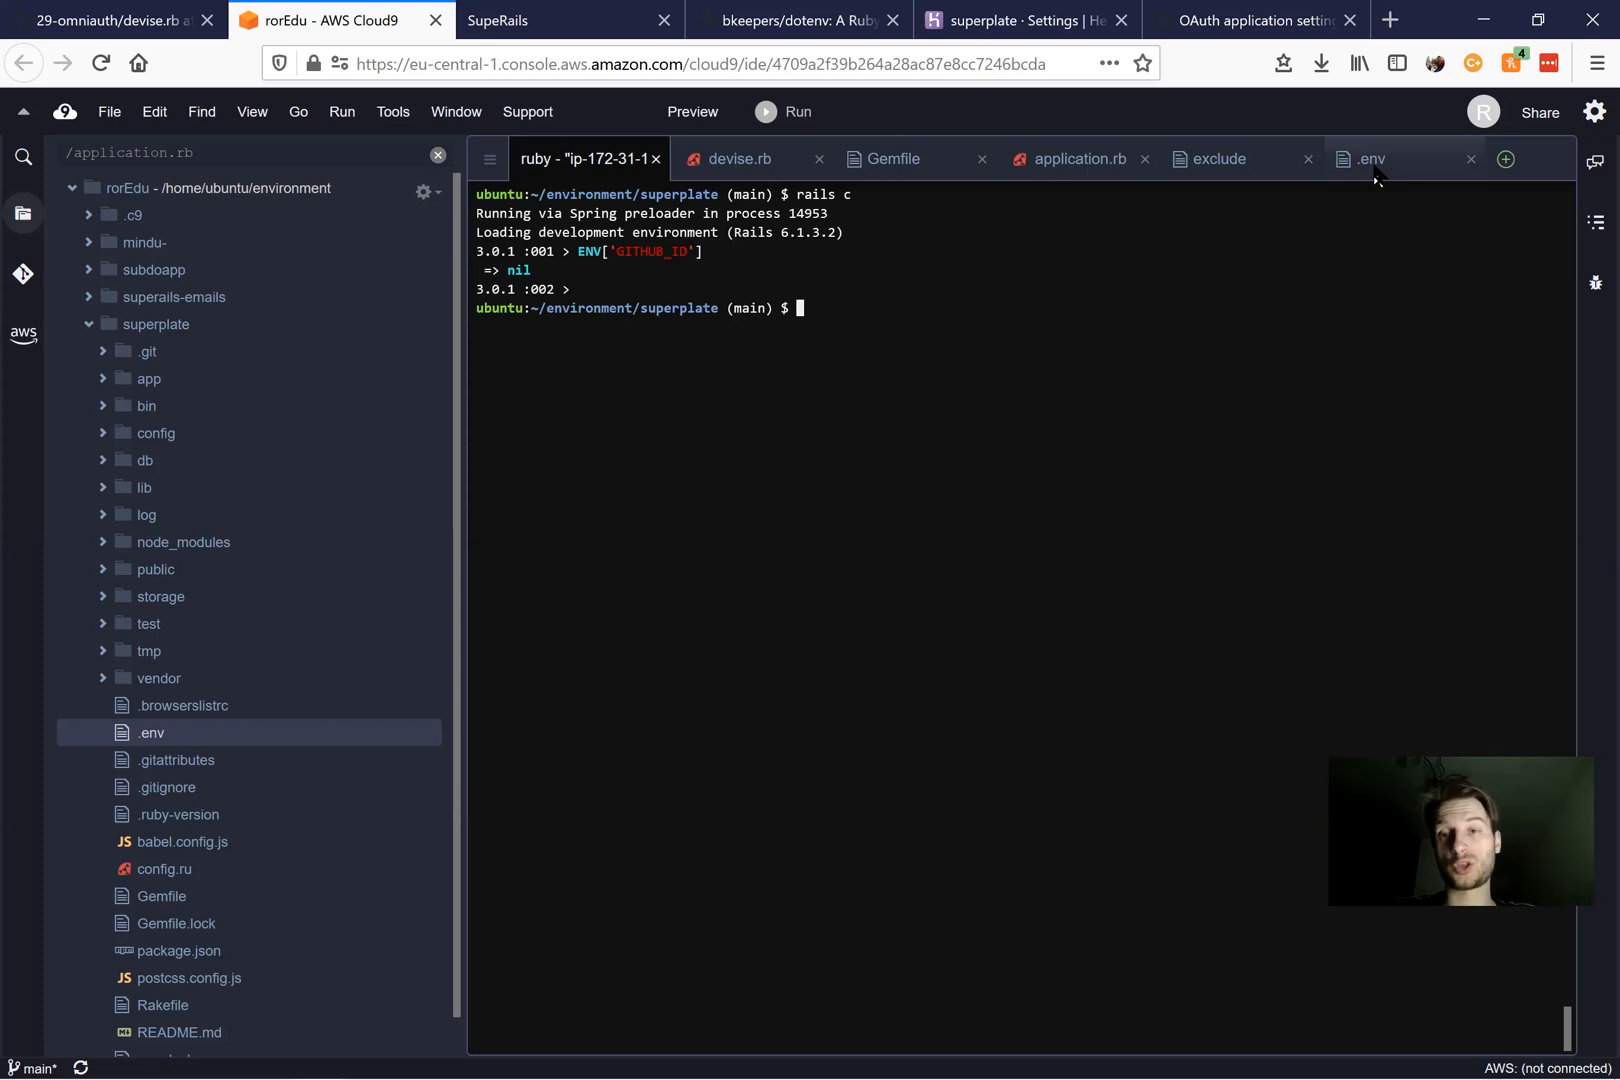
Add gem 'dotenv-rails' from the dotenv README to the Gemfile and run bundle.
{"action": "left_click", "coordinate": [796, 20]}
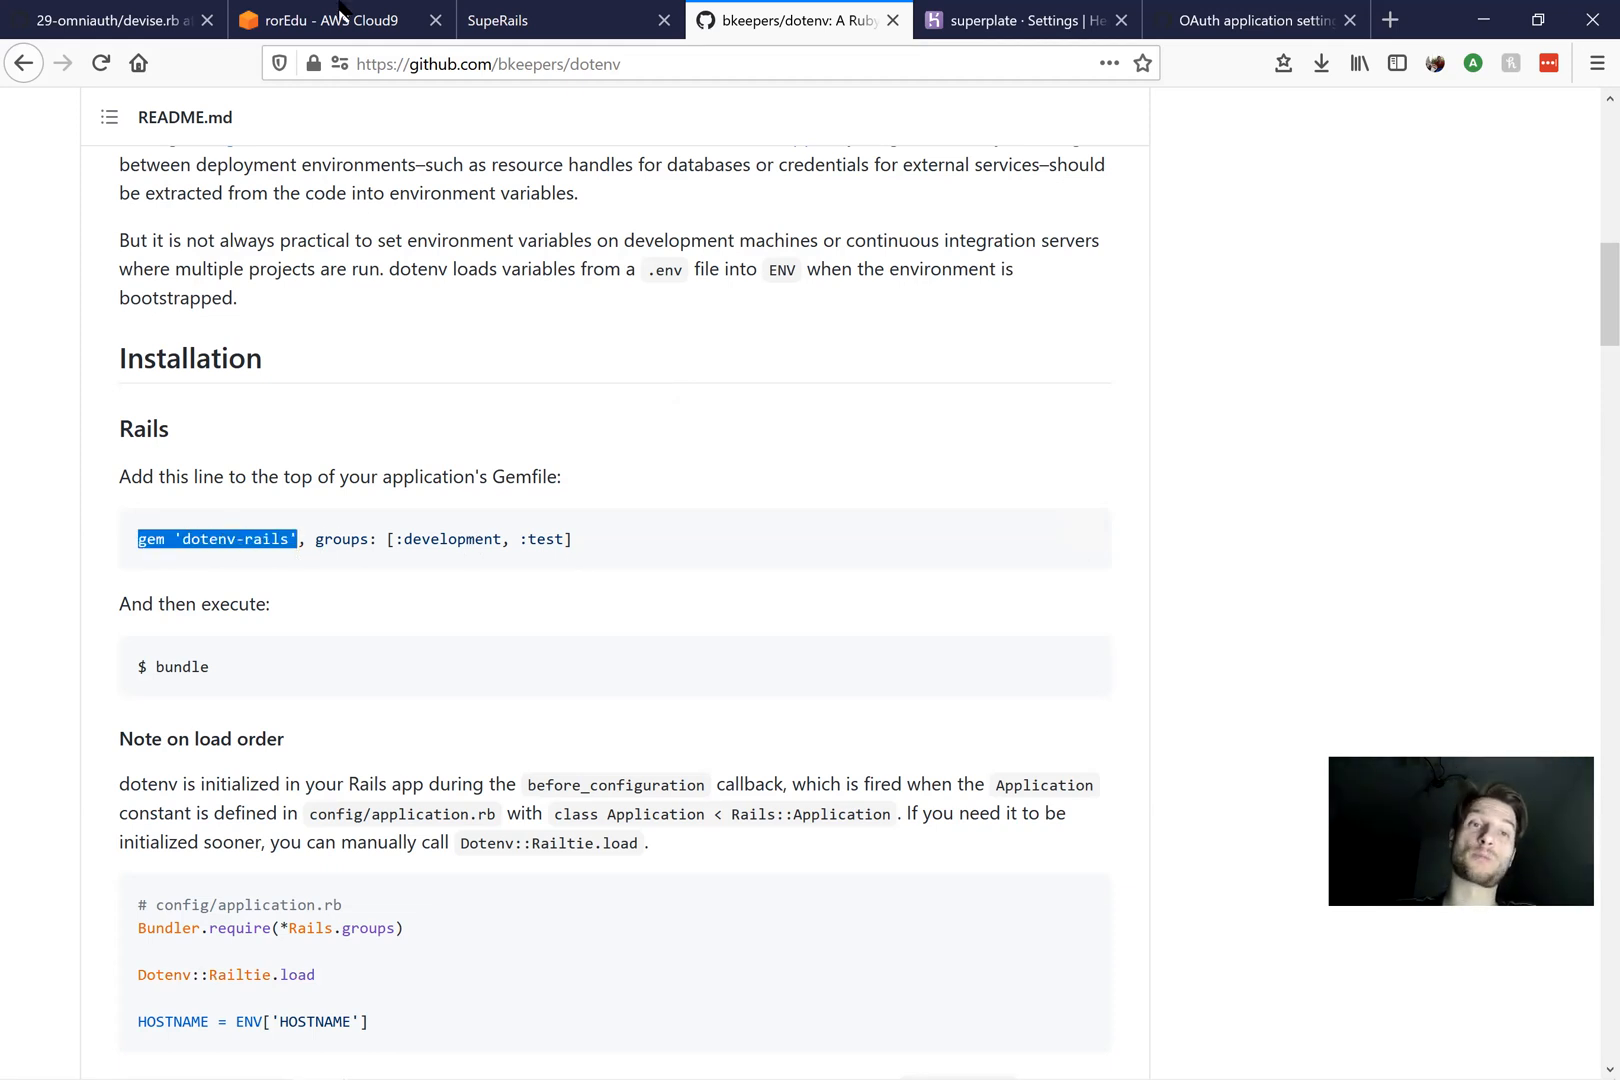
{"action": "left_click", "coordinate": [330, 20]}
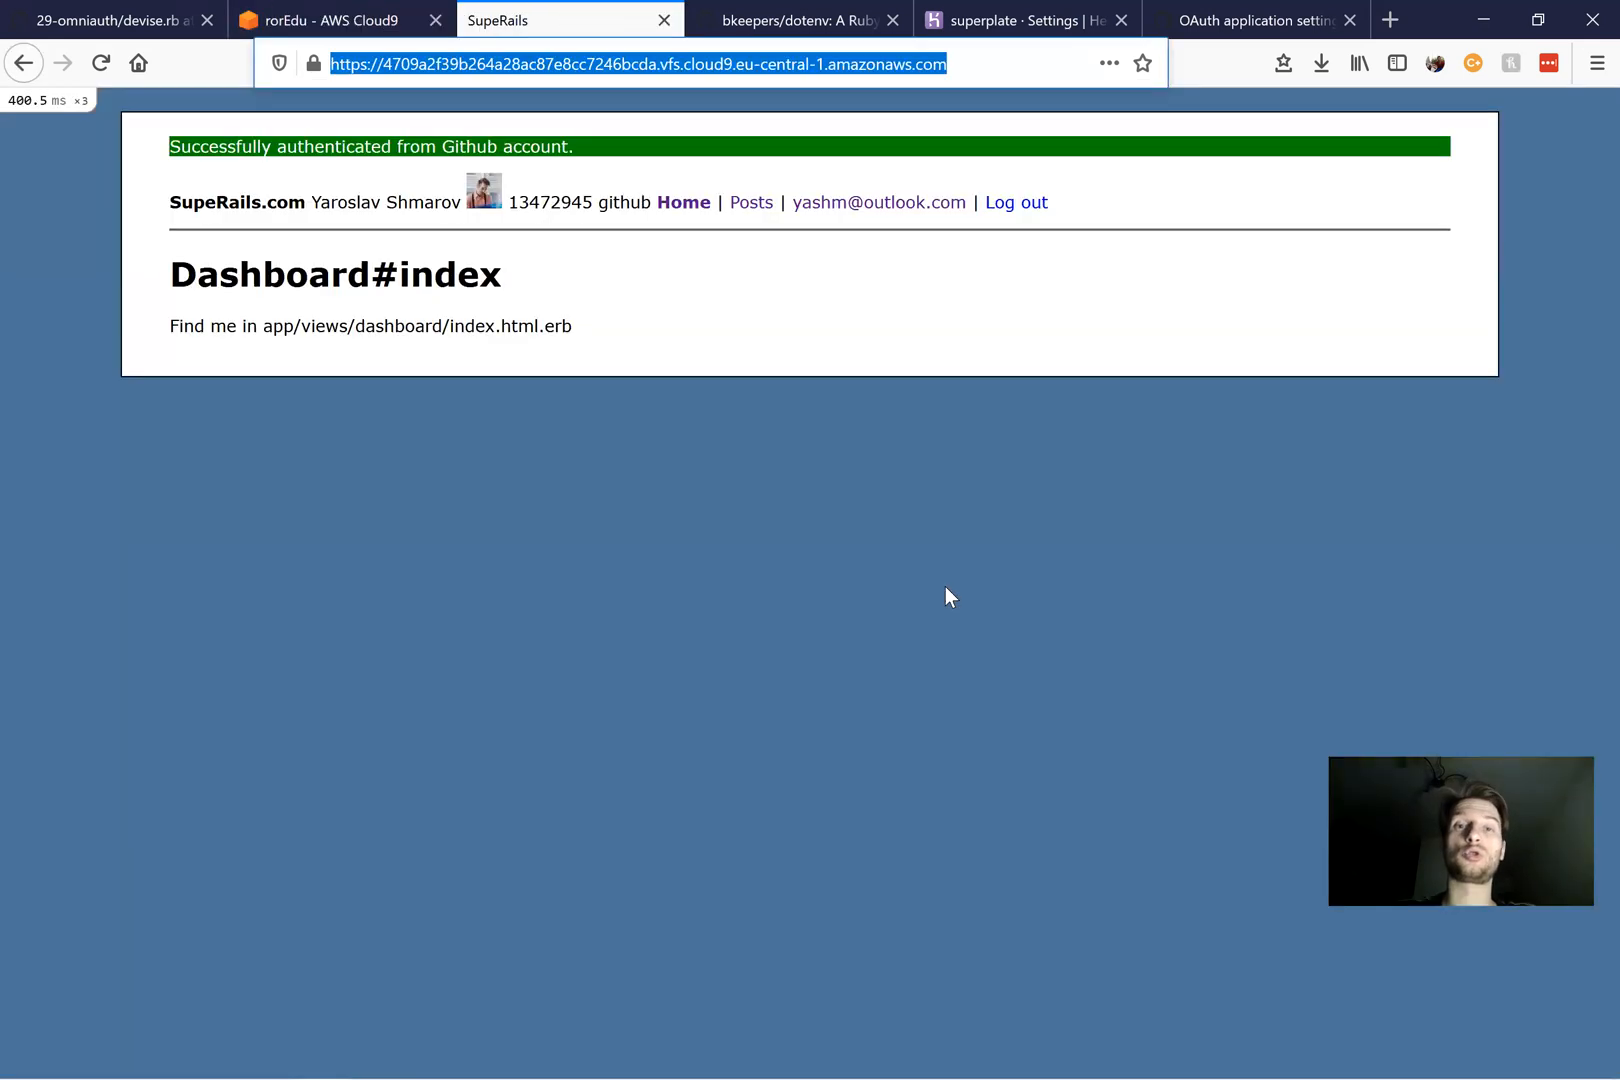
{"action": "left_click", "coordinate": [804, 20]}
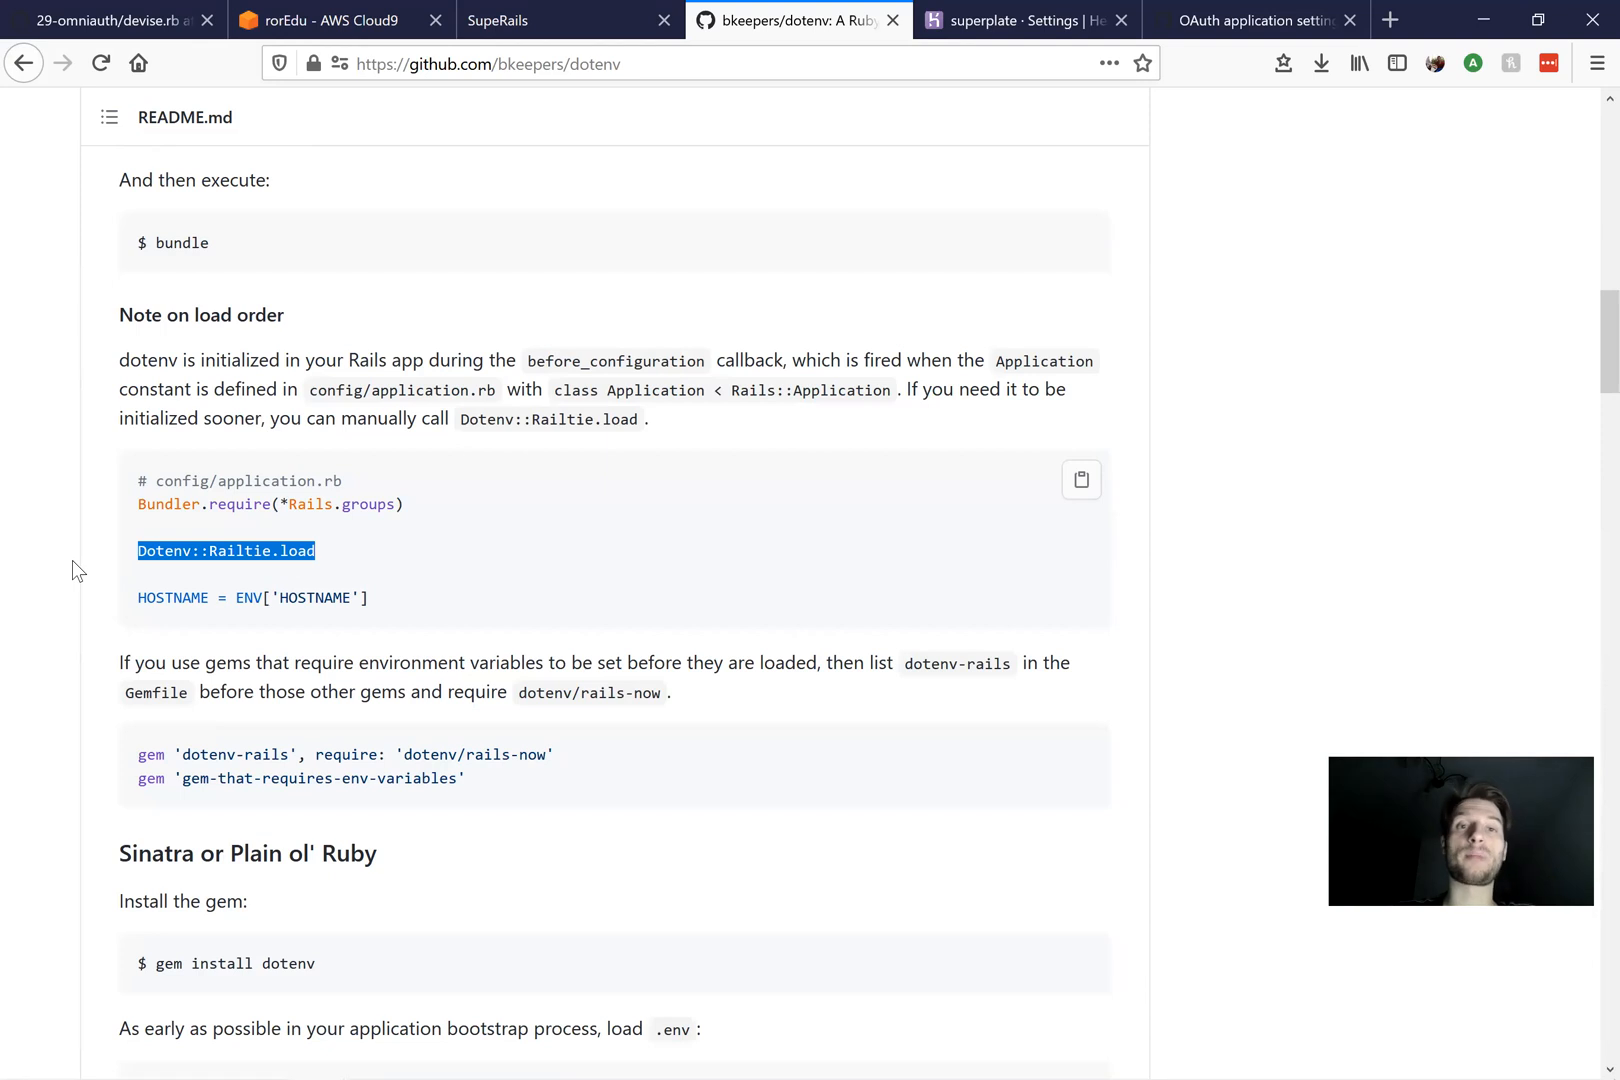
{"action": "left_click", "coordinate": [330, 20]}
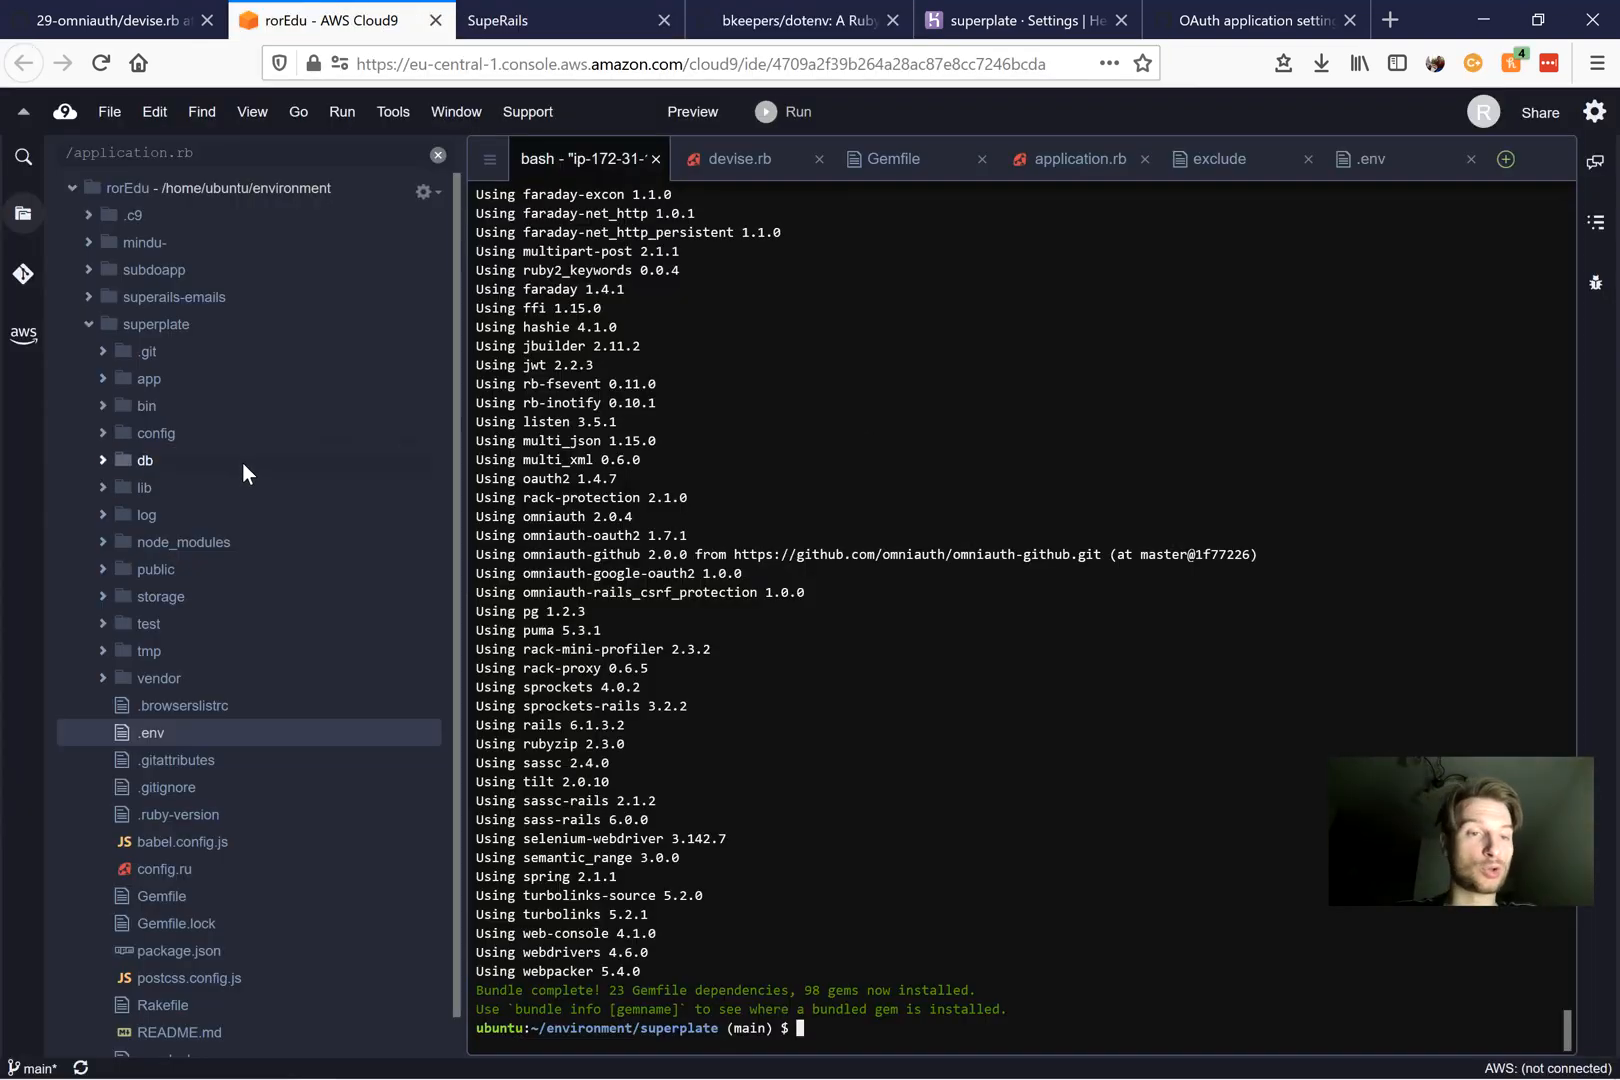
Add Dotenv::Railtie.load right after Bundler.require in config/application.rb.
{"action": "left_click", "coordinate": [156, 434]}
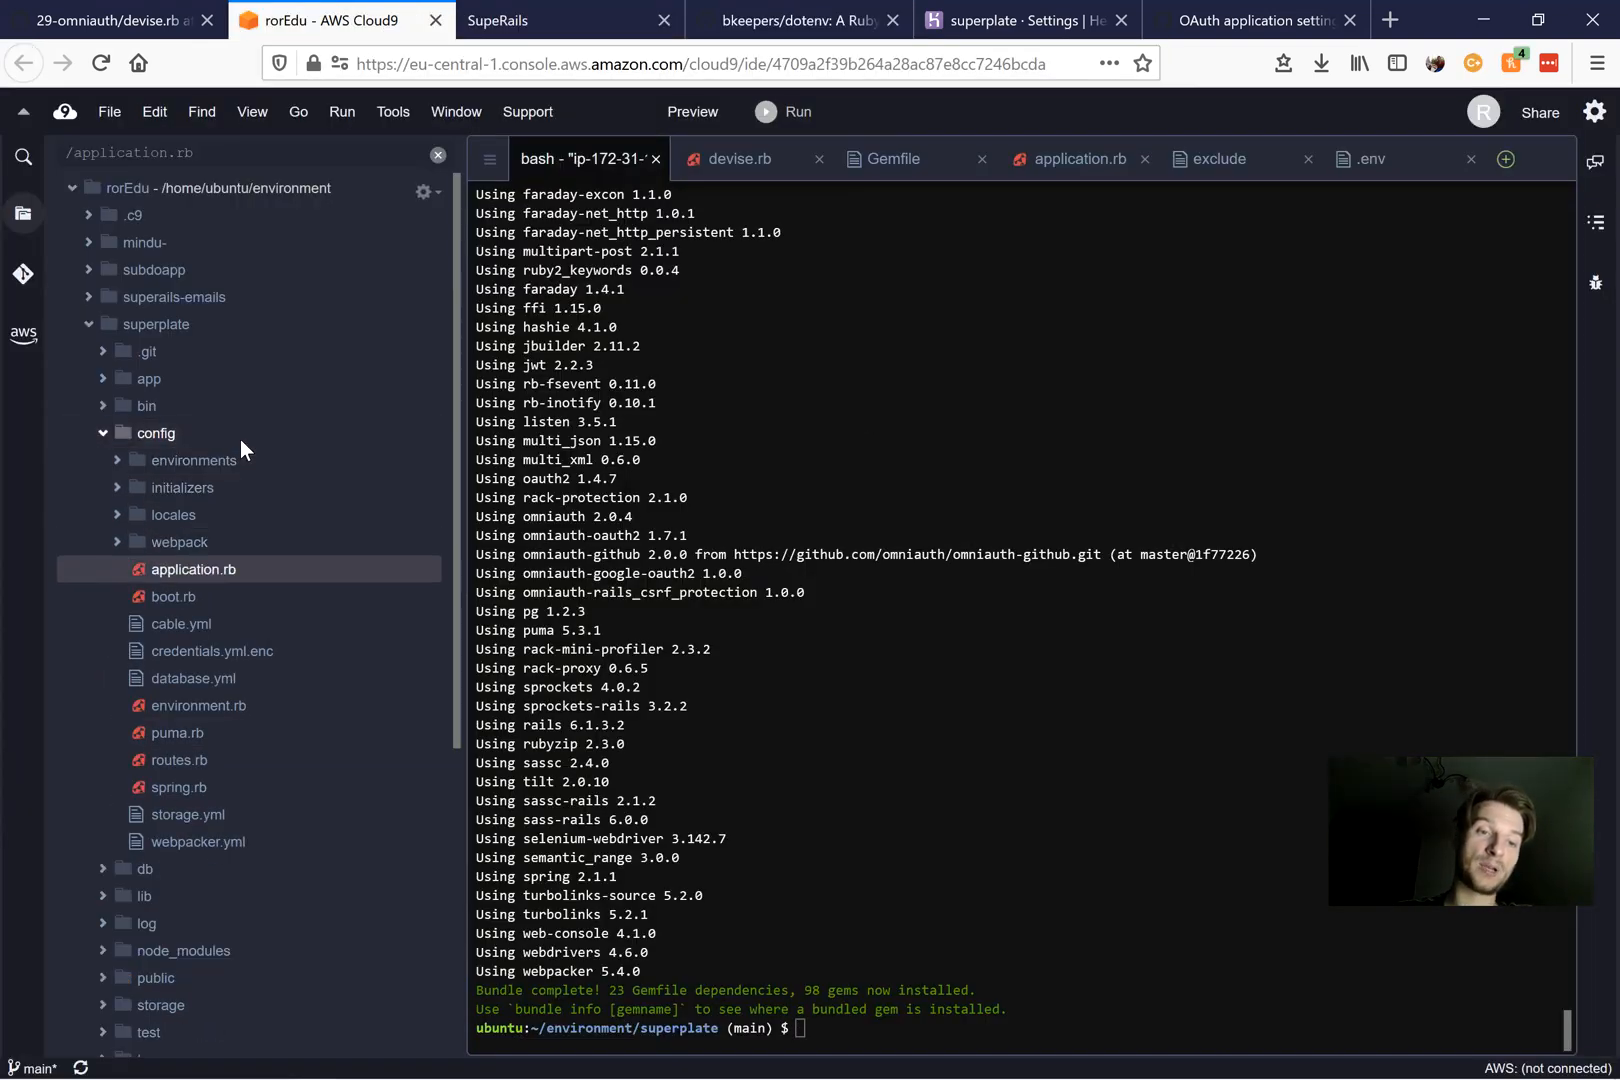
{"action": "left_click", "coordinate": [1078, 158]}
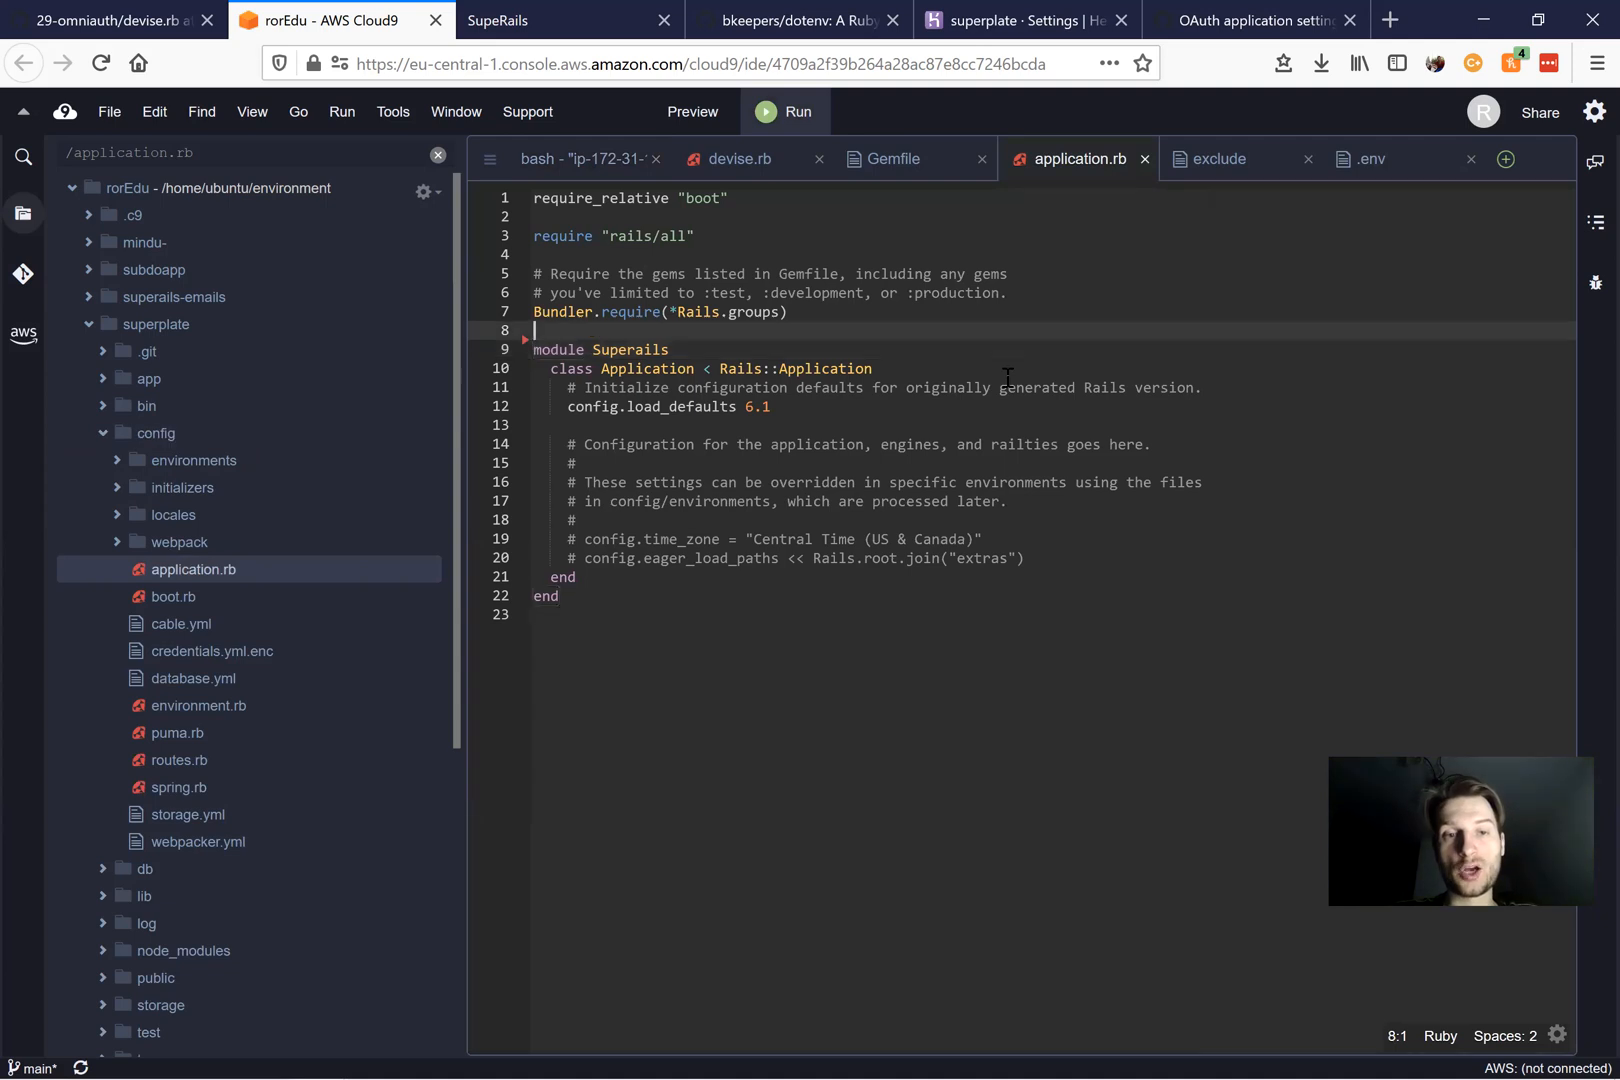
{"action": "key", "text": "Enter"}
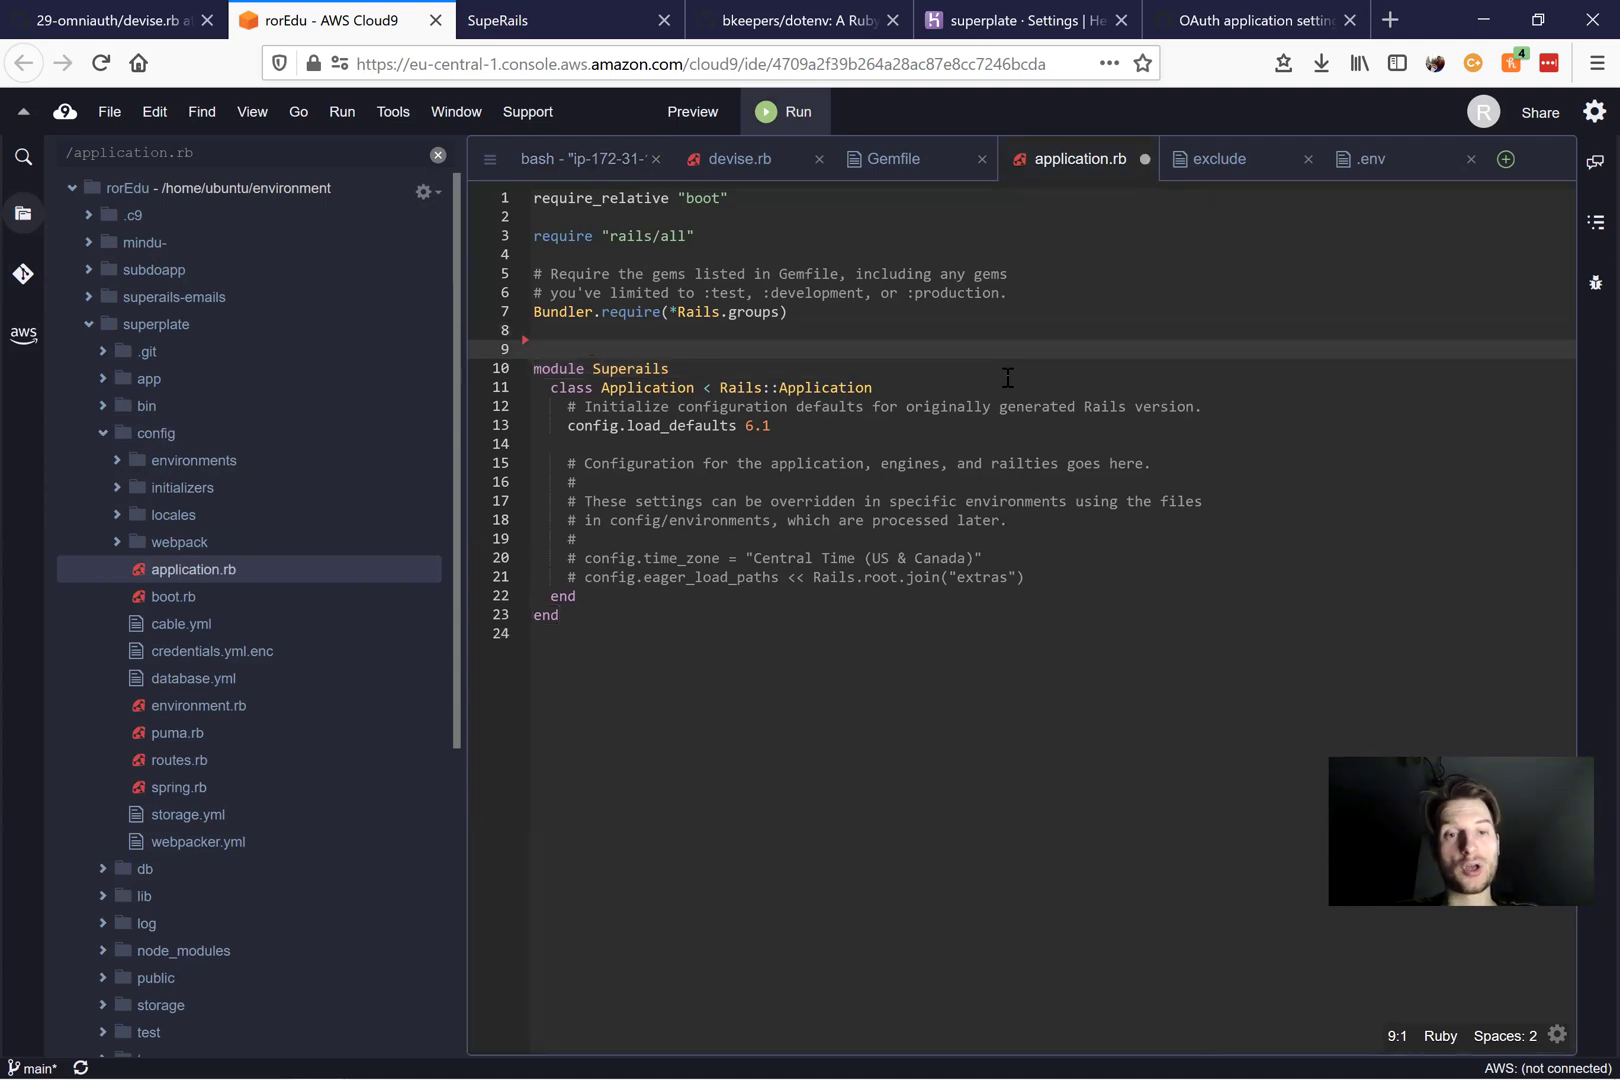
{"action": "type", "text": "Dotenv::Railtie.load"}
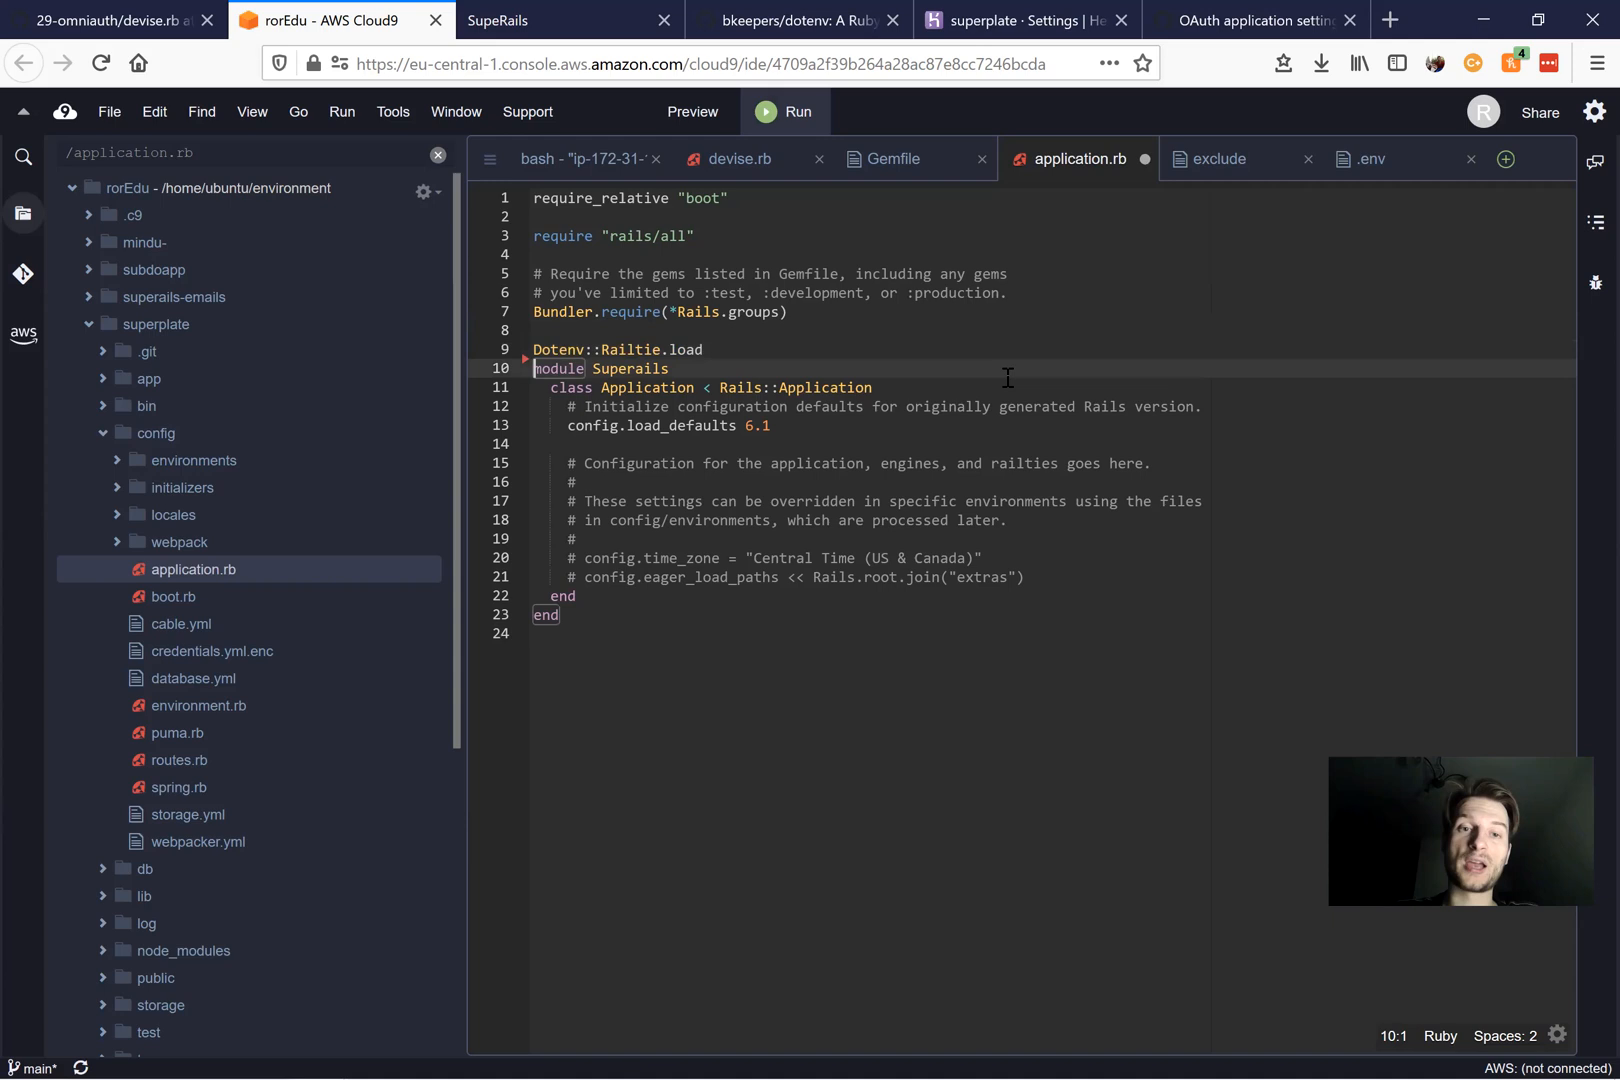
{"action": "key", "text": "Enter"}
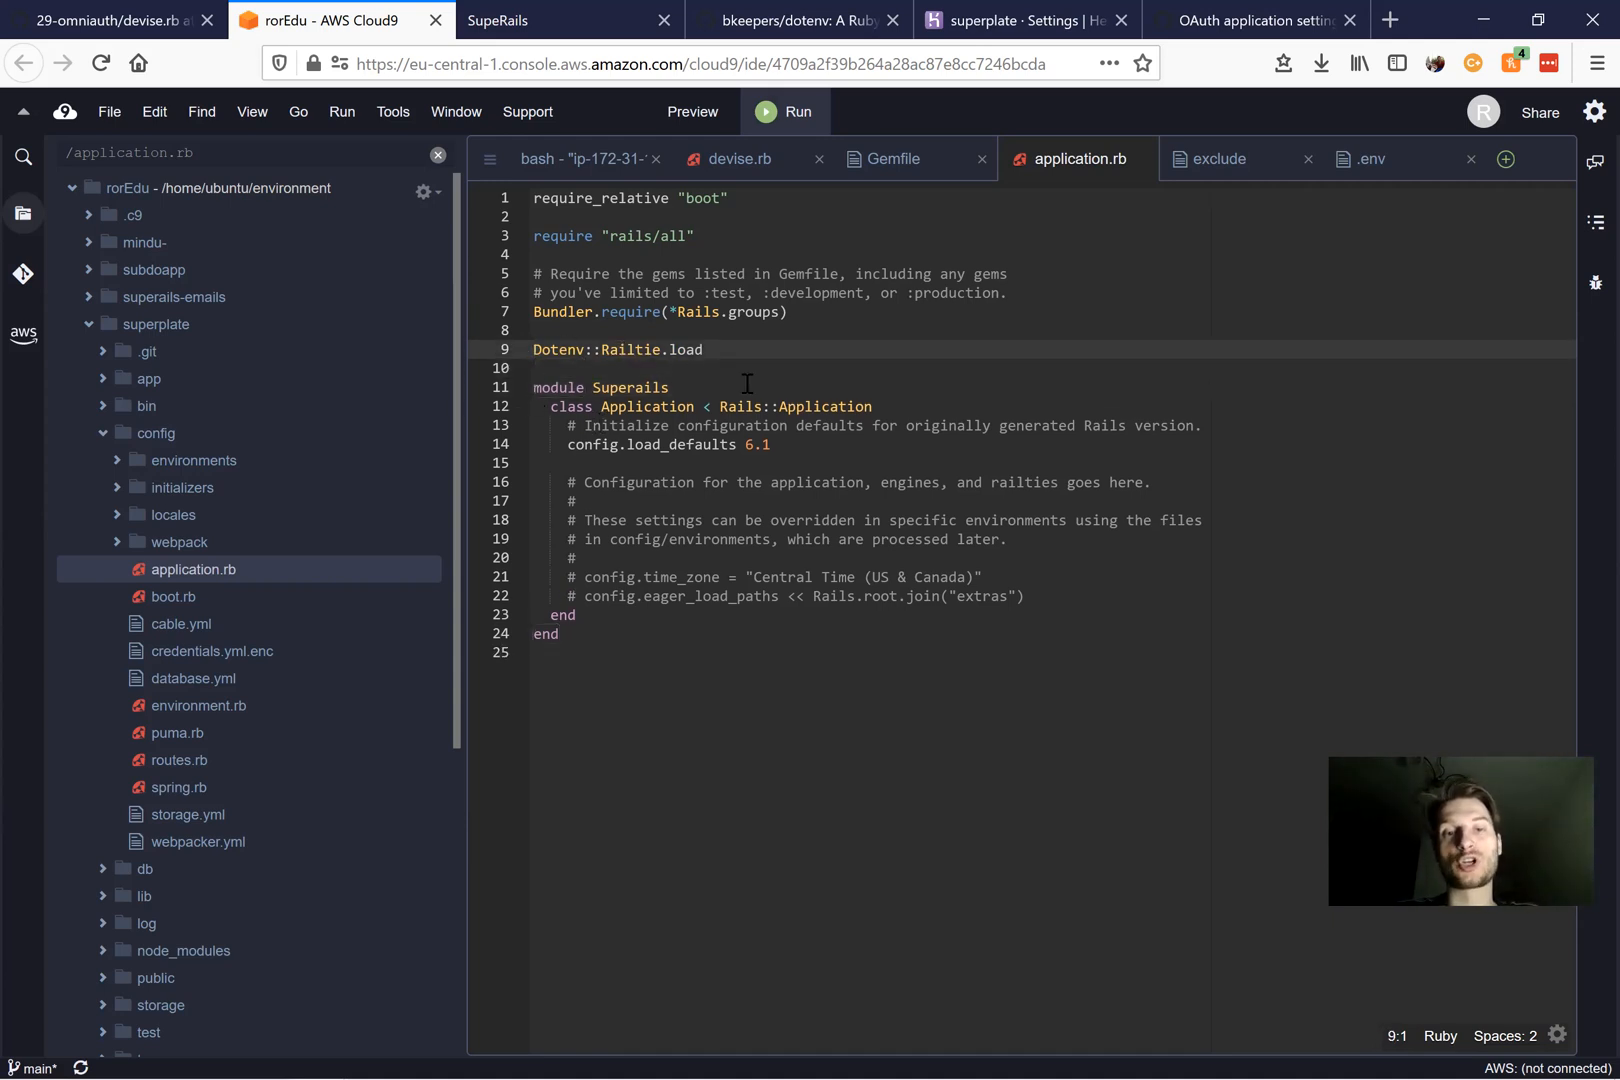
Restart the Rails console and evaluate ENV['GITHUB_ID'] in the terminal.
{"action": "left_click", "coordinate": [580, 160]}
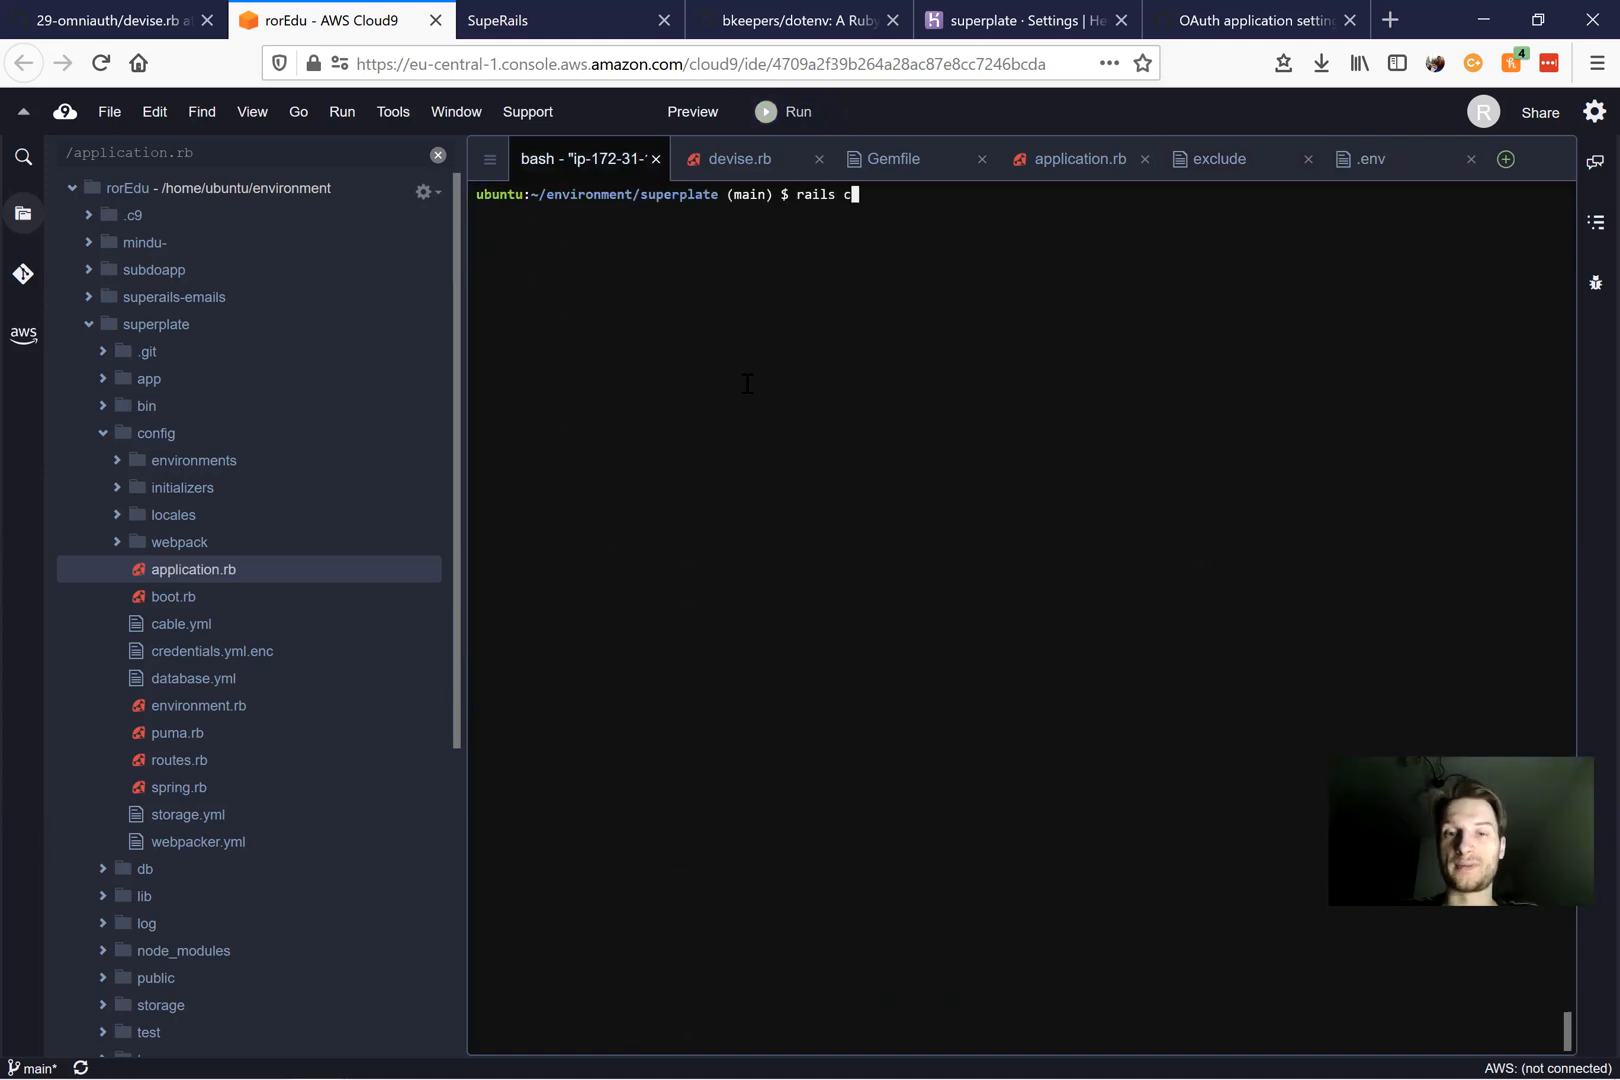
{"action": "type", "text": "ENV['GITHUB_ID']"}
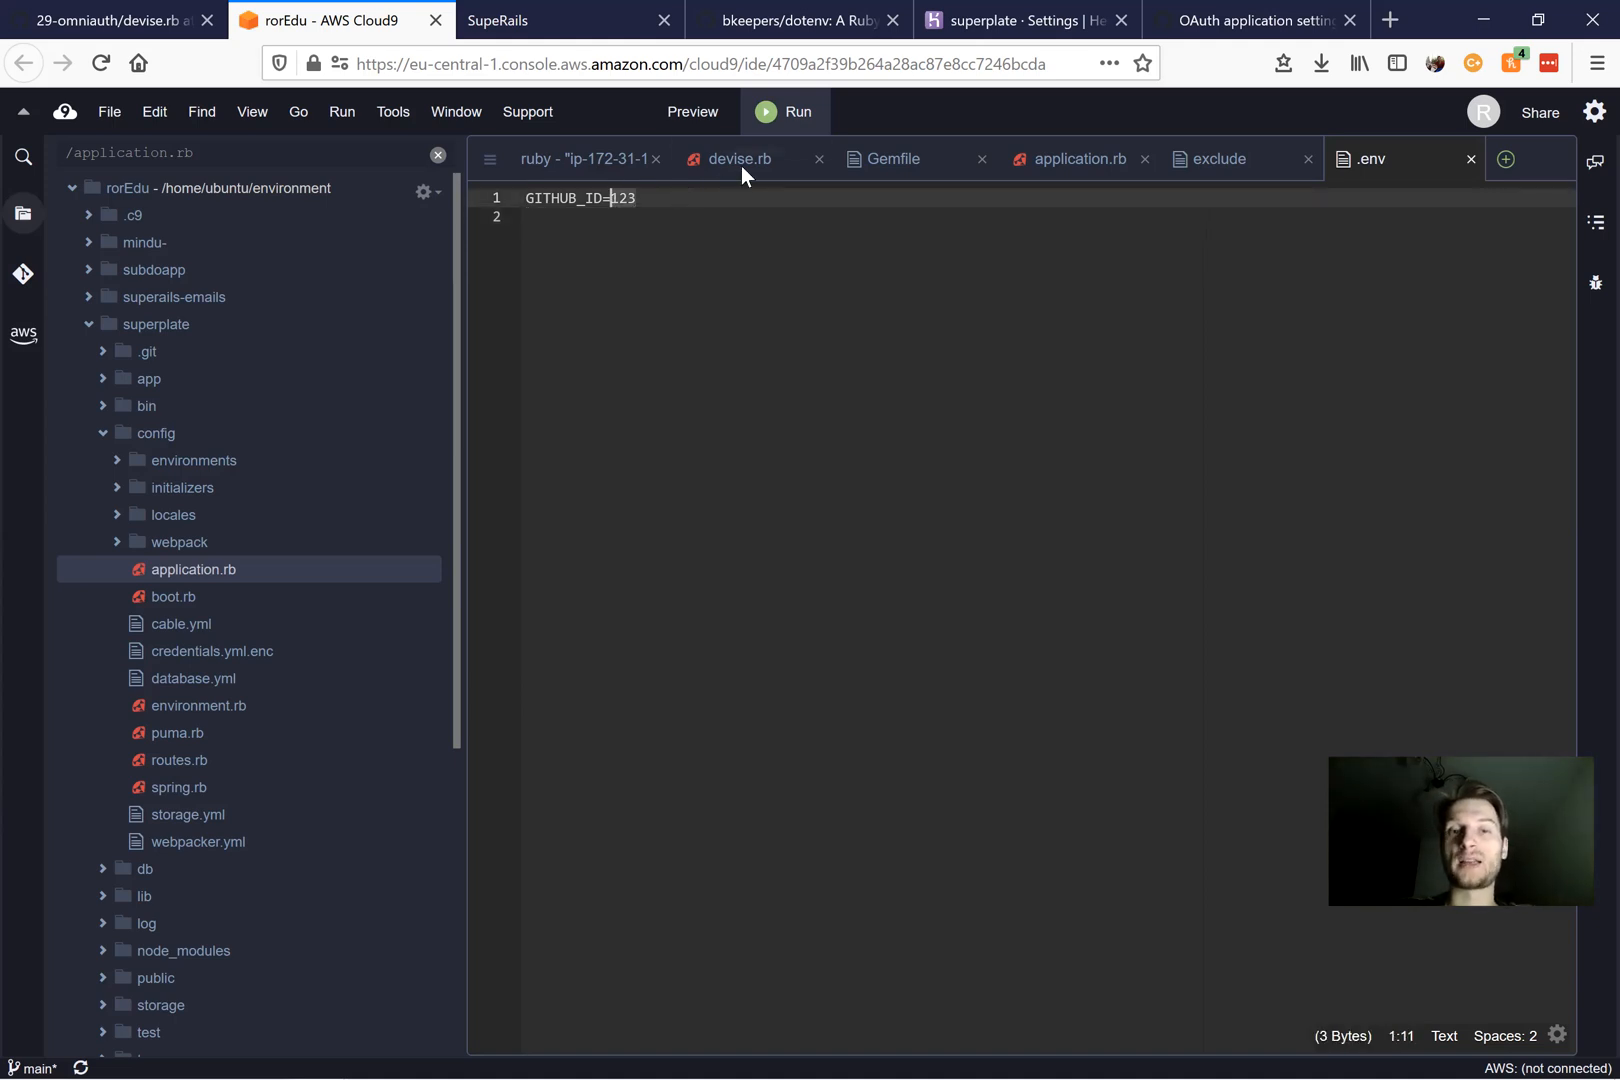
Put the real GitHub OAuth Client ID into .env and confirm ENV['GITHUB_ID'] returns it in a fresh console.
{"action": "left_click", "coordinate": [1260, 20]}
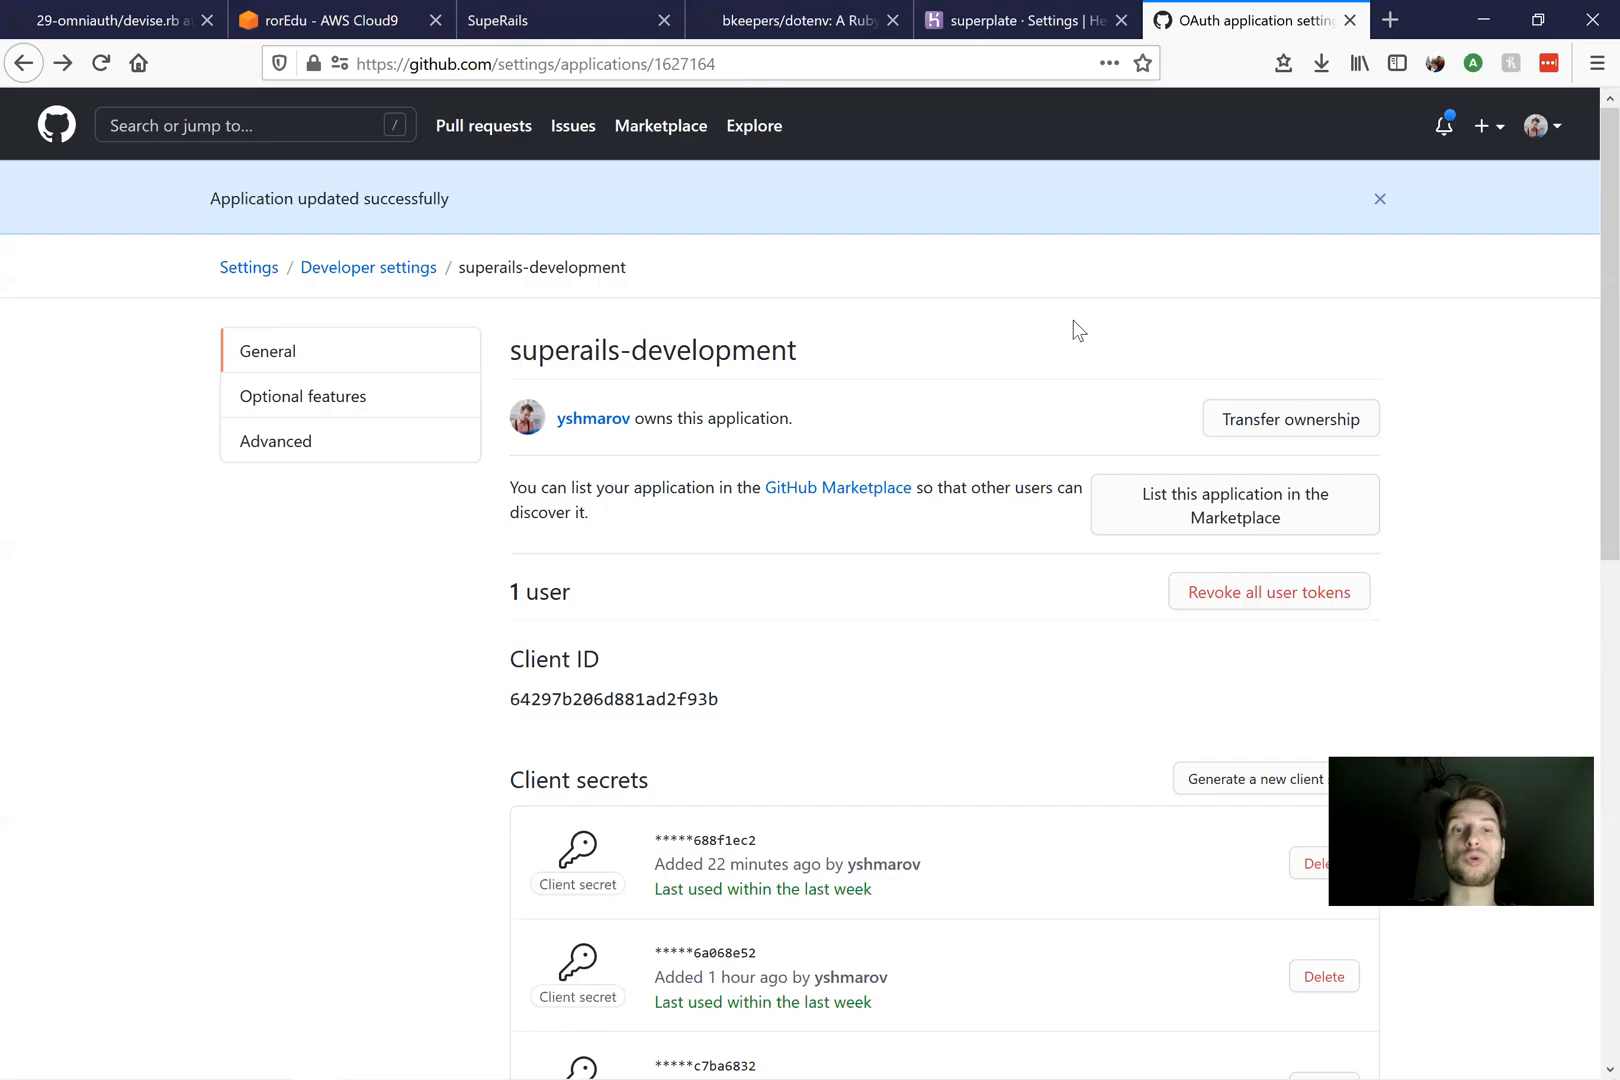
{"action": "scroll", "scroll_direction": "down", "scroll_amount": 3}
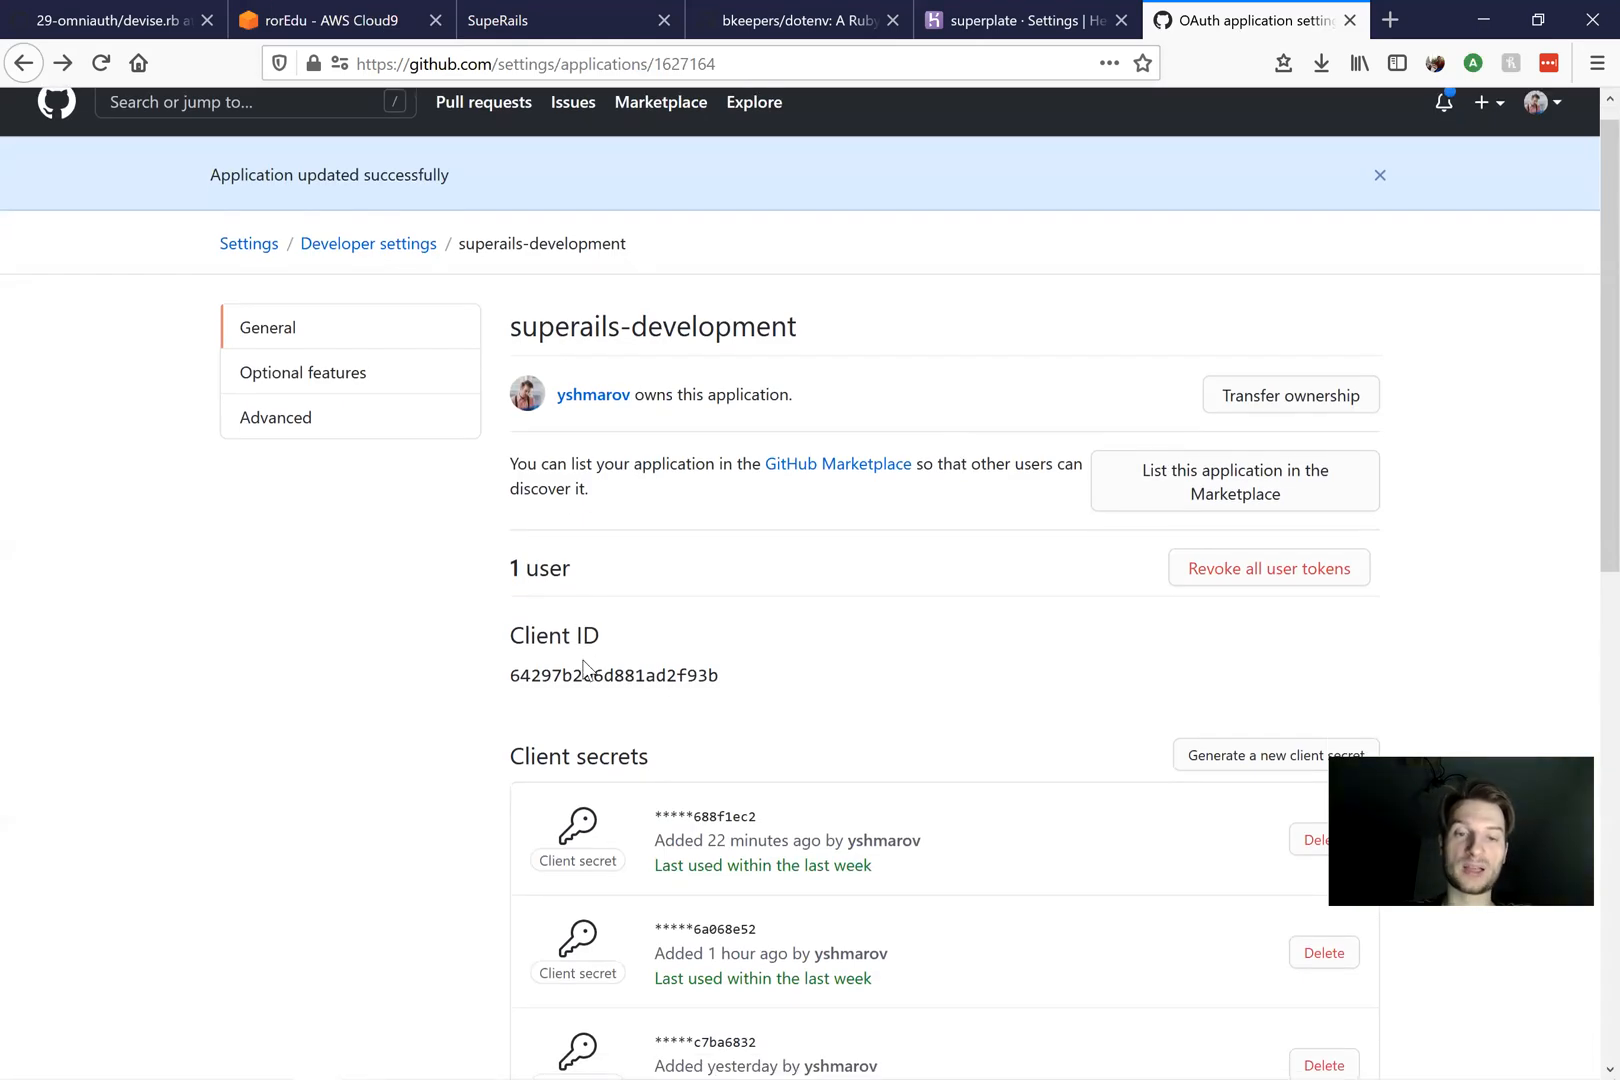
{"action": "left_click", "coordinate": [330, 20]}
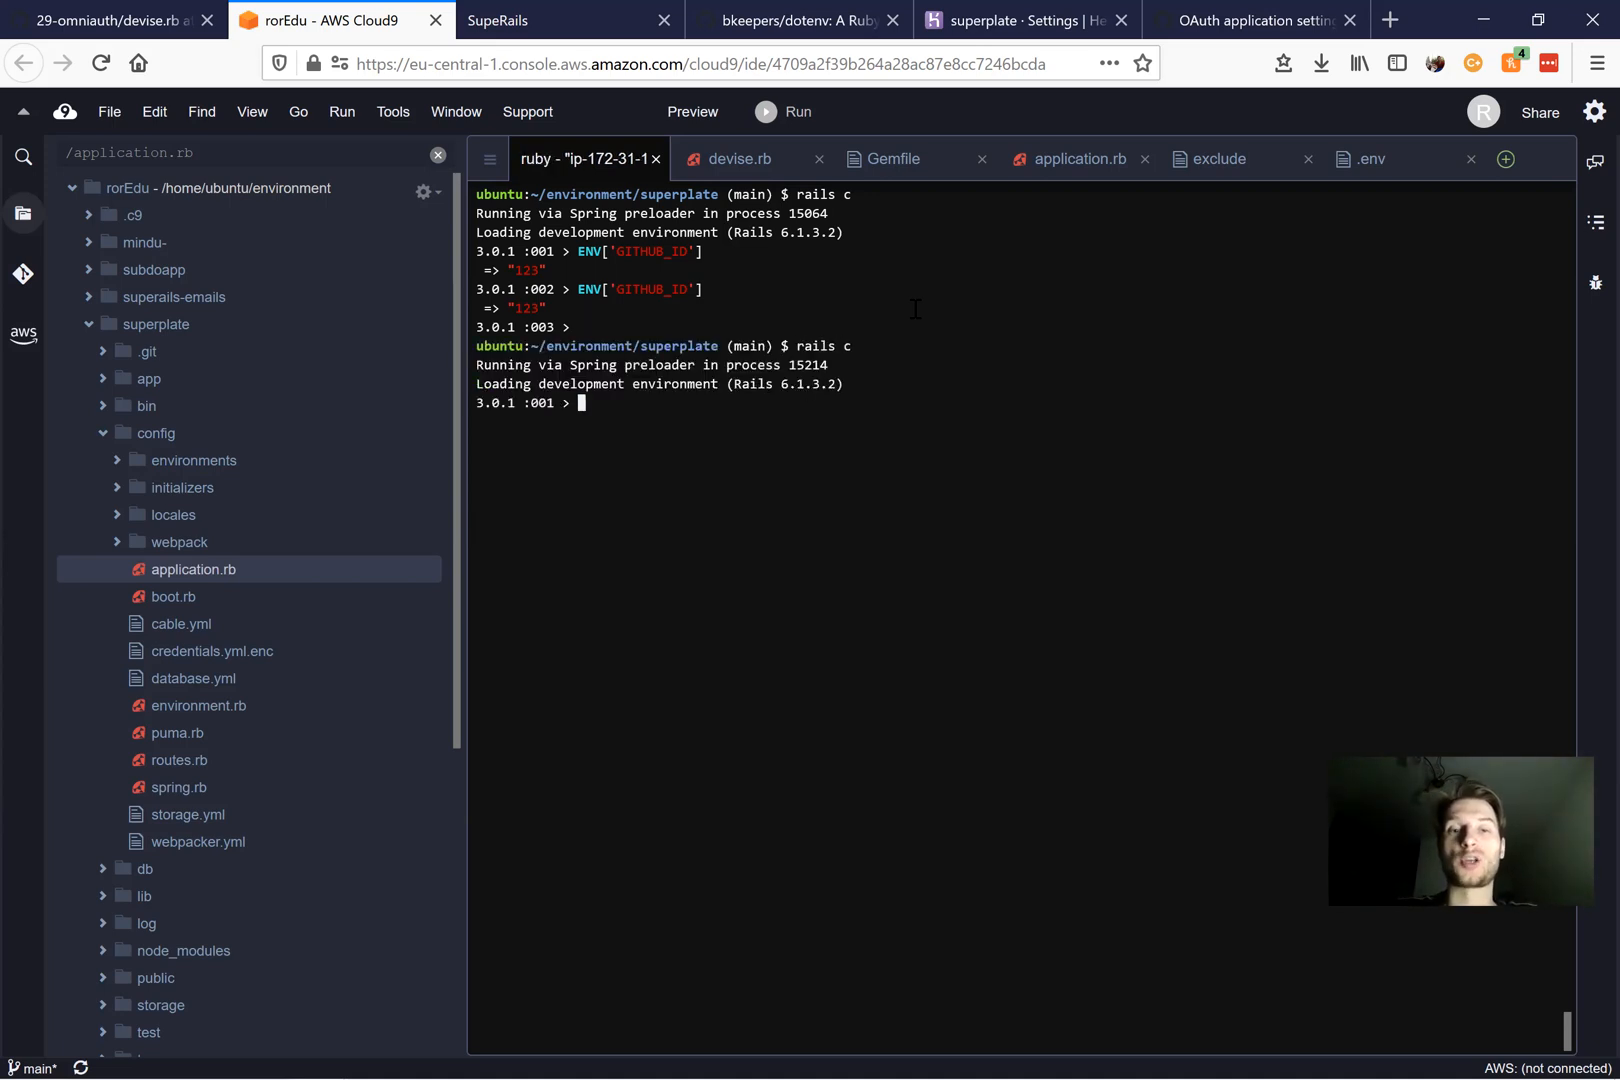
{"action": "type", "text": "ENV['GITHUB_ID']"}
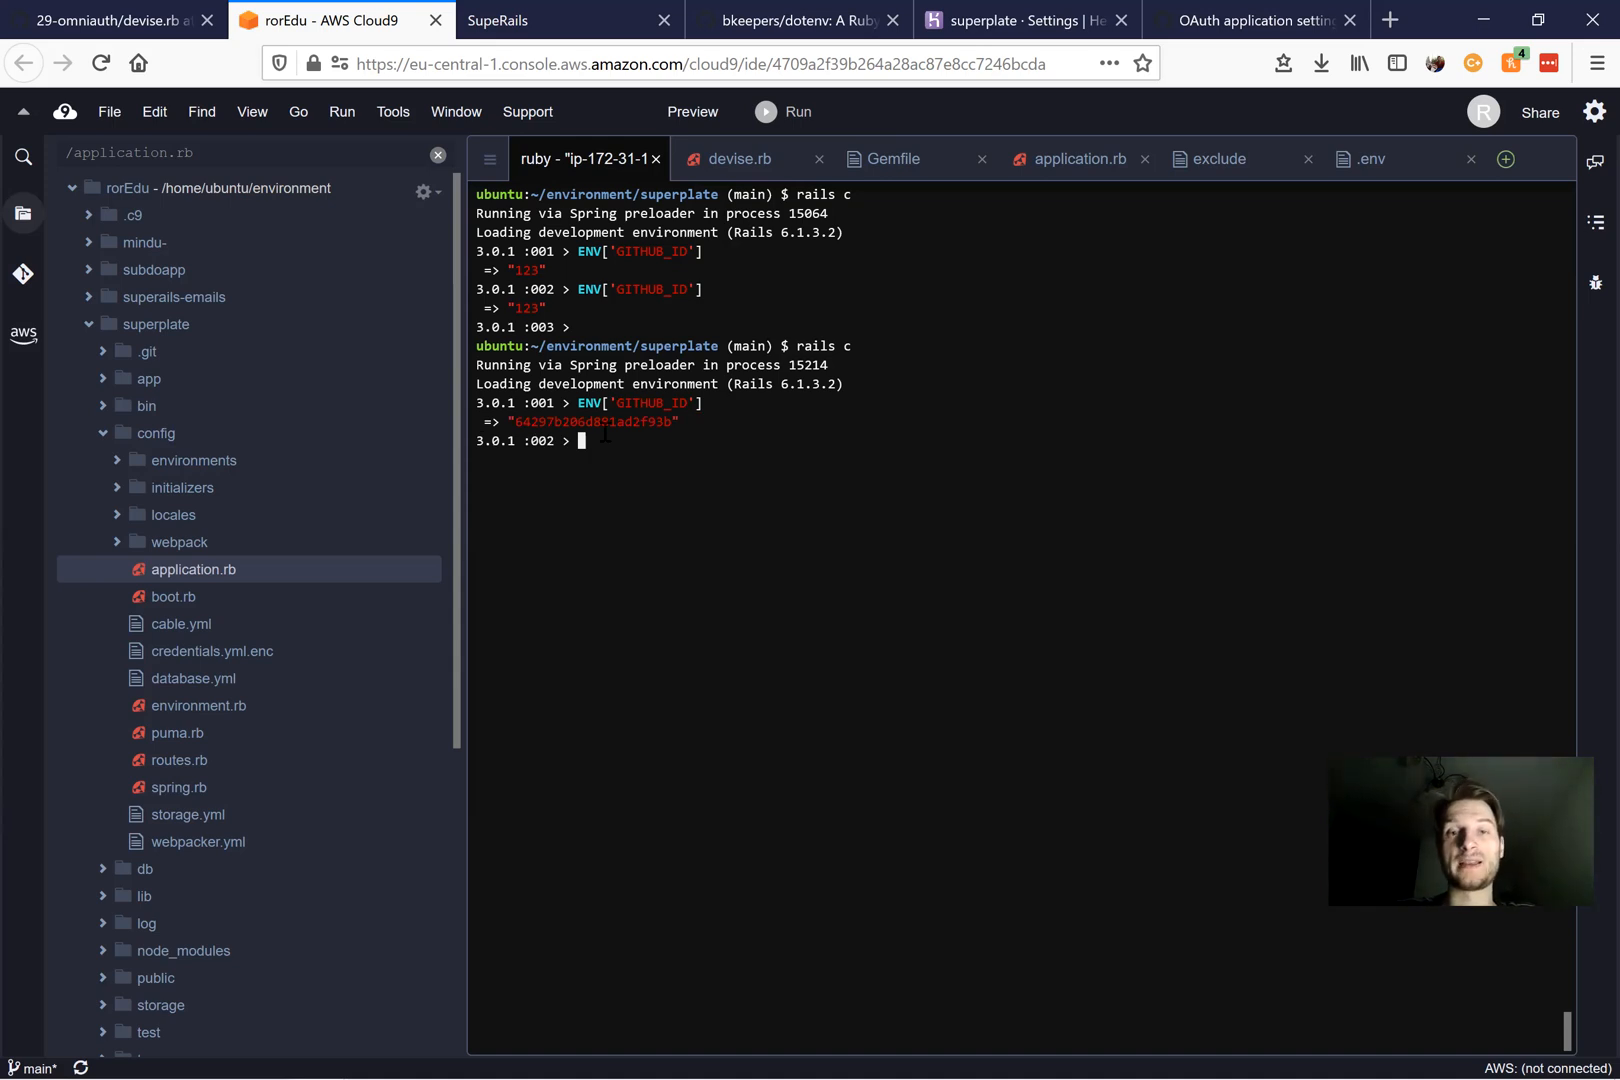
Add a GITHUB_SECRET= line to .env and generate a new client secret on GitHub.
{"action": "left_click", "coordinate": [1372, 160]}
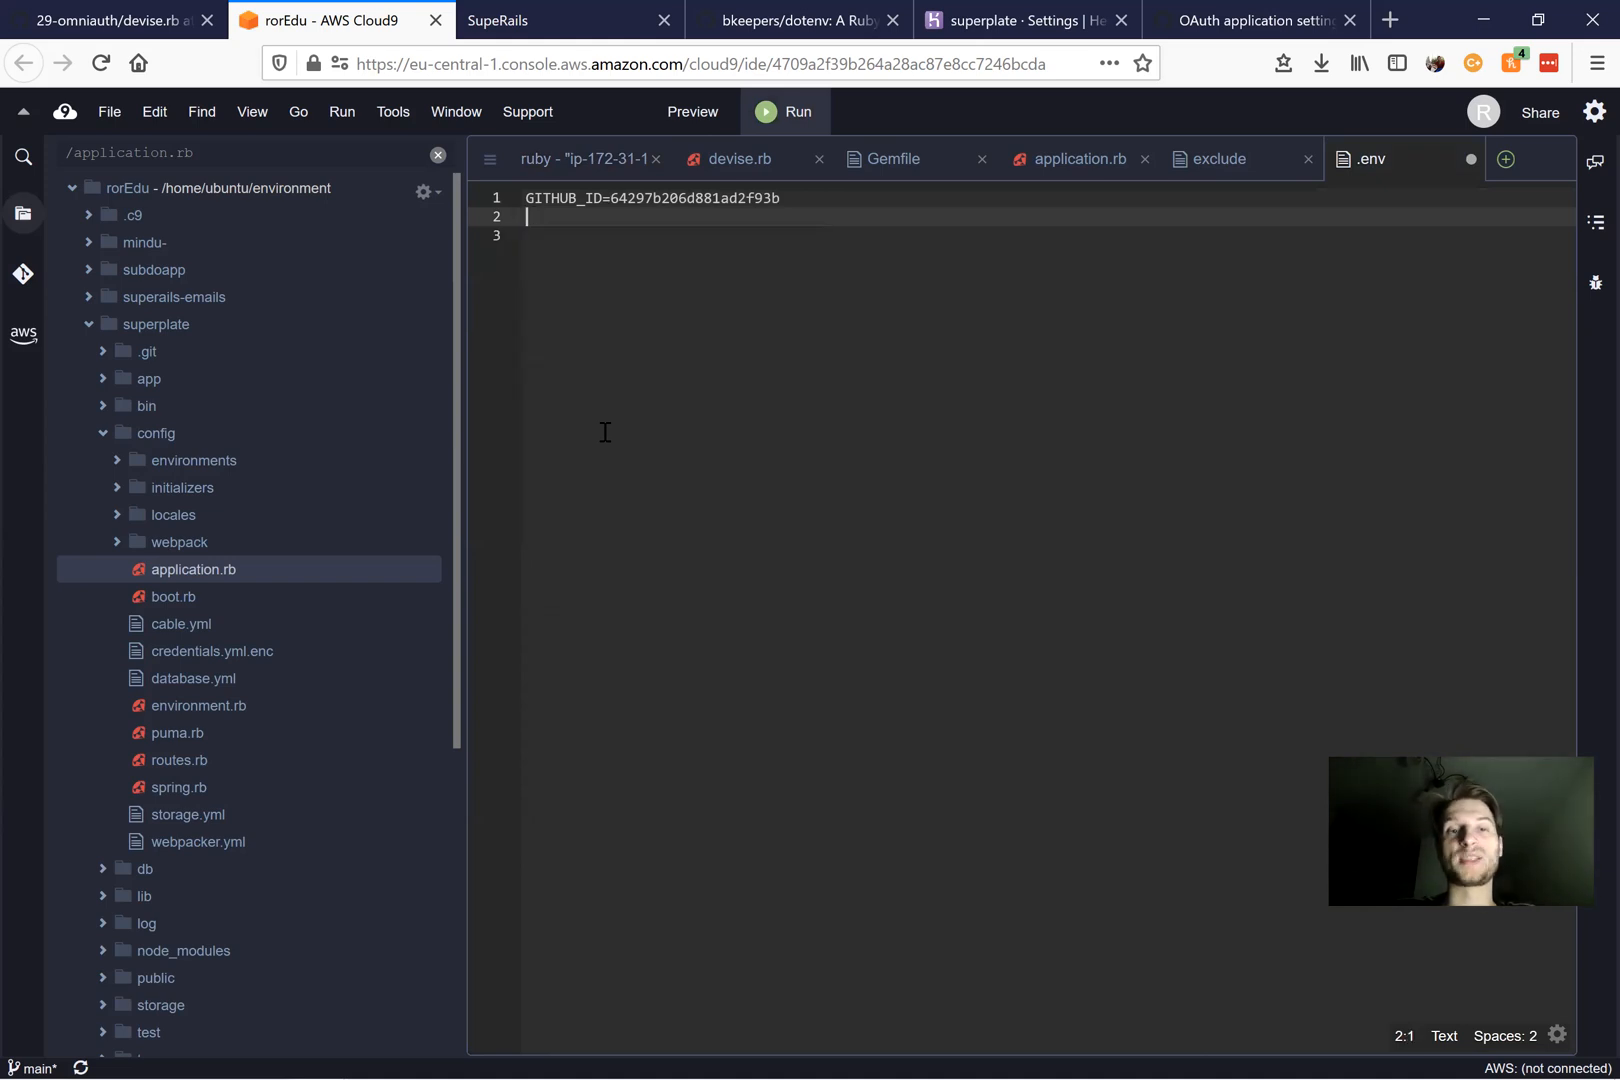
{"action": "type", "text": "GITHUB_SE"}
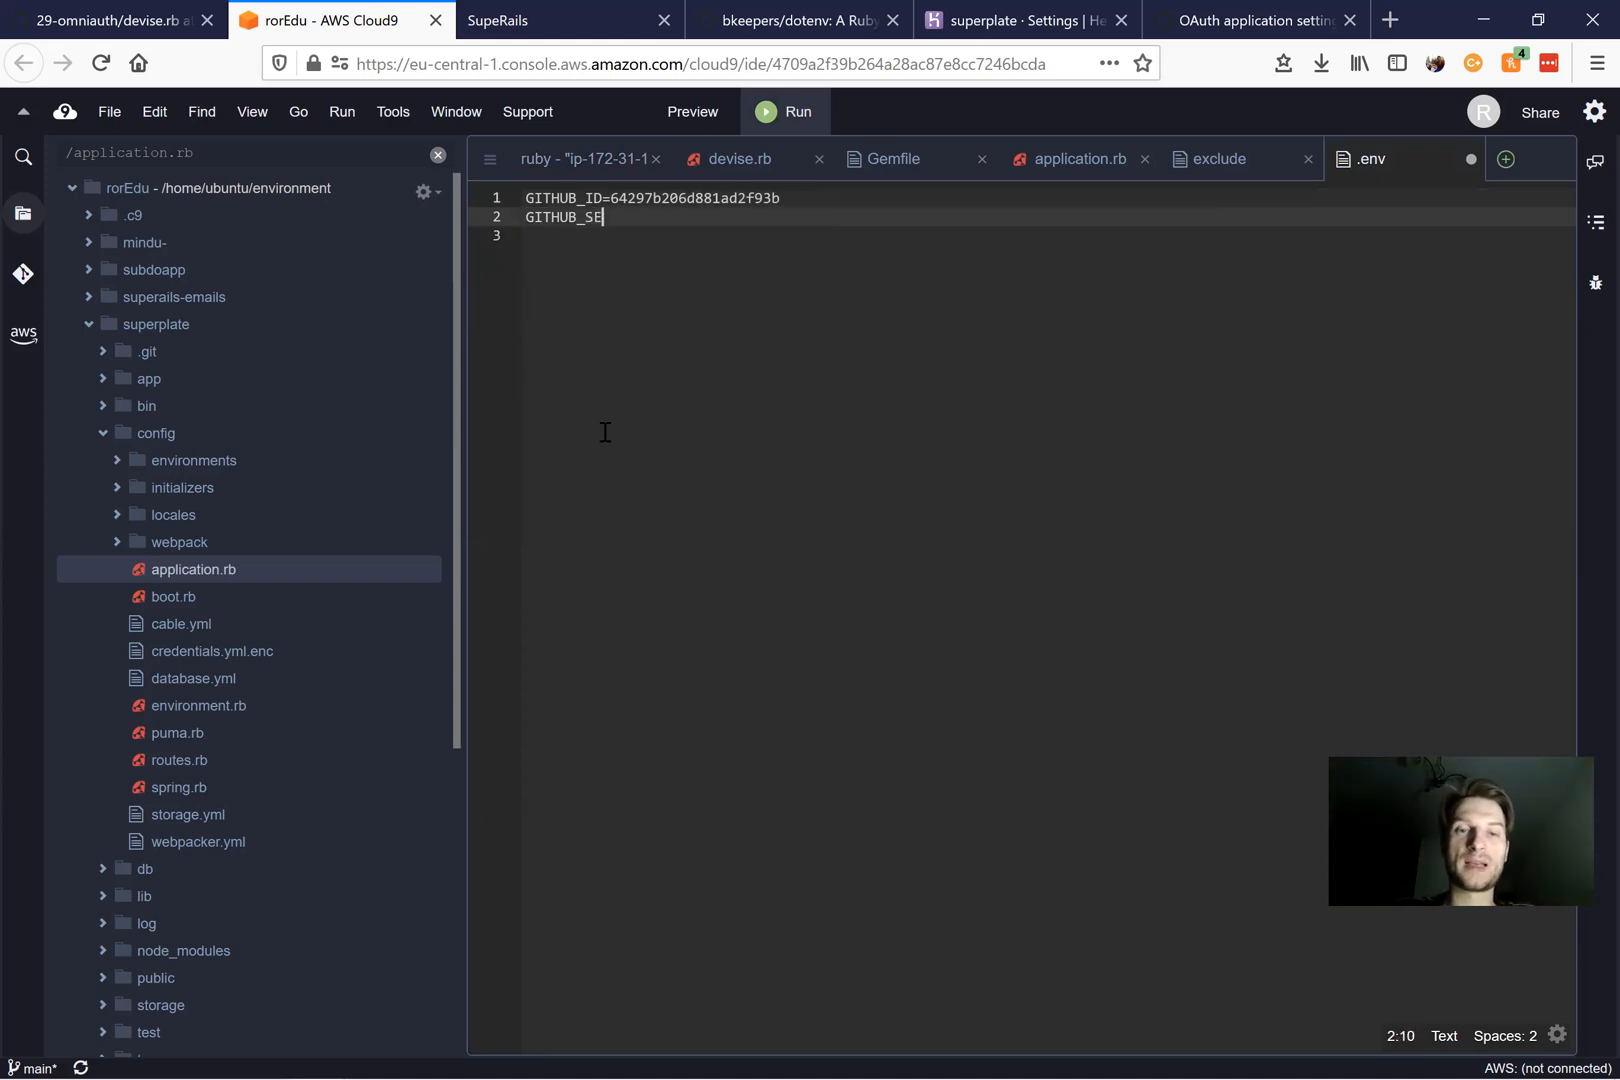
{"action": "type", "text": "CRET="}
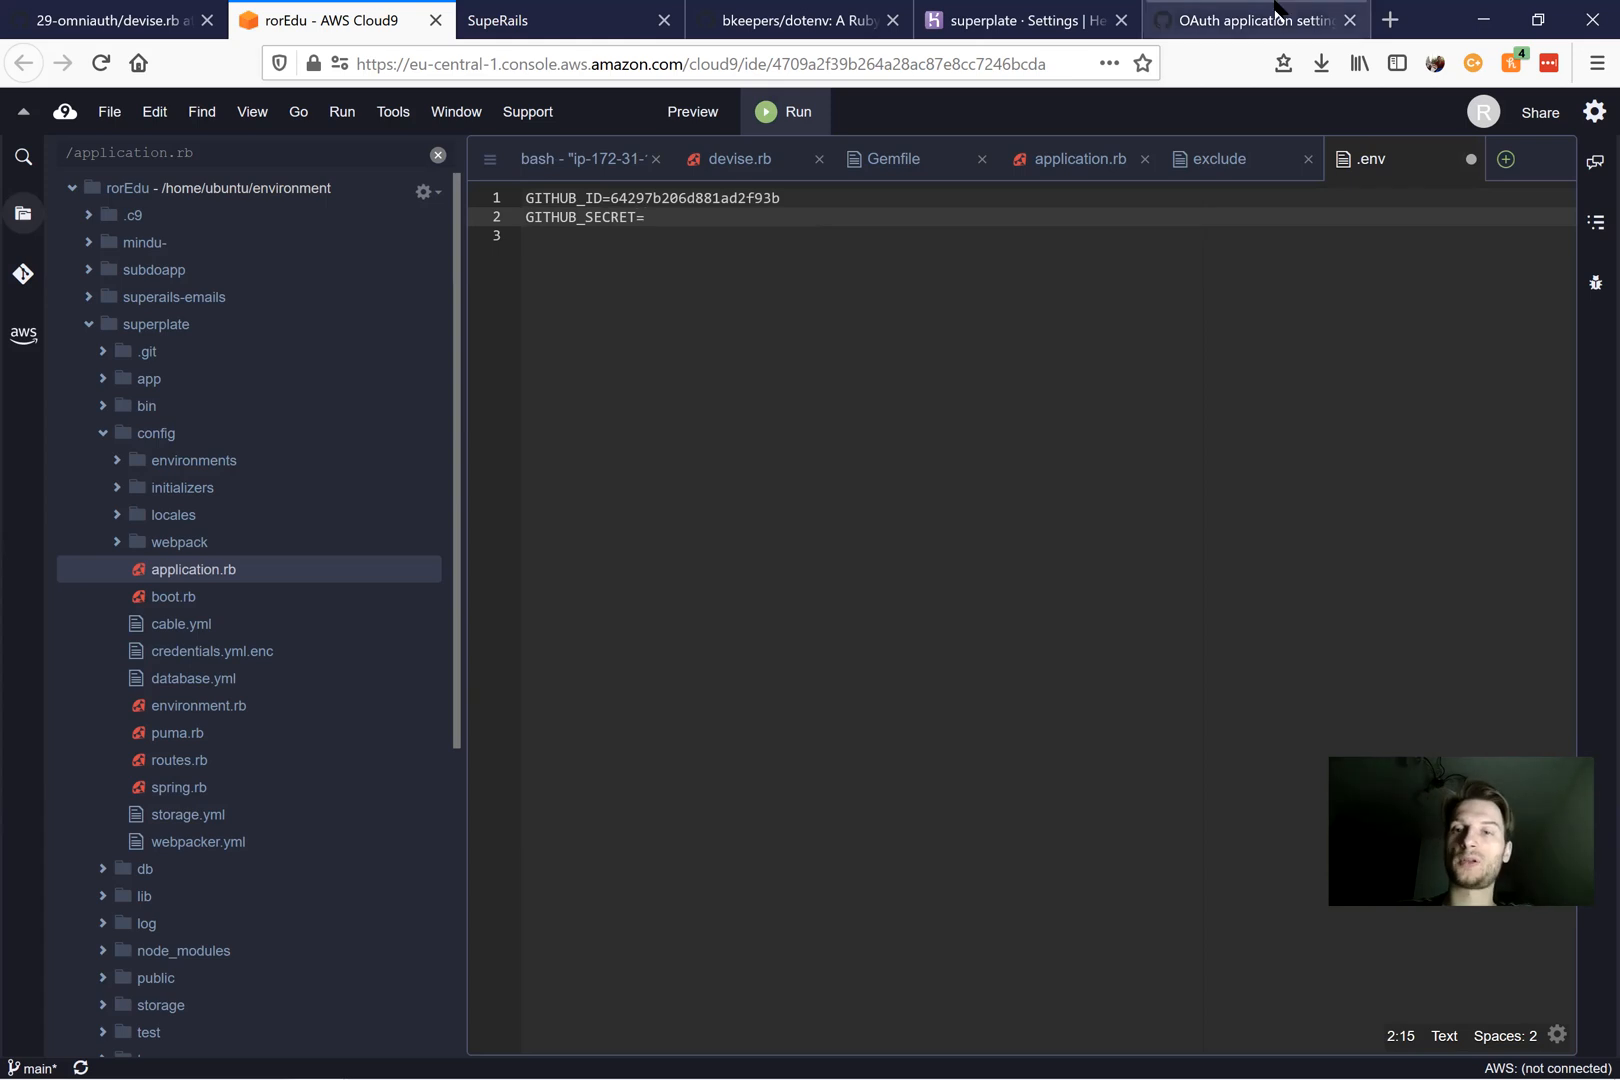
{"action": "left_click", "coordinate": [1252, 20]}
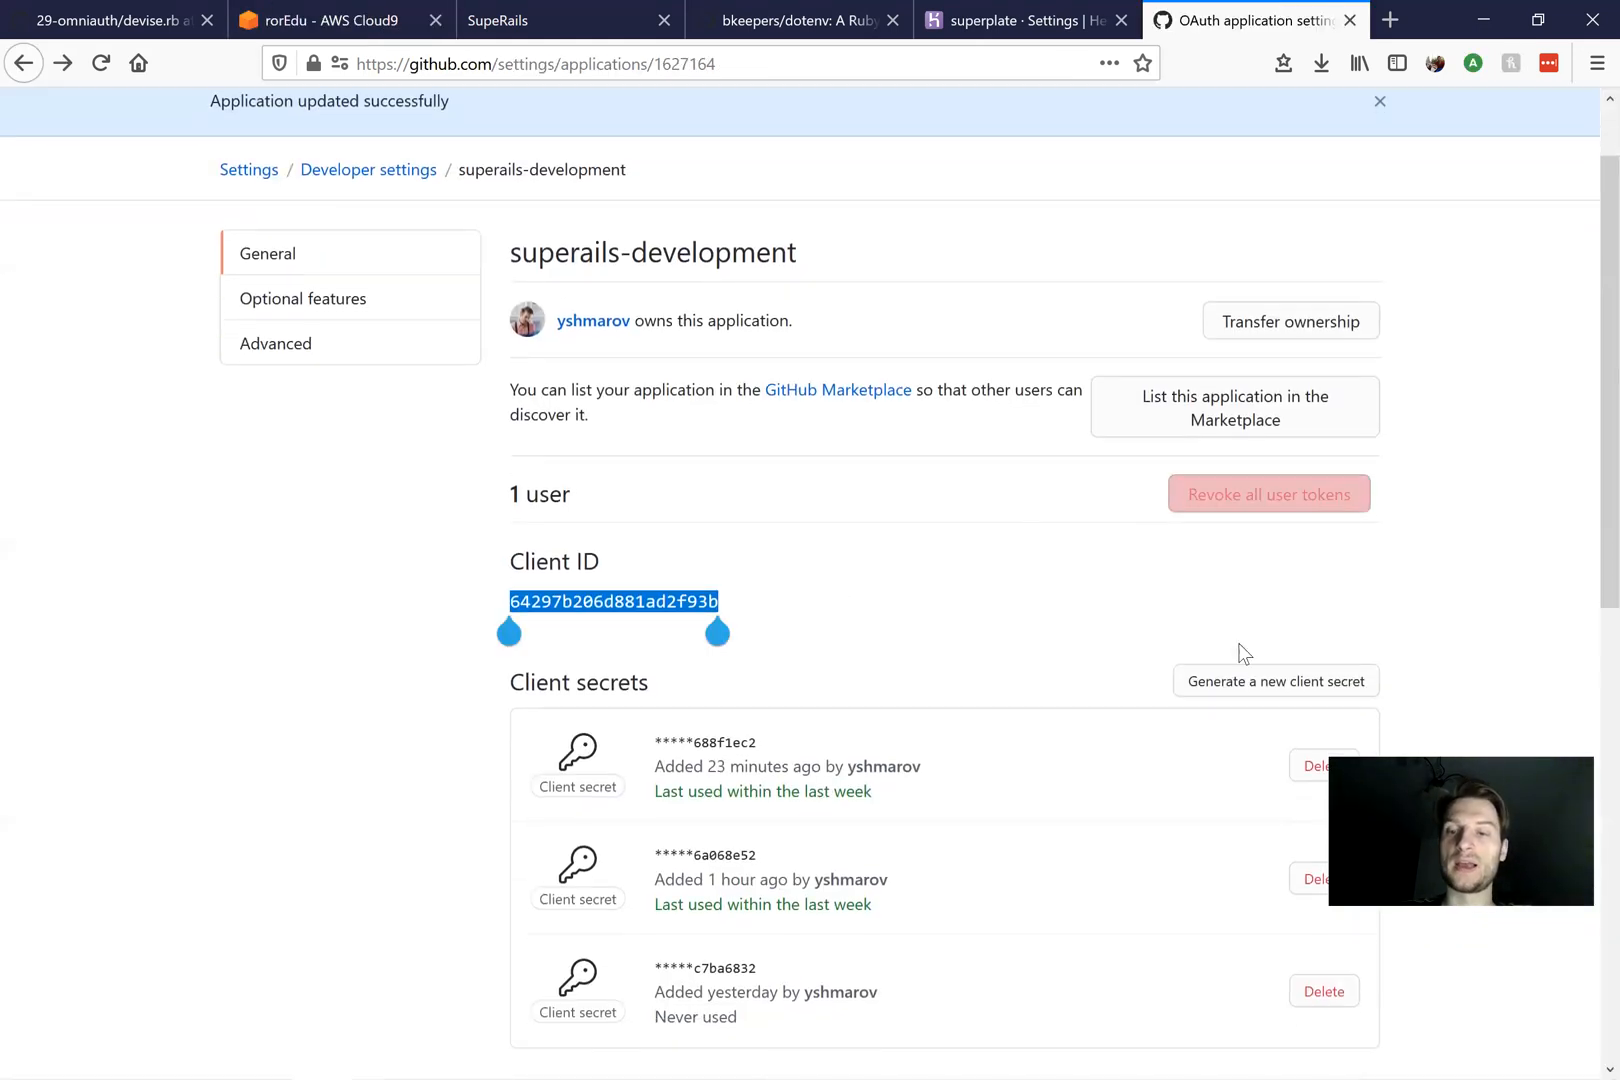
{"action": "left_click", "coordinate": [1276, 682]}
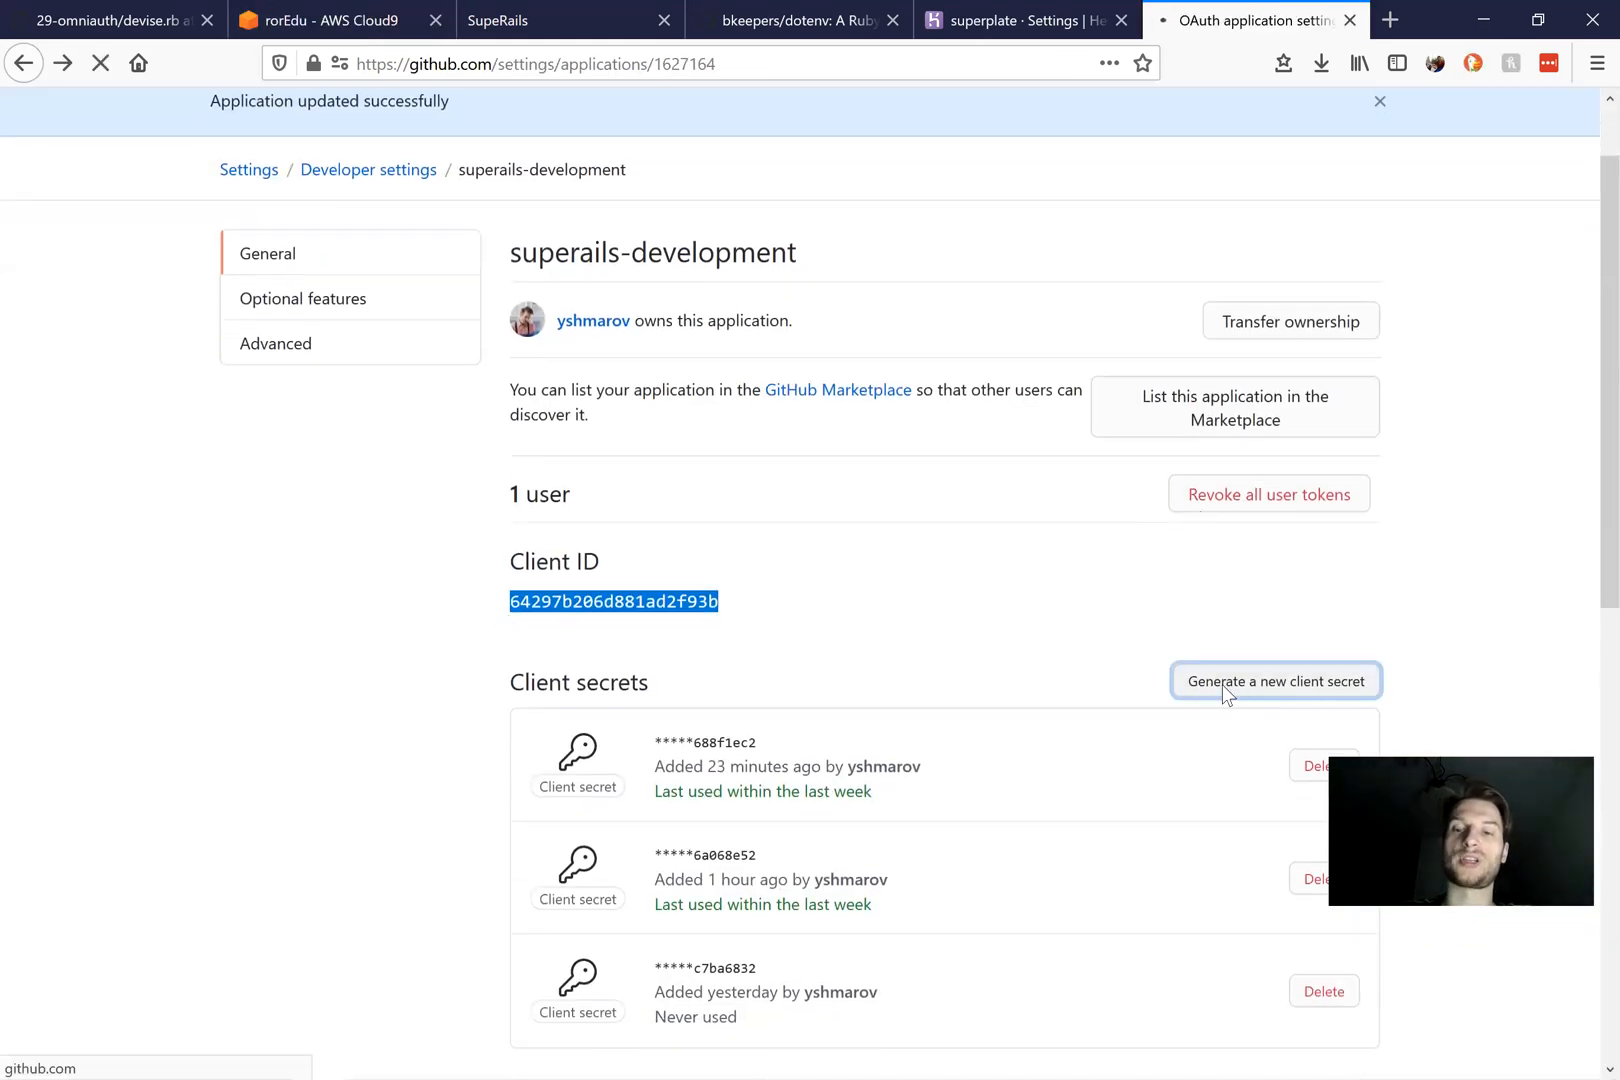
{"action": "left_click", "coordinate": [1276, 682]}
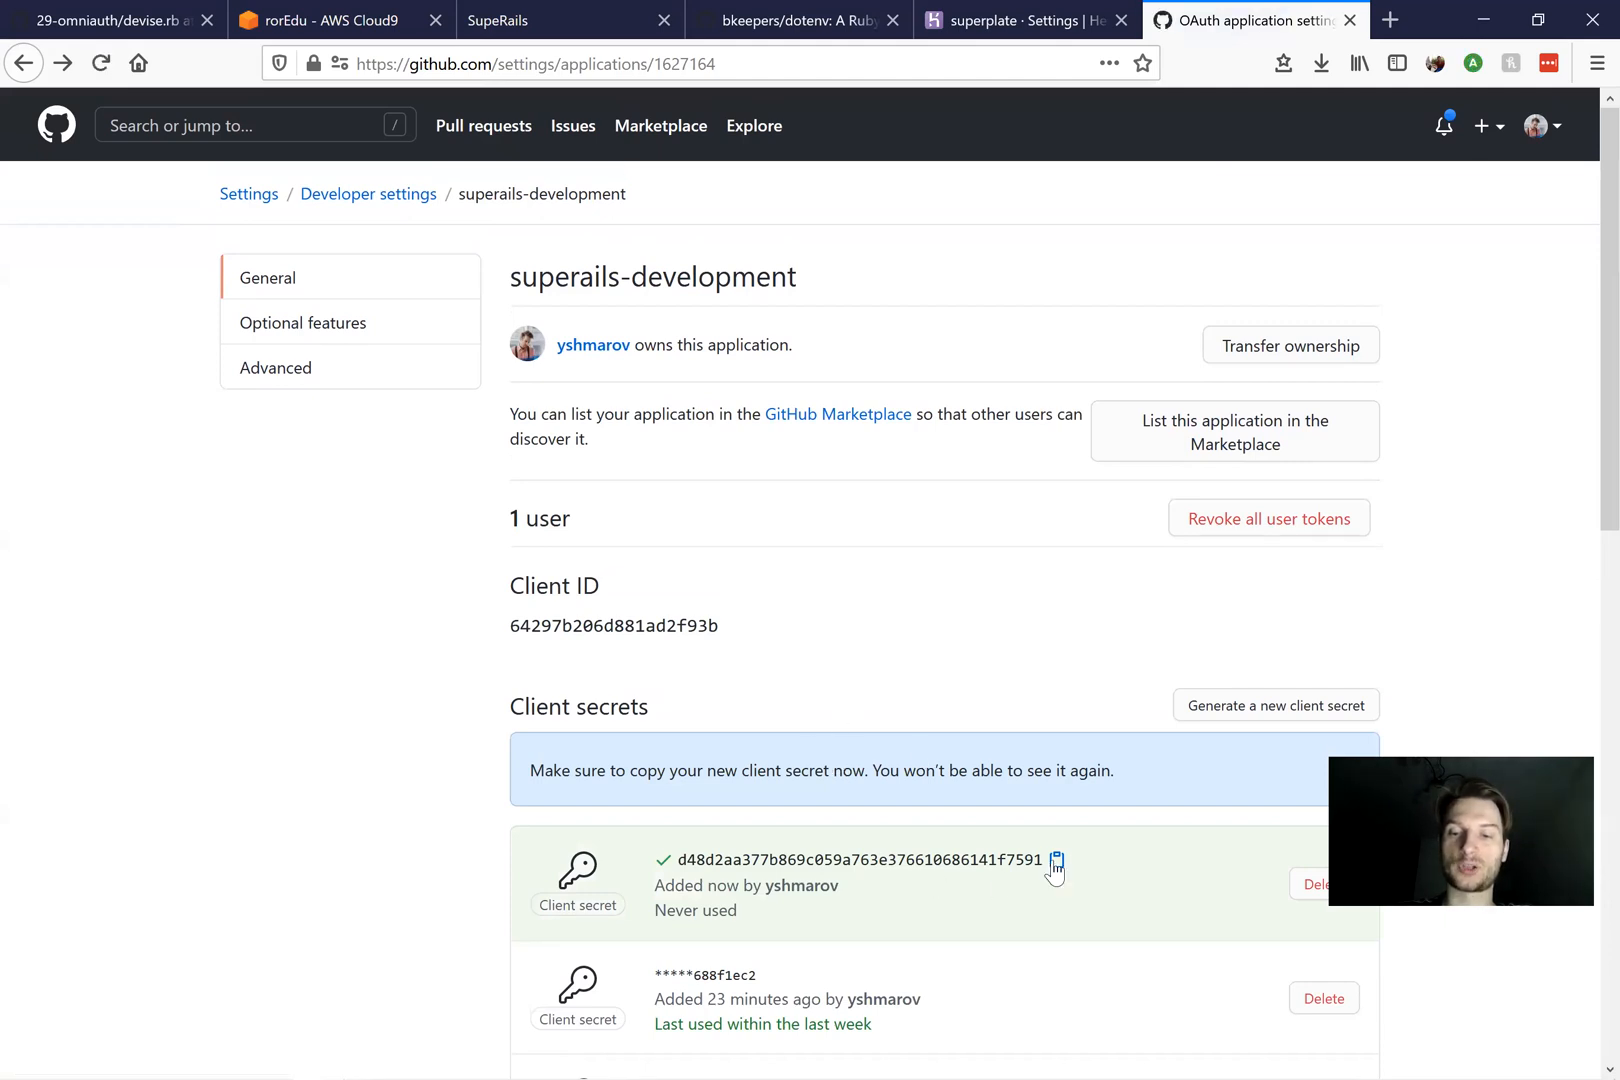
Paste the generated client secret as the GITHUB_SECRET value in .env.
{"action": "left_click", "coordinate": [330, 20]}
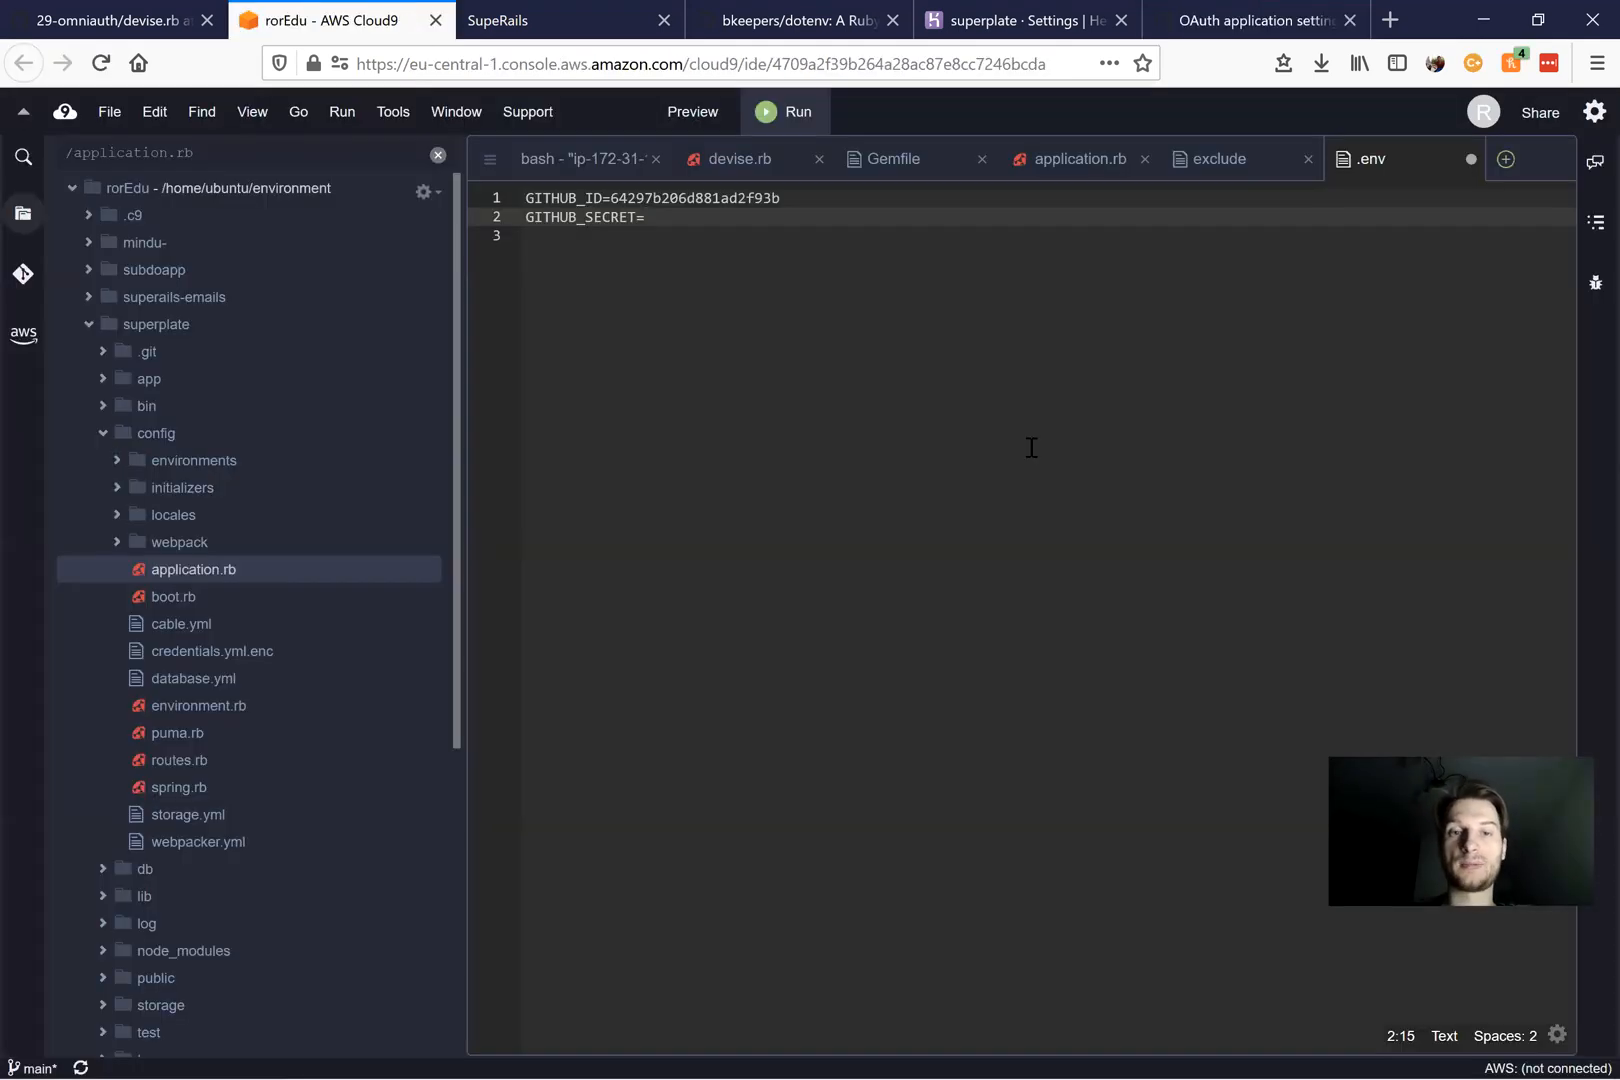
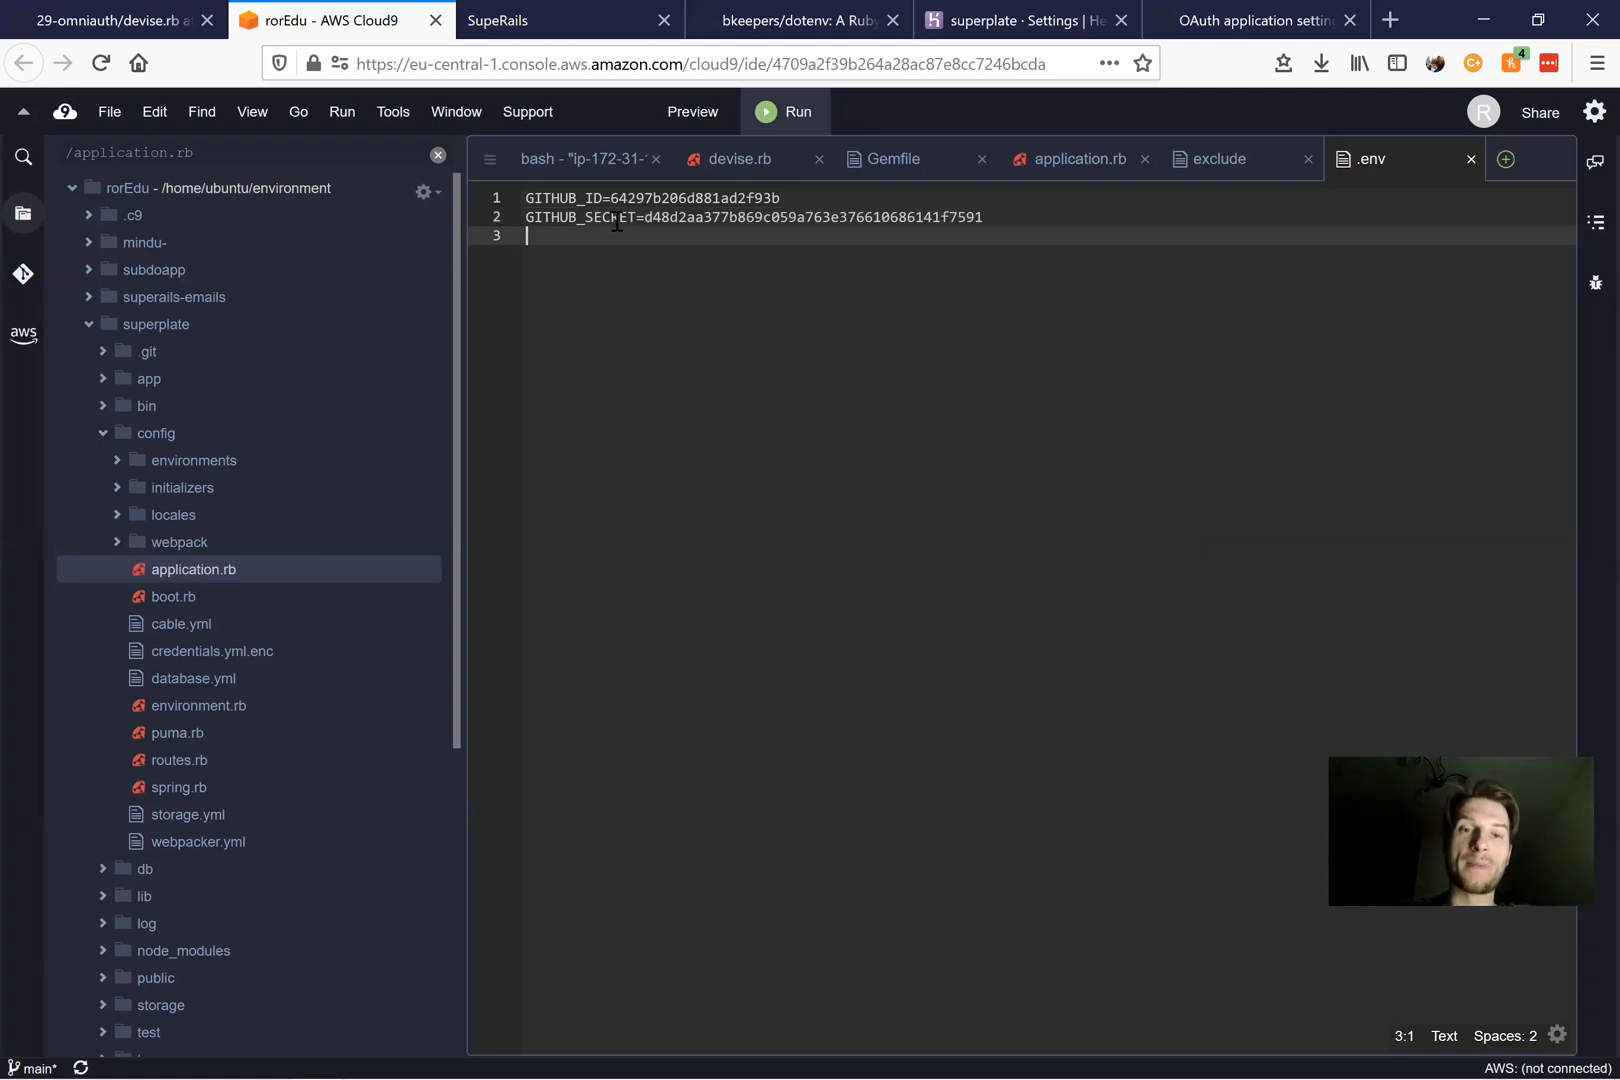
{"action": "left_click", "coordinate": [738, 160]}
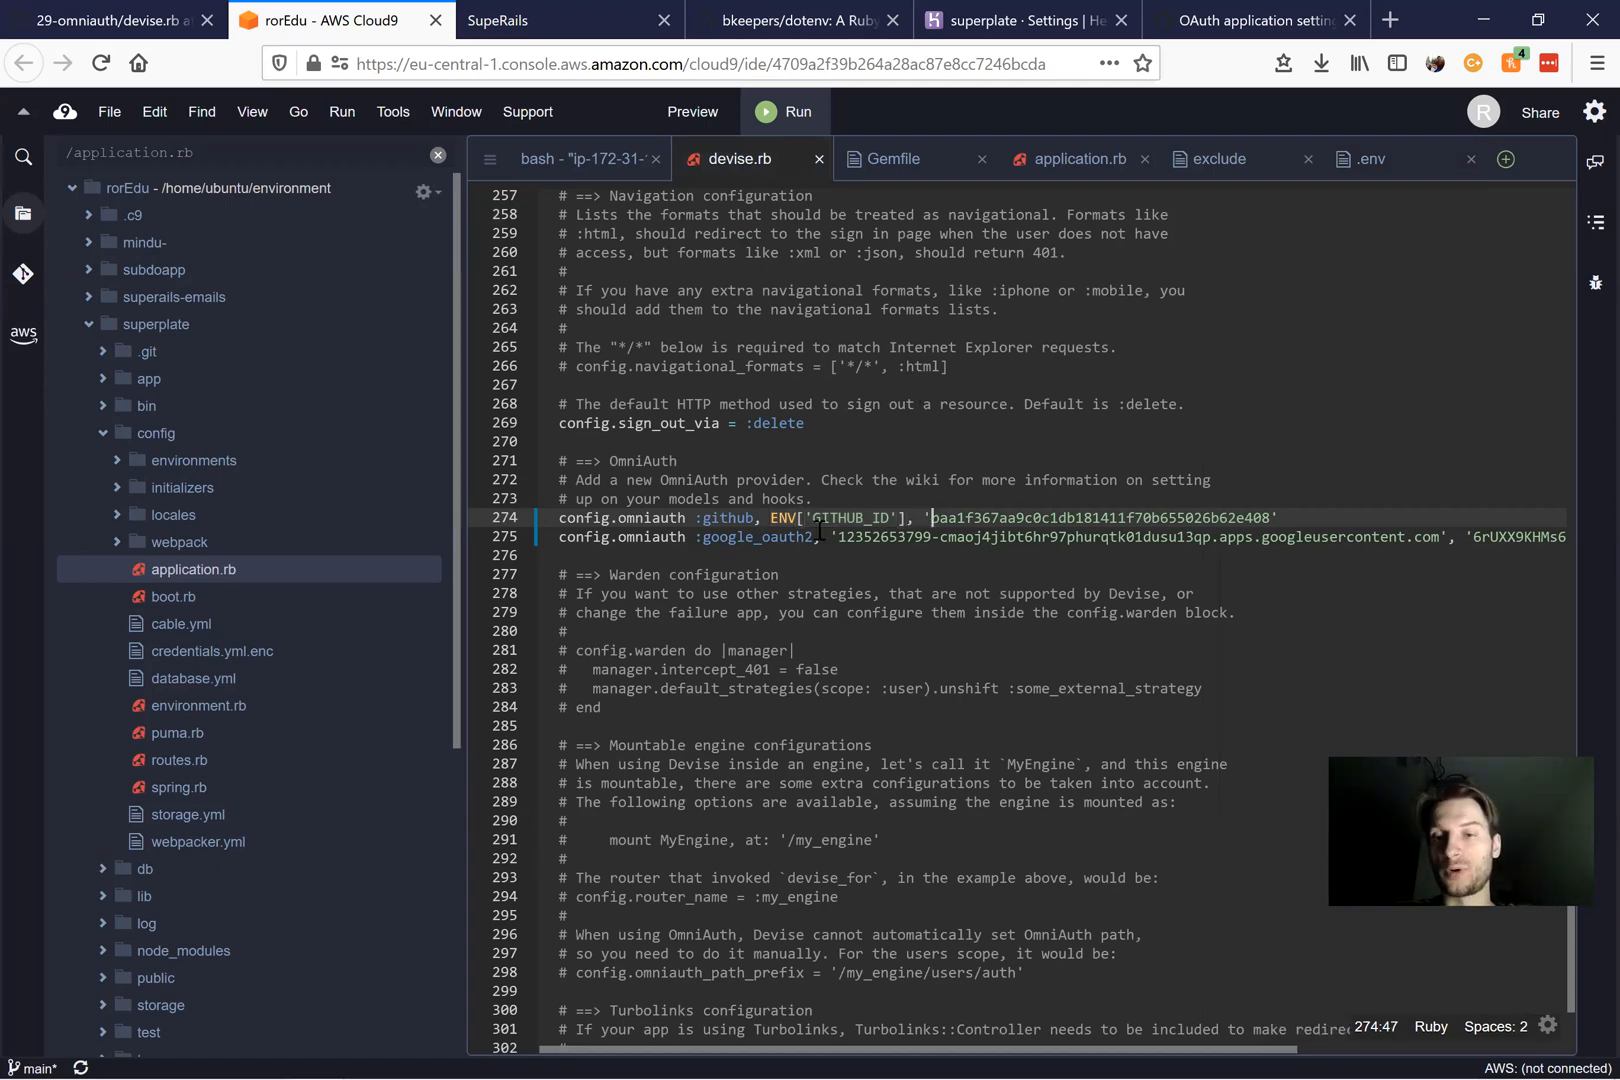
Replace the hardcoded secret on devise.rb line 274 with ENV['GITHUB_SECRET'] and save the file.
{"action": "type", "text": "GITHUB_SECRET"}
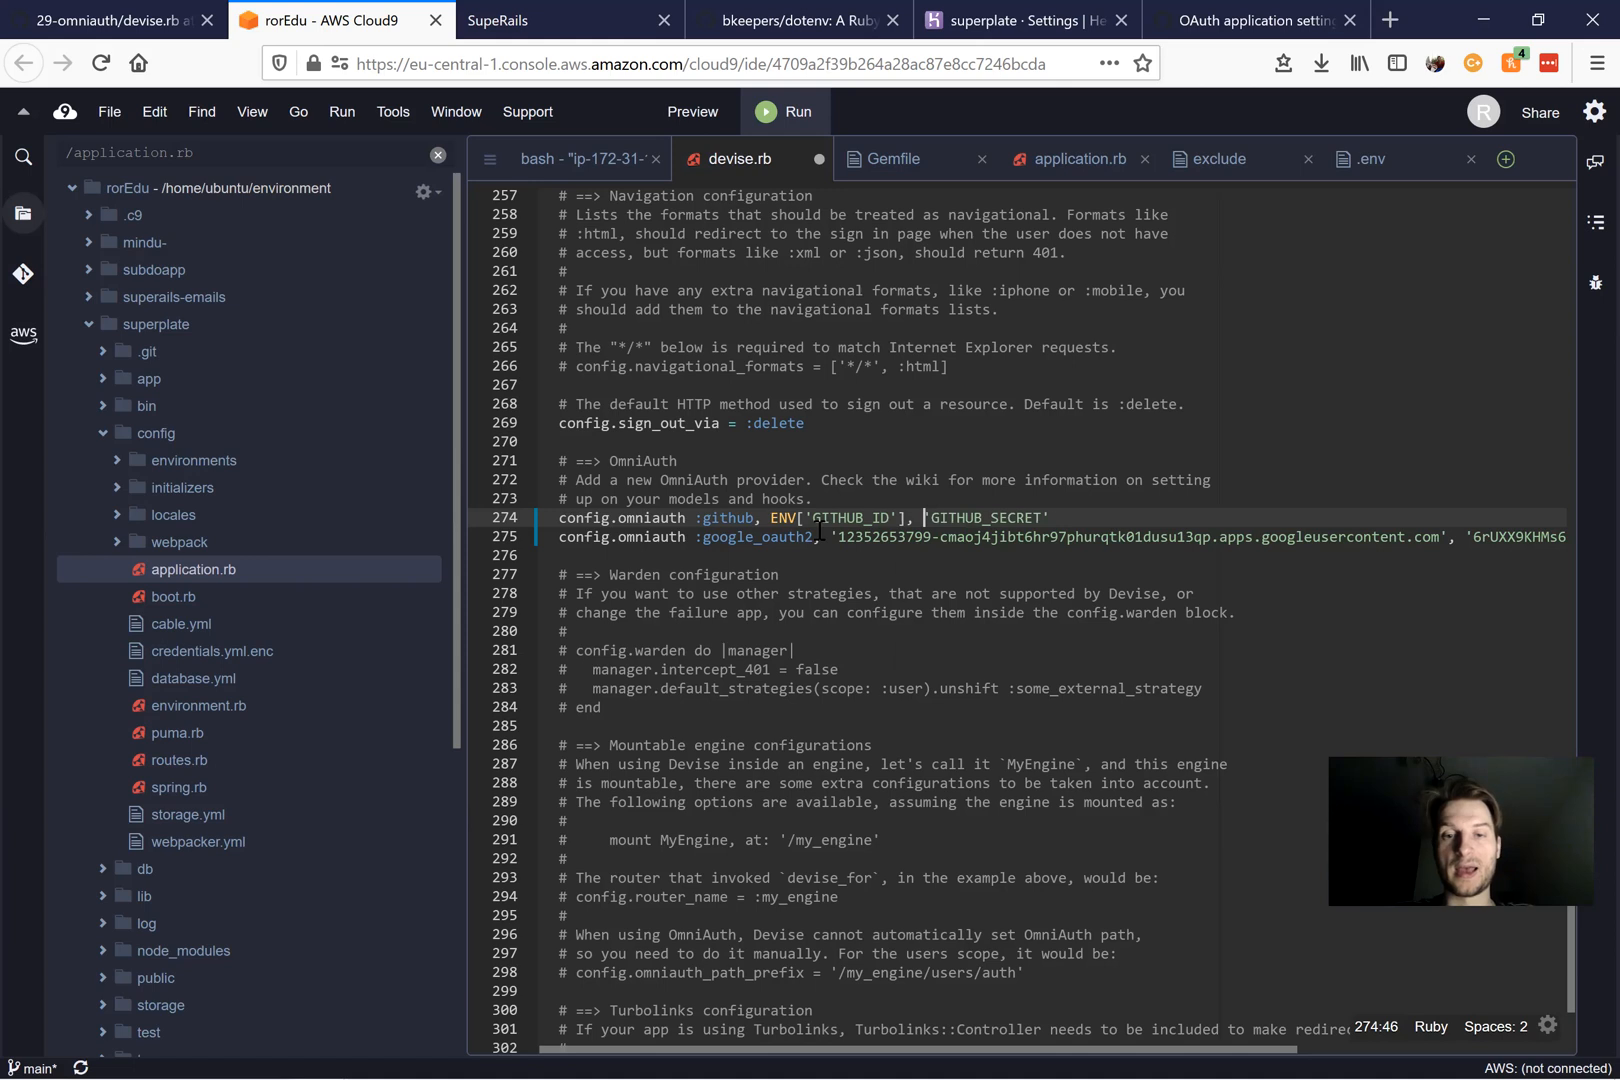
{"action": "type", "text": "ENV['GITHUB_SECRET']"}
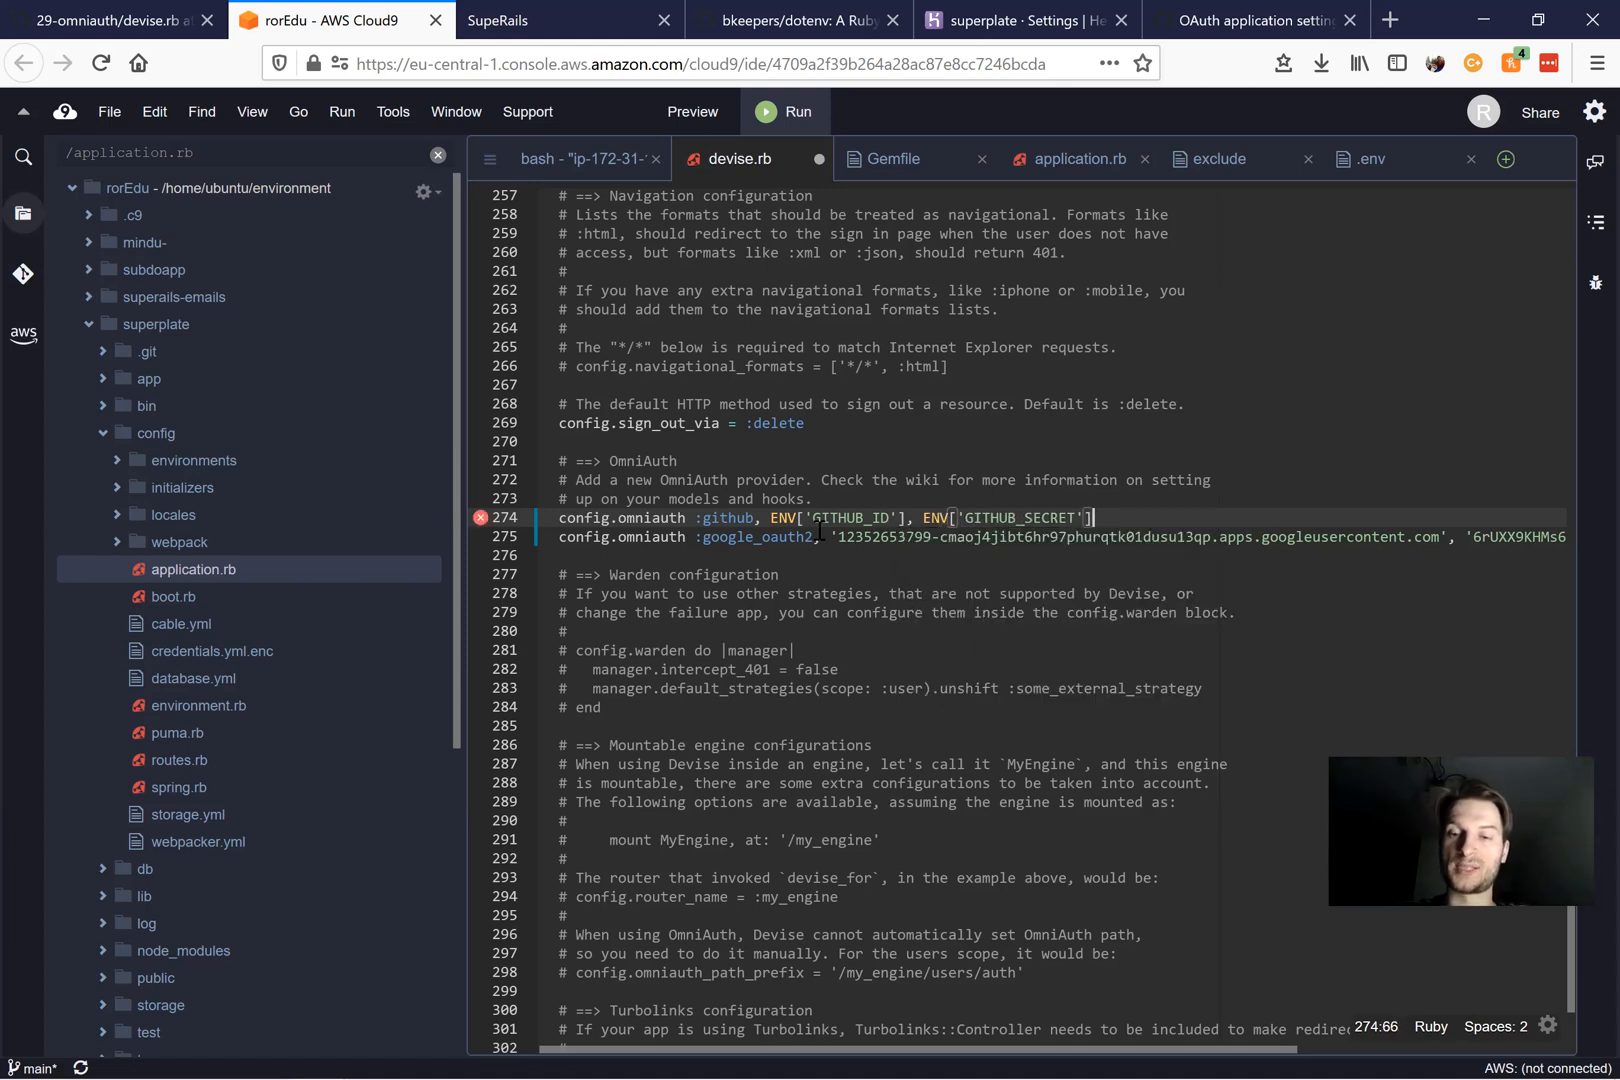
{"action": "key", "text": "Ctrl+s"}
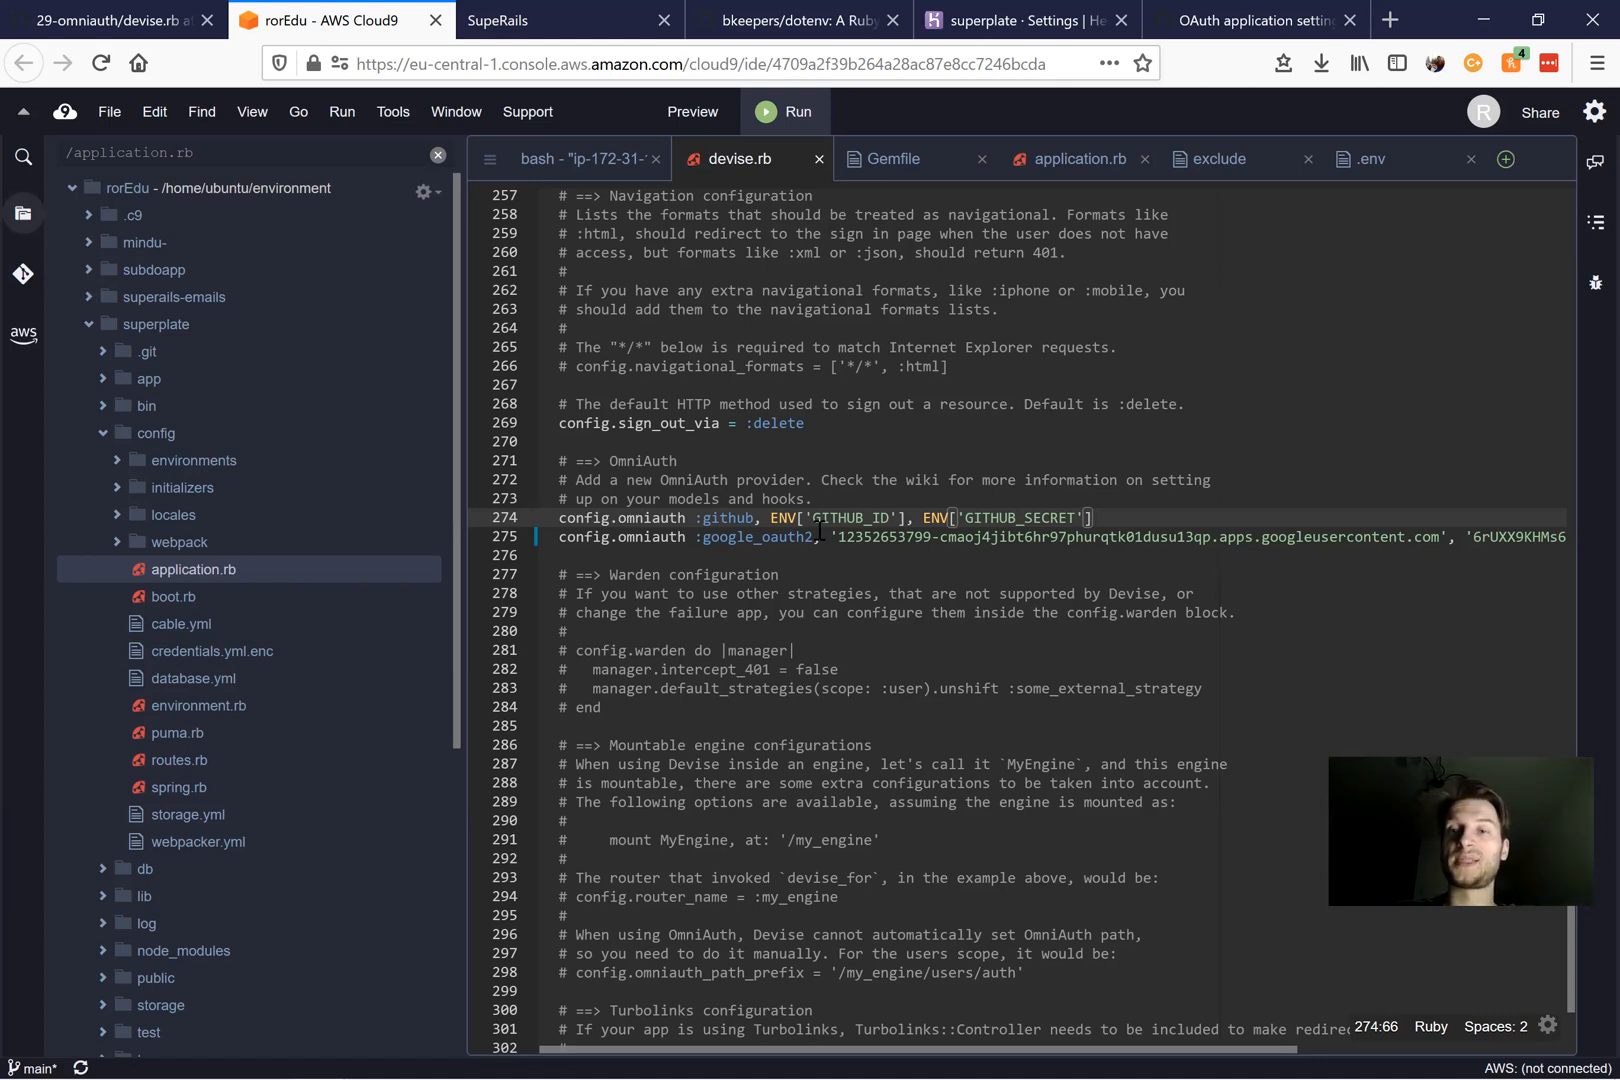
{"action": "left_click", "coordinate": [1376, 160]}
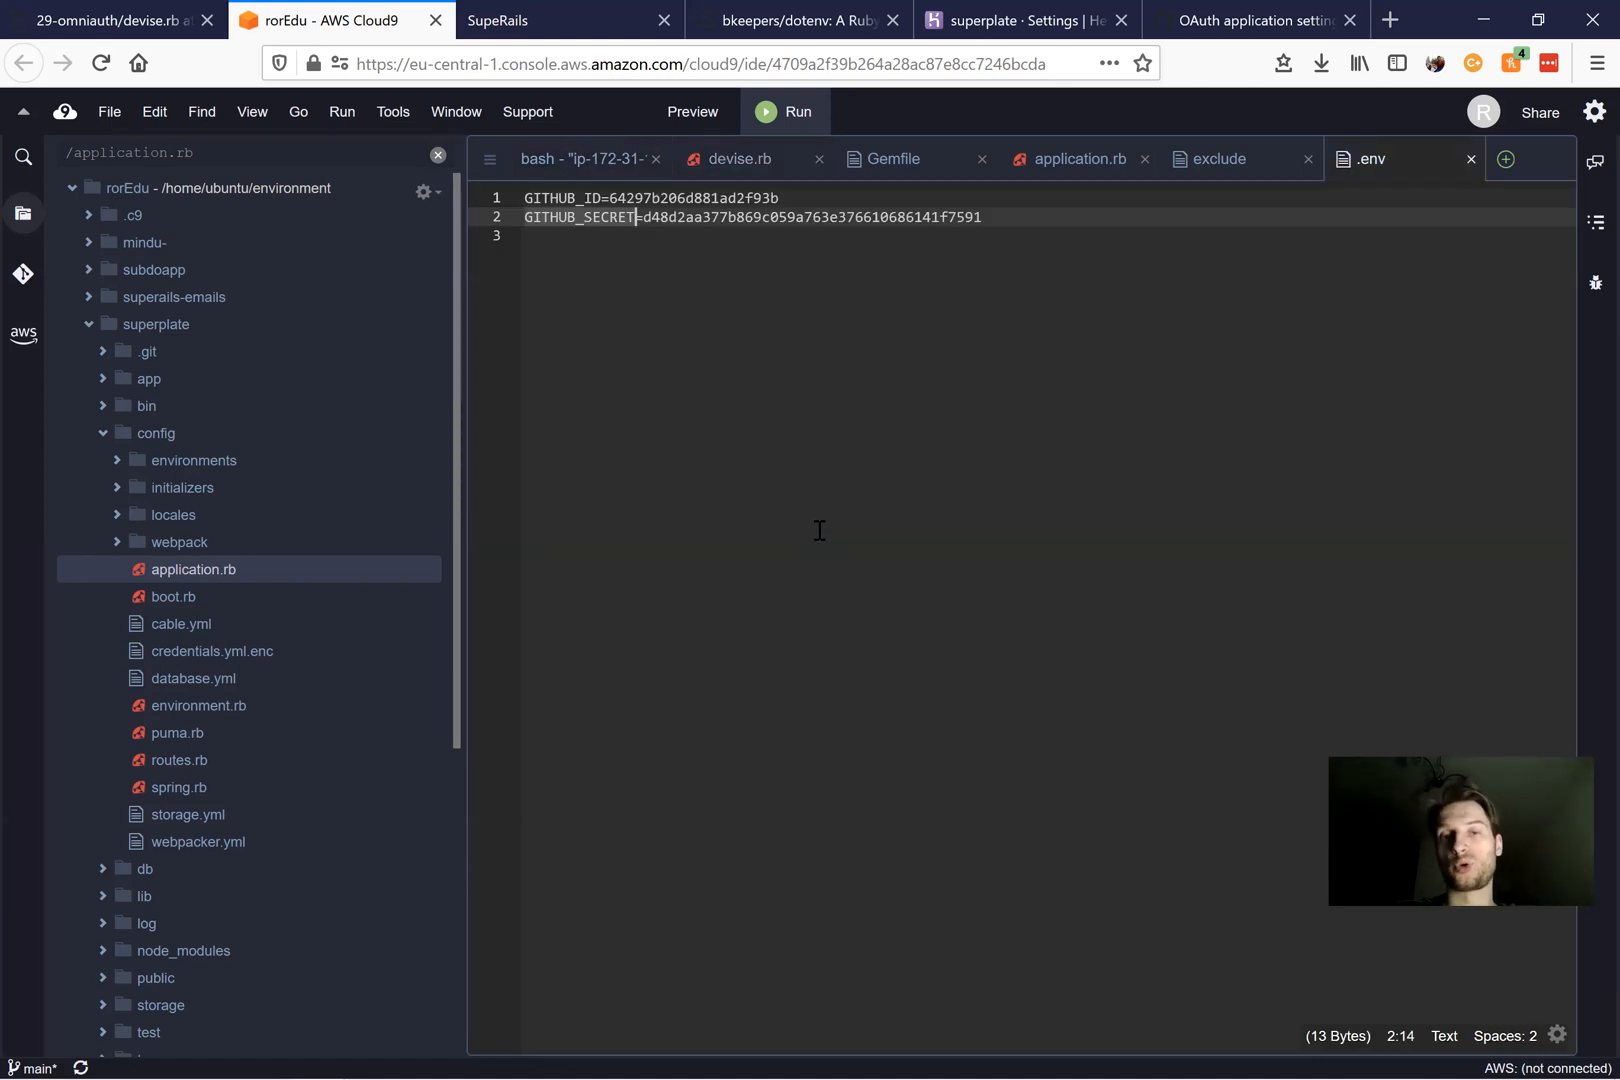
{"action": "left_click", "coordinate": [584, 160]}
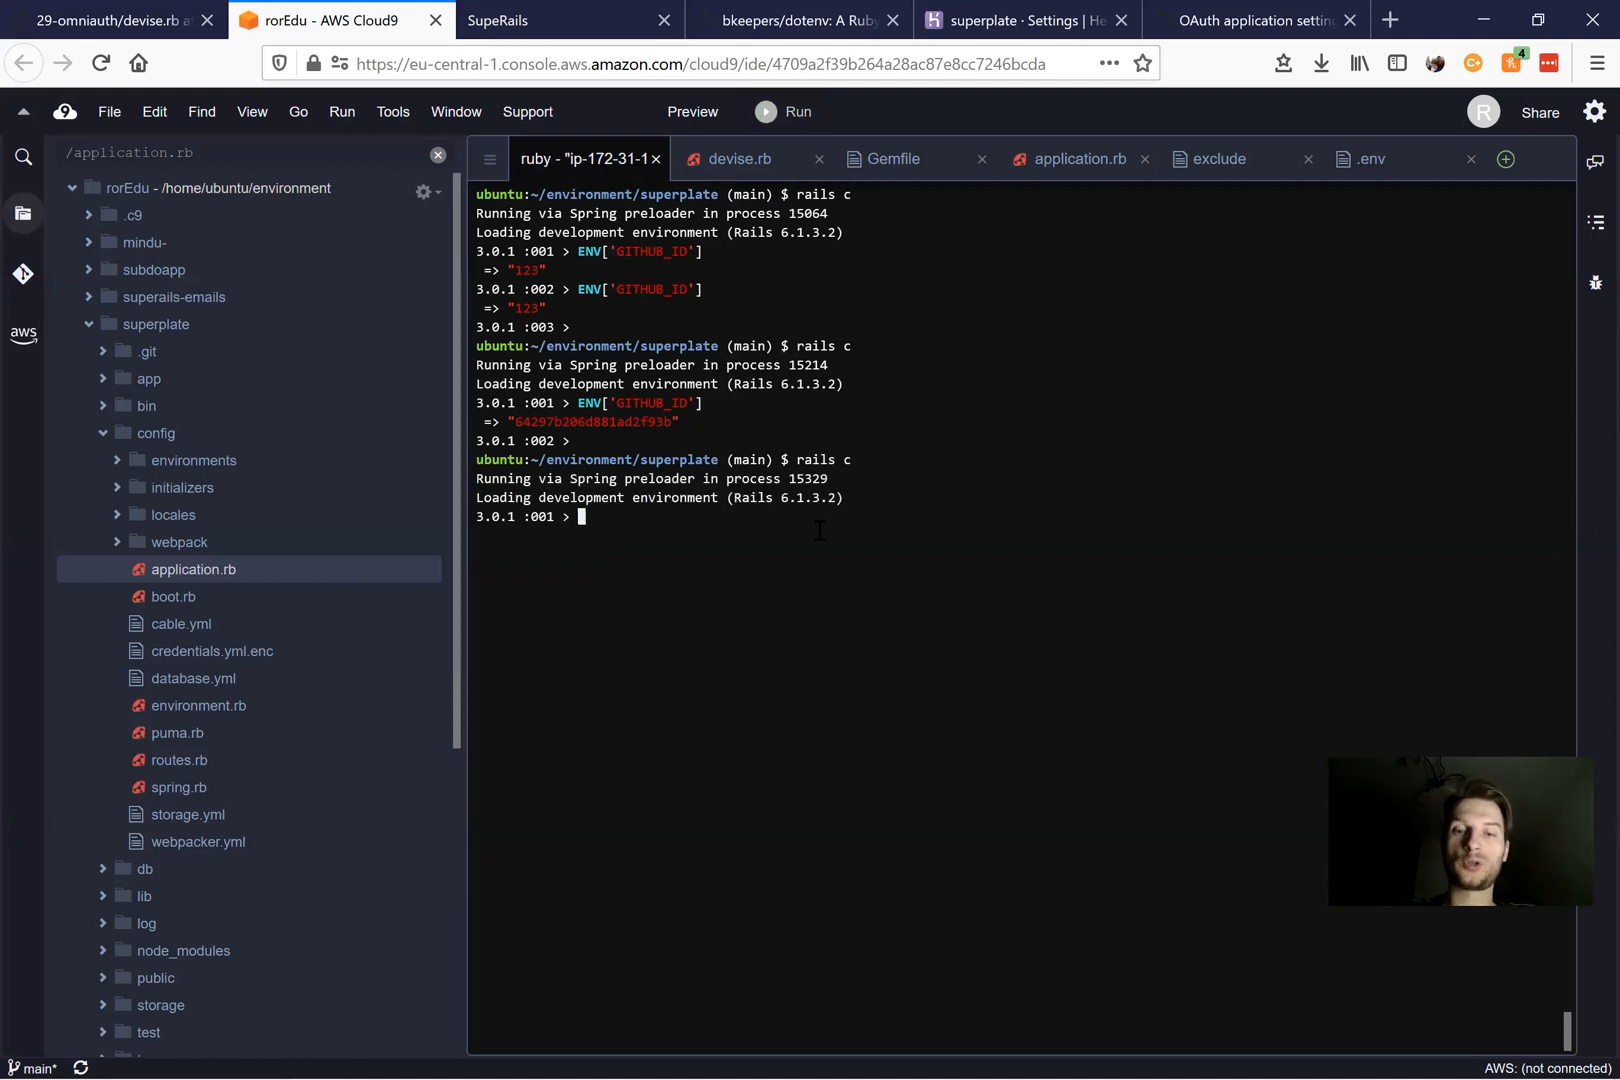
Confirm ENV['GITHUB_SECRET'] returns the new secret in the Rails console, then start the Rails server.
{"action": "type", "text": "ENV['GITHUB_SECRET"}
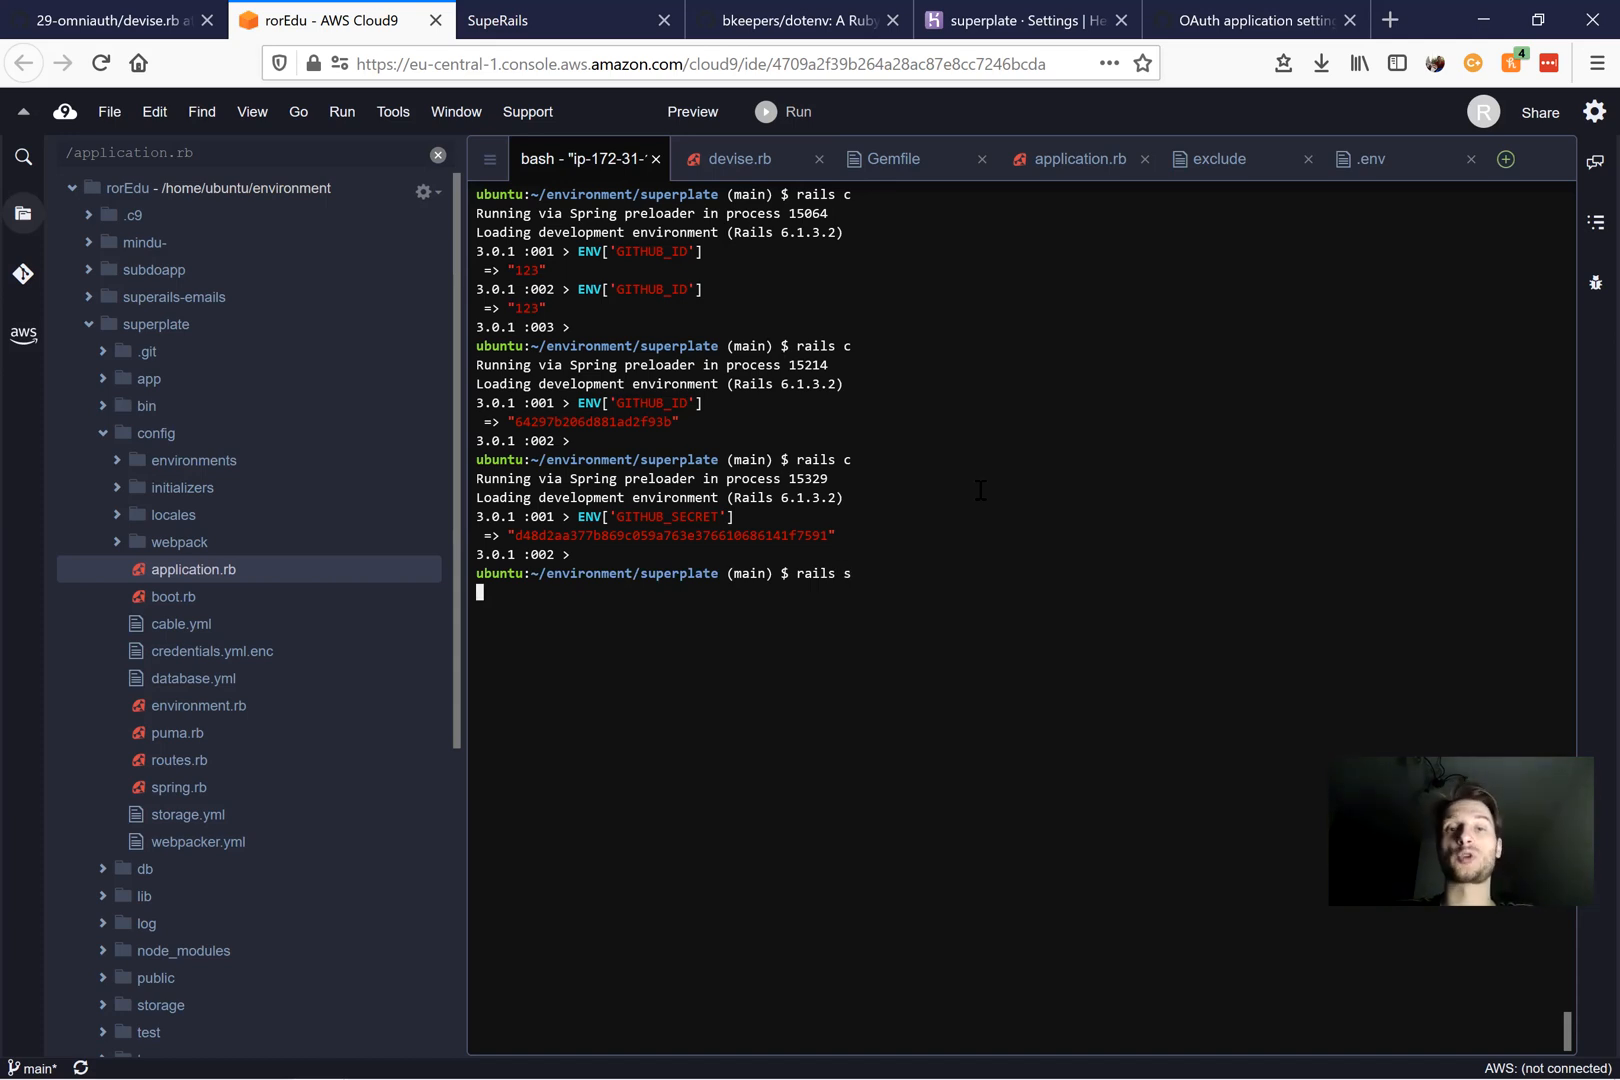
Sign in with GitHub on the running SupeRails app and see the successful authentication banner.
{"action": "left_click", "coordinate": [570, 20]}
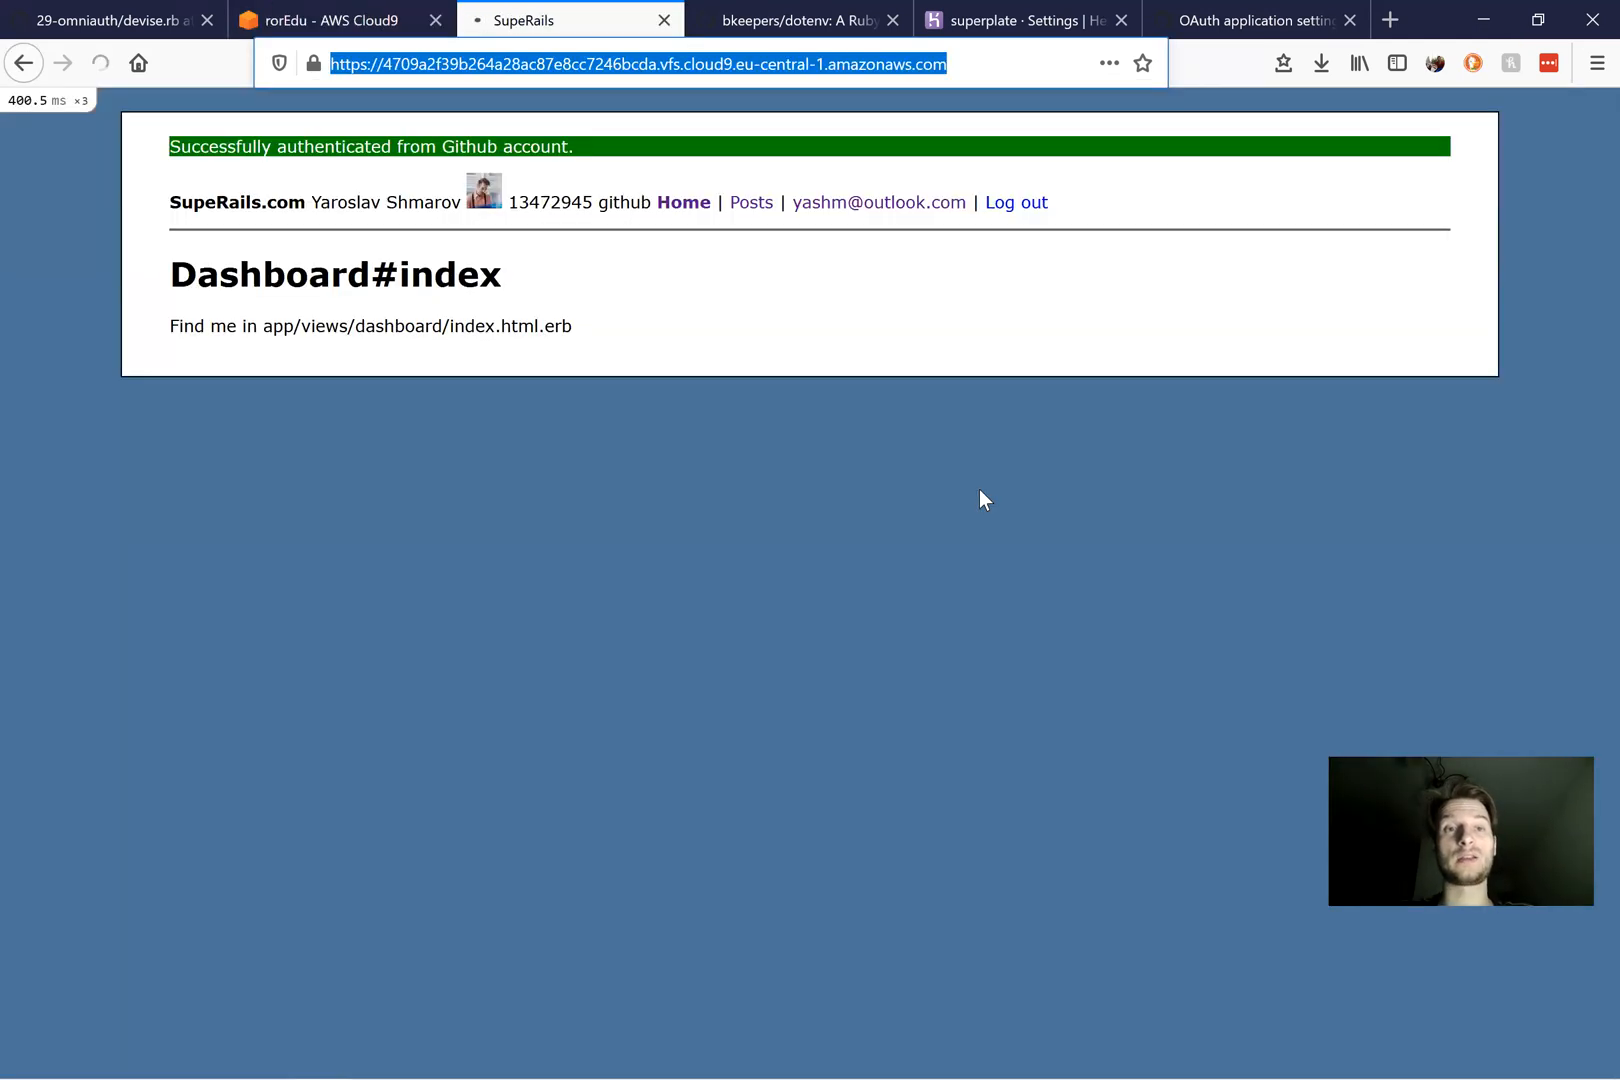
{"action": "left_click", "coordinate": [102, 62]}
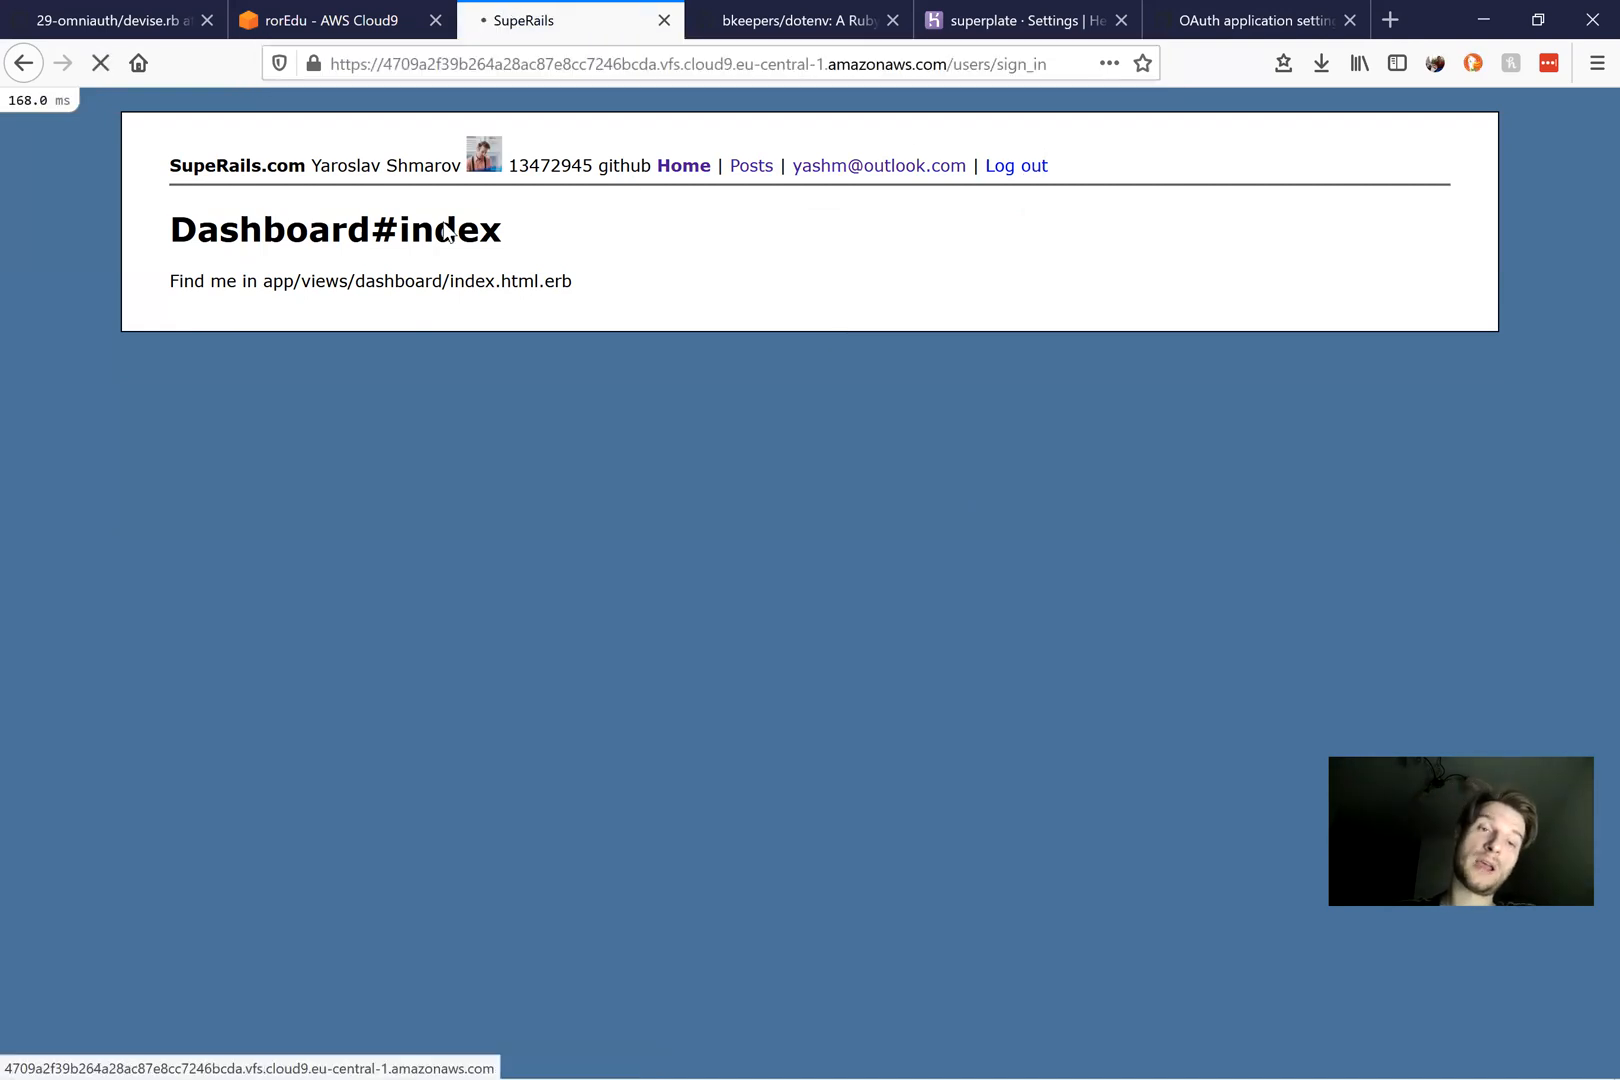
{"action": "left_click", "coordinate": [1016, 166]}
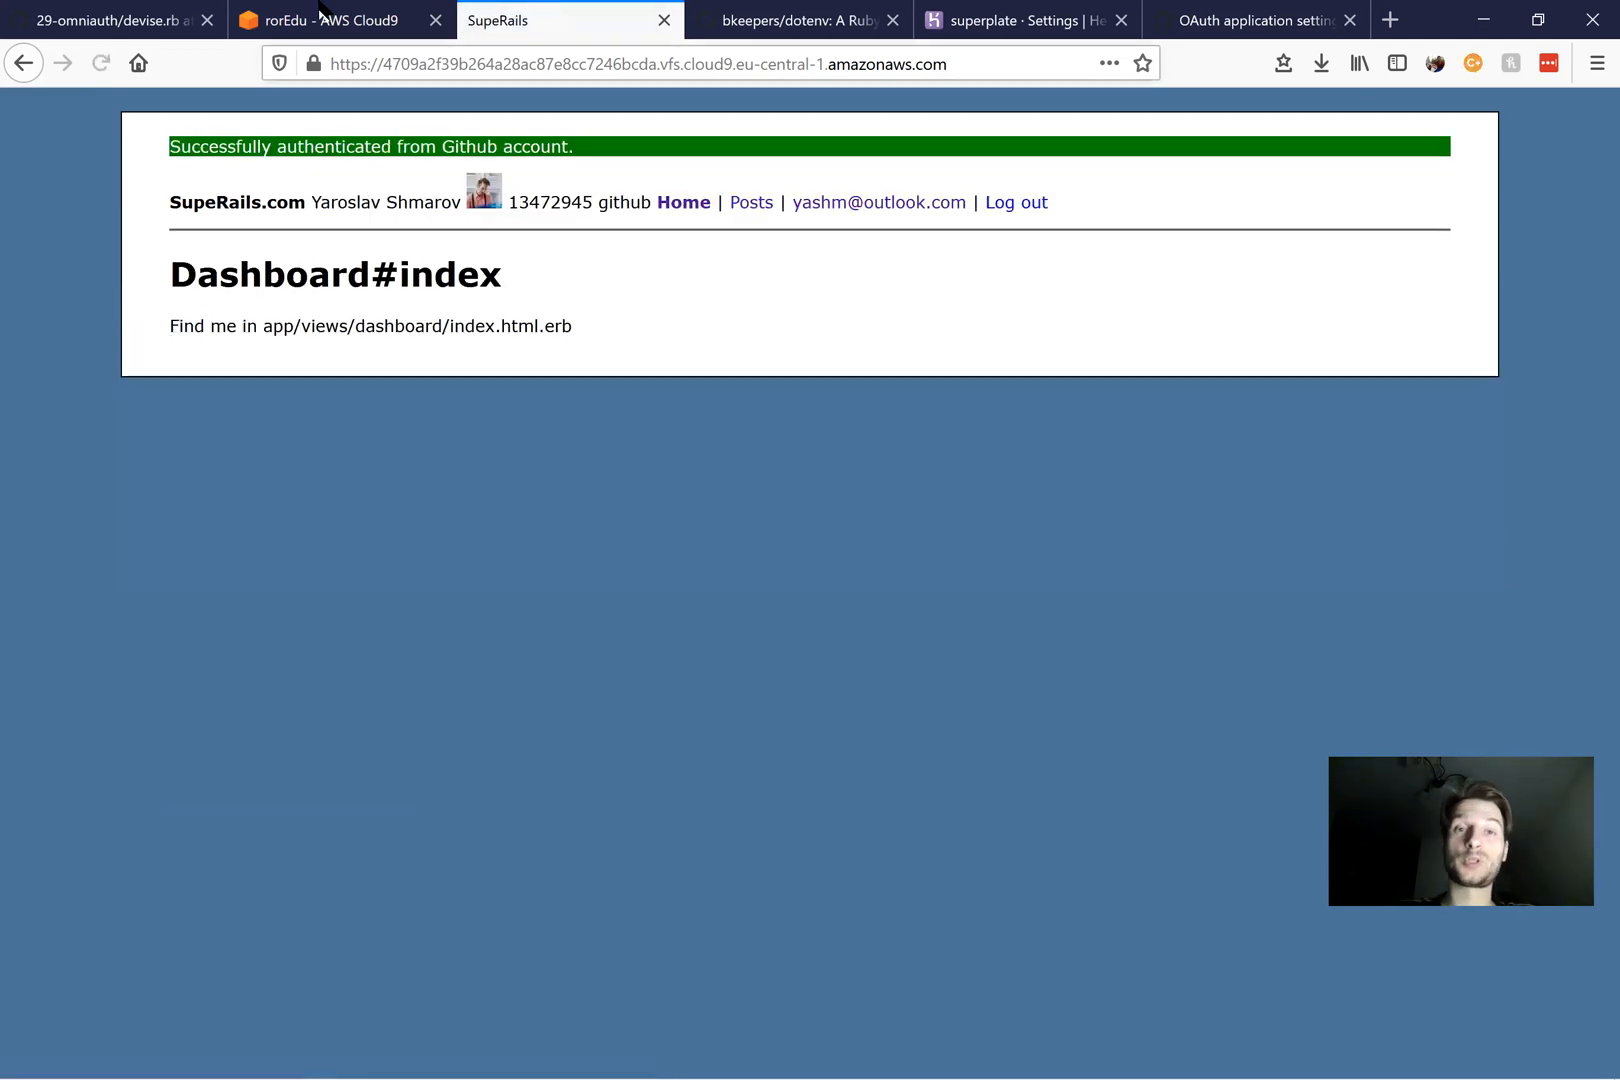
{"action": "left_click", "coordinate": [324, 20]}
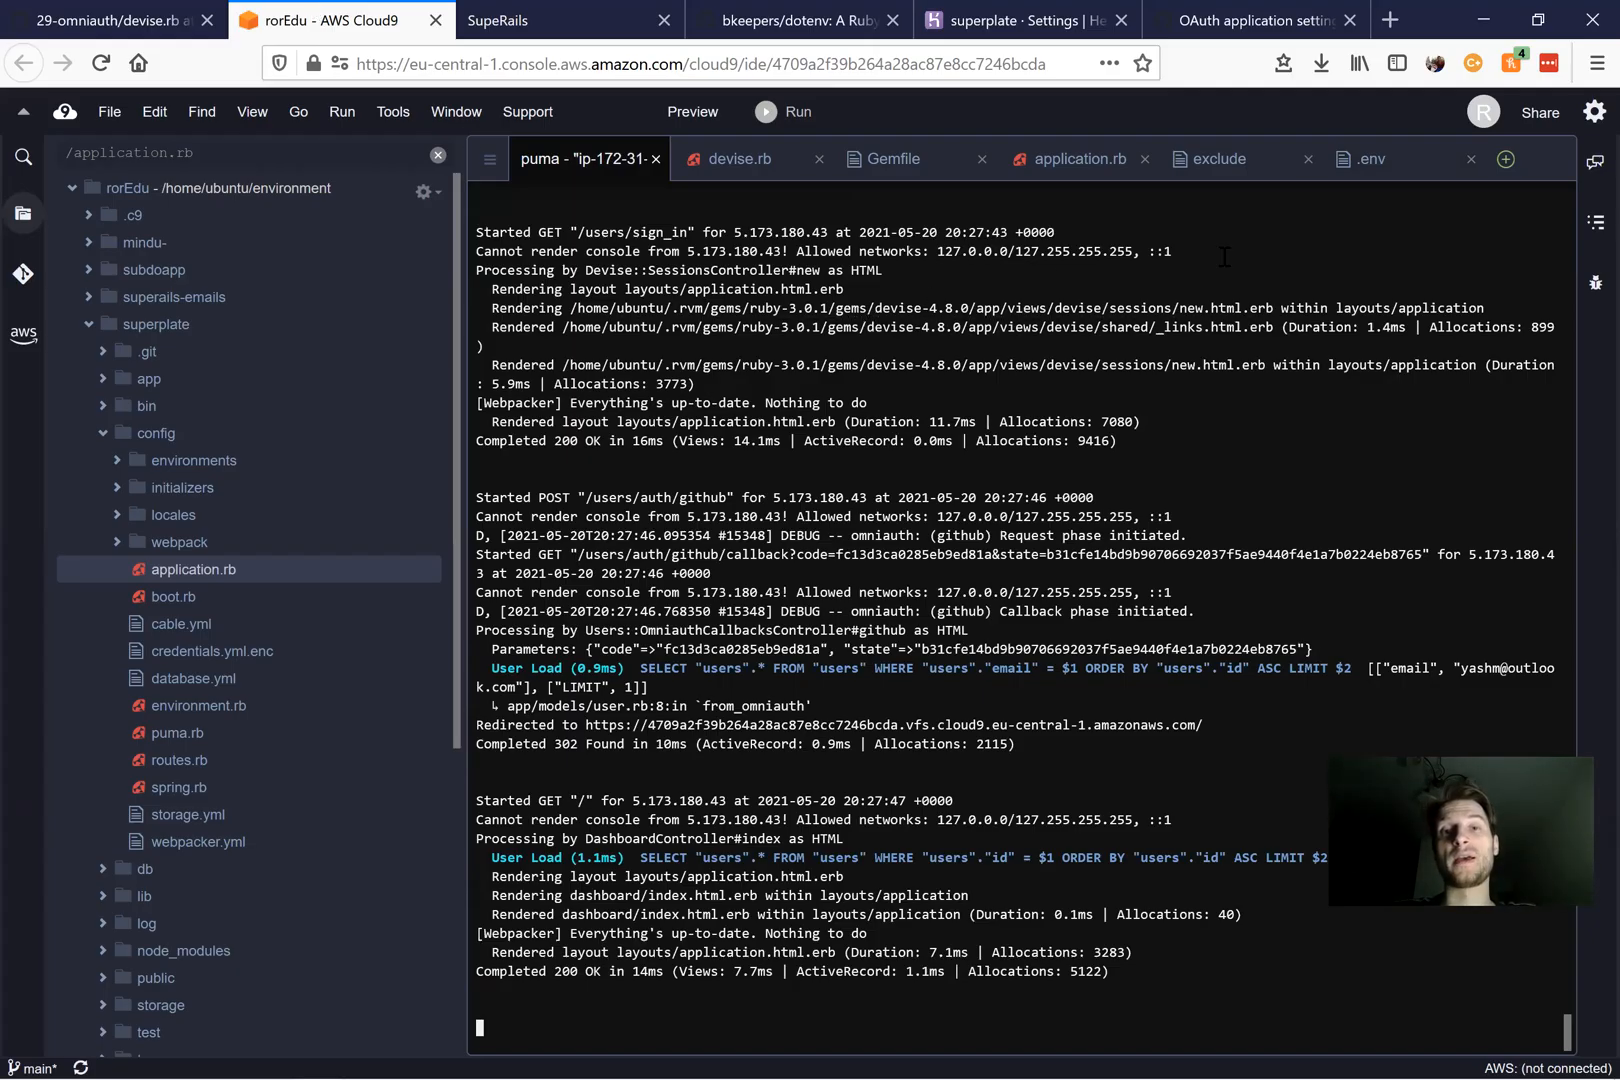
{"action": "mouse_move", "coordinate": [1370, 160]}
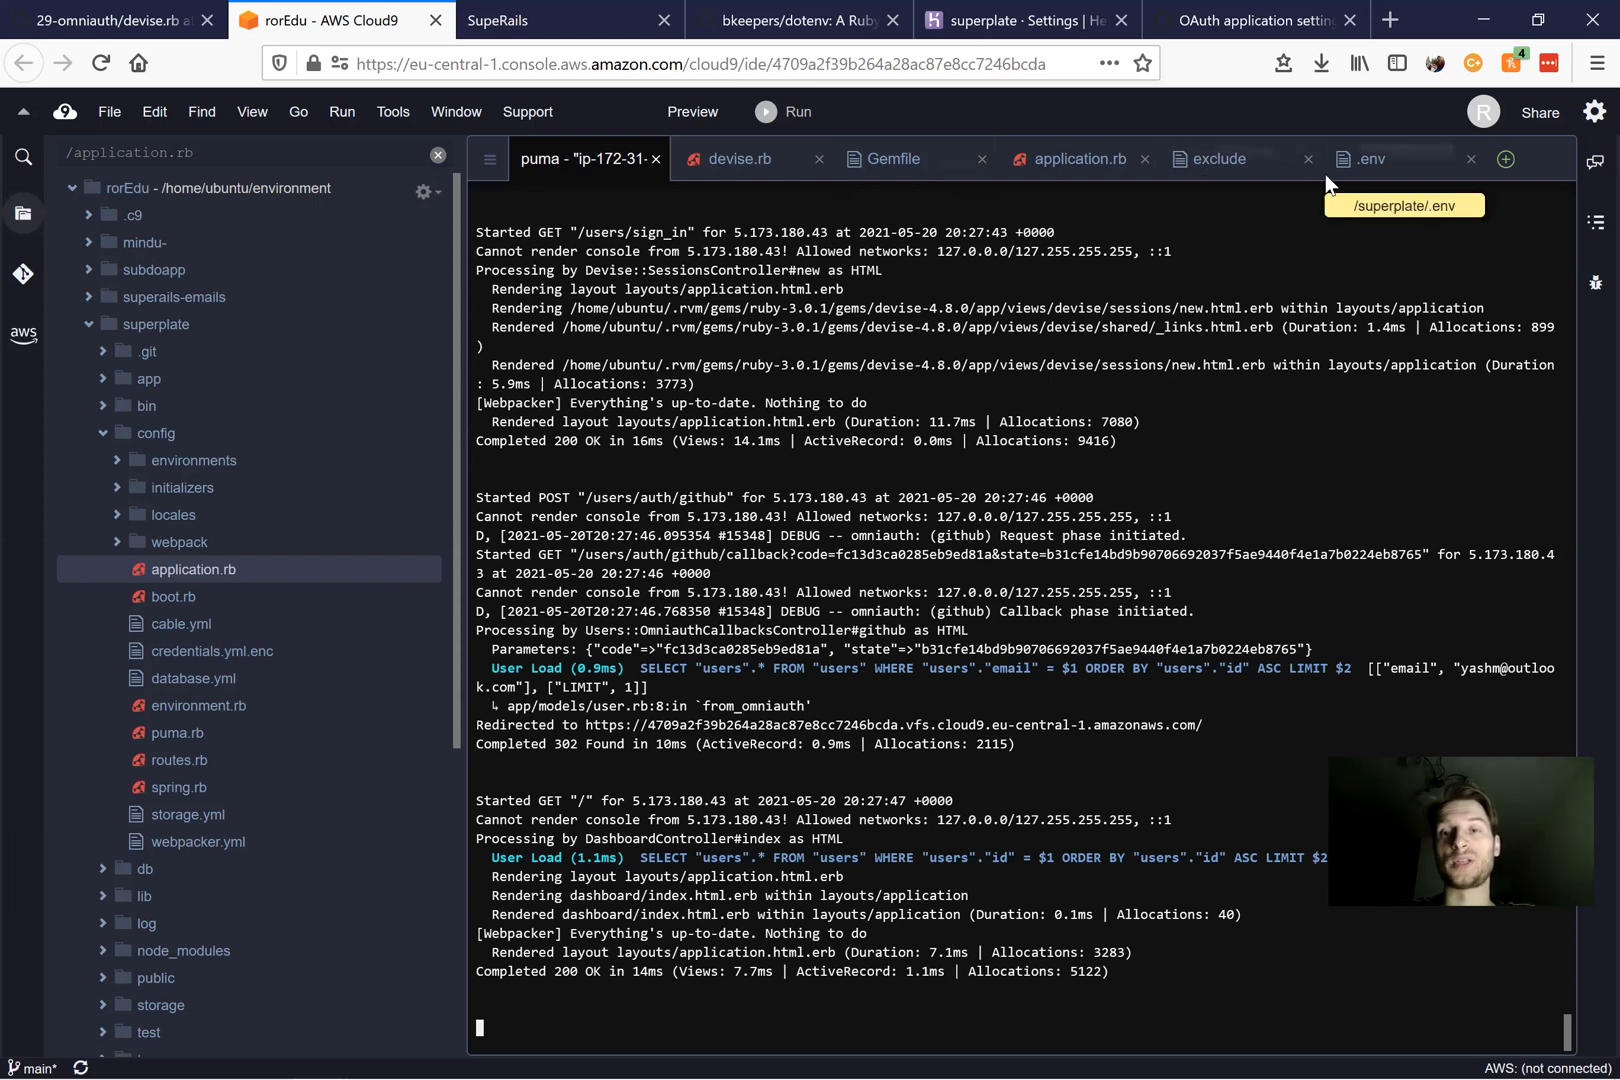
{"action": "left_click", "coordinate": [740, 160]}
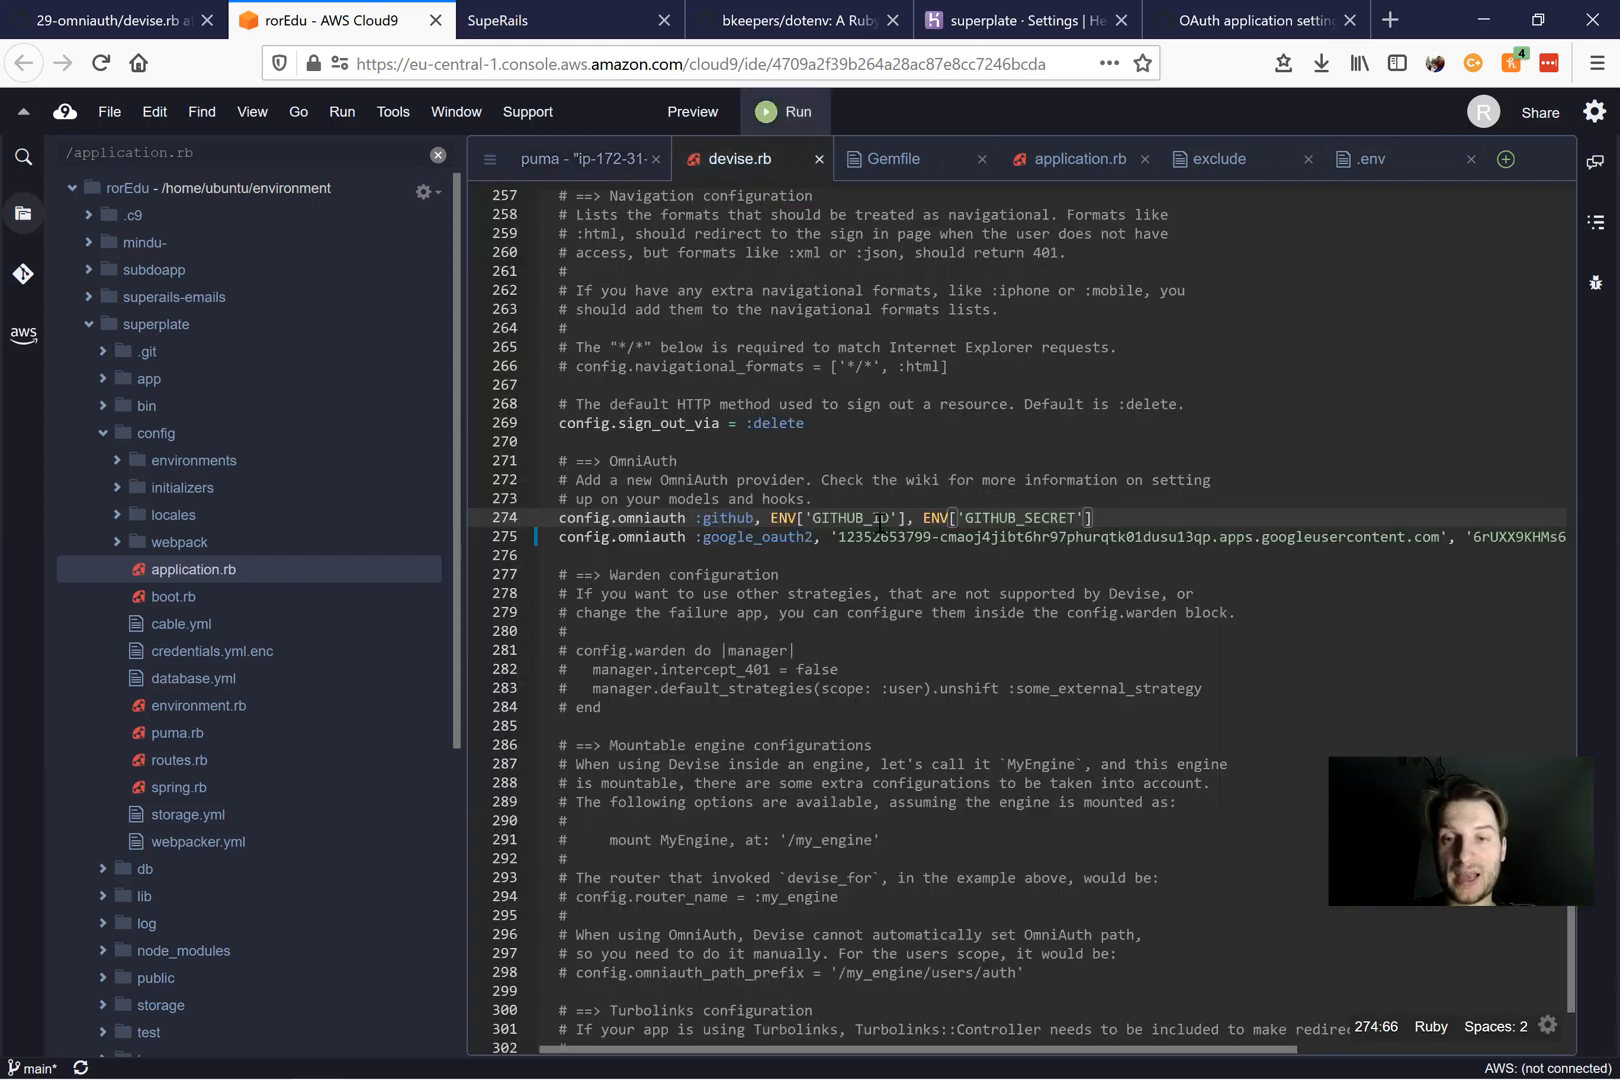
{"action": "left_click", "coordinate": [1370, 160]}
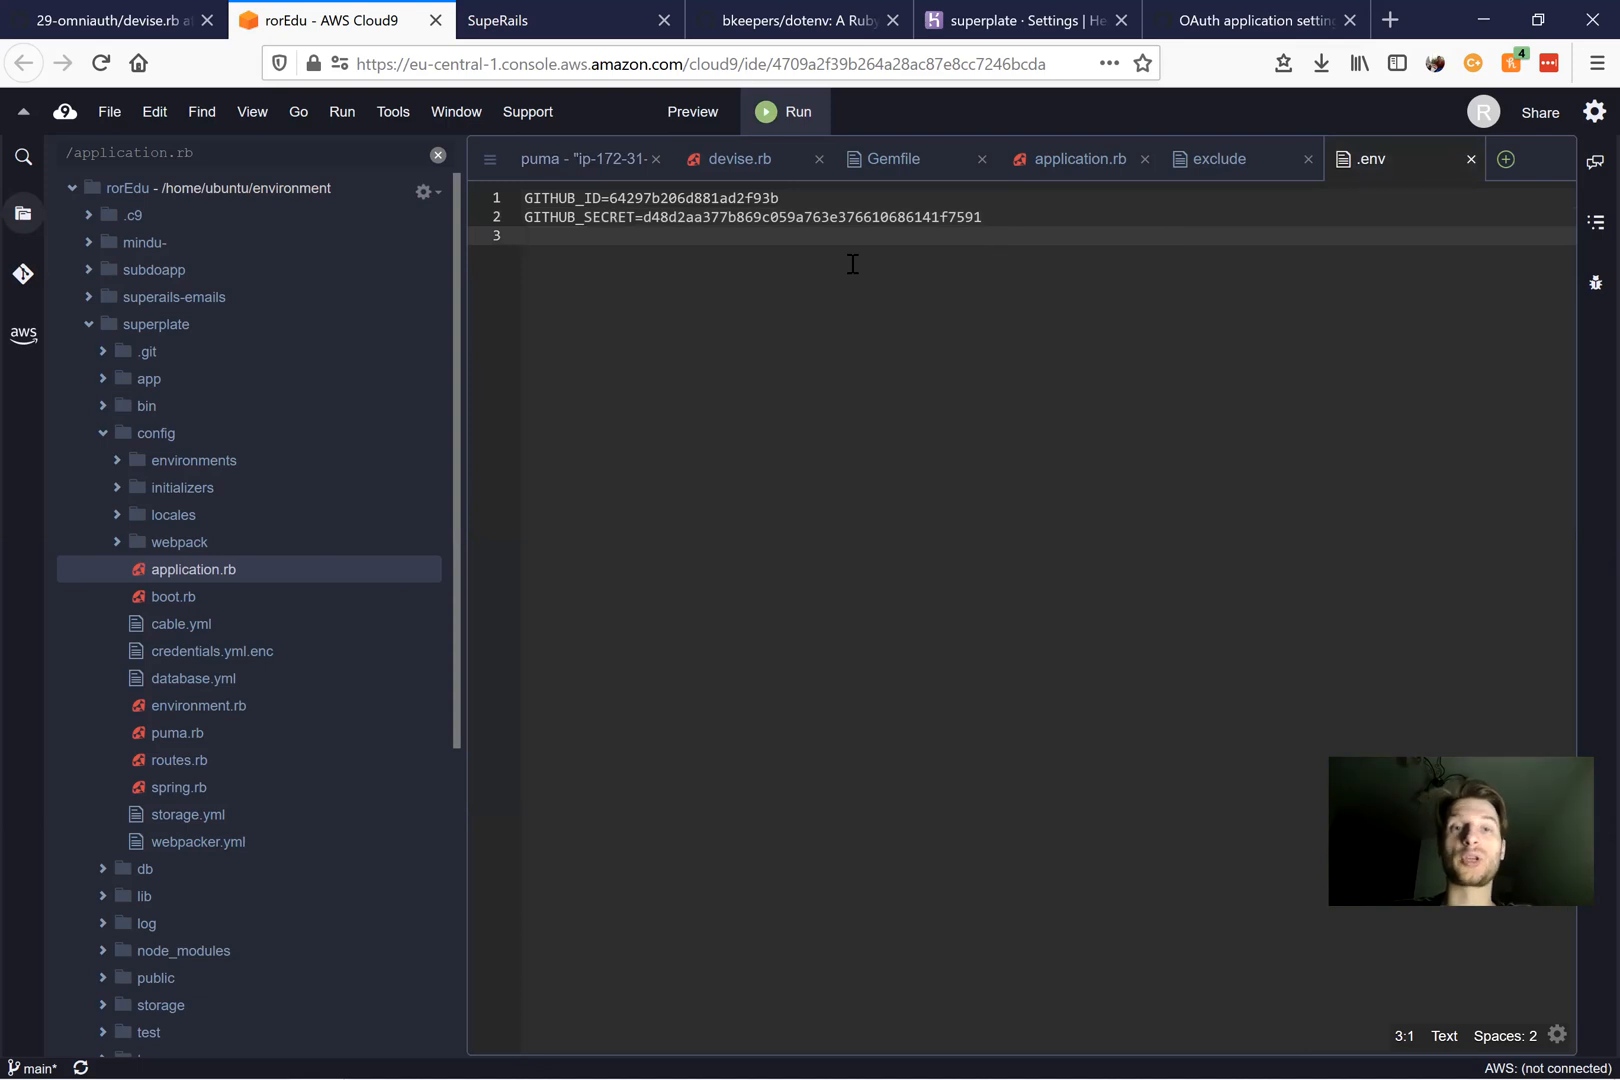
{"action": "left_click", "coordinate": [576, 160]}
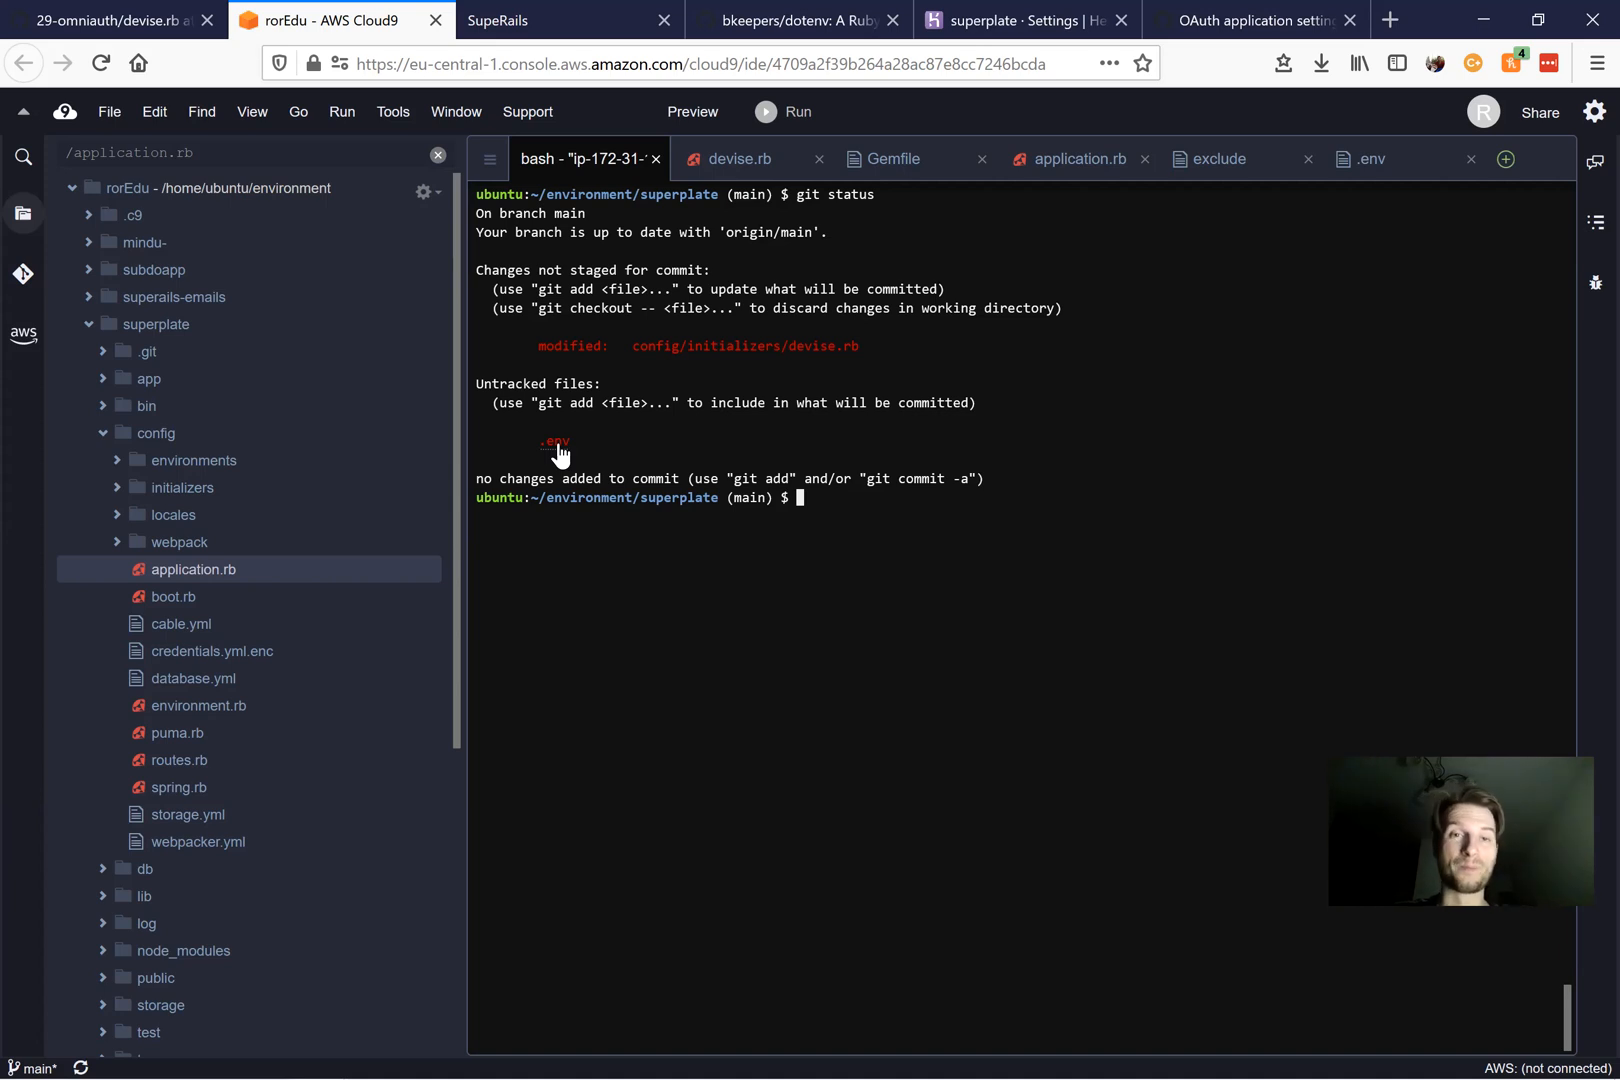
Add .env to the repository's .git/info/exclude file.
{"action": "right_click", "coordinate": [556, 442]}
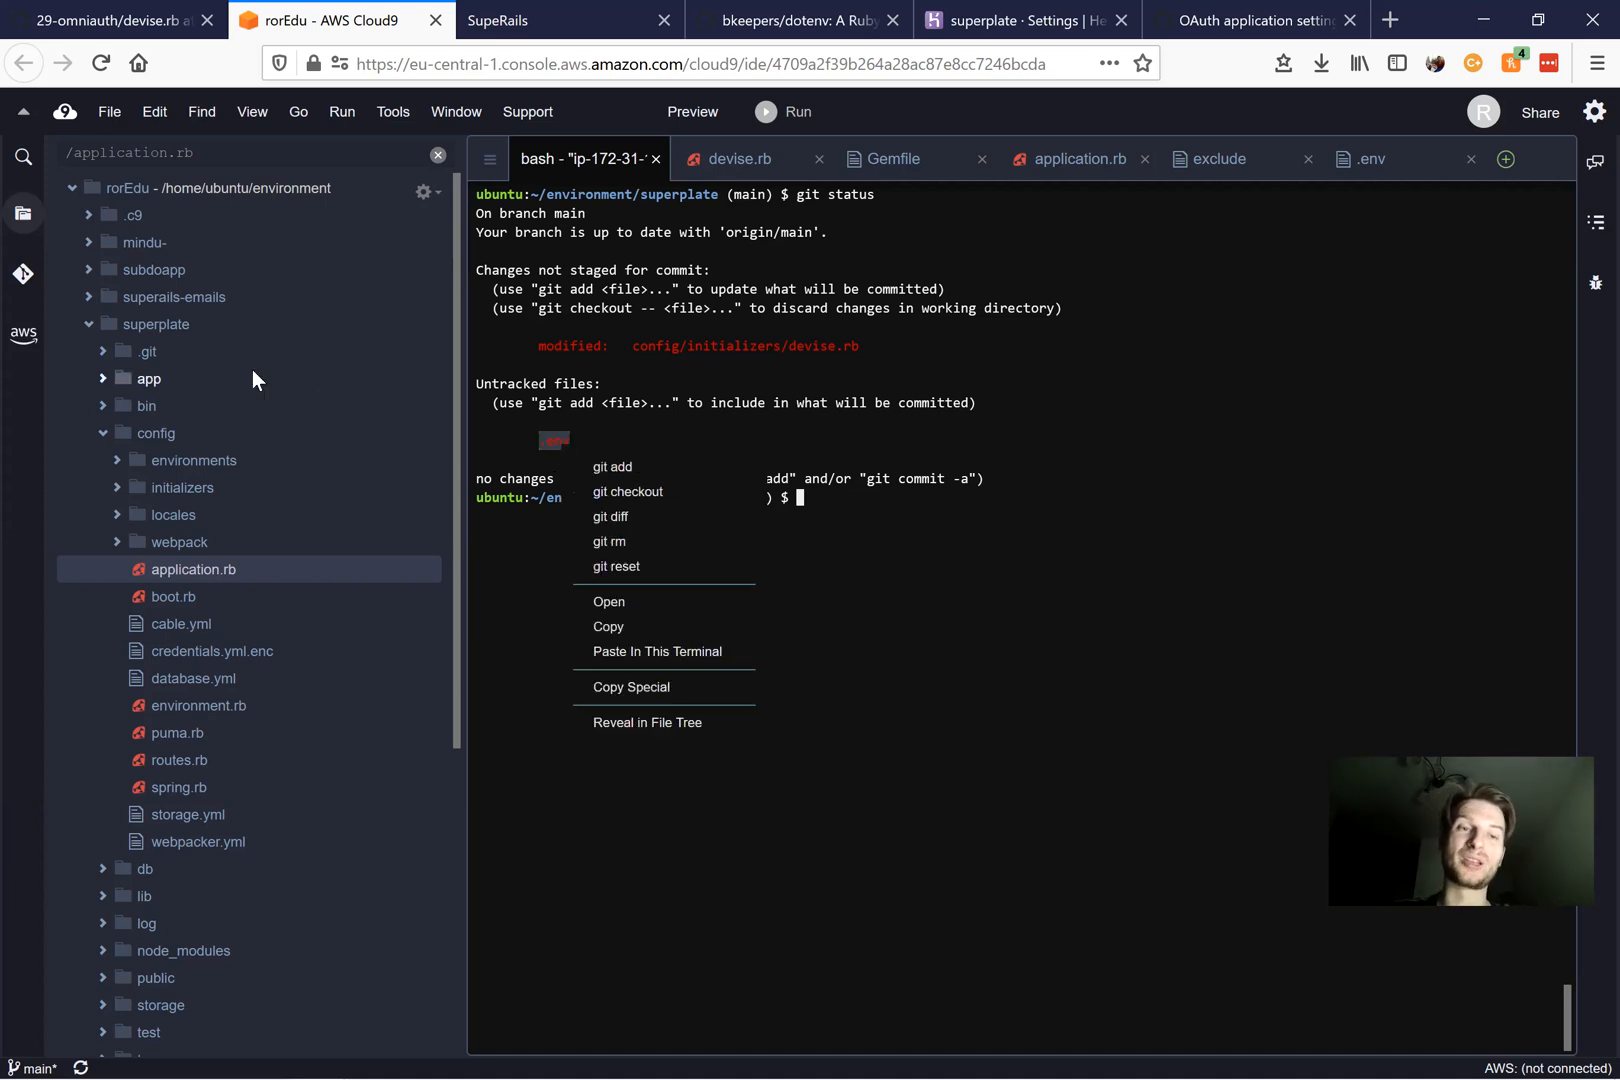
{"action": "left_click", "coordinate": [148, 352]}
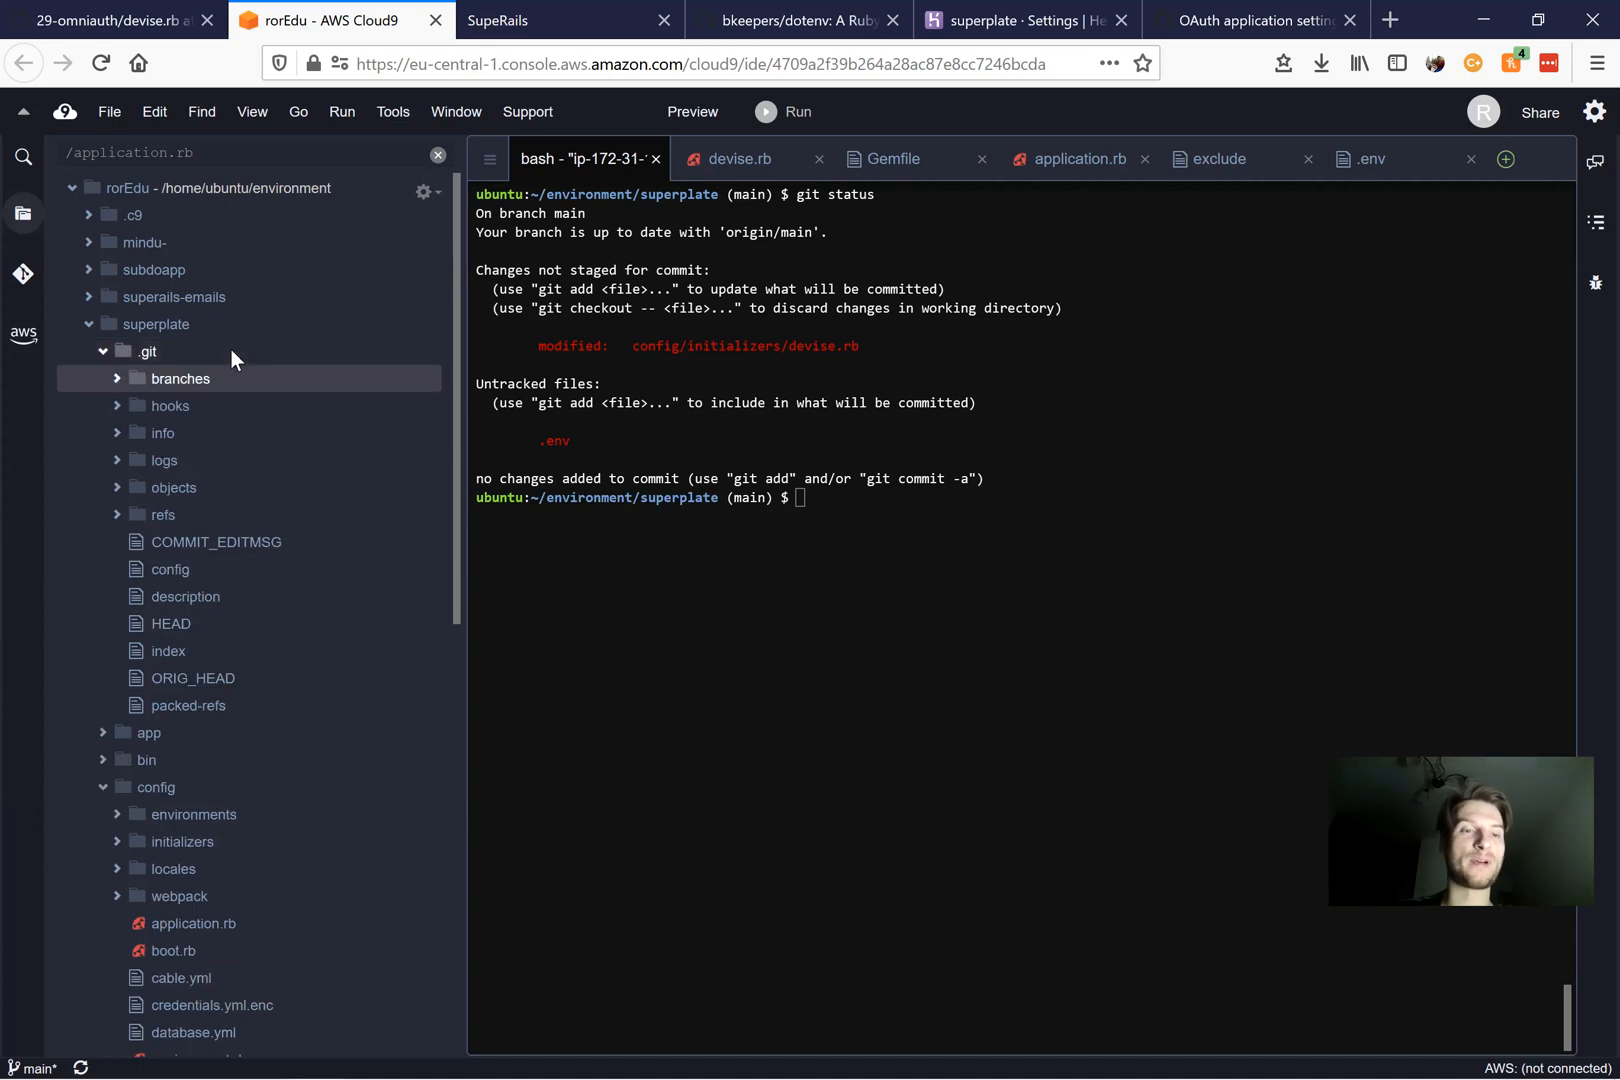
{"action": "left_click", "coordinate": [162, 434]}
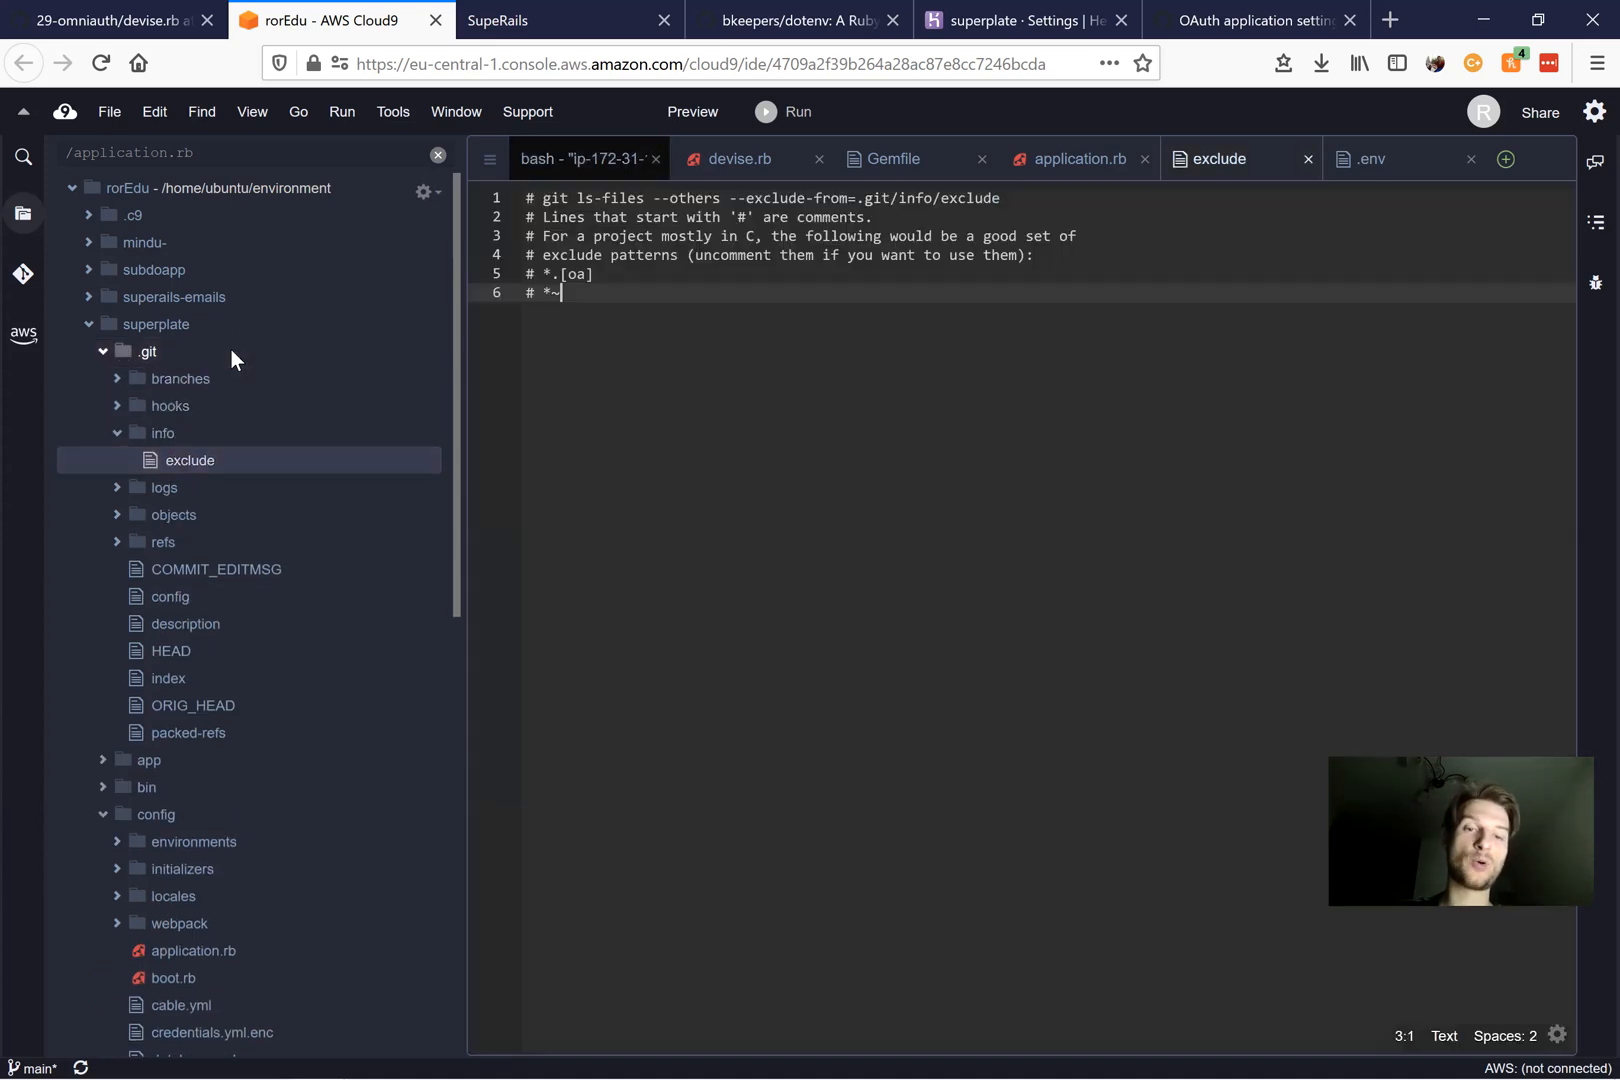
{"action": "type", "text": ".en"}
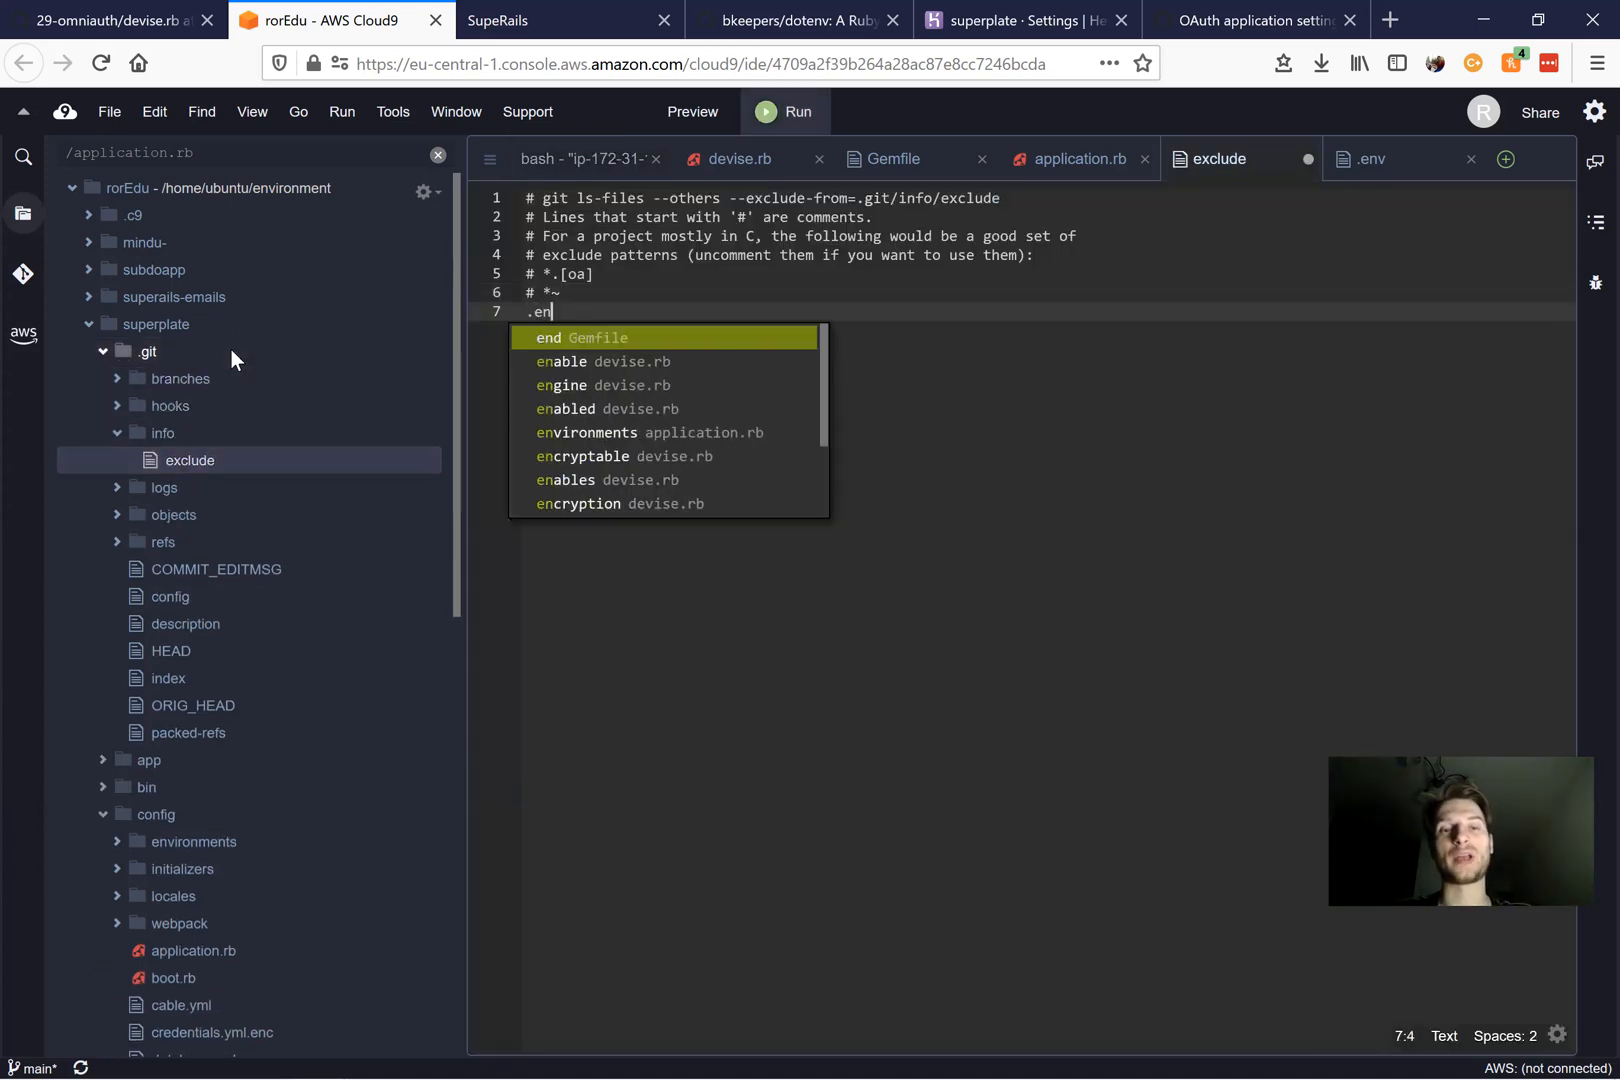
Recheck git status so .env no longer shows as untracked, then review the Gemfile's dotenv gem.
{"action": "left_click", "coordinate": [1374, 160]}
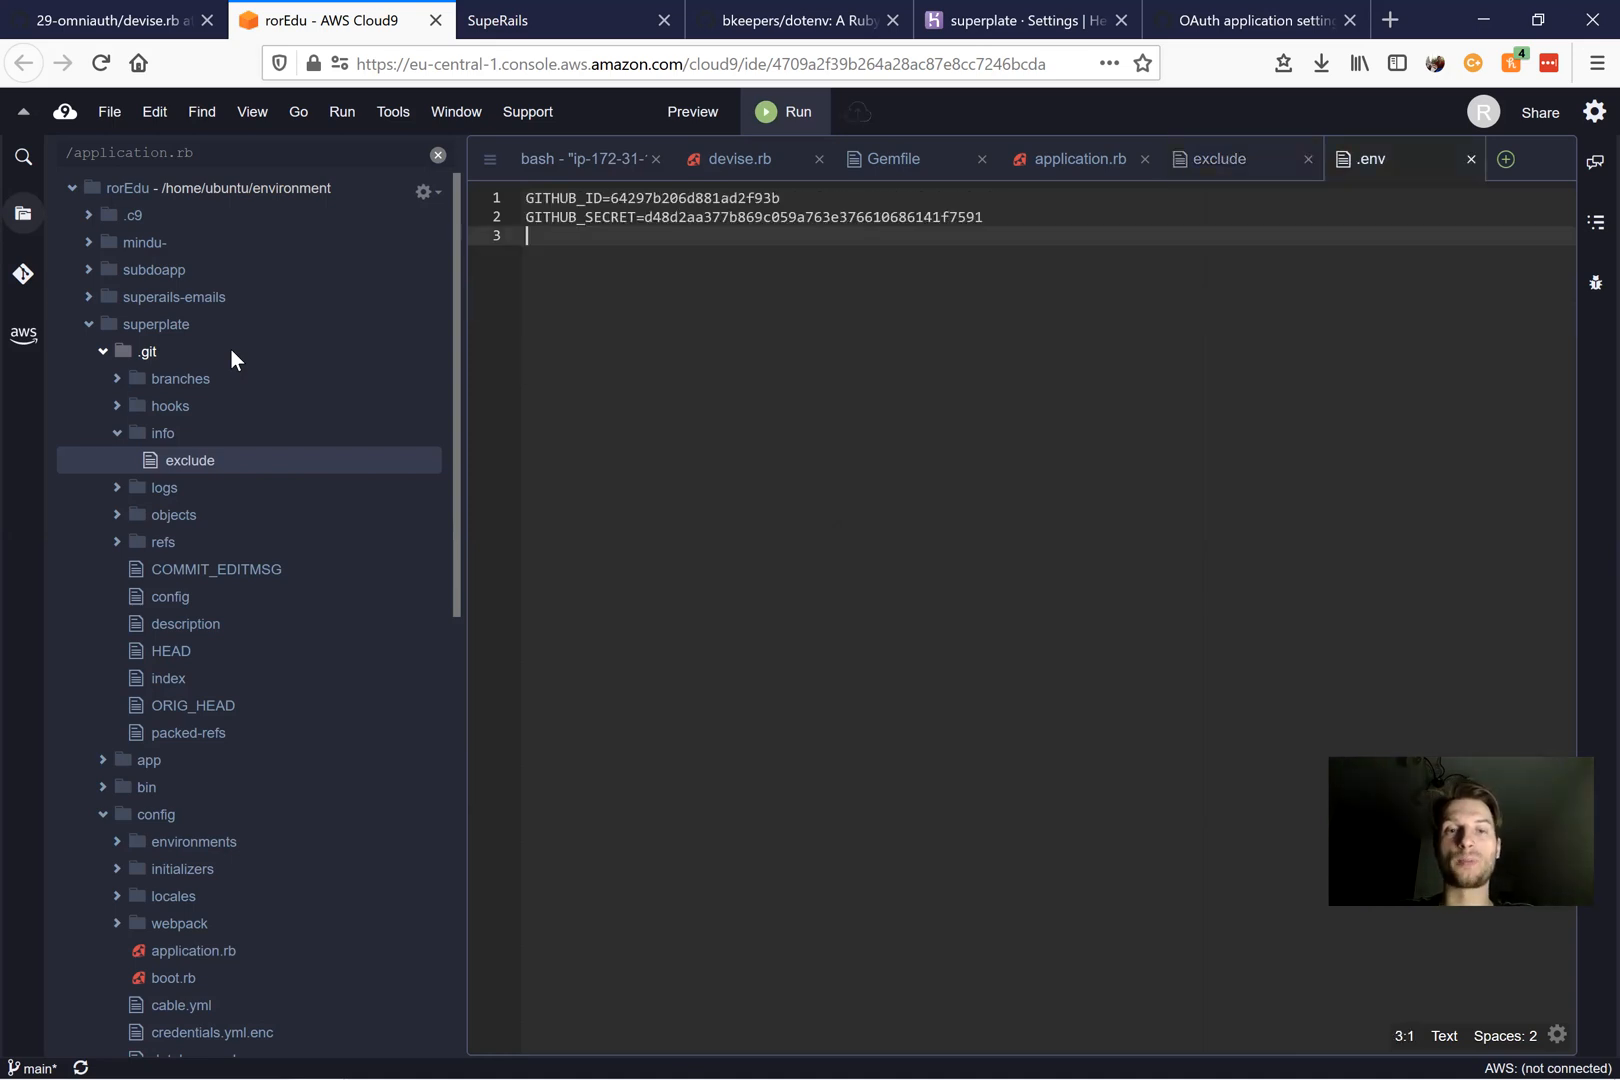
{"action": "left_click", "coordinate": [584, 160]}
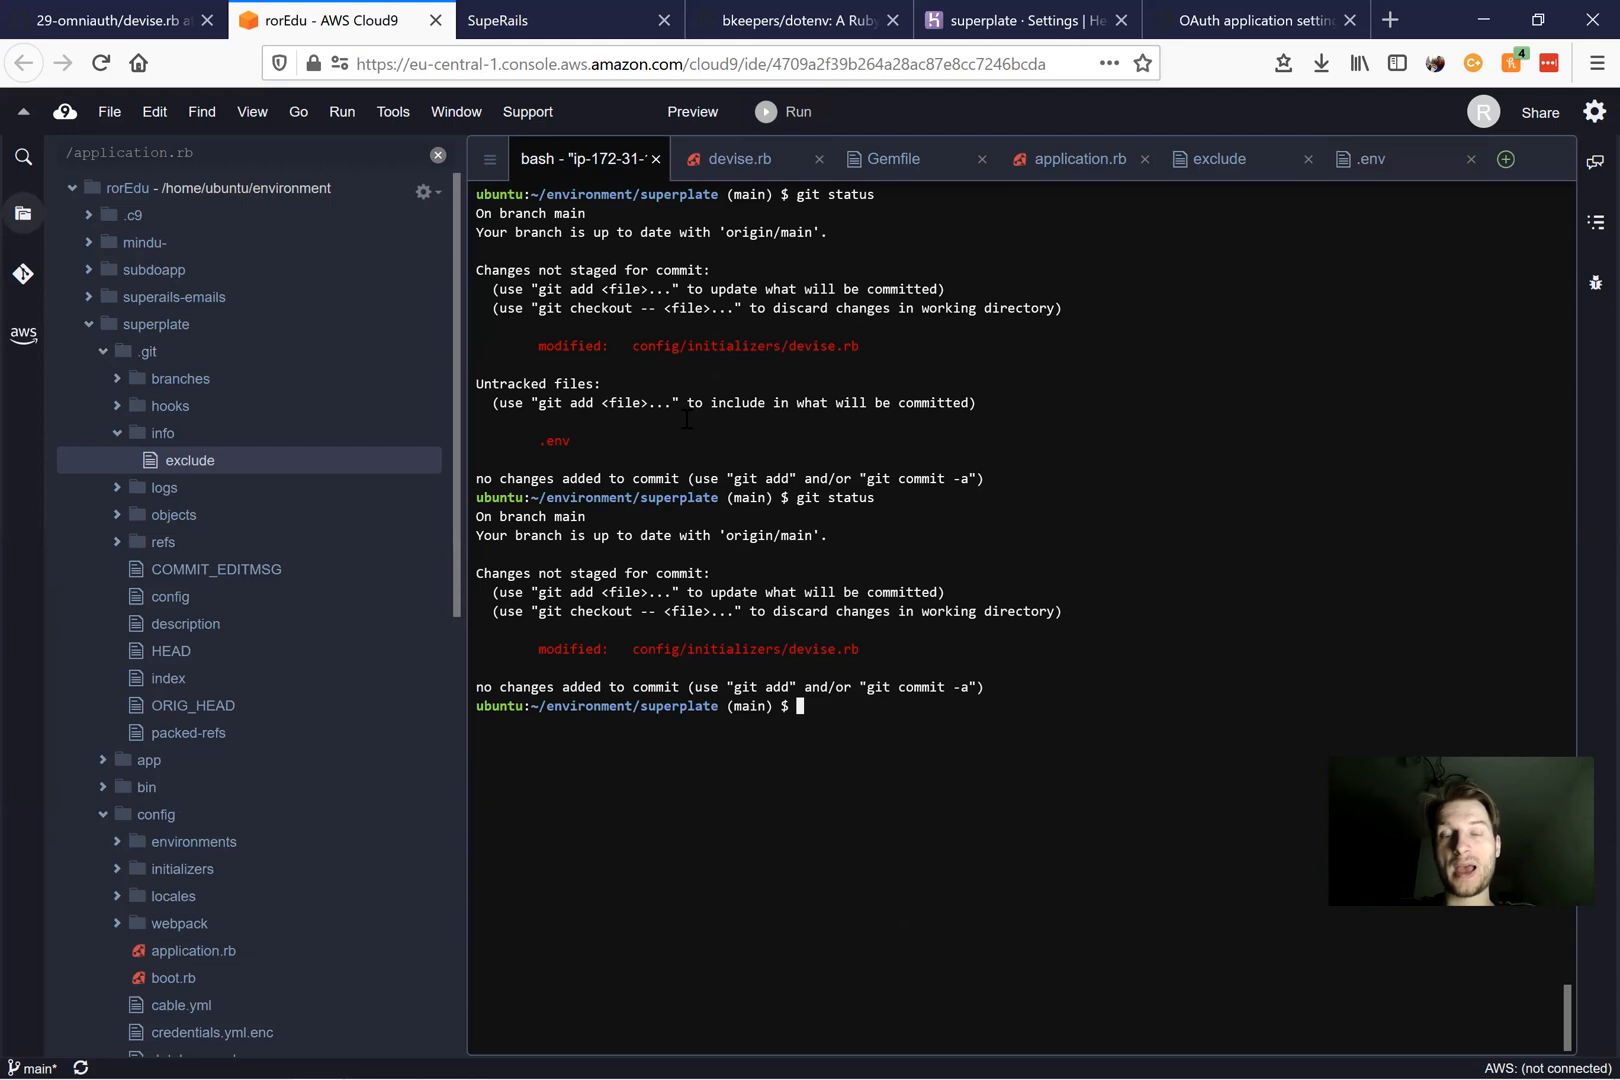
{"action": "left_click", "coordinate": [892, 160]}
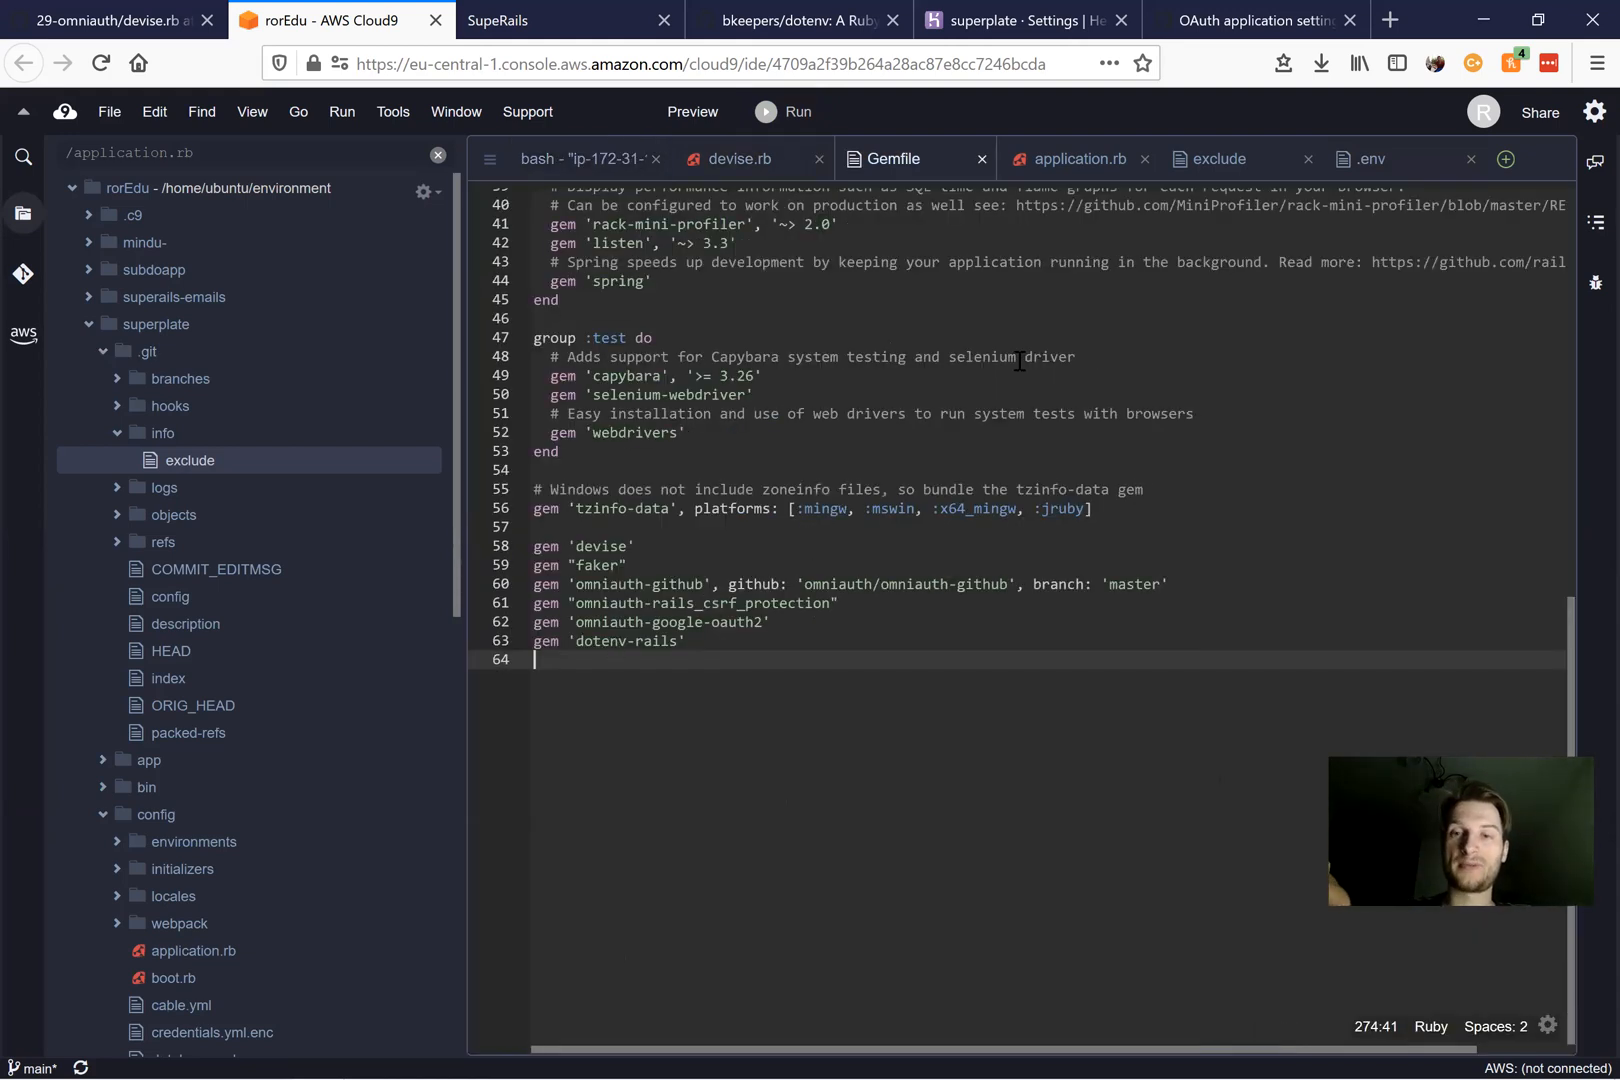
Confirm Dotenv loading in application.rb, then add a GOOGLE_ID entry to .env.
{"action": "left_click", "coordinate": [1080, 158]}
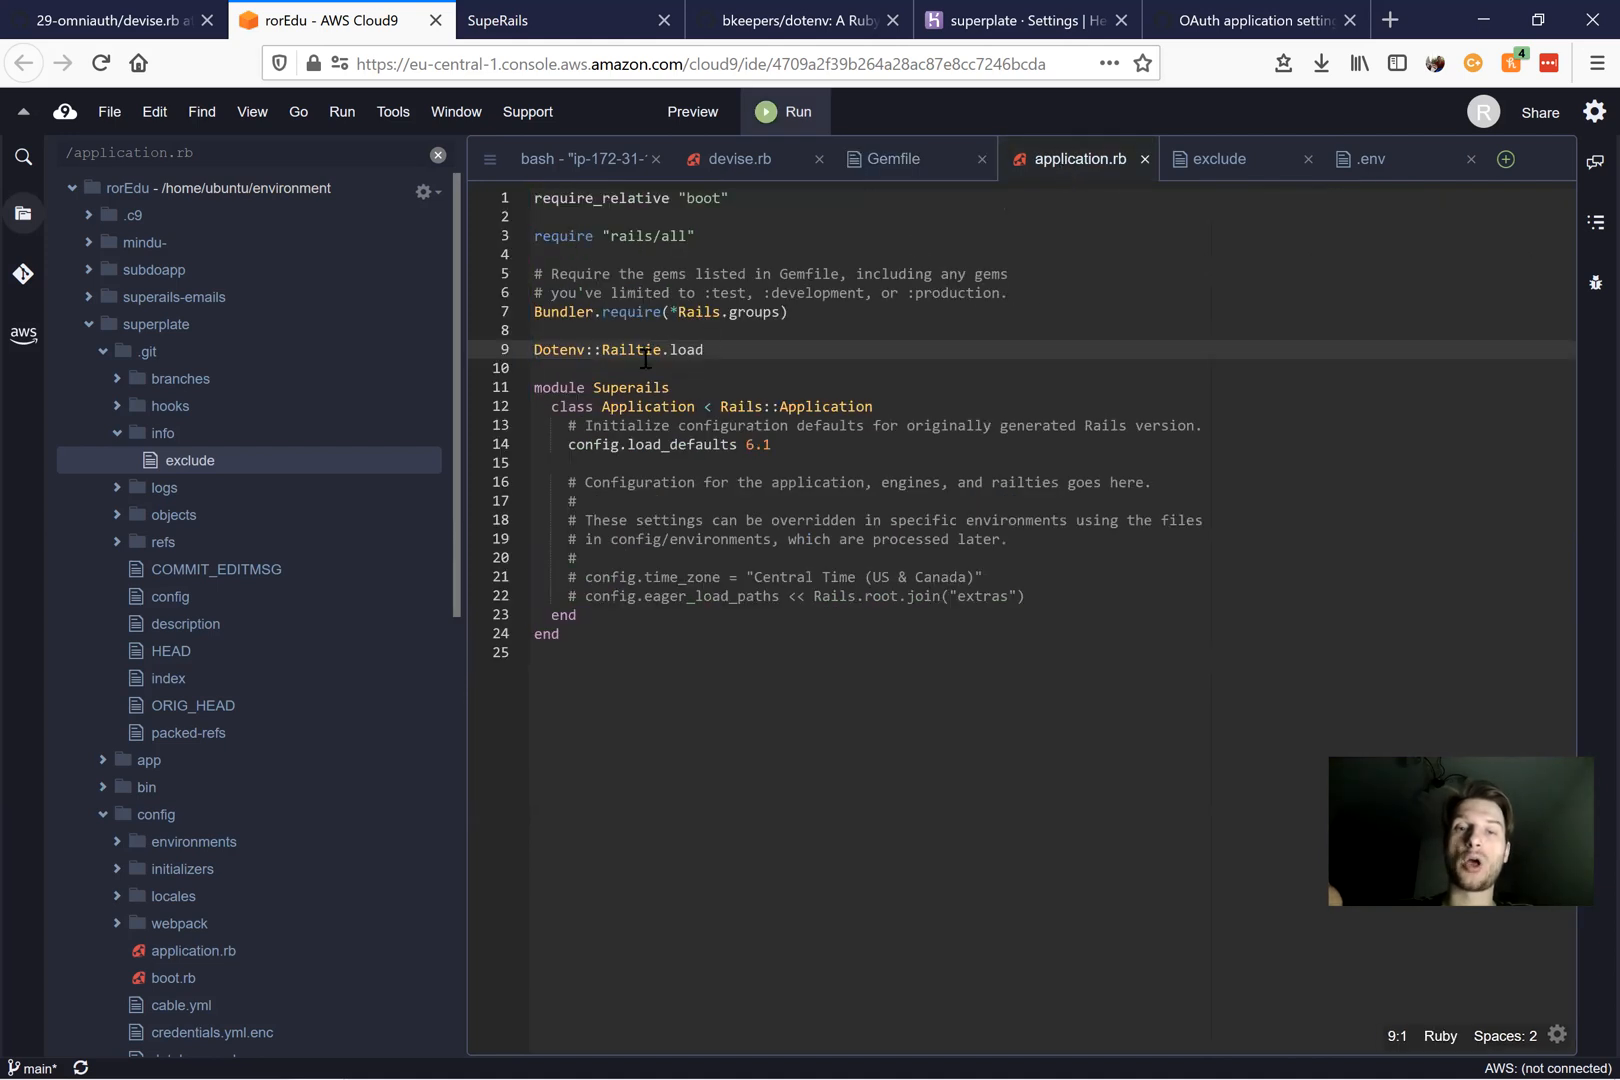
{"action": "left_click", "coordinate": [740, 160]}
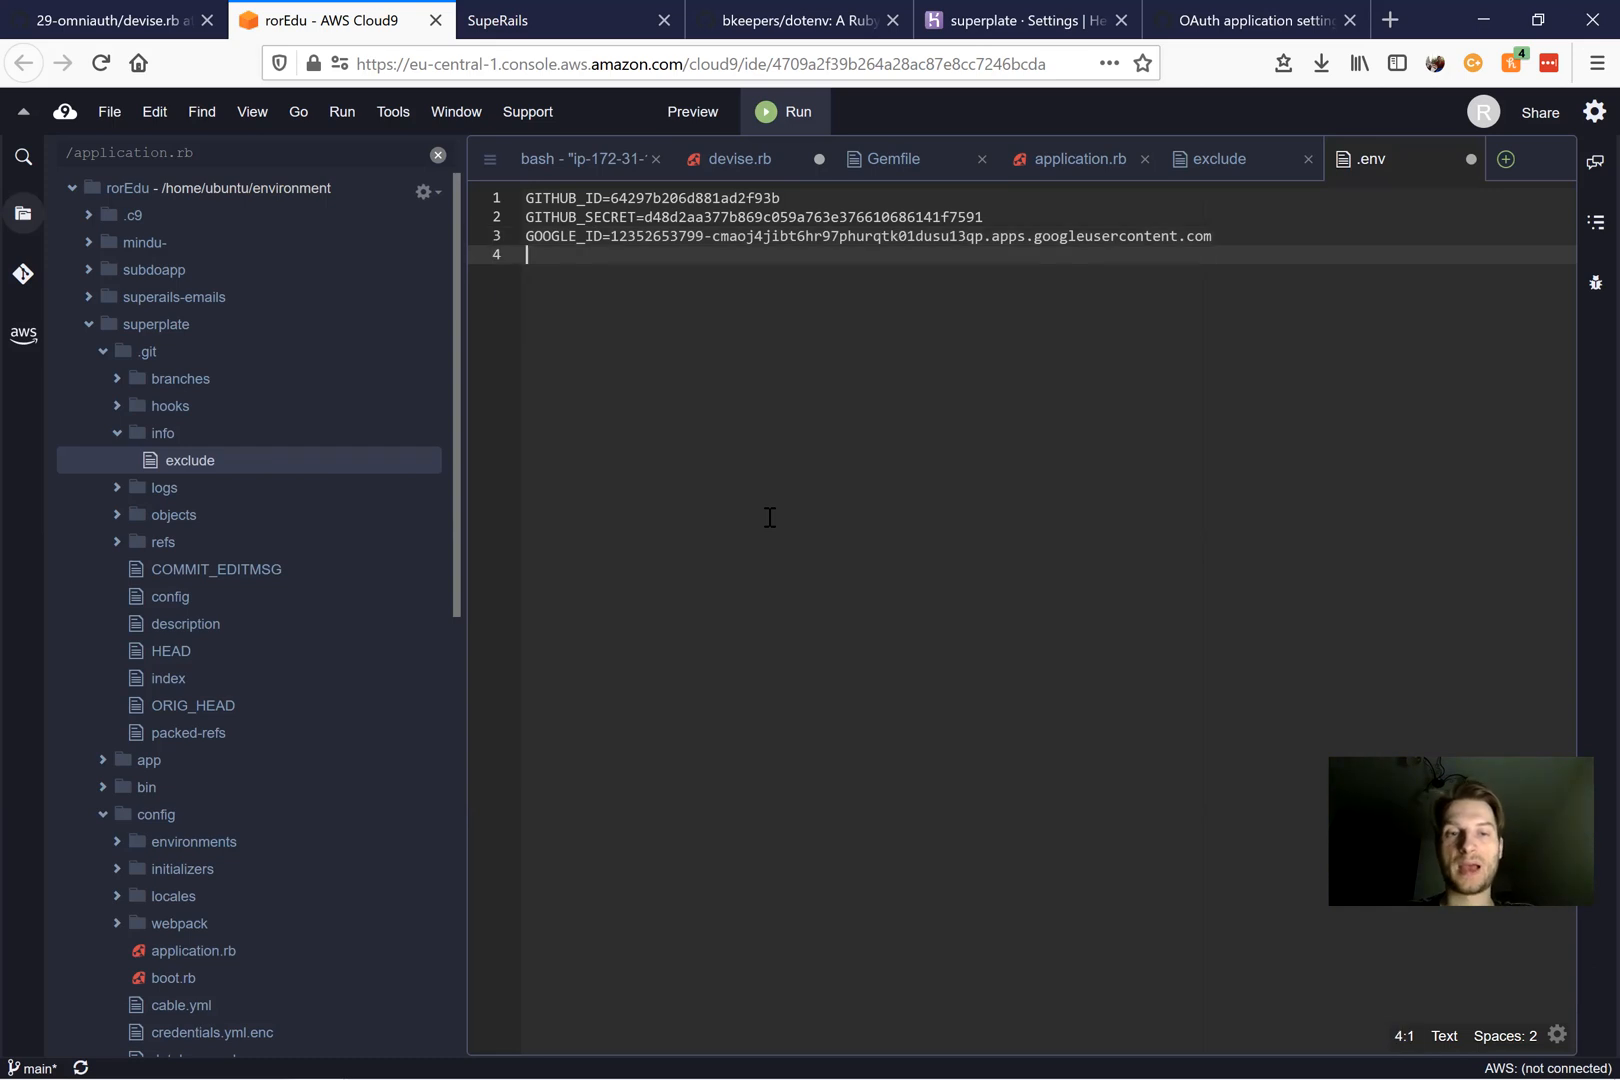
Add a GOOGLE_SECRET key to .env and review the Devise omniauth settings and terminal.
{"action": "type", "text": "GOOGLE_SEC"}
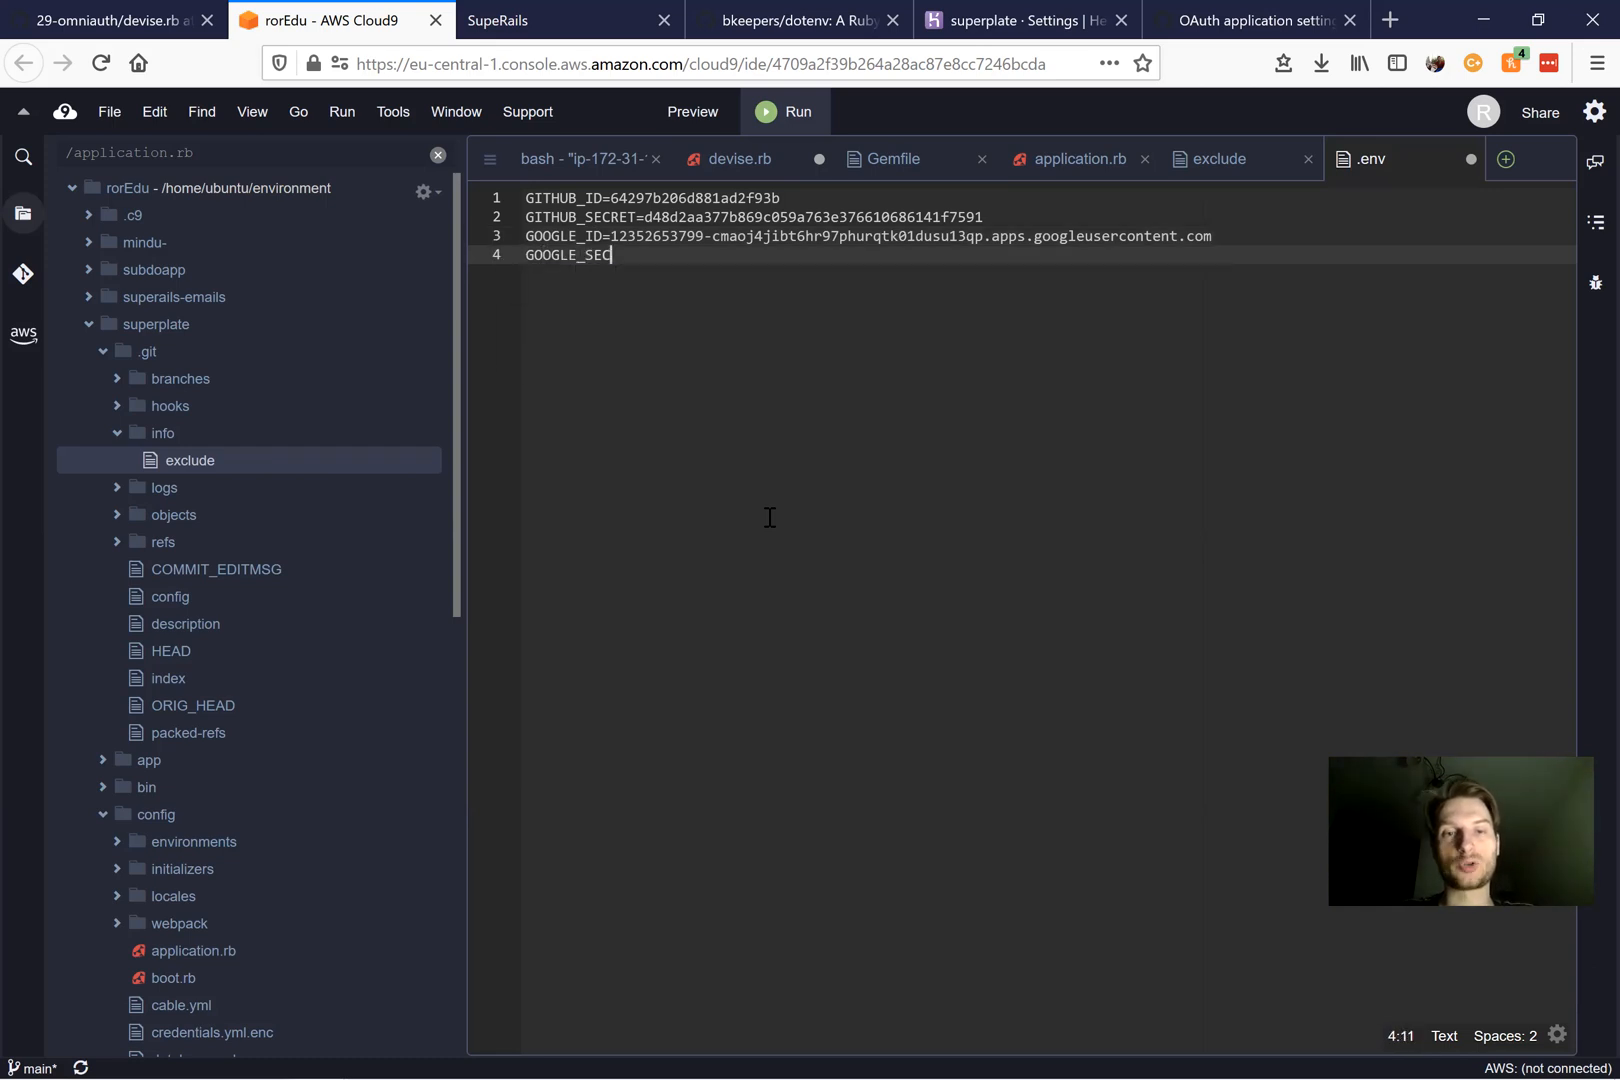
{"action": "type", "text": "RET"}
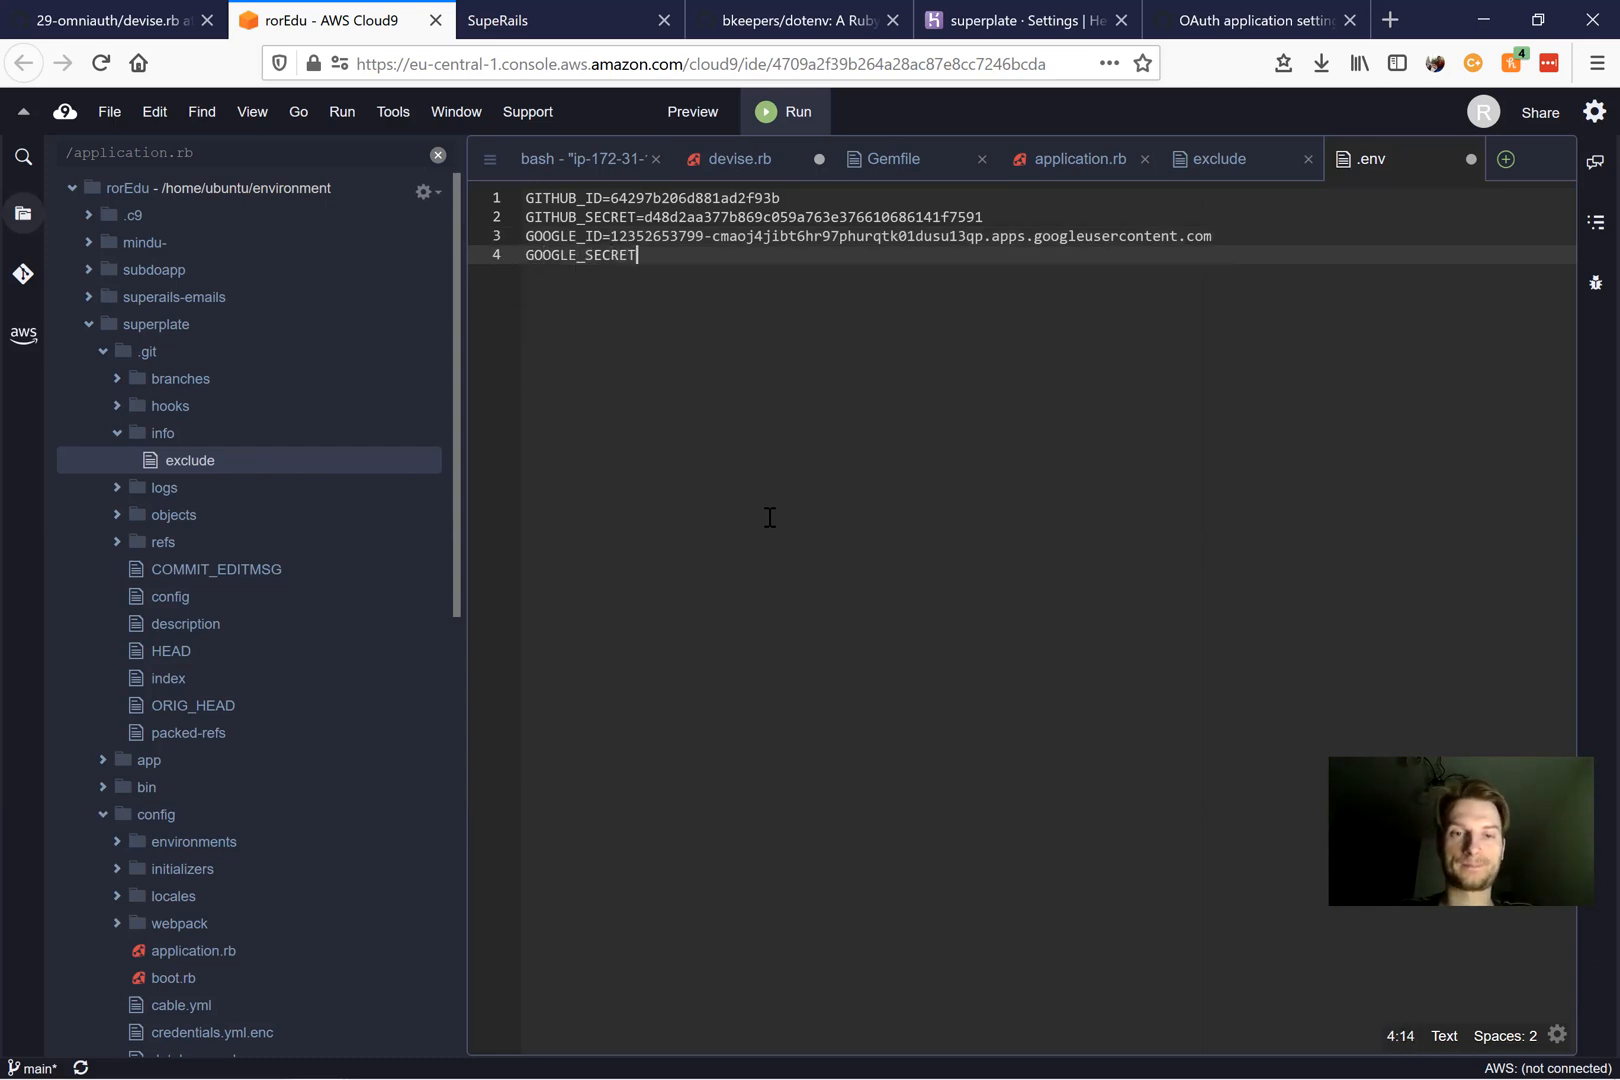
{"action": "left_click", "coordinate": [740, 160]}
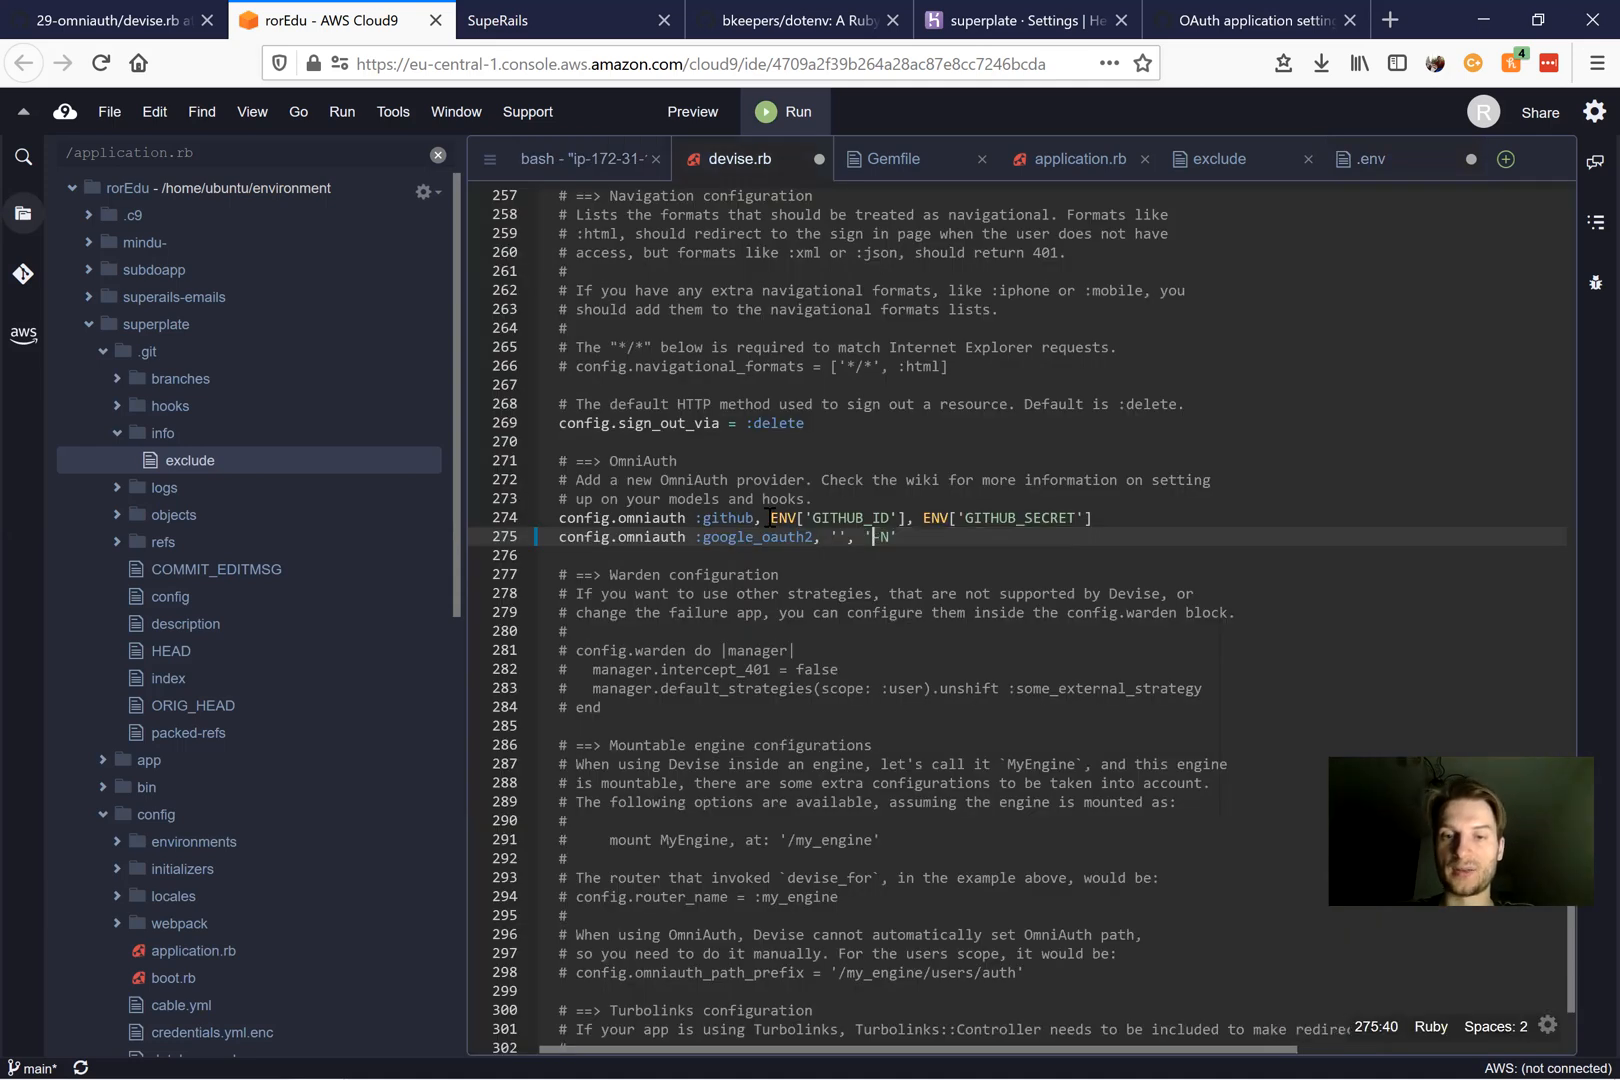
{"action": "left_click", "coordinate": [574, 160]}
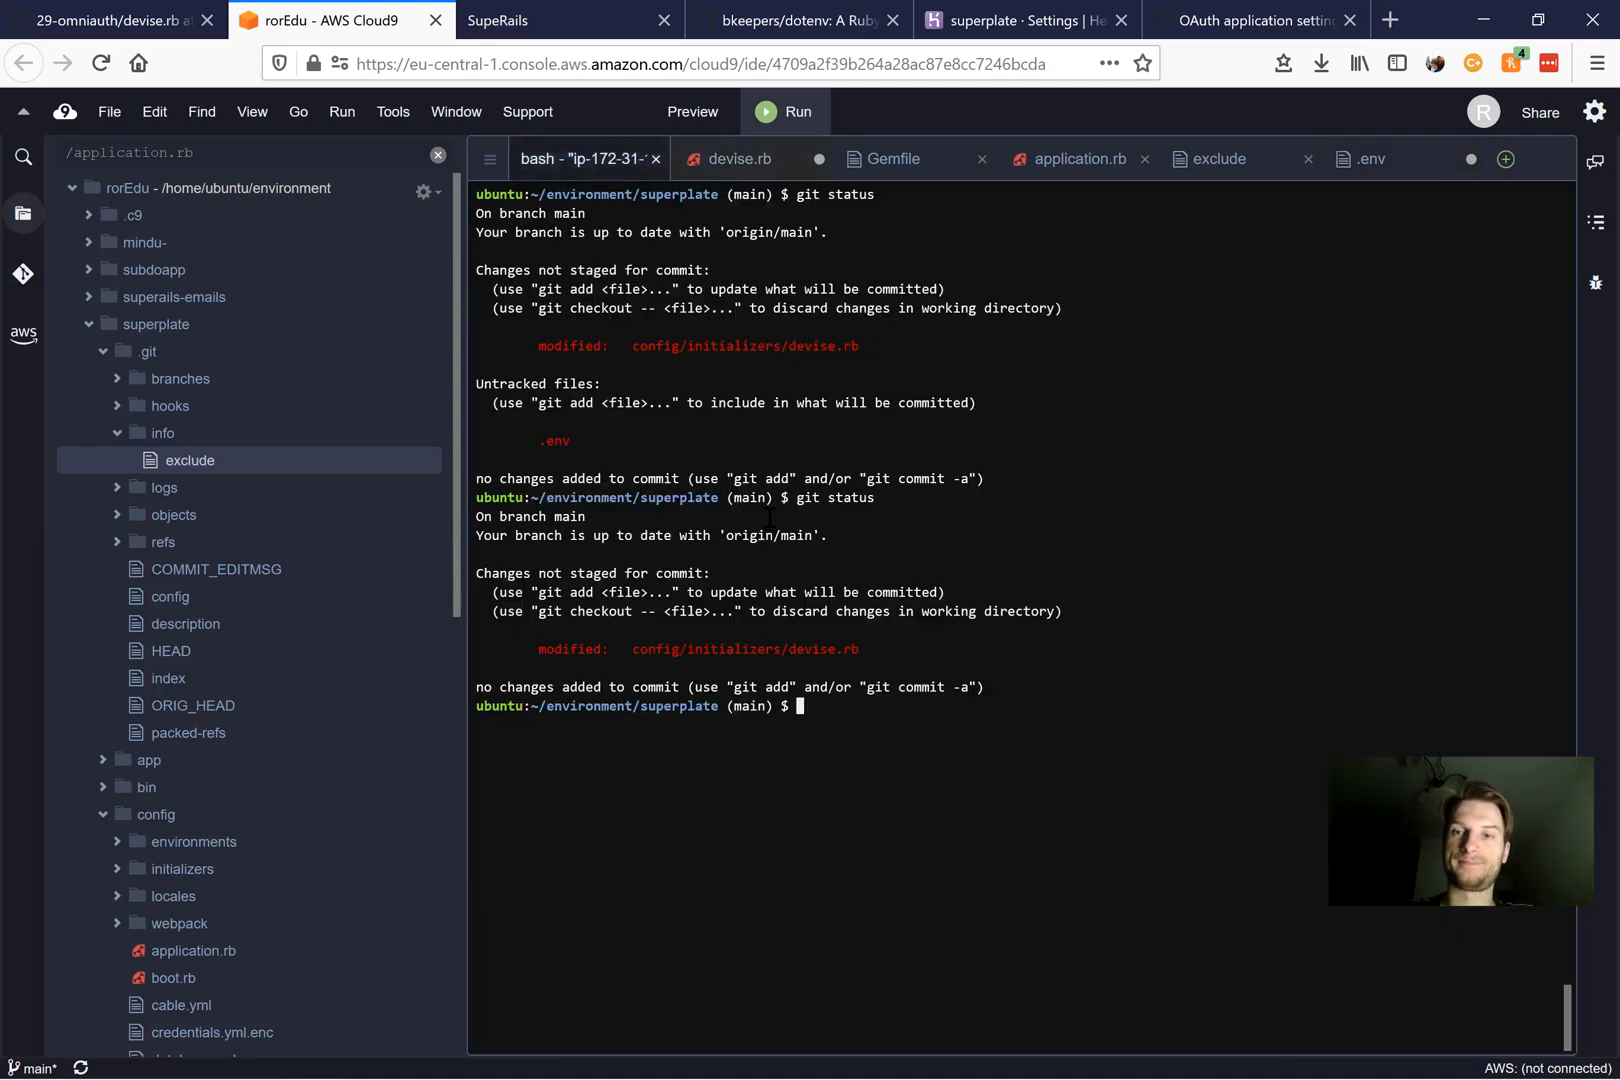
{"action": "left_click", "coordinate": [1372, 160]}
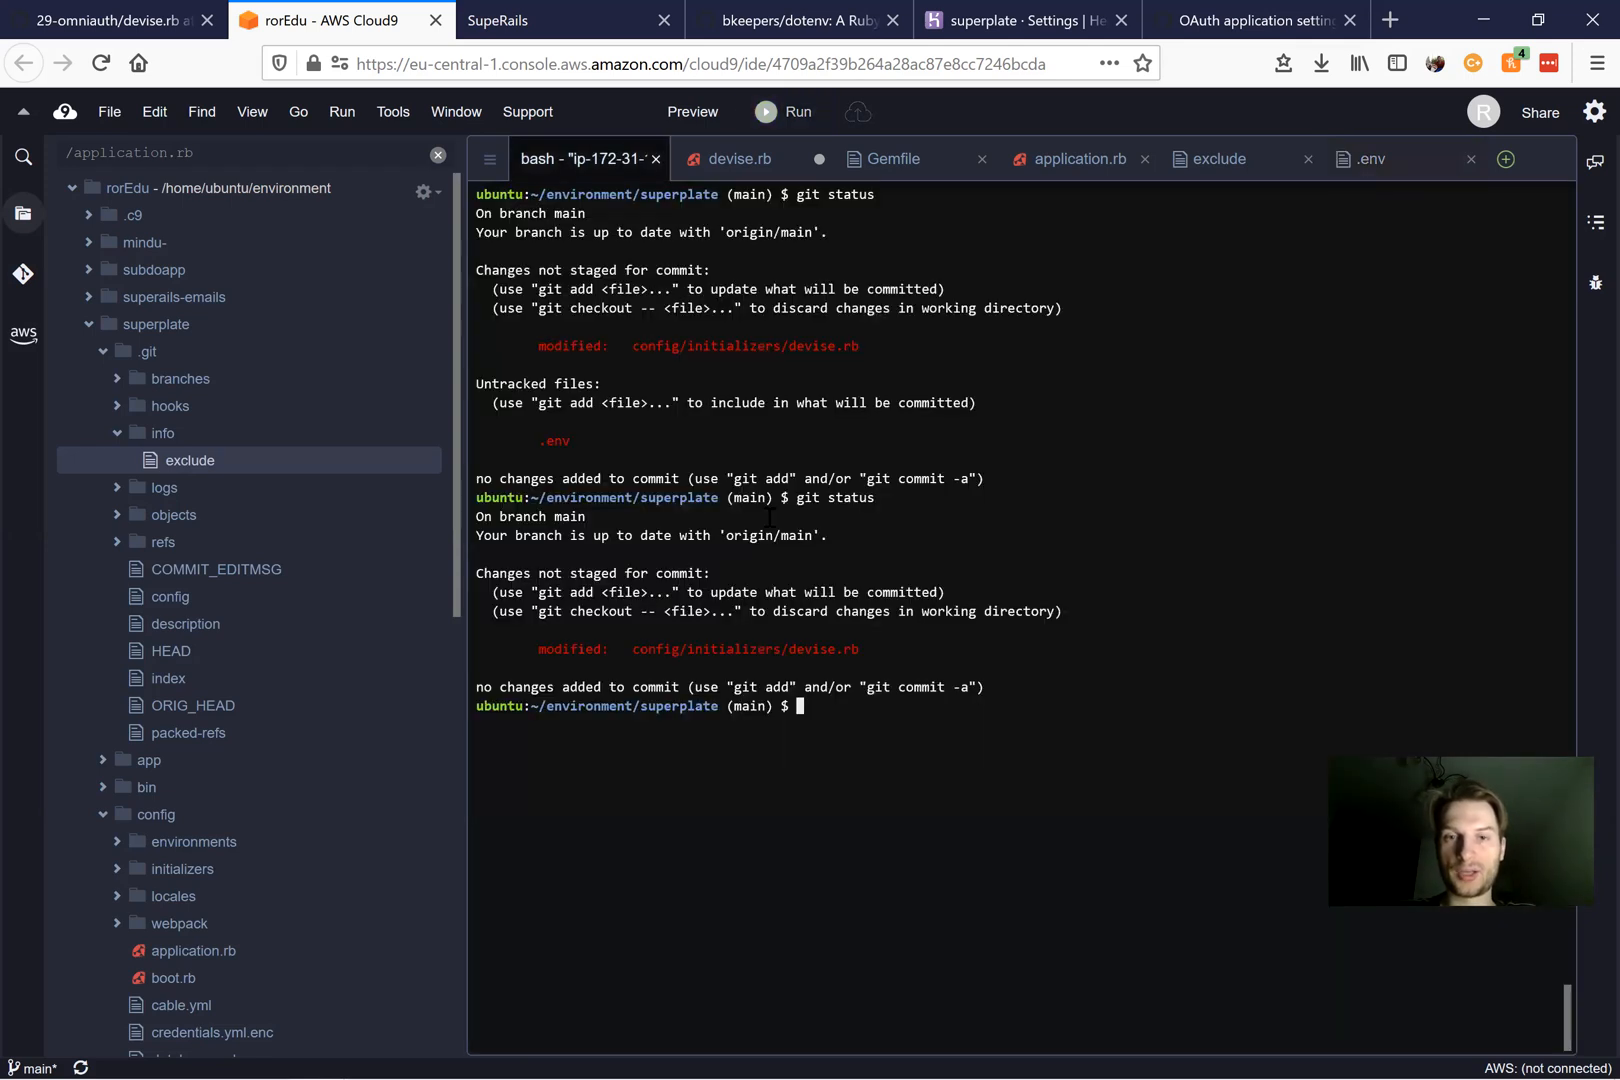
Fill devise.rb's google_oauth2 line with ENV['GOOGLE_ID'] and ENV['GOOGLE_SECRET'].
{"action": "left_click", "coordinate": [740, 160]}
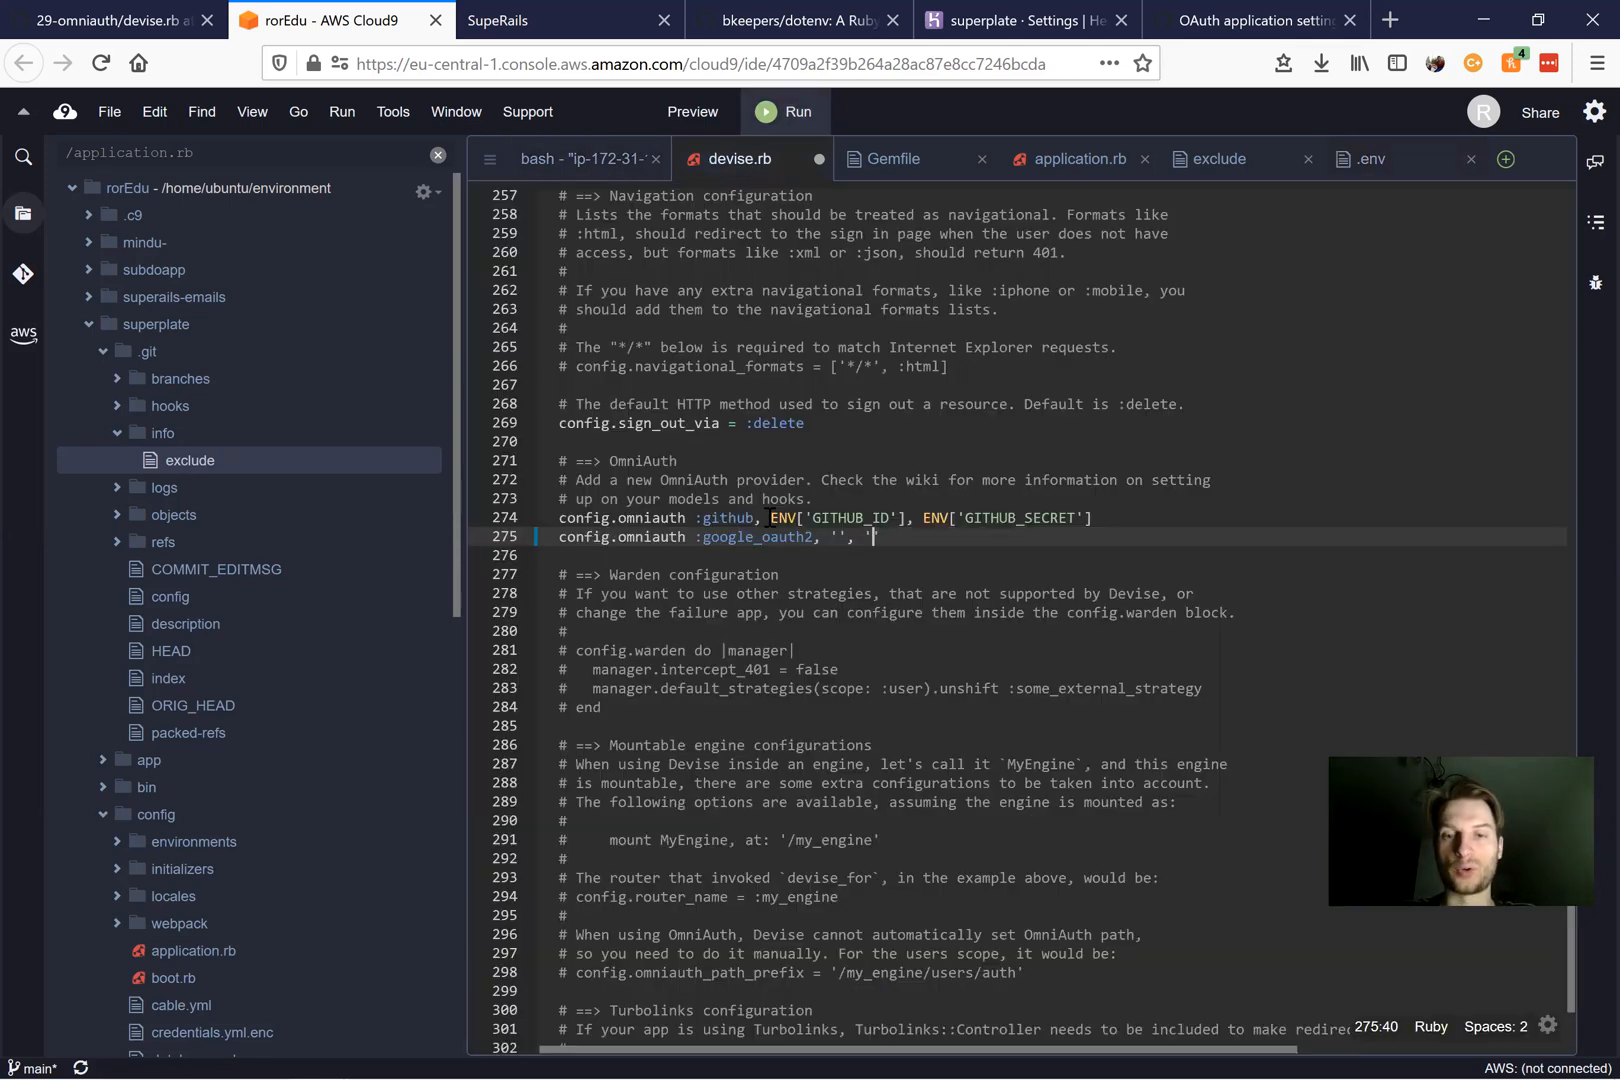
{"action": "type", "text": "ENV["}
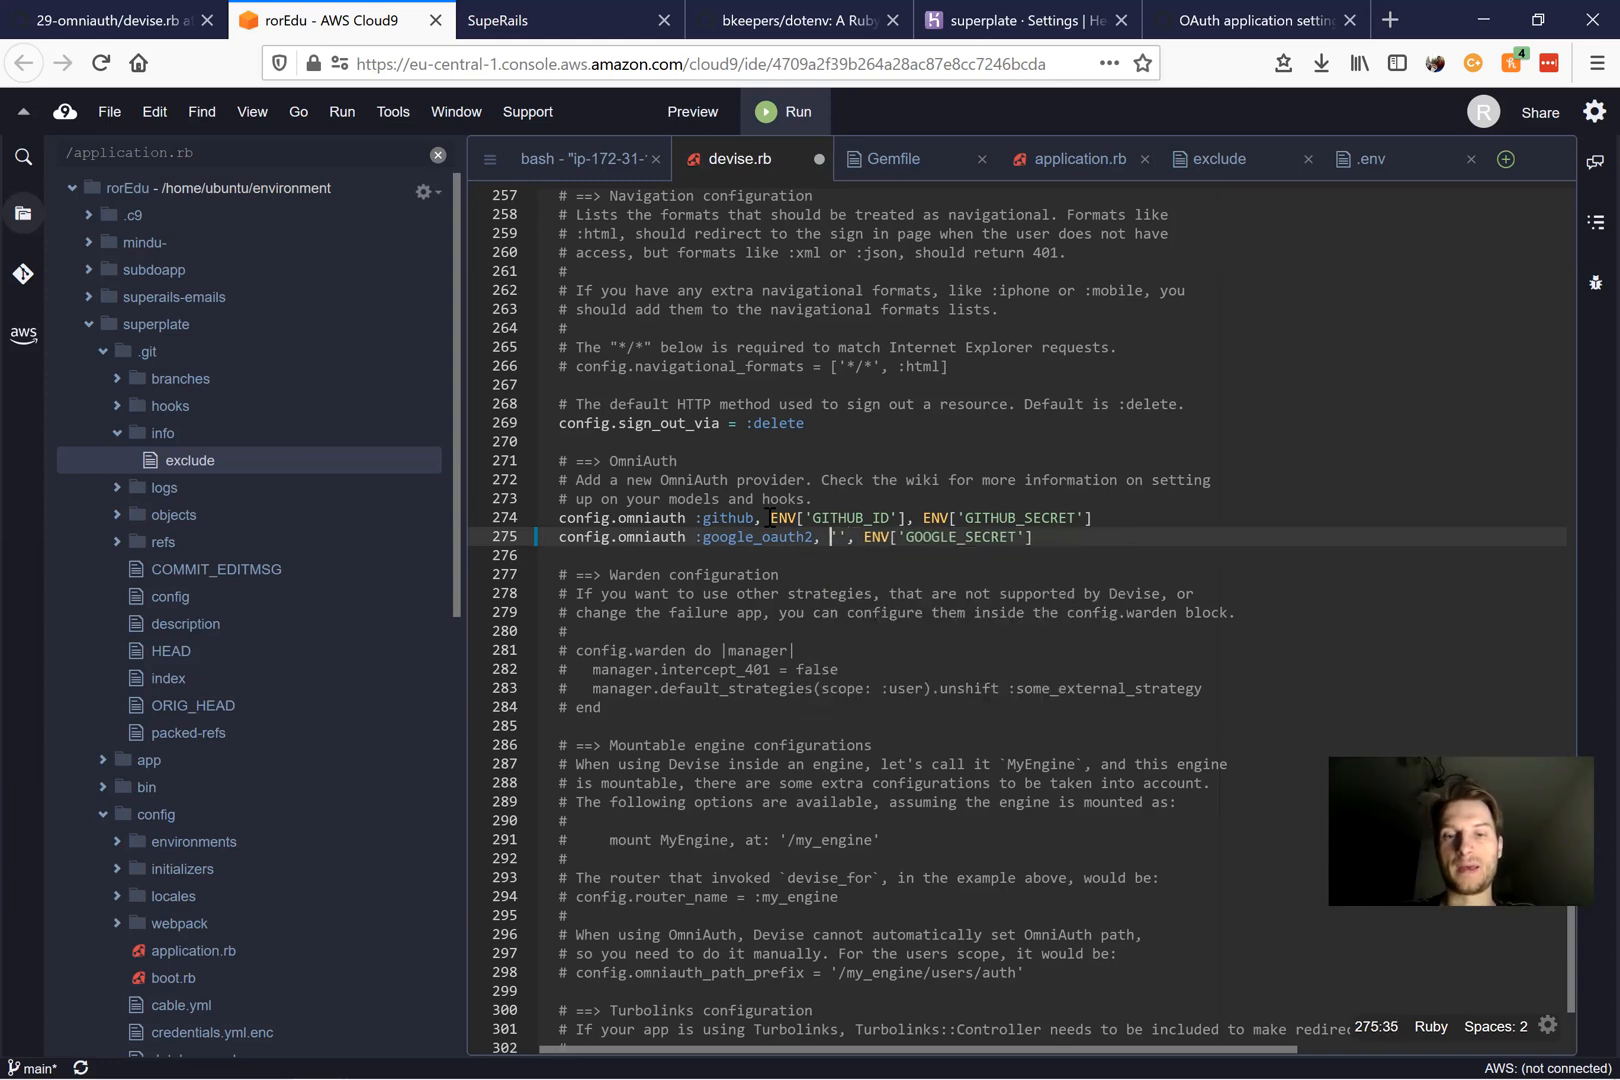
{"action": "type", "text": "ENV['GOO"}
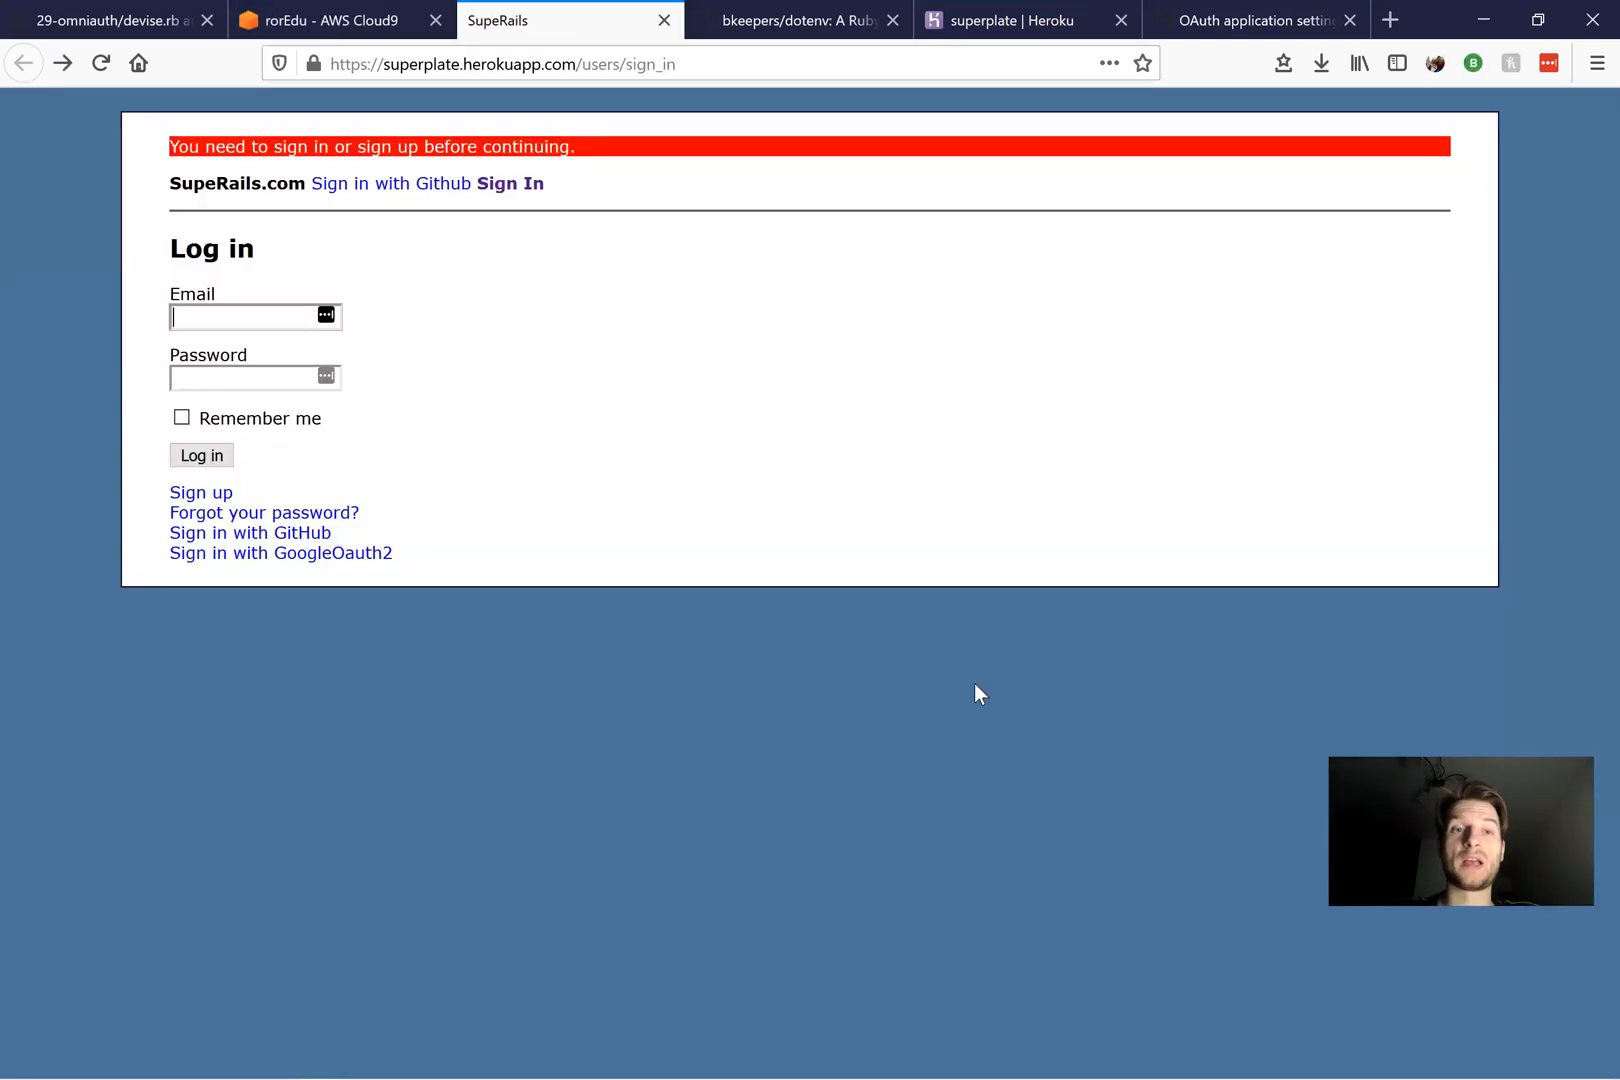
{"action": "mouse_move", "coordinate": [584, 276]}
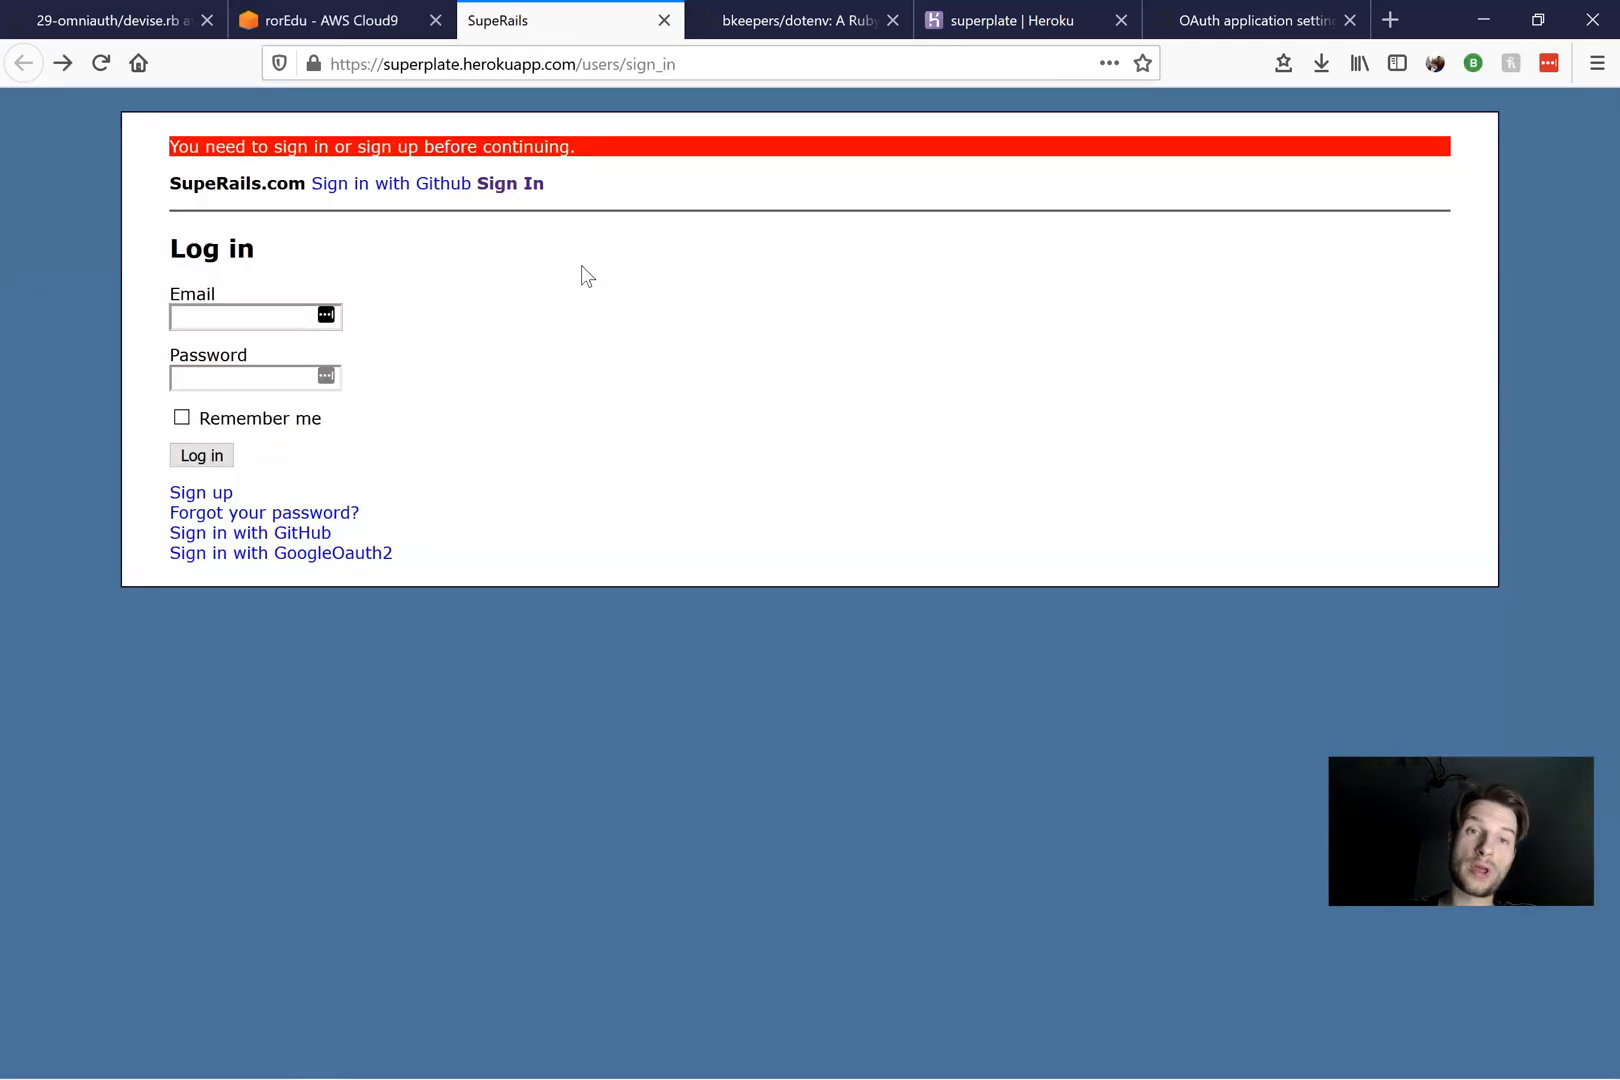
{"action": "left_click", "coordinate": [520, 64]}
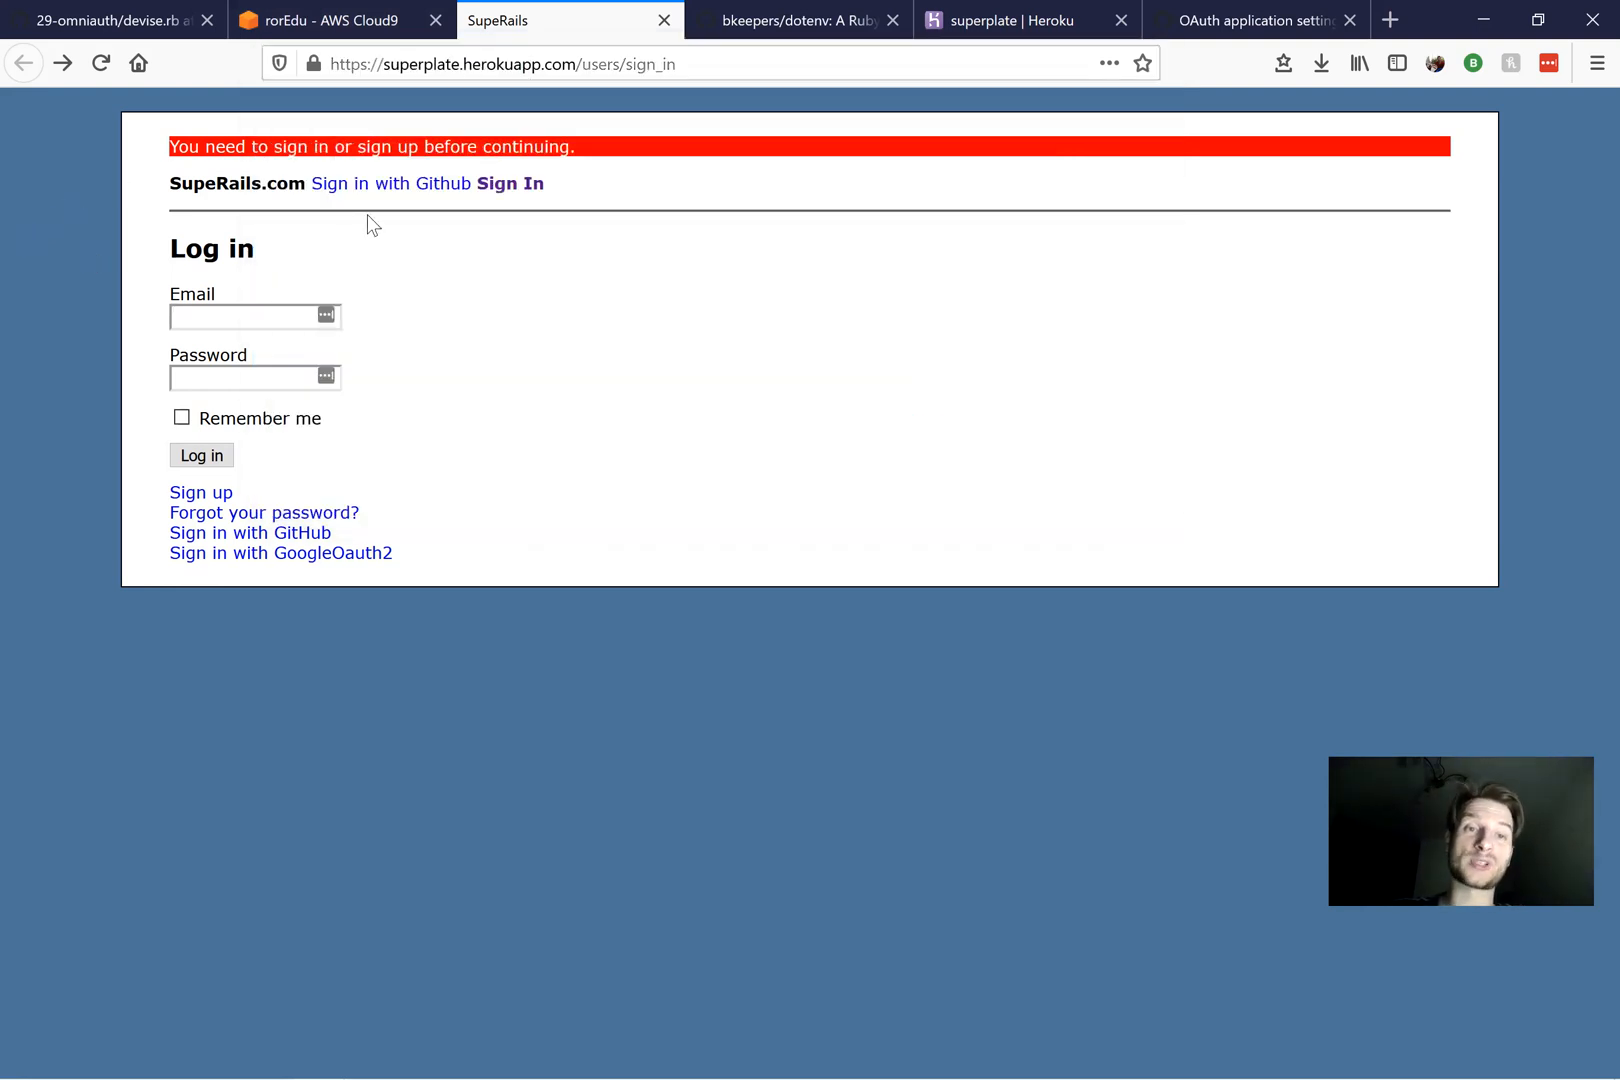
{"action": "left_click", "coordinate": [388, 184]}
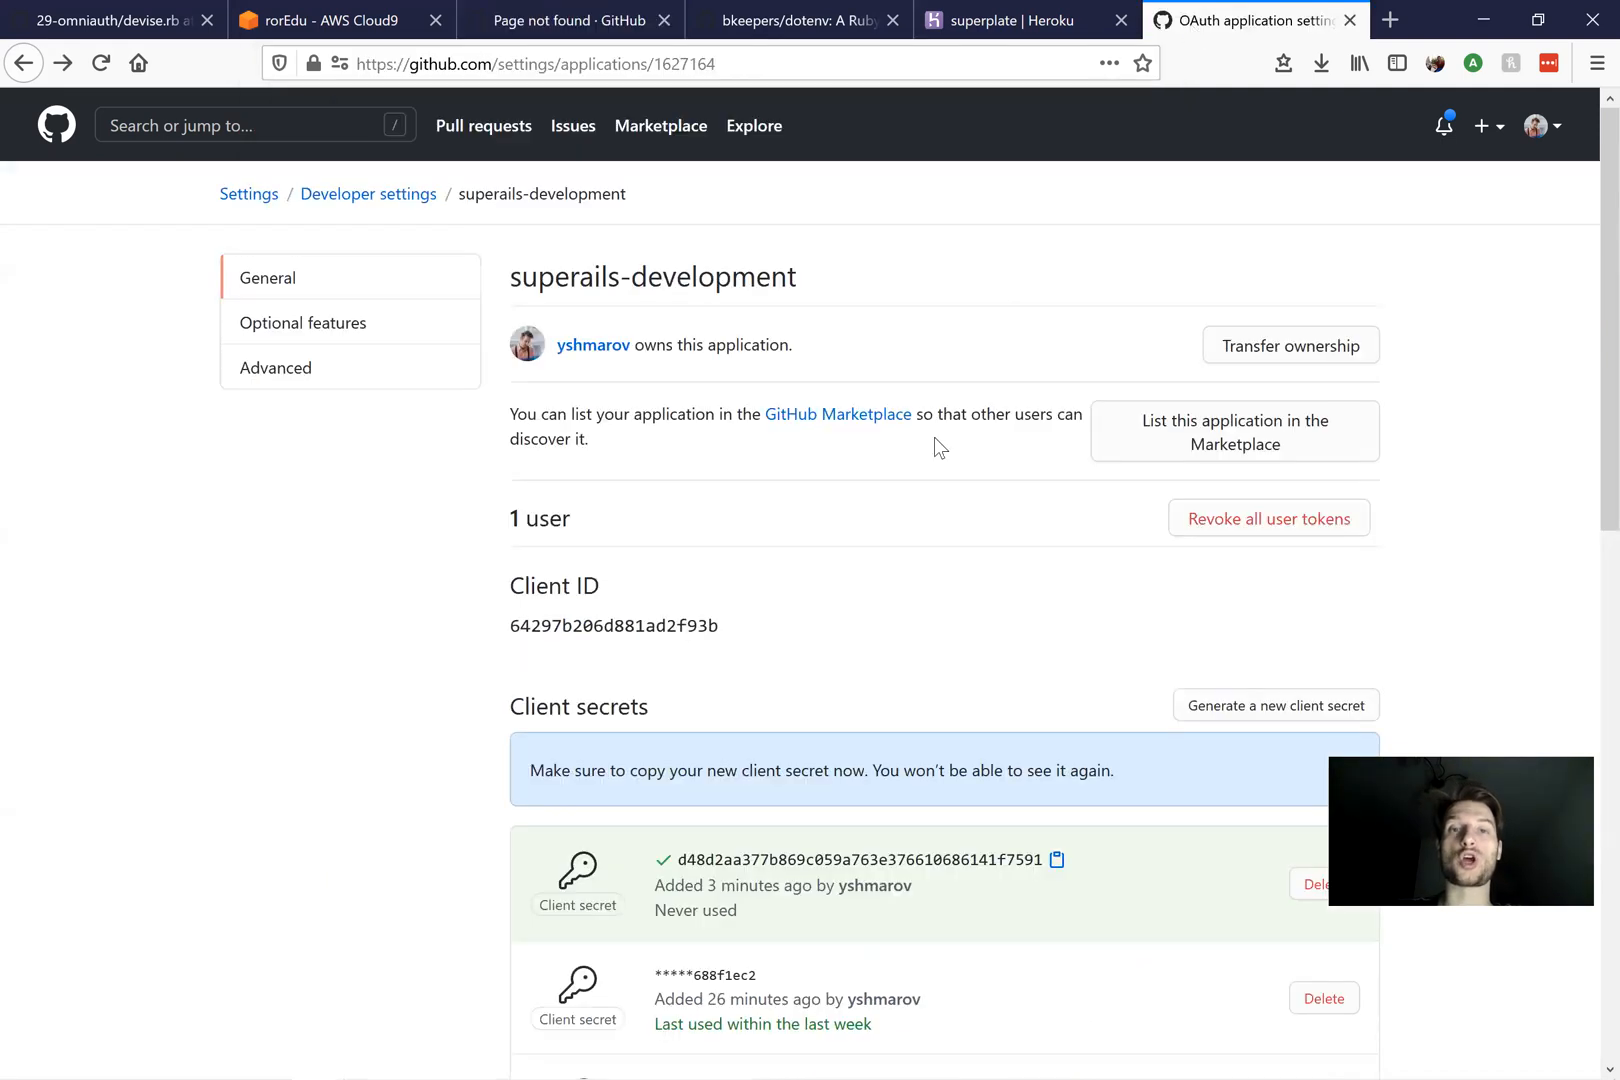
{"action": "scroll", "scroll_direction": "down", "scroll_amount": 3}
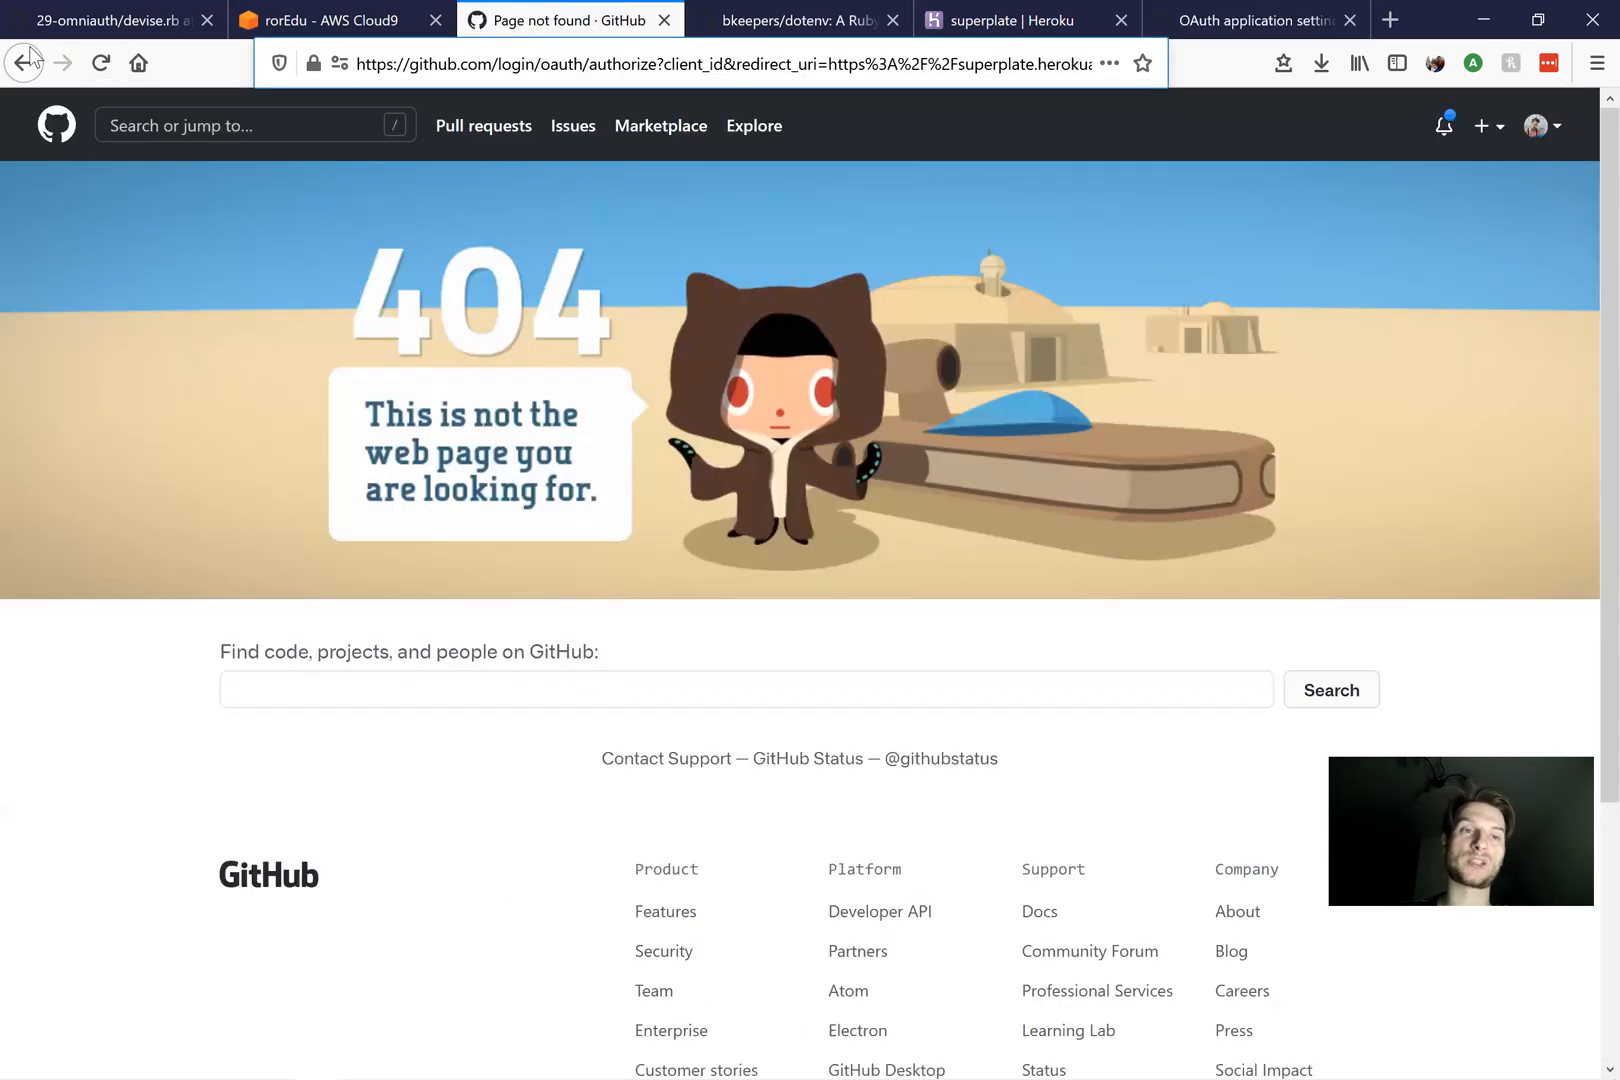
{"action": "left_click", "coordinate": [22, 62]}
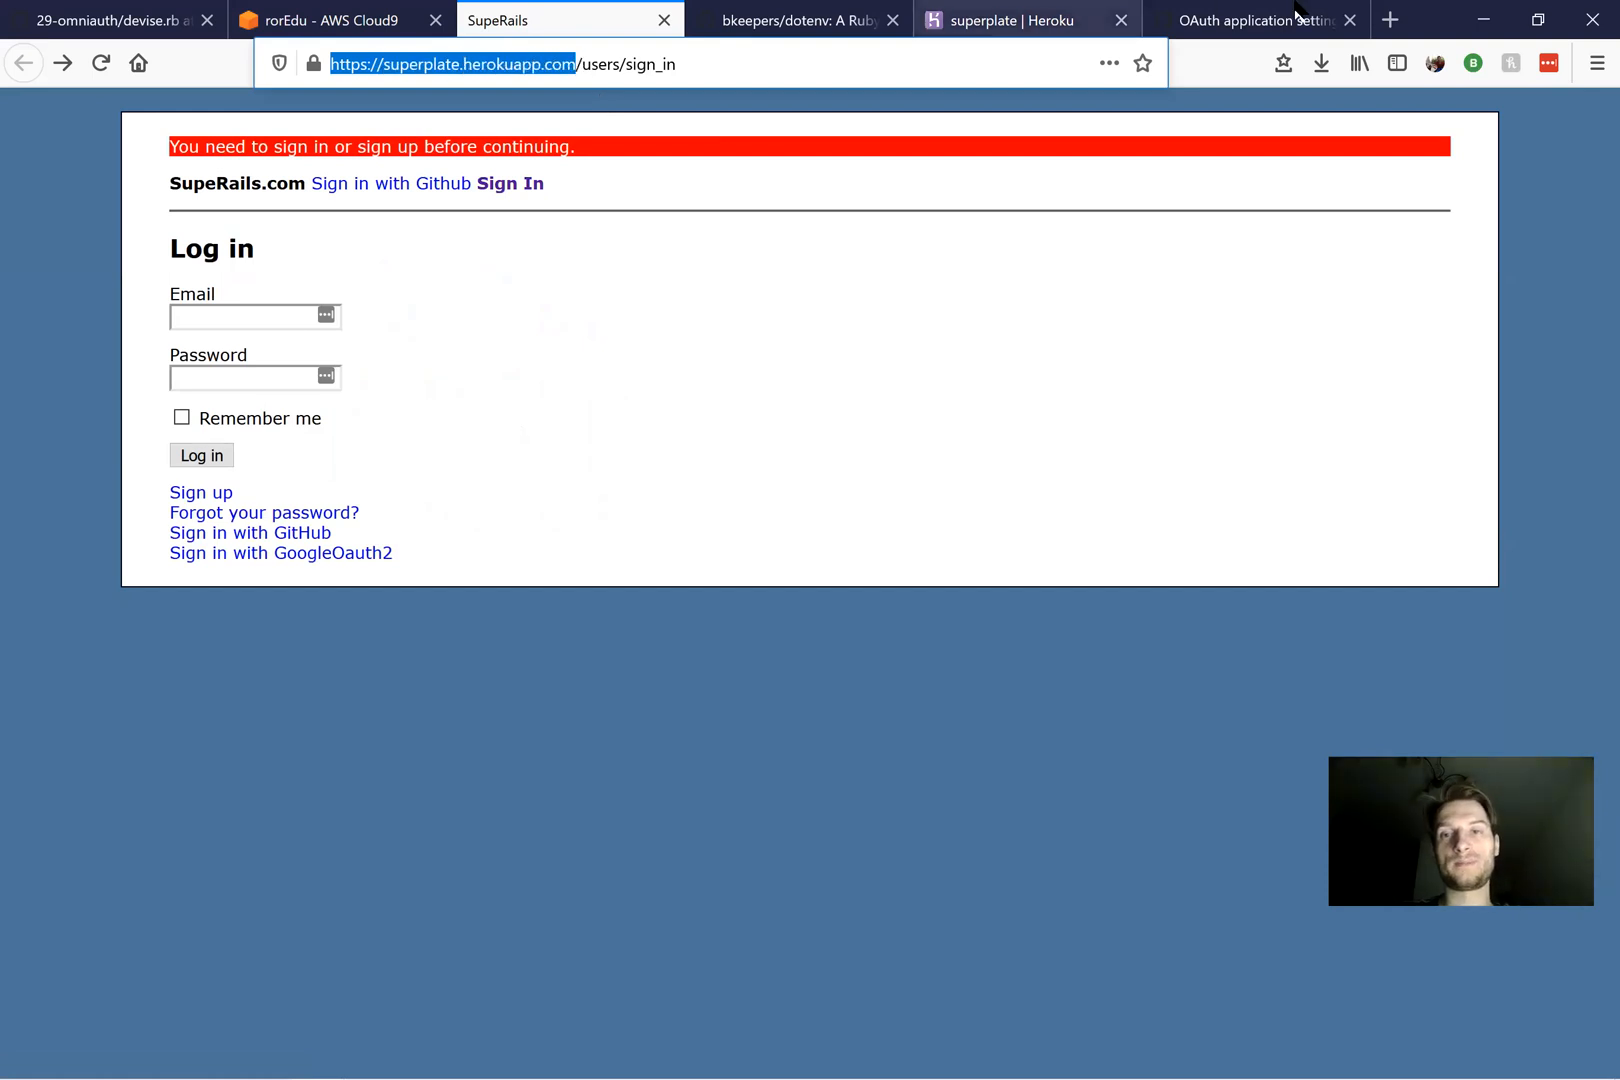
Save the superplate.herokuapp.com OAuth URLs on GitHub and retry GitHub sign-in, still getting 404.
{"action": "left_click", "coordinate": [1252, 20]}
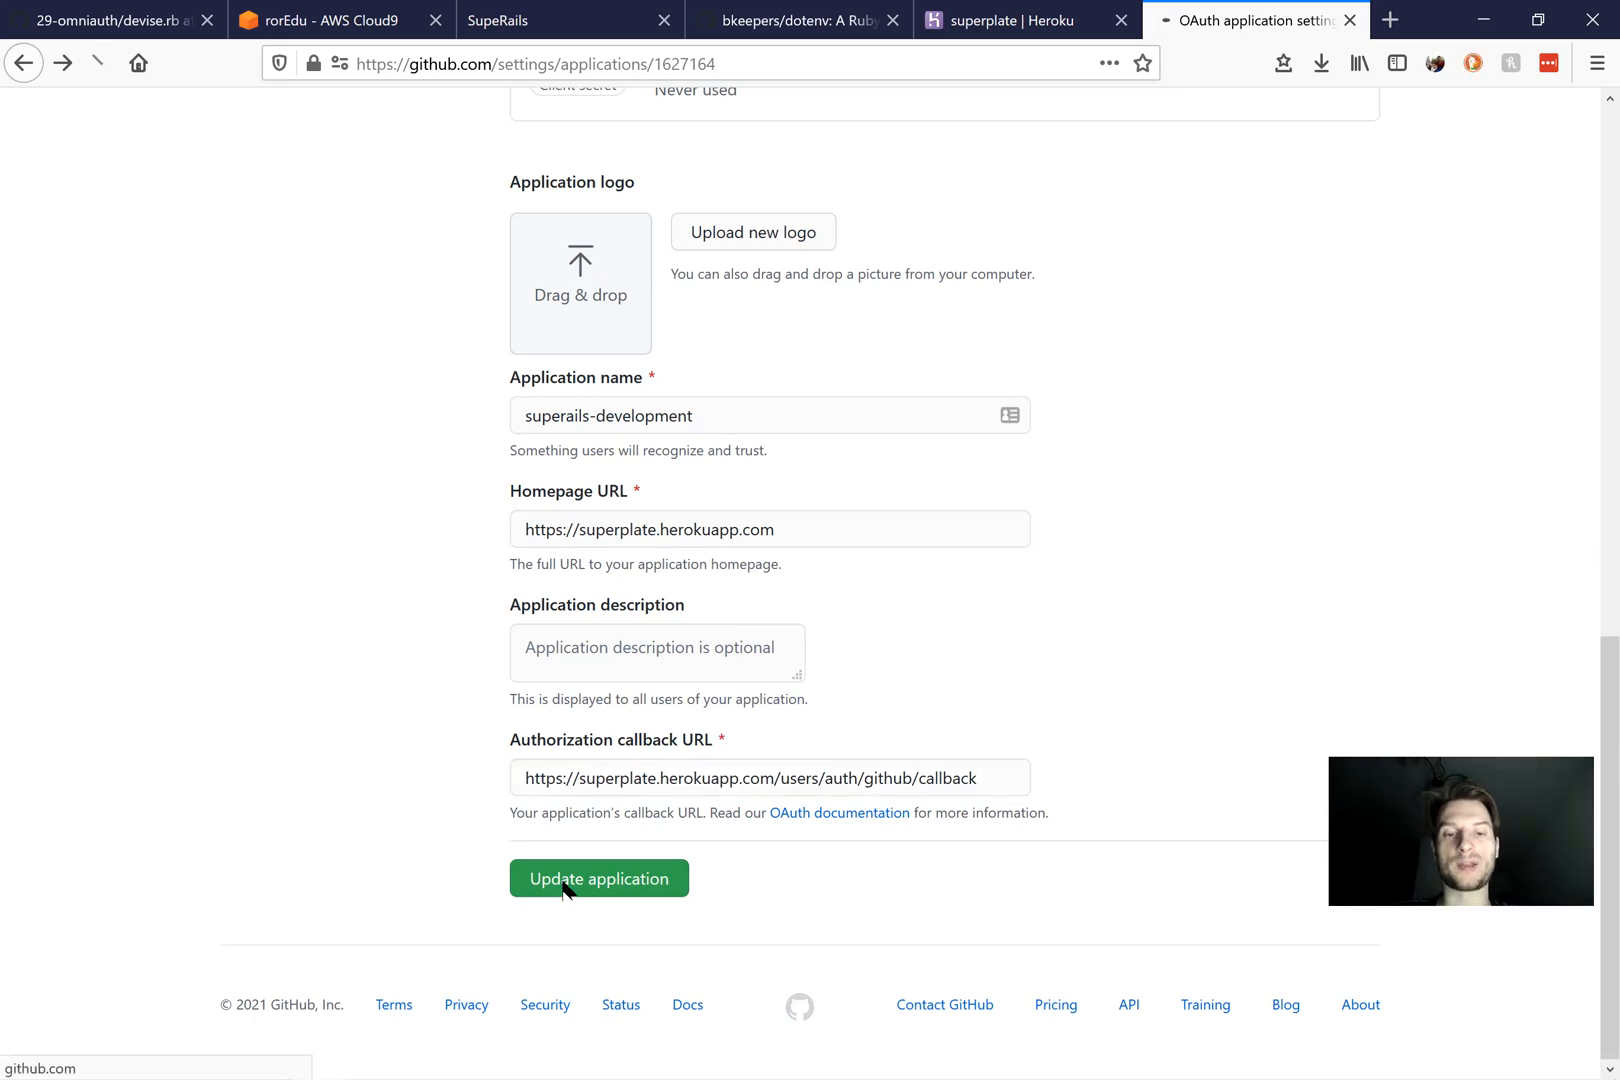
{"action": "left_click", "coordinate": [600, 878]}
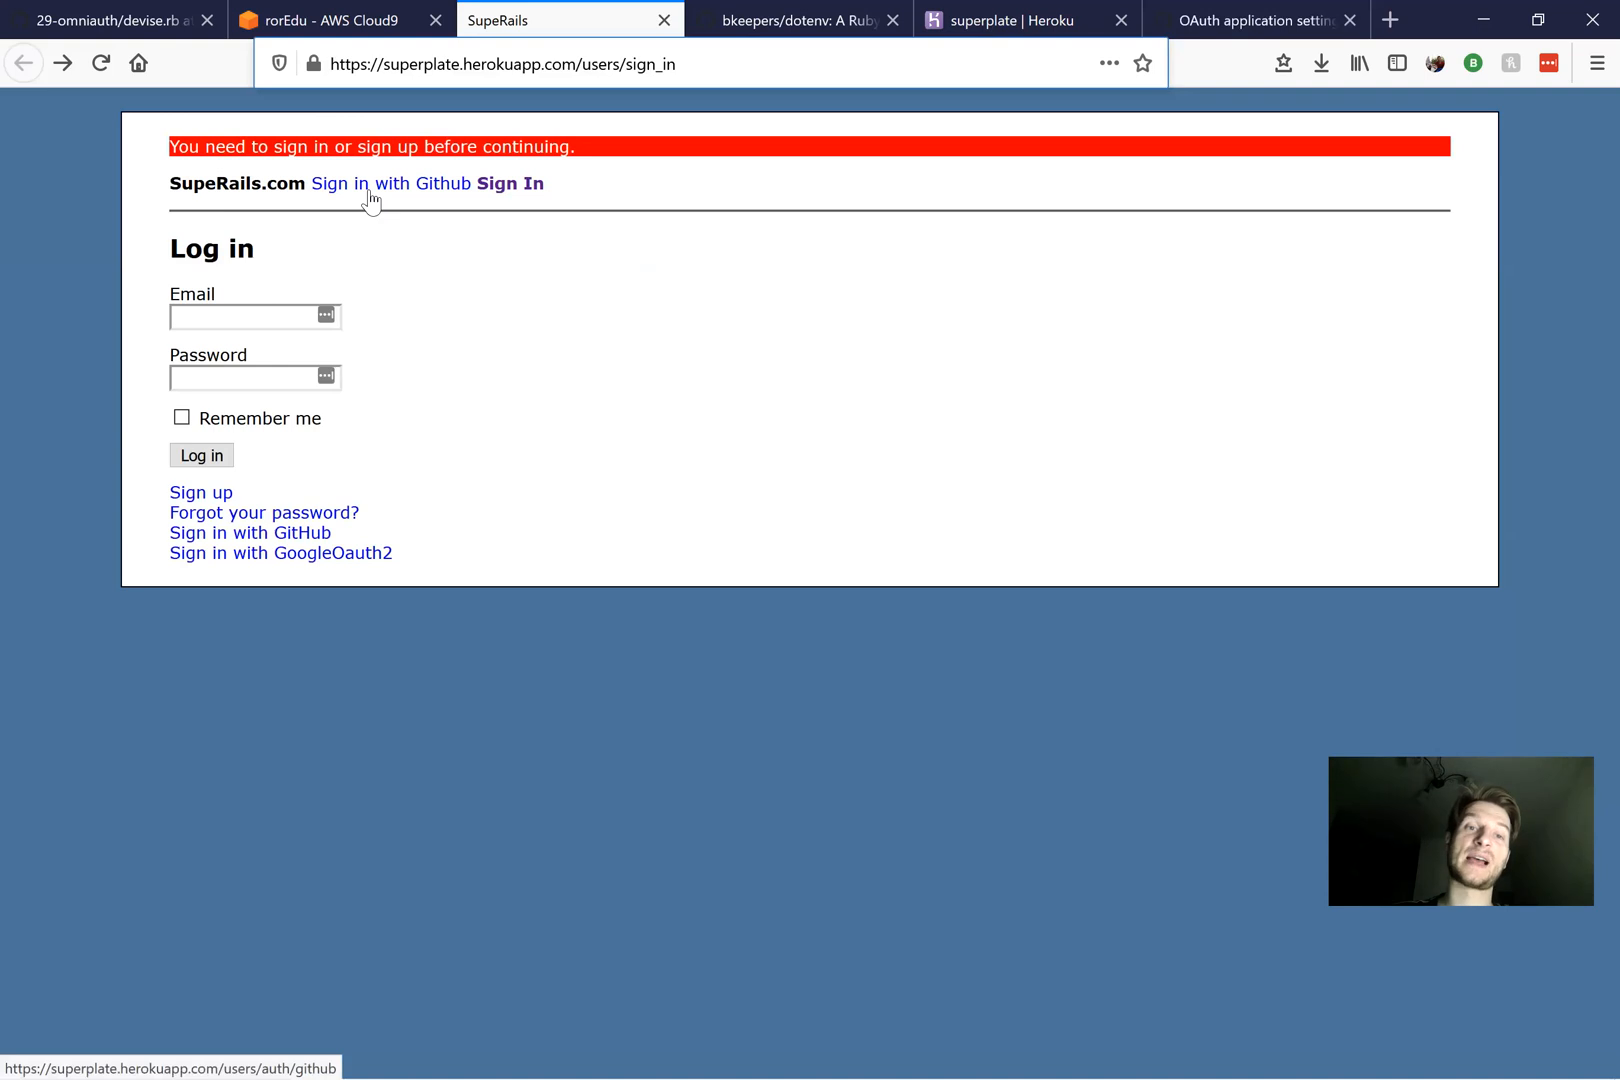
{"action": "left_click", "coordinate": [394, 184]}
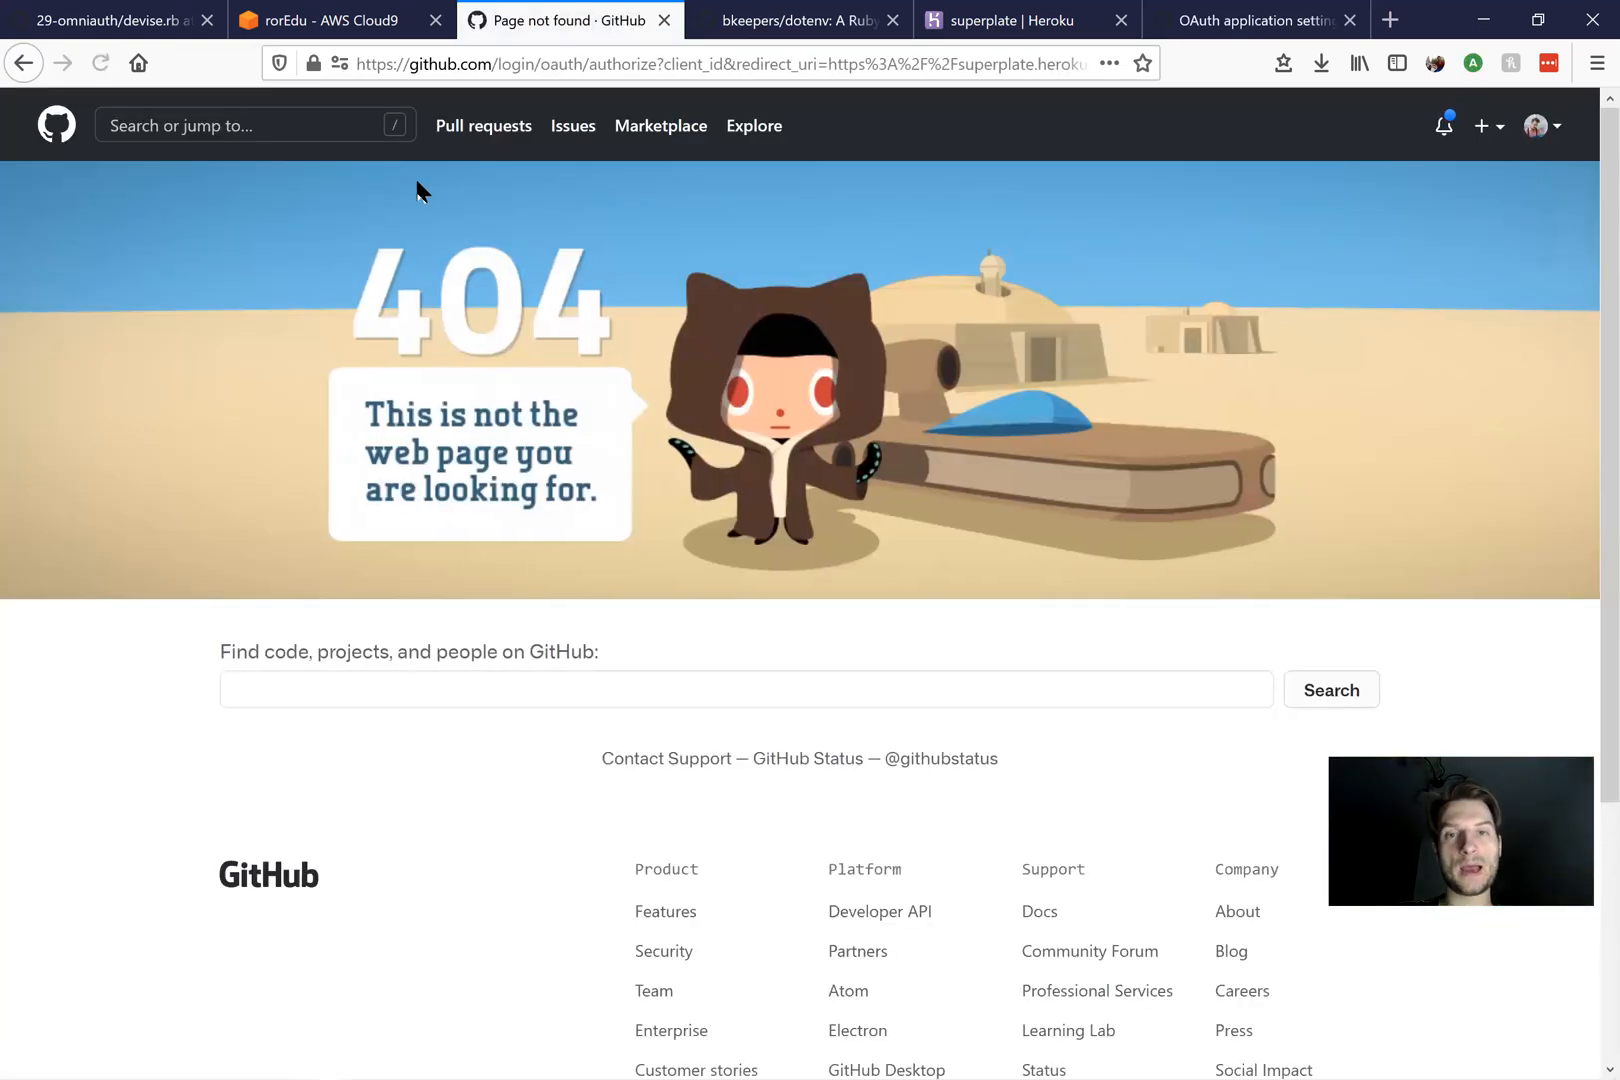
{"action": "mouse_move", "coordinate": [682, 634]}
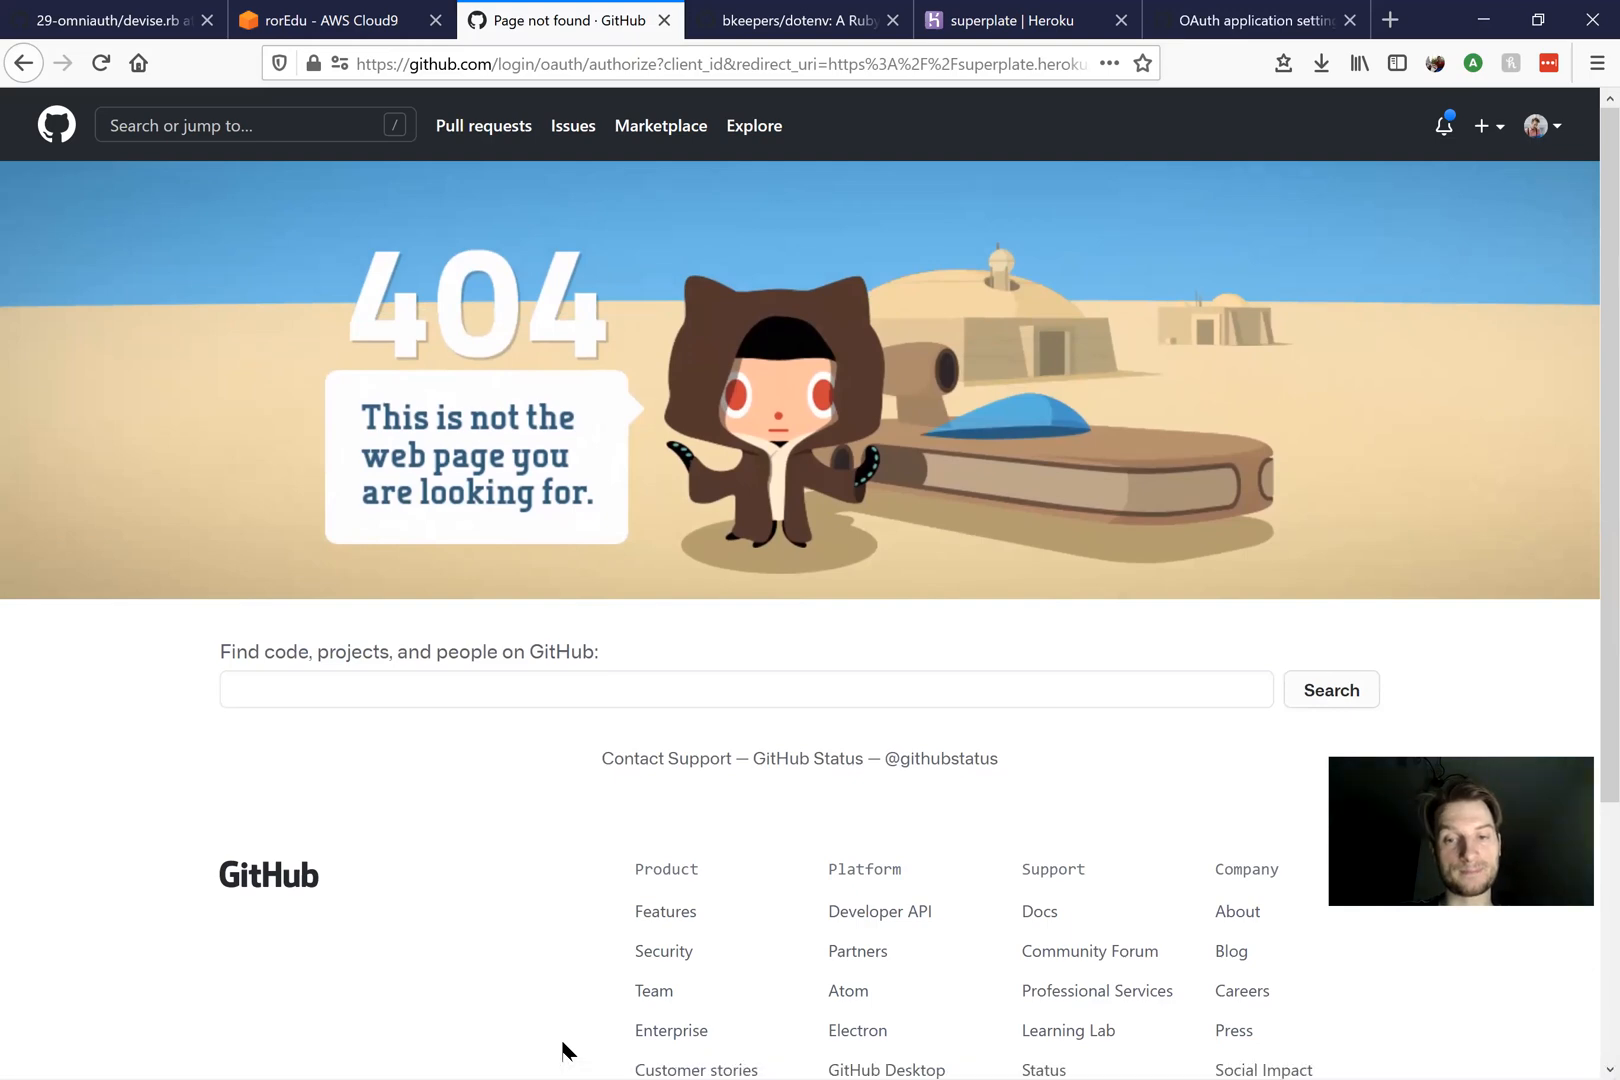
{"action": "mouse_move", "coordinate": [1004, 676]}
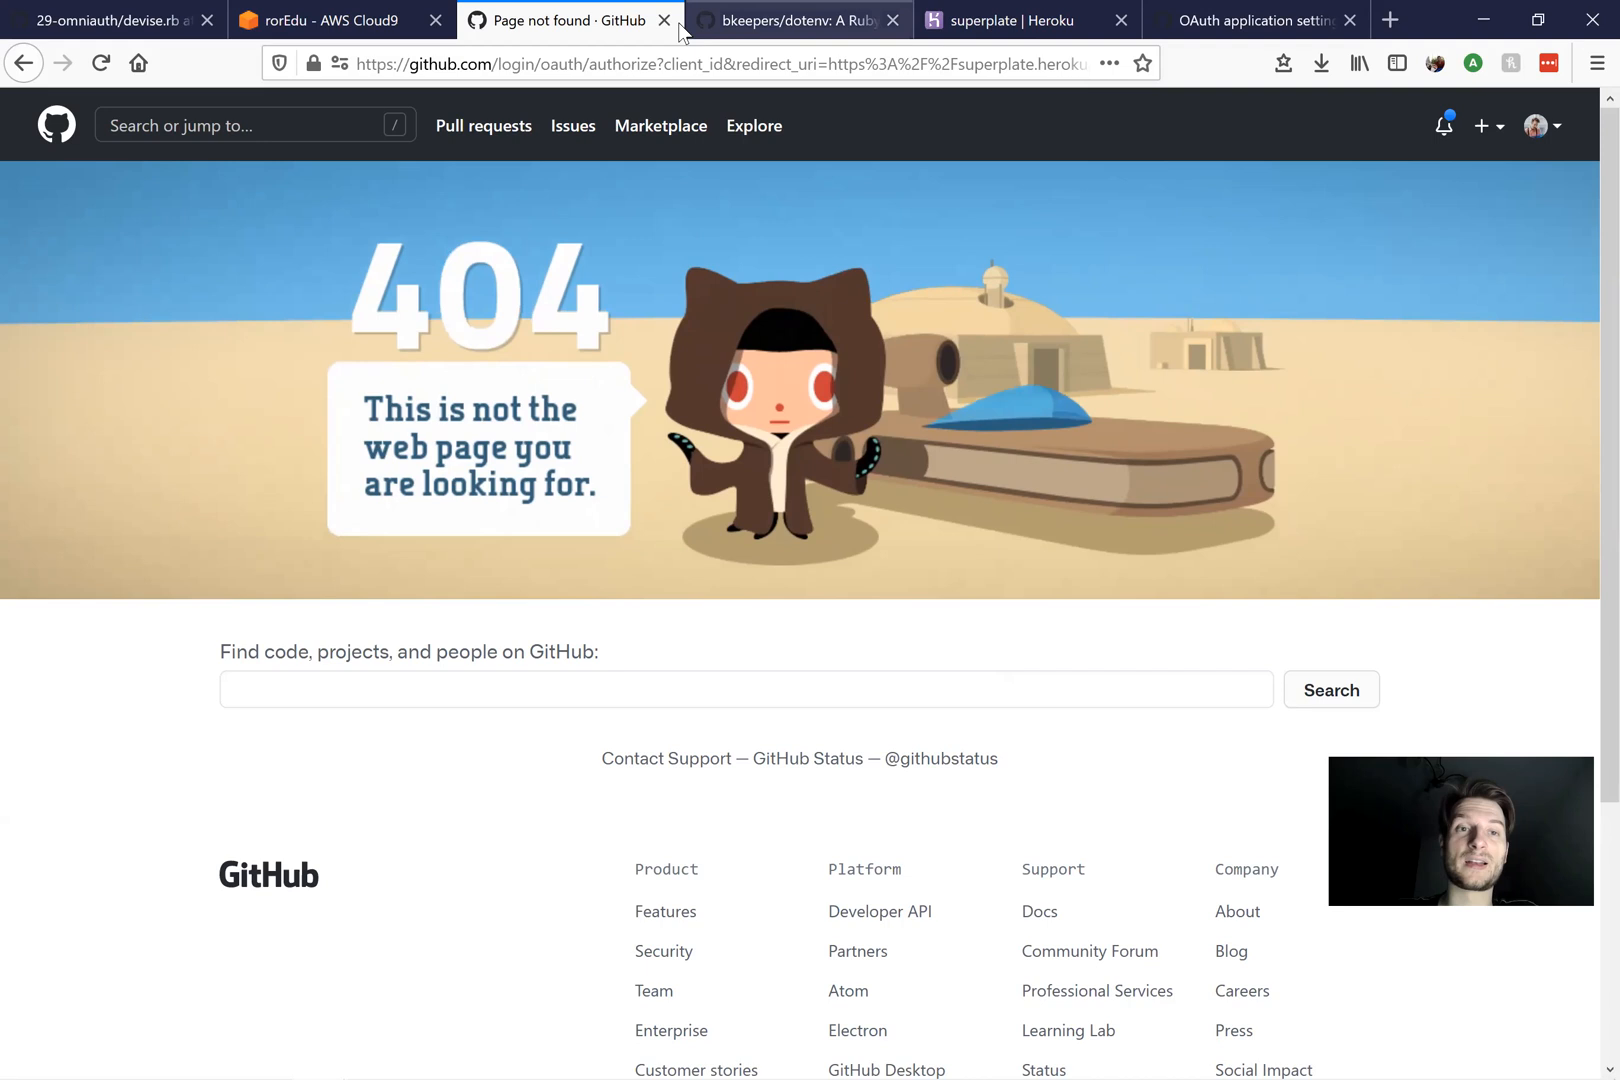
Reveal the superplate app's config vars on Heroku and start a new entry.
{"action": "left_click", "coordinate": [330, 20]}
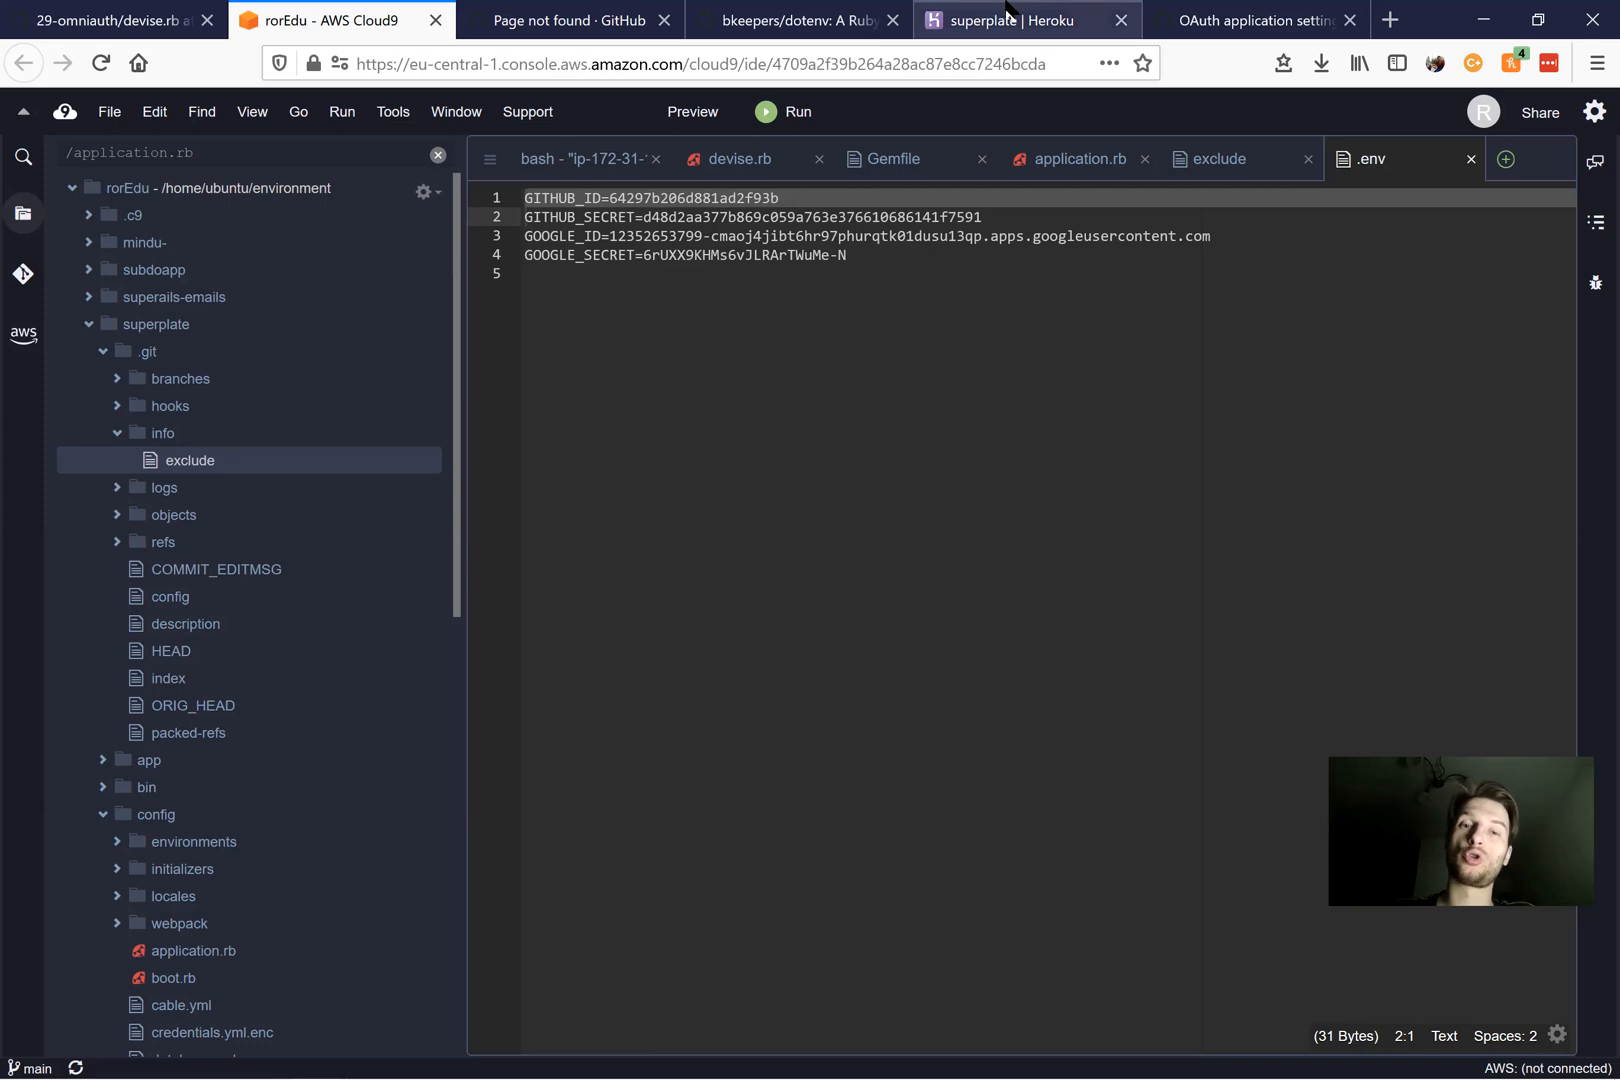
{"action": "left_click", "coordinate": [1014, 20]}
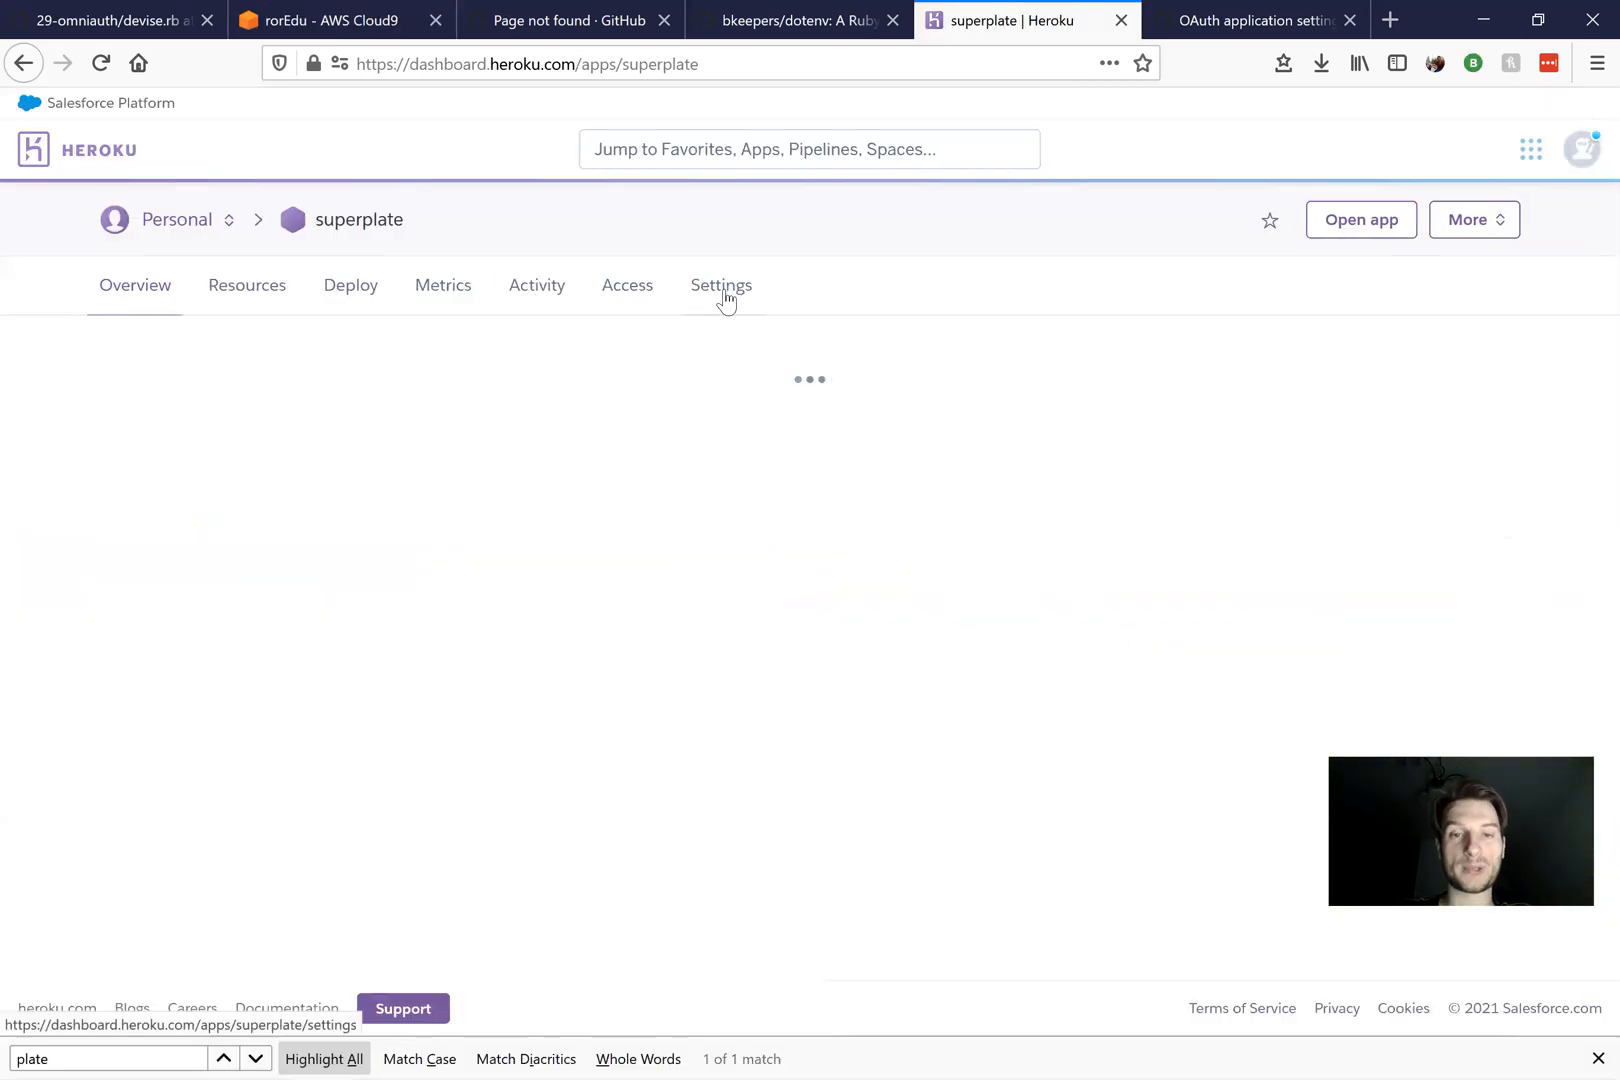
{"action": "left_click", "coordinate": [720, 286]}
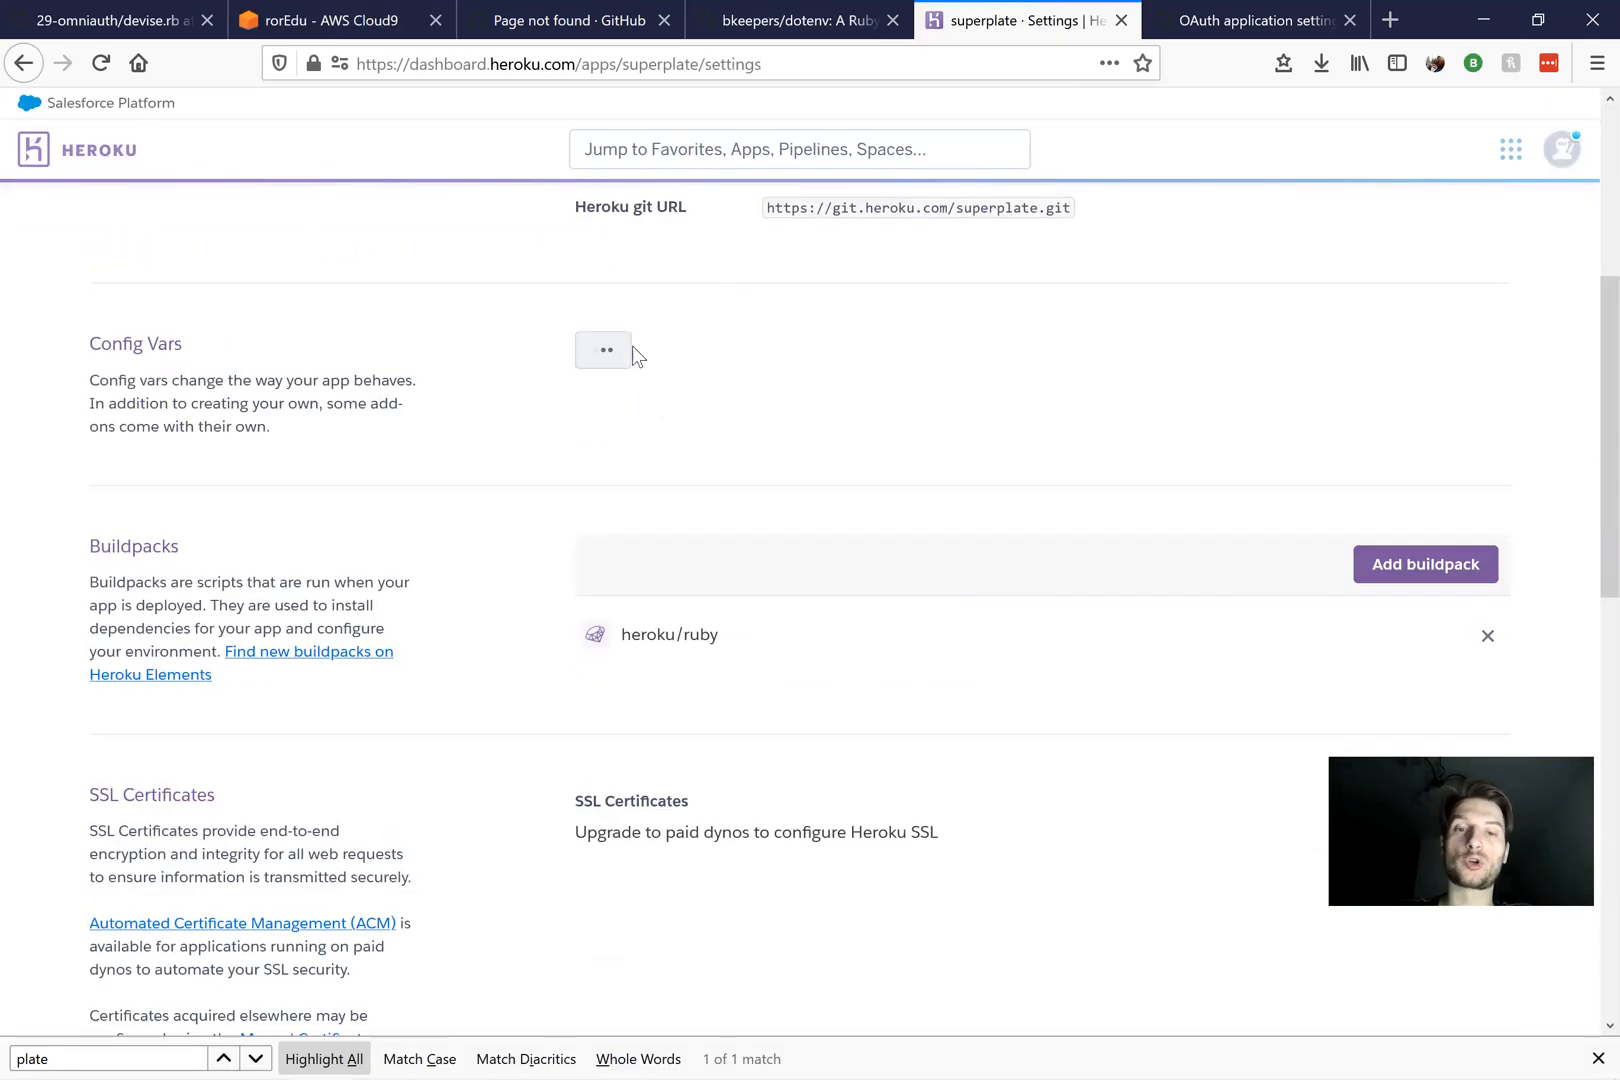
{"action": "left_click", "coordinate": [602, 350]}
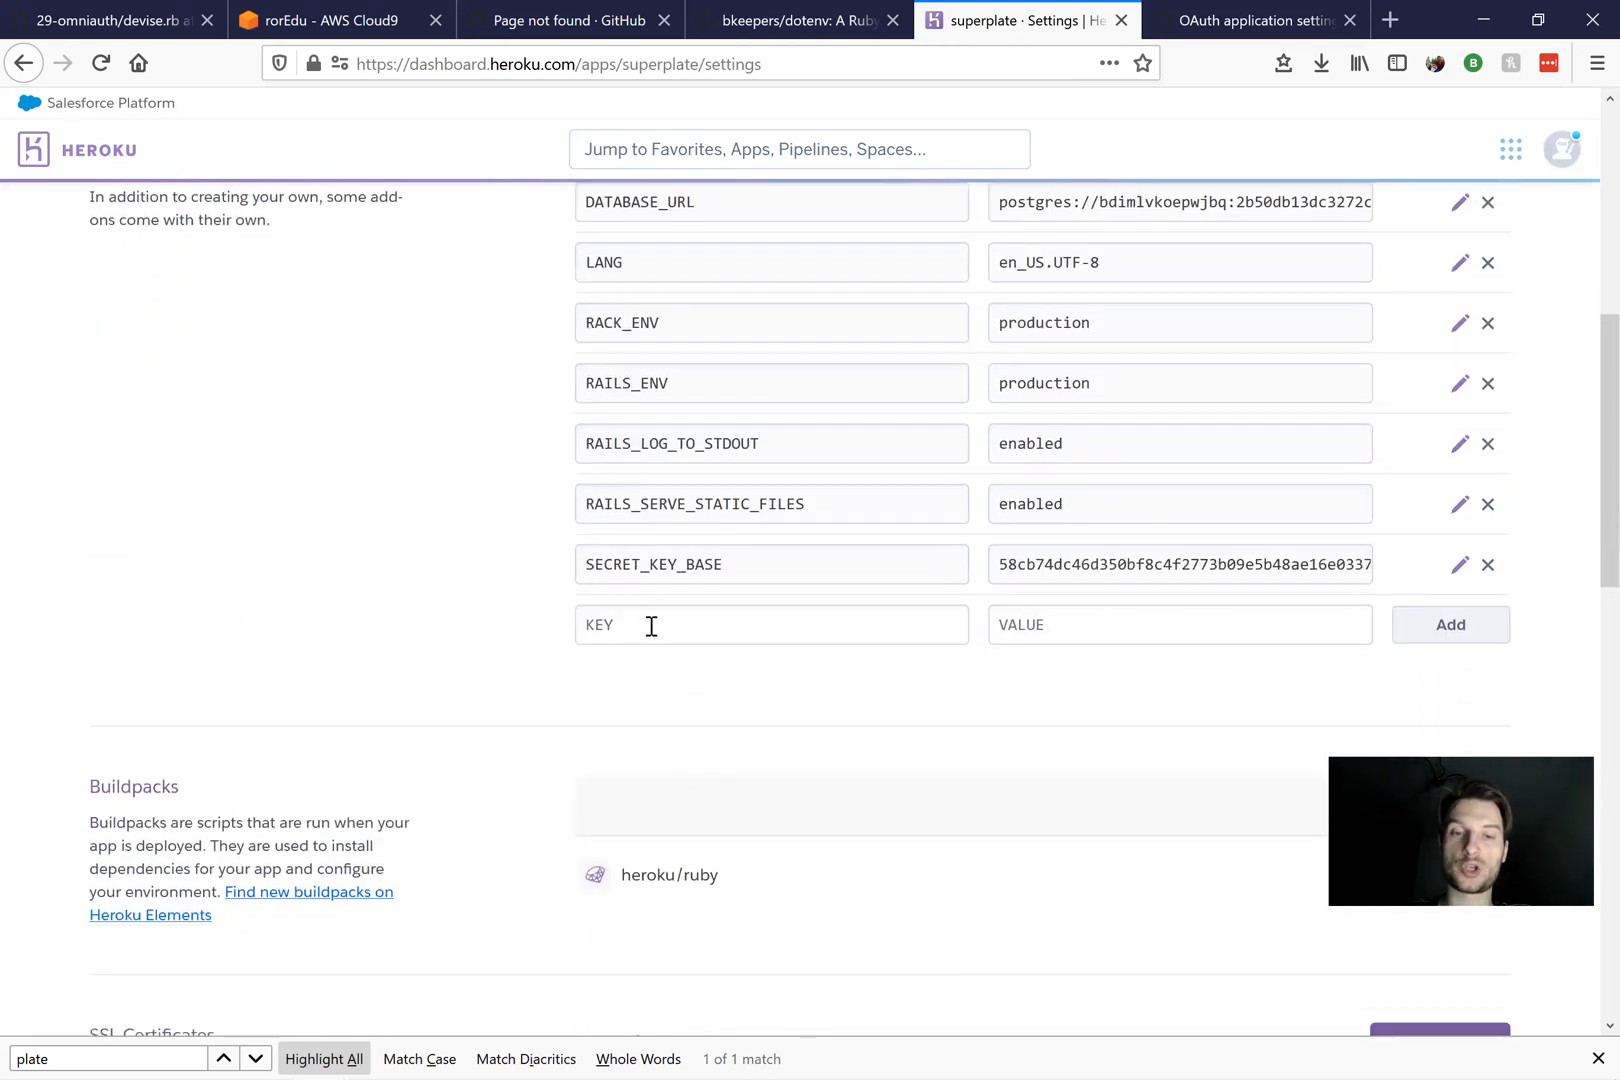
Add config var GITHUB_ID with value 64297b206d881ad2f93b copied from Cloud9's .env.
{"action": "left_click", "coordinate": [330, 20]}
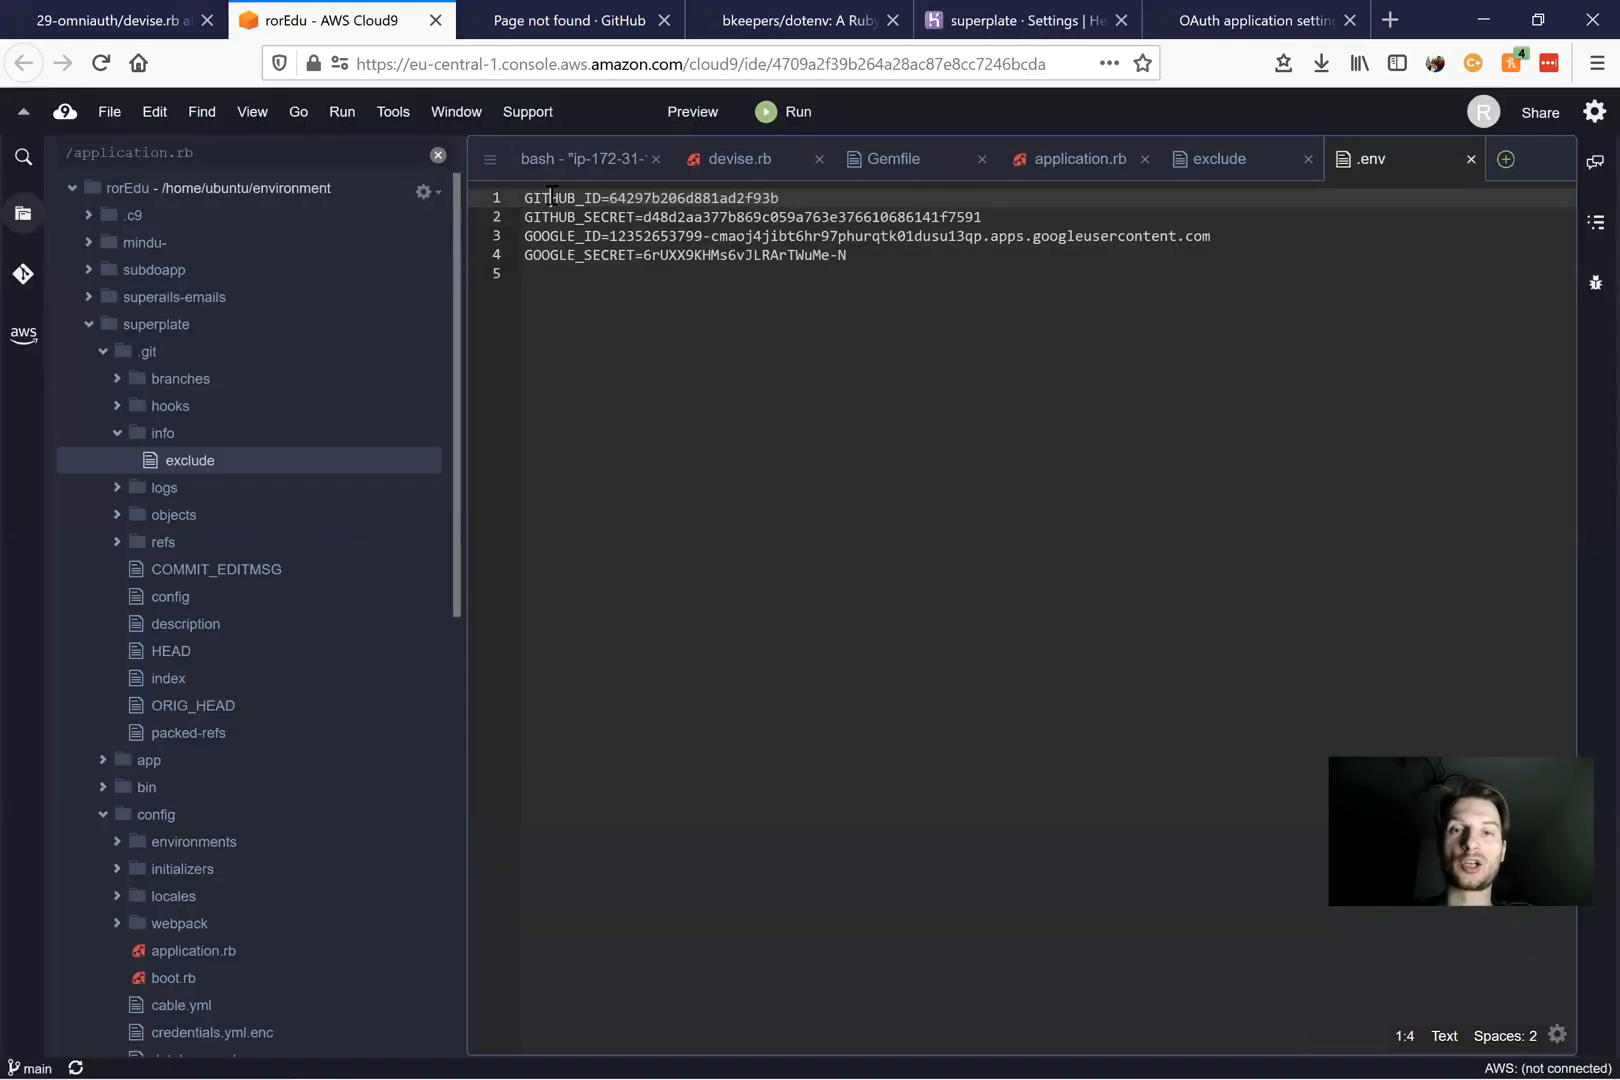
{"action": "left_click", "coordinate": [1028, 20]}
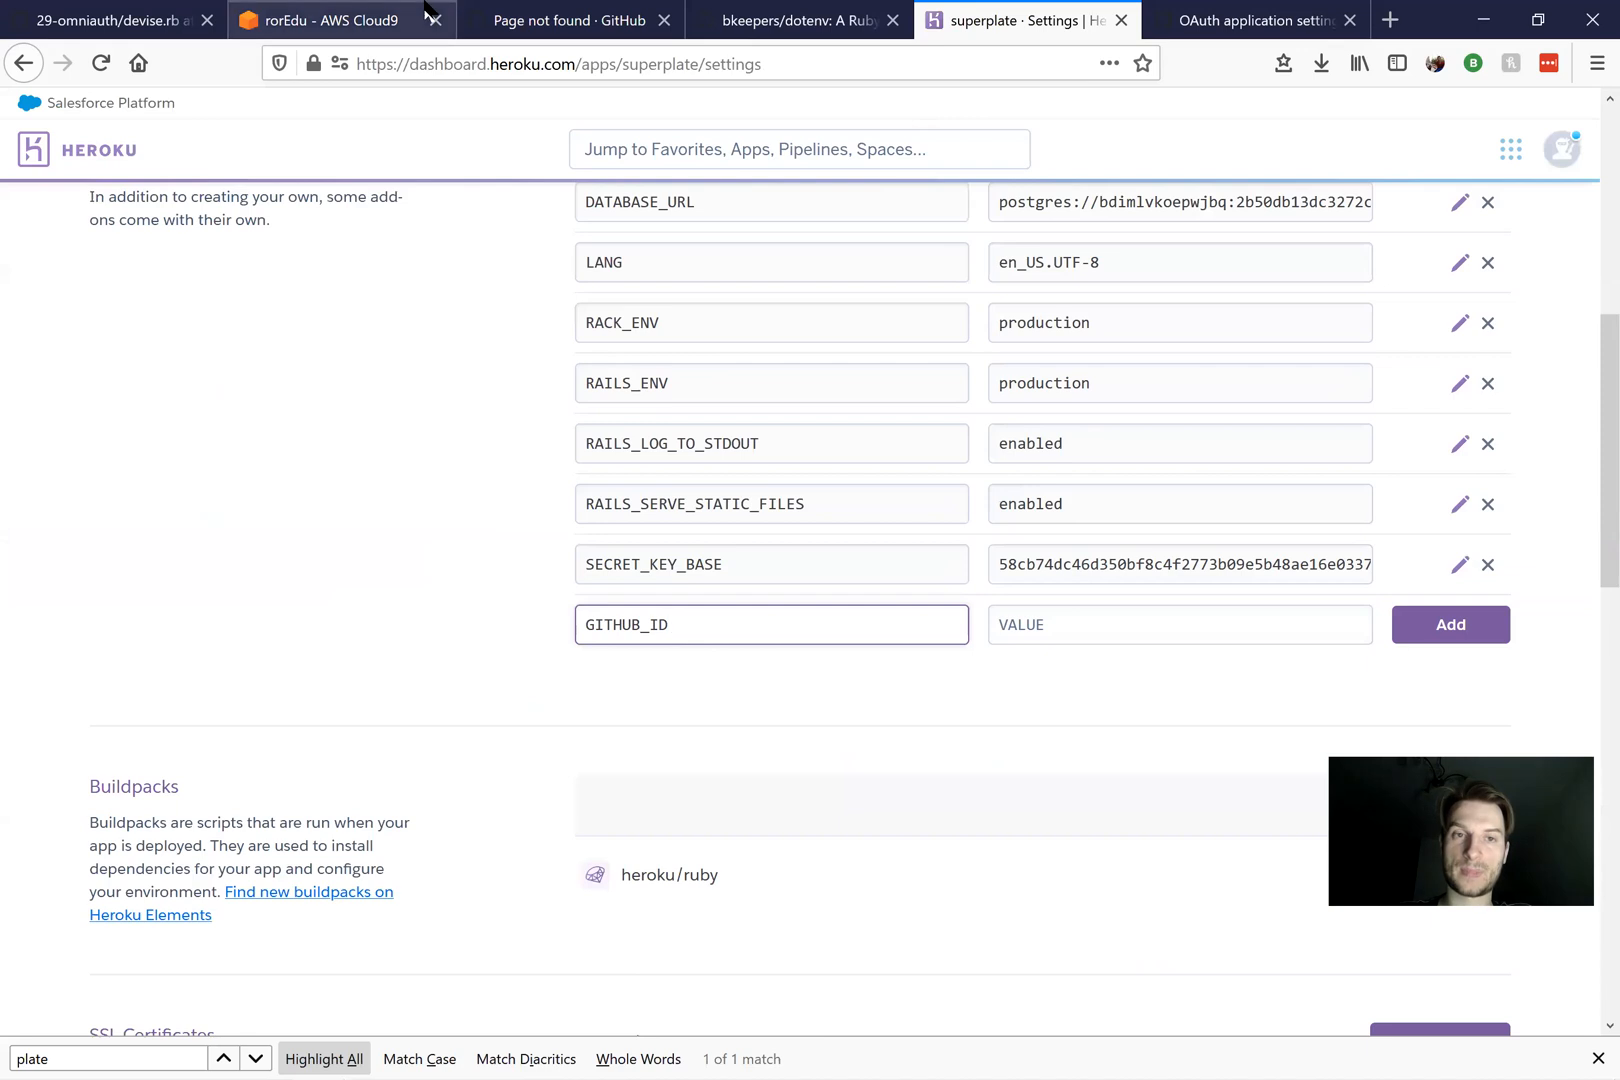
{"action": "left_click", "coordinate": [330, 20]}
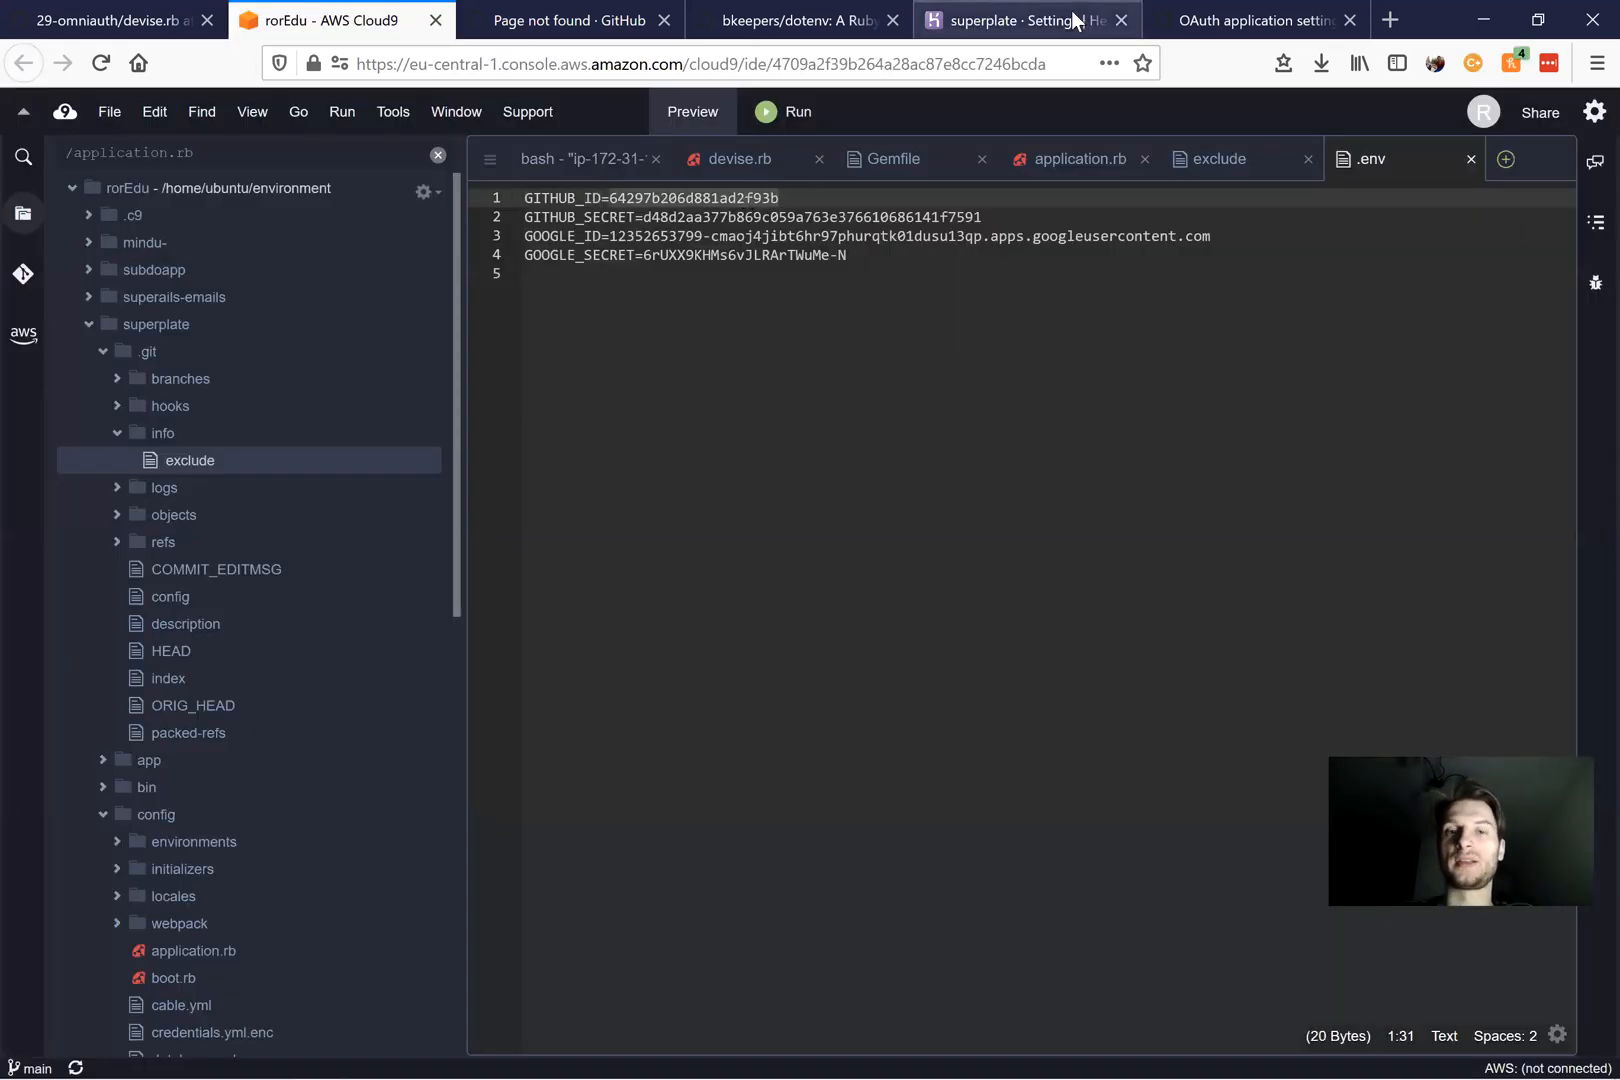
{"action": "left_click", "coordinate": [1022, 20]}
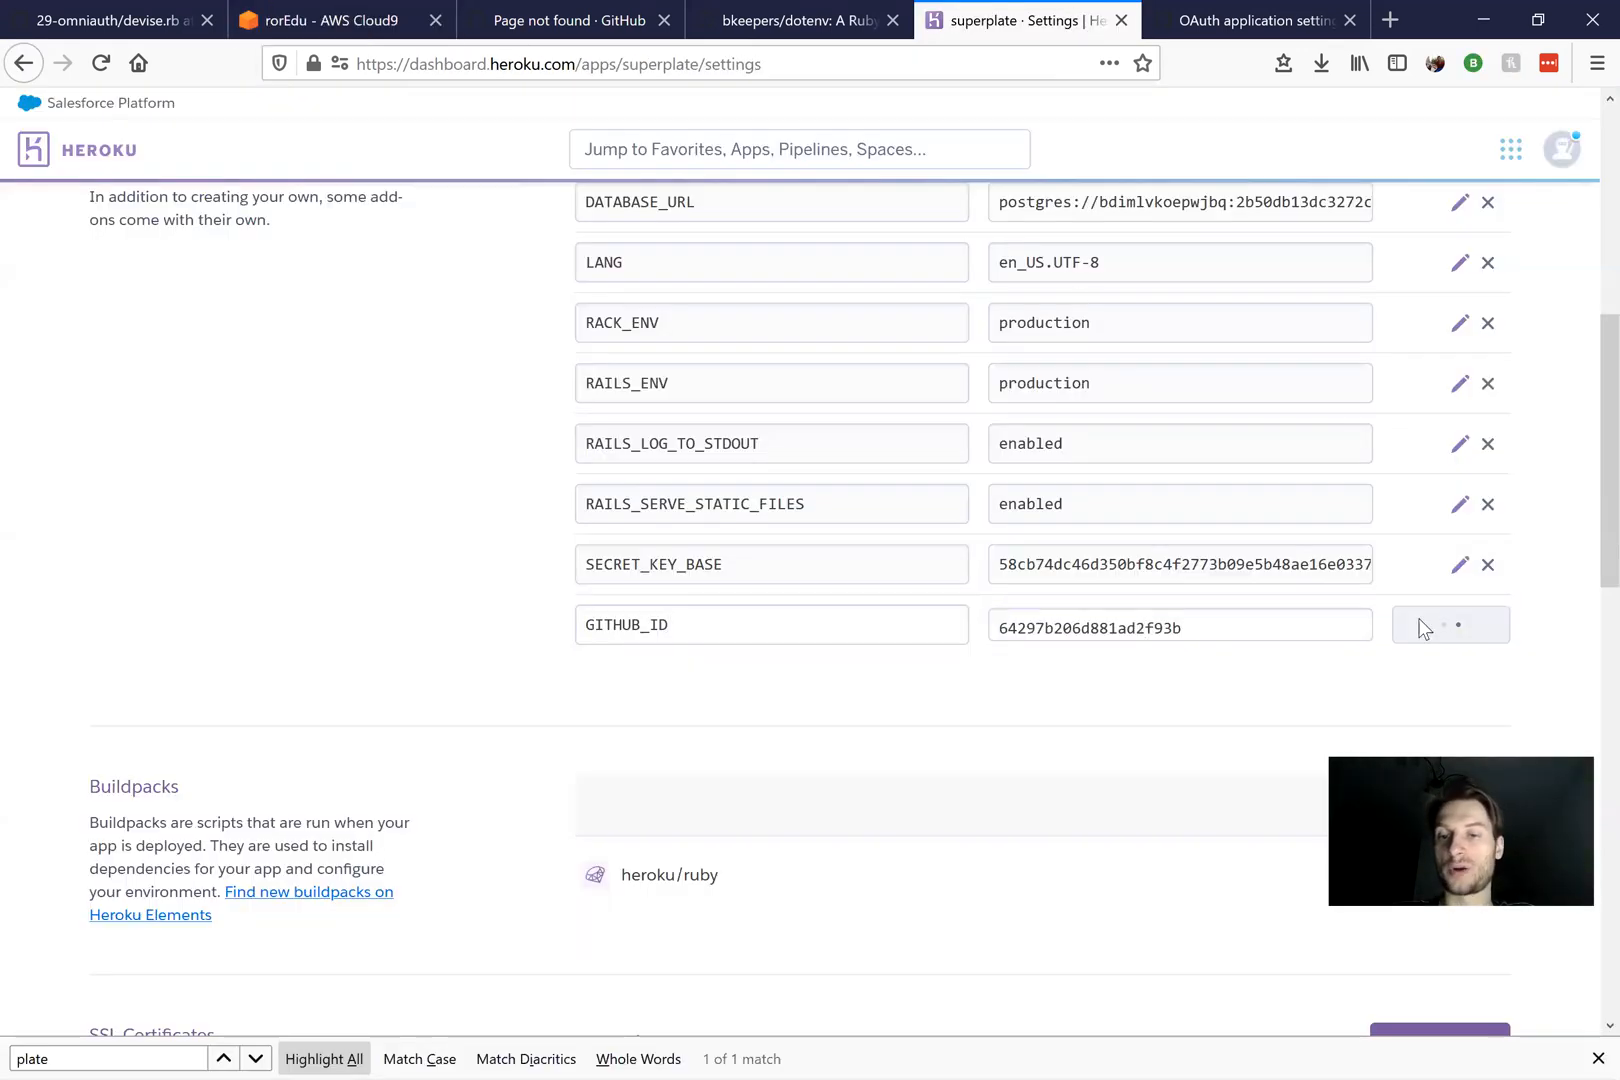
{"action": "left_click", "coordinate": [320, 20]}
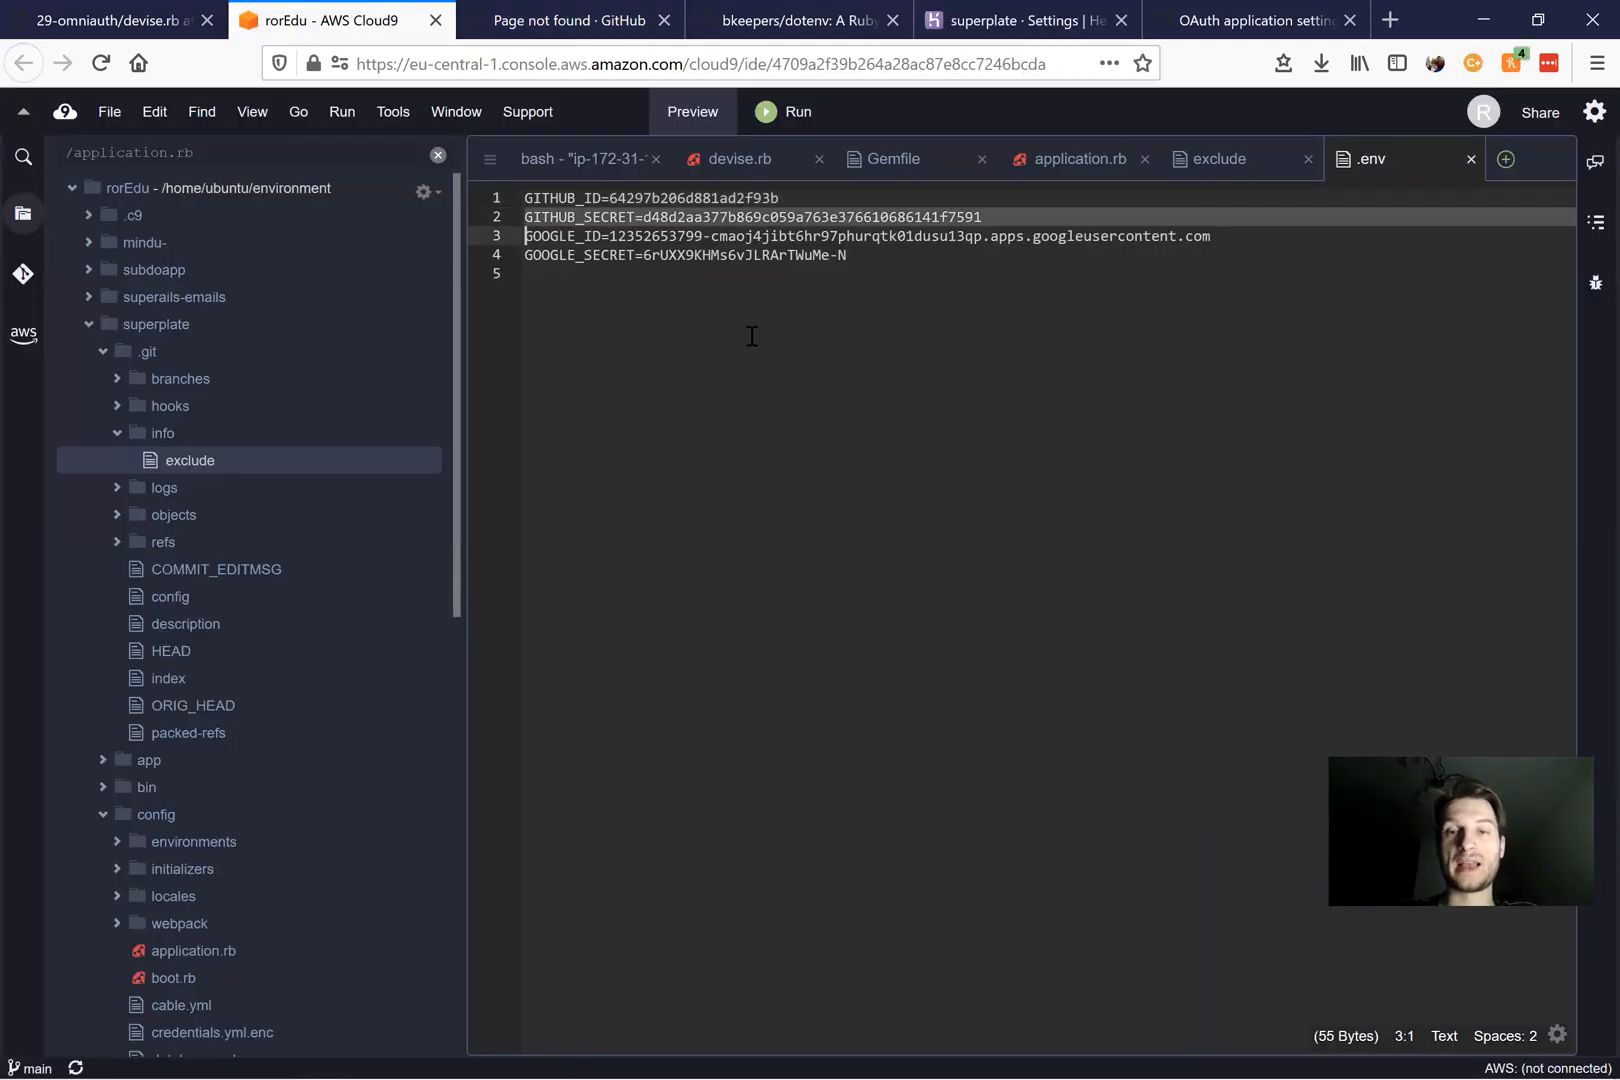
Run heroku config:set GITHUB_SECRET=<secret from .env>, restarting superplate as release v26.
{"action": "left_click", "coordinate": [584, 160]}
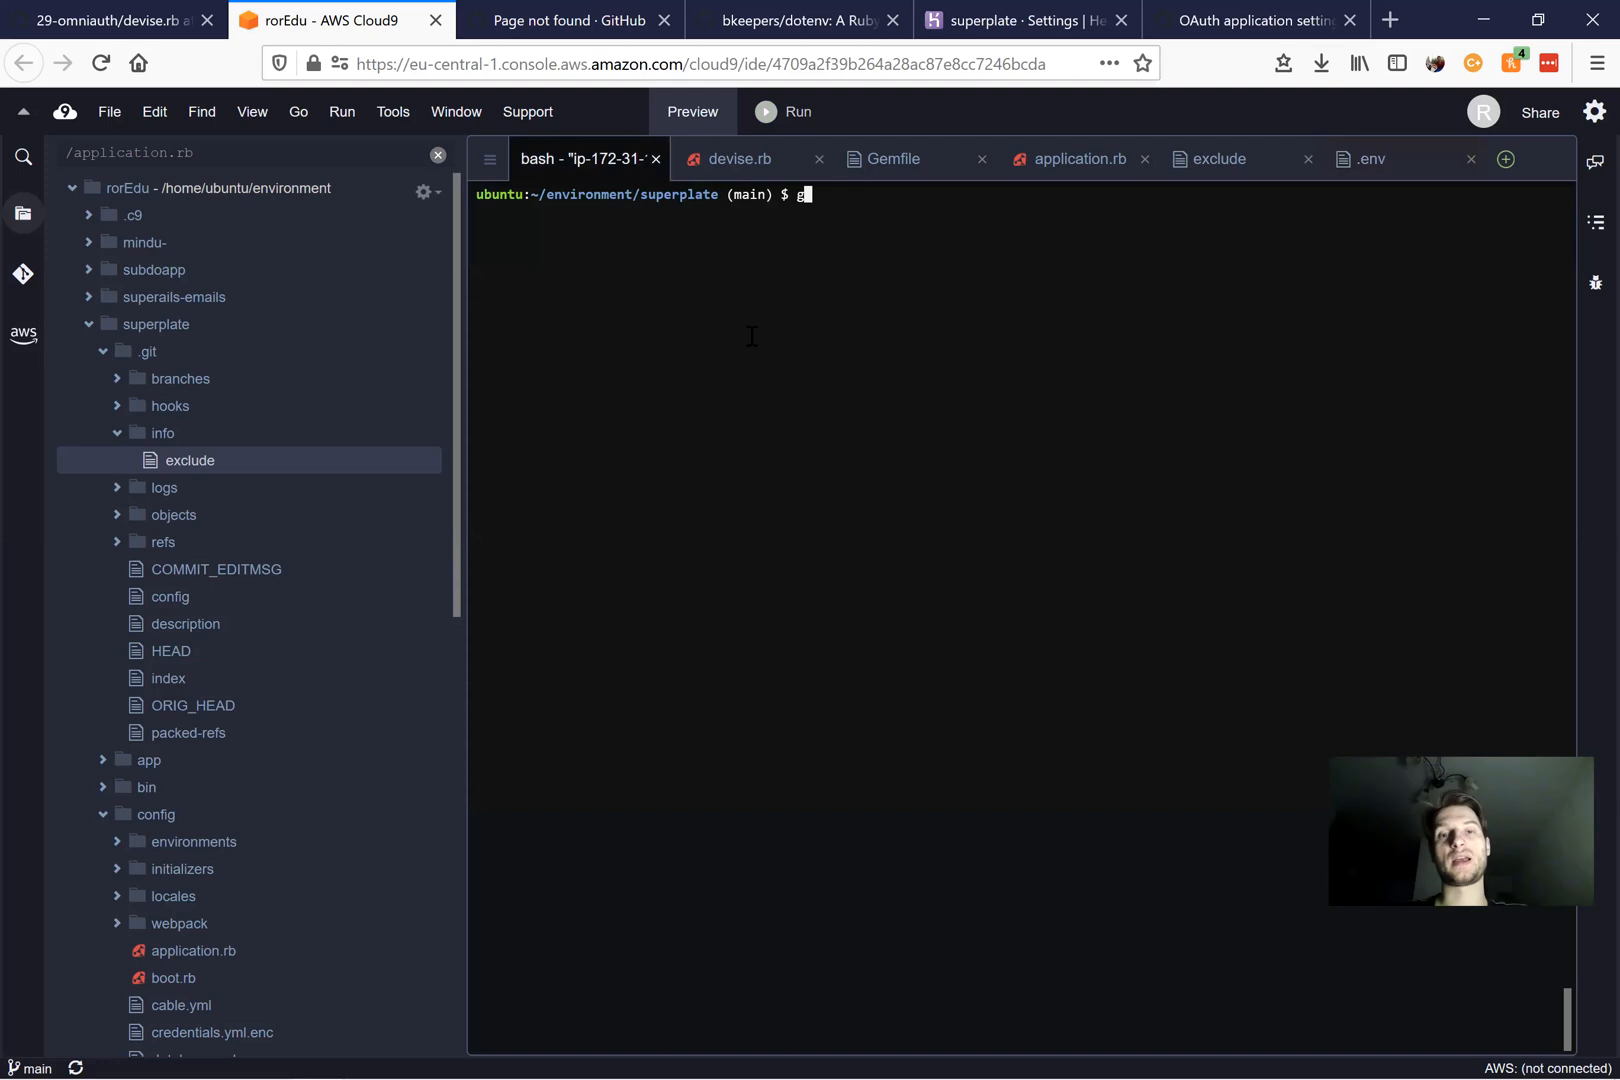
{"action": "type", "text": "heroku conf"}
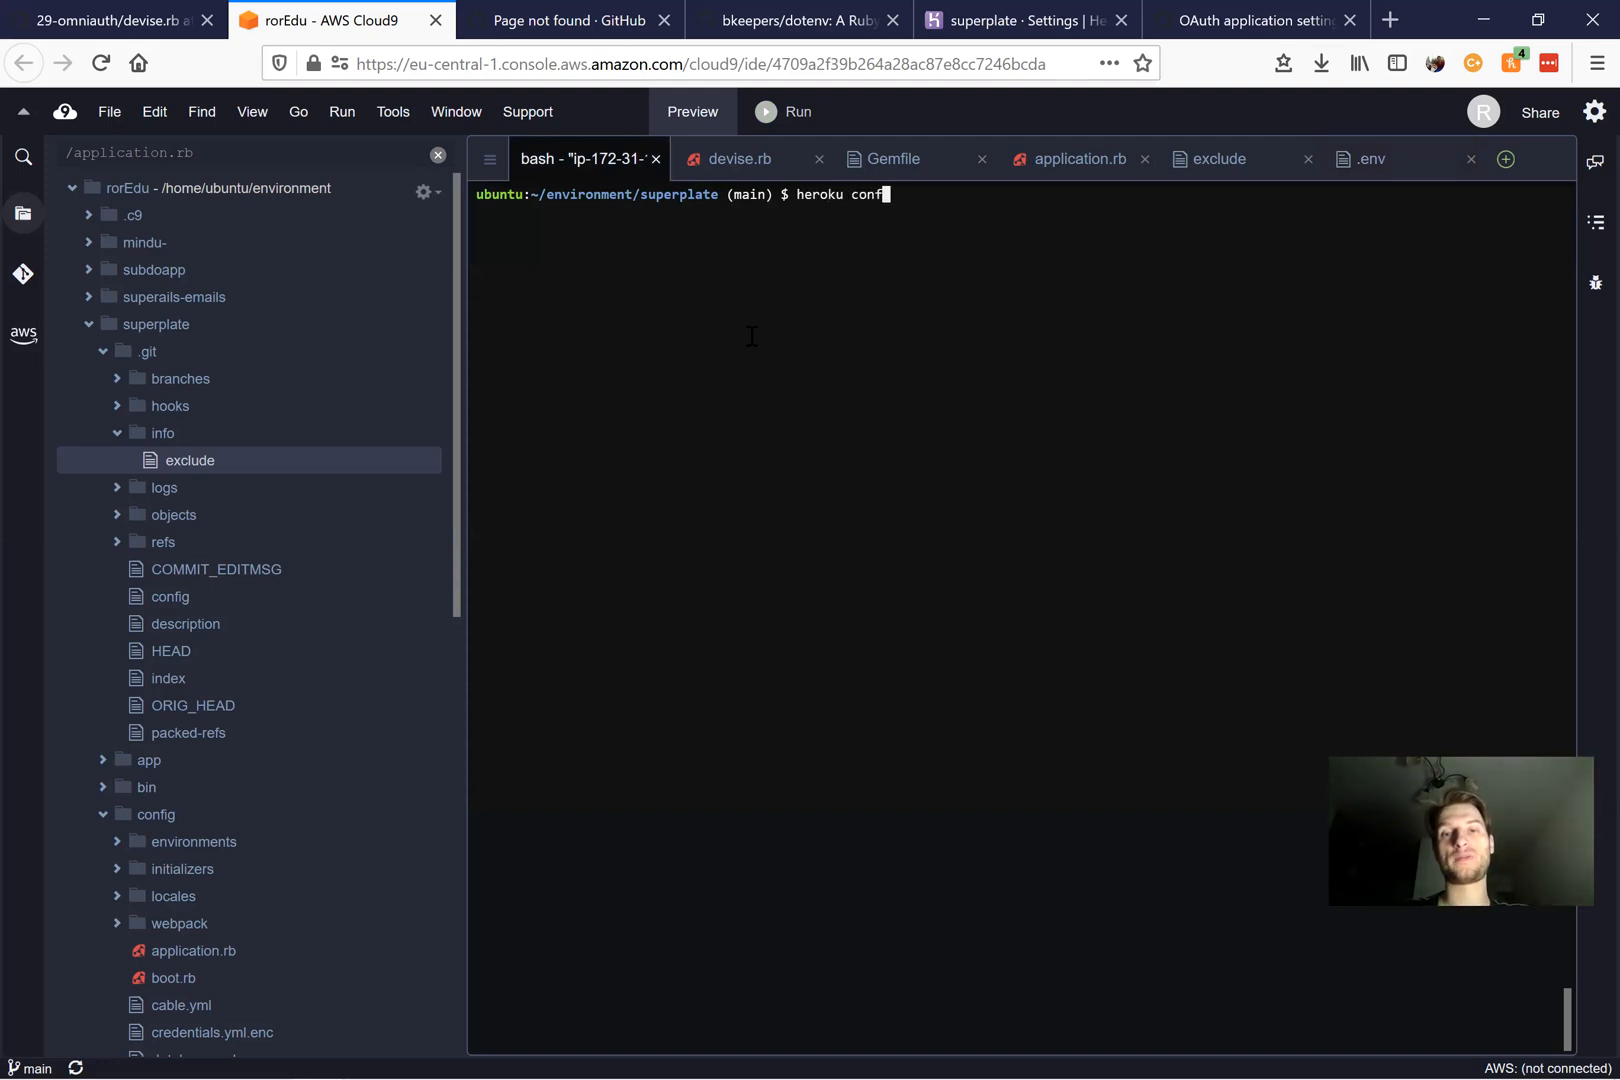
{"action": "left_click", "coordinate": [1370, 160]}
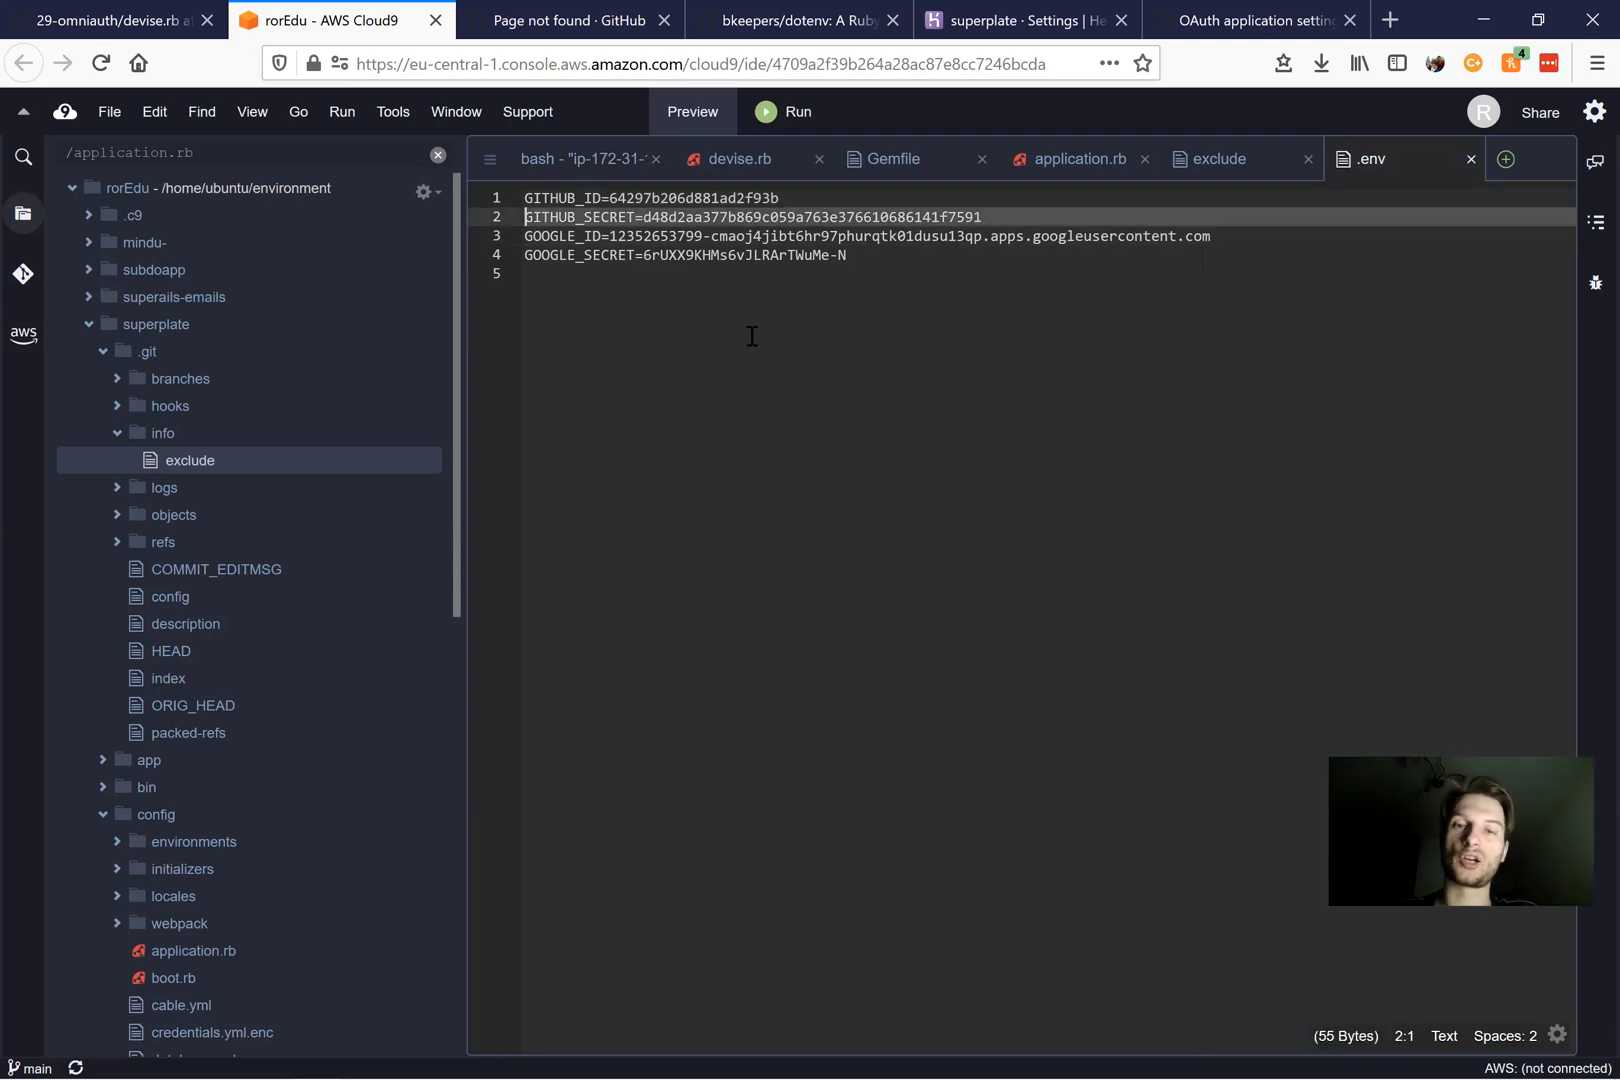
{"action": "left_click", "coordinate": [578, 160]}
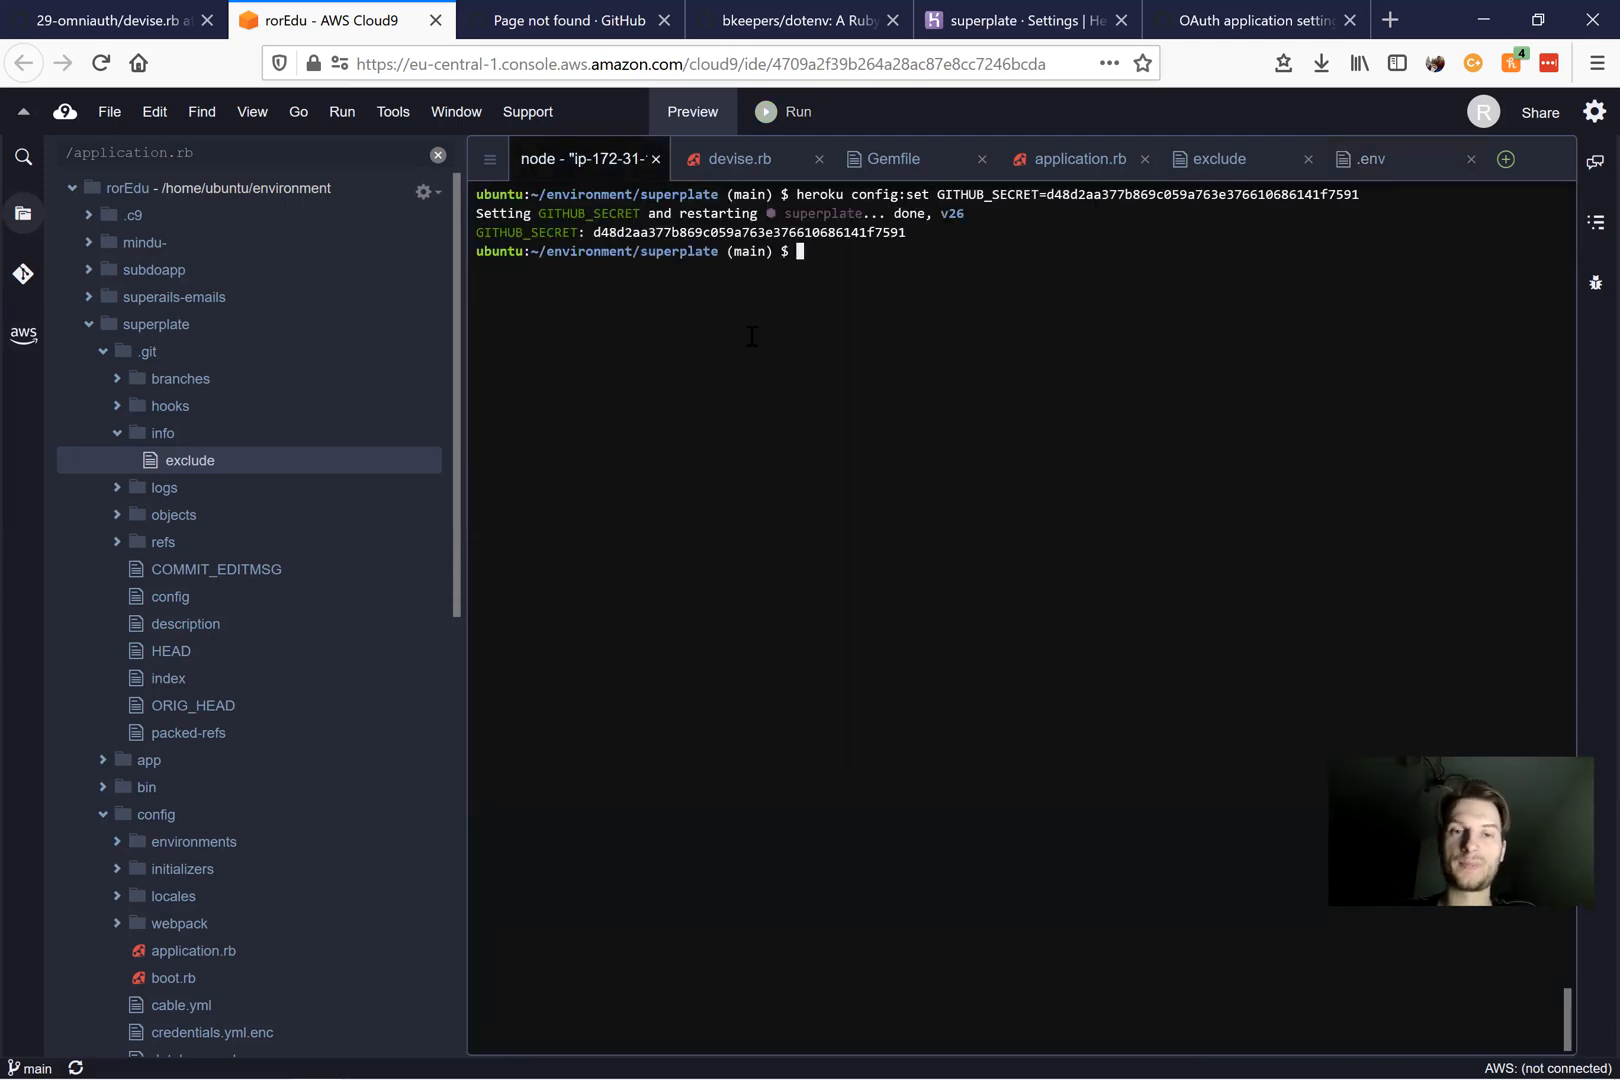
{"action": "left_click", "coordinate": [1022, 20]}
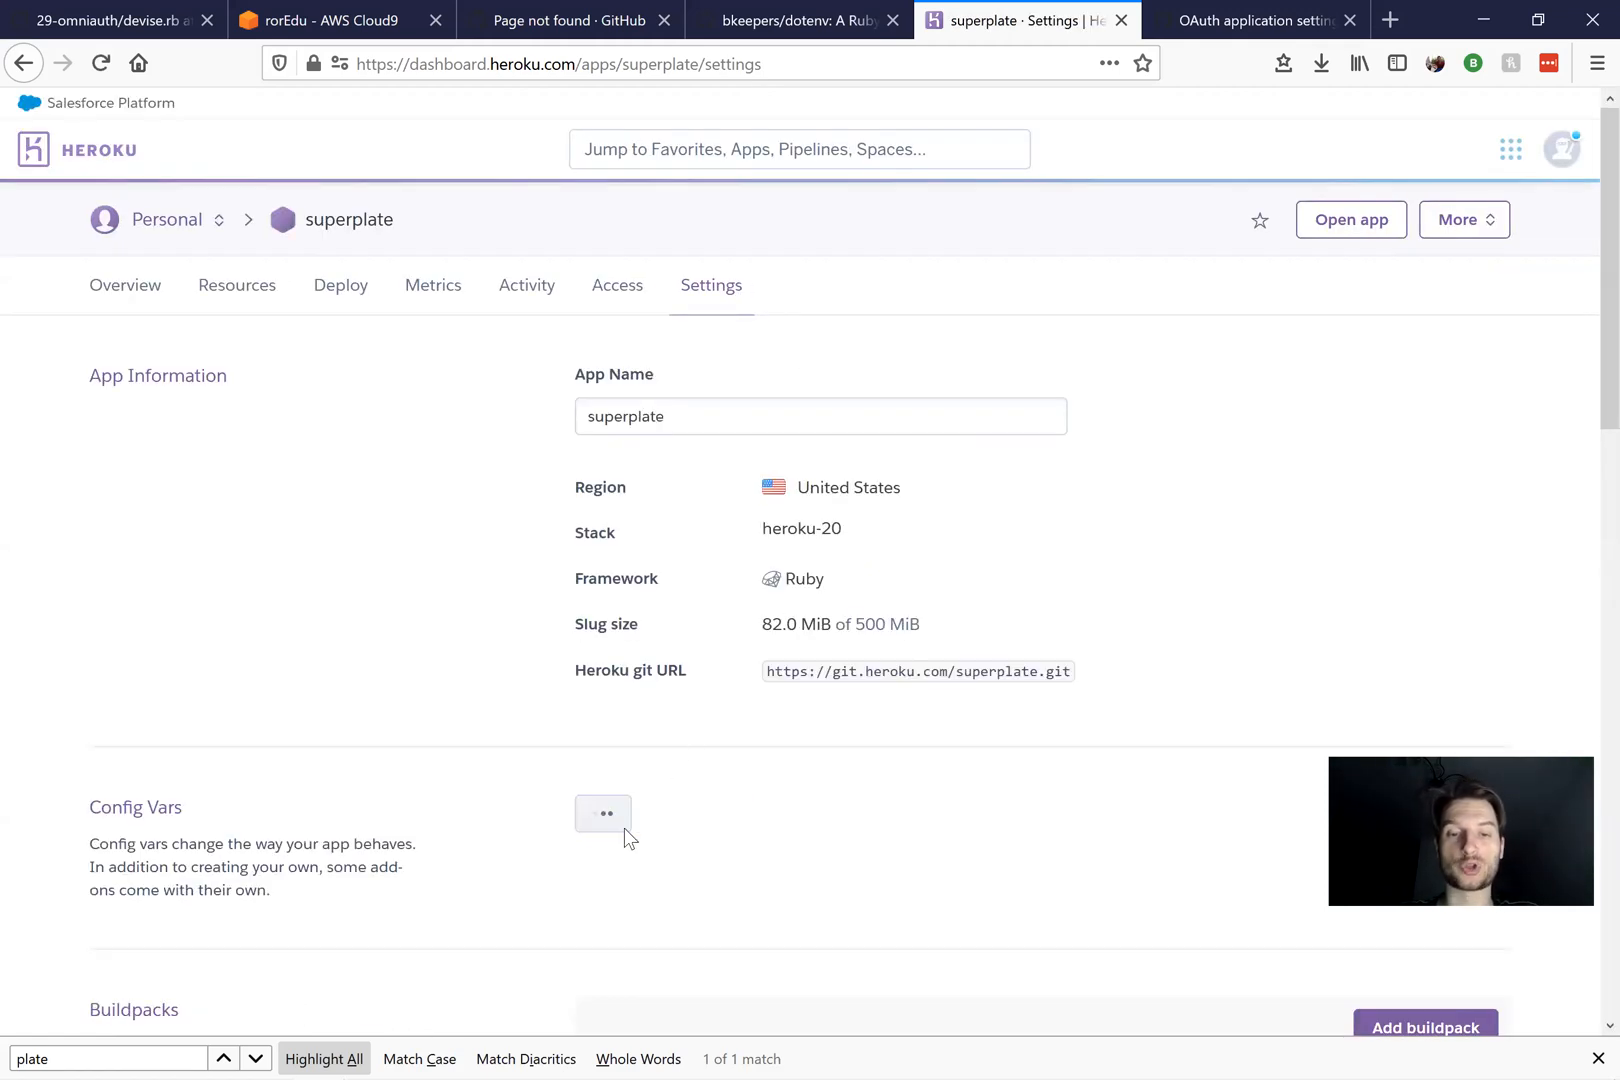
Reveal superplate's config vars and check the GITHUB_SECRET key alongside GITHUB_ID.
{"action": "left_click", "coordinate": [602, 814]}
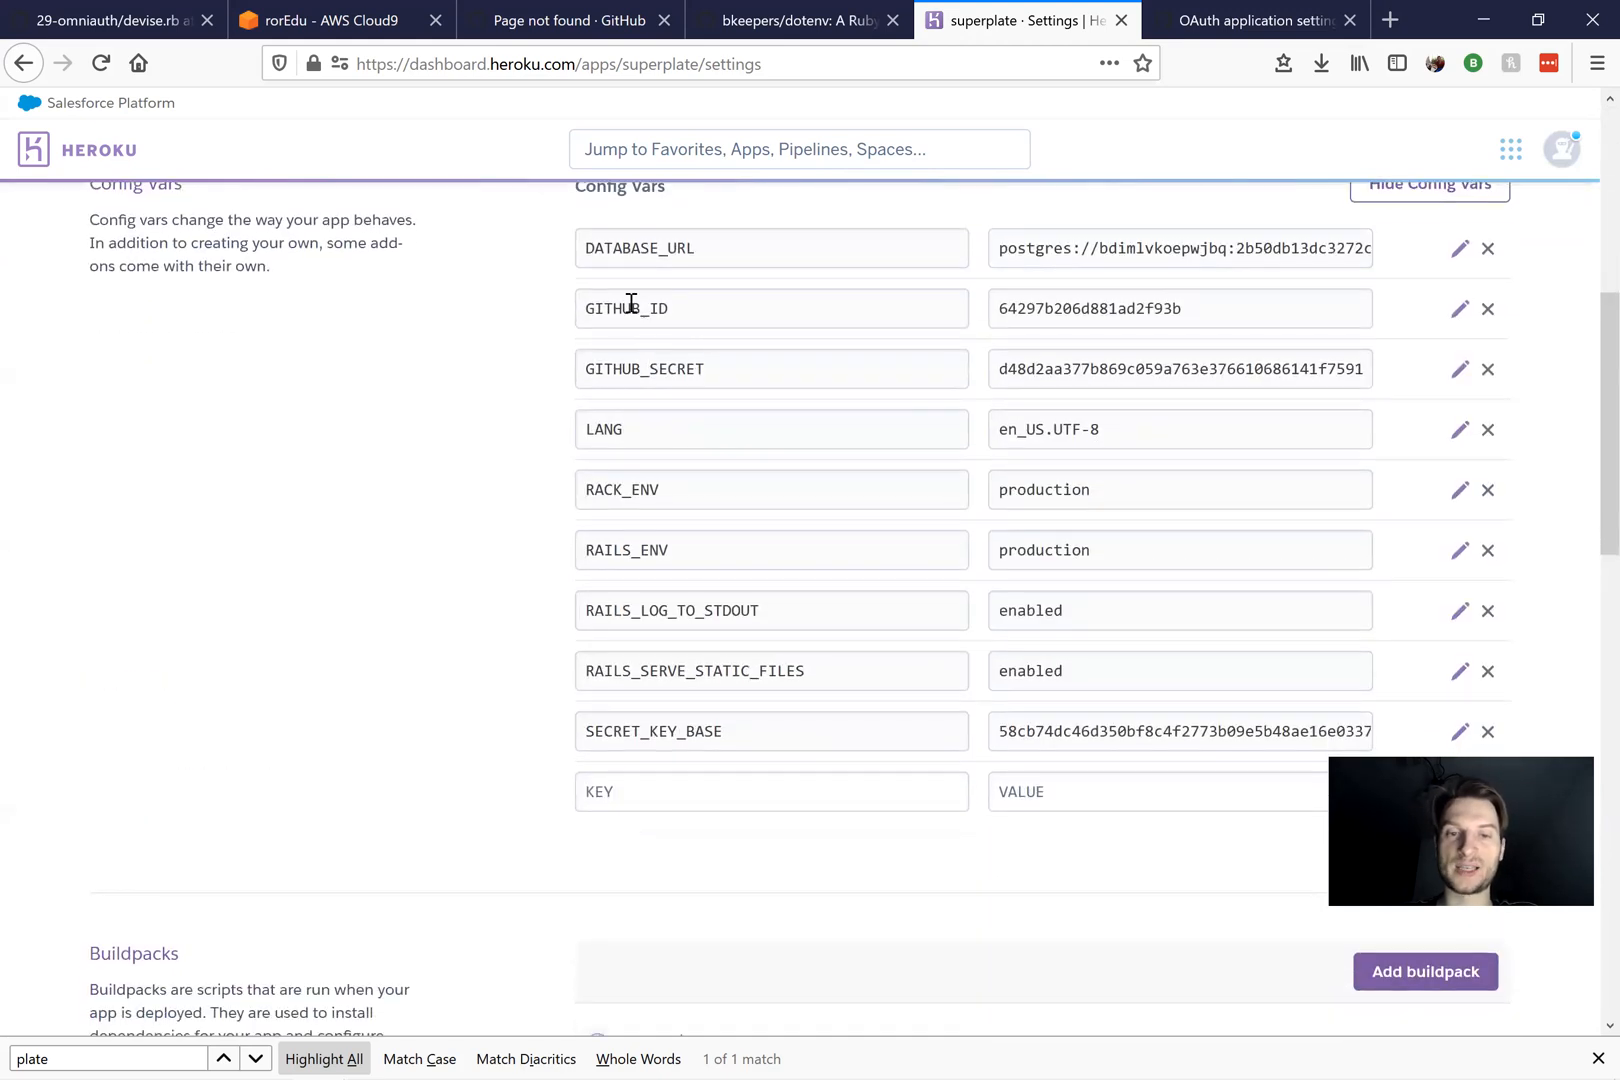
{"action": "double_click", "coordinate": [644, 370]}
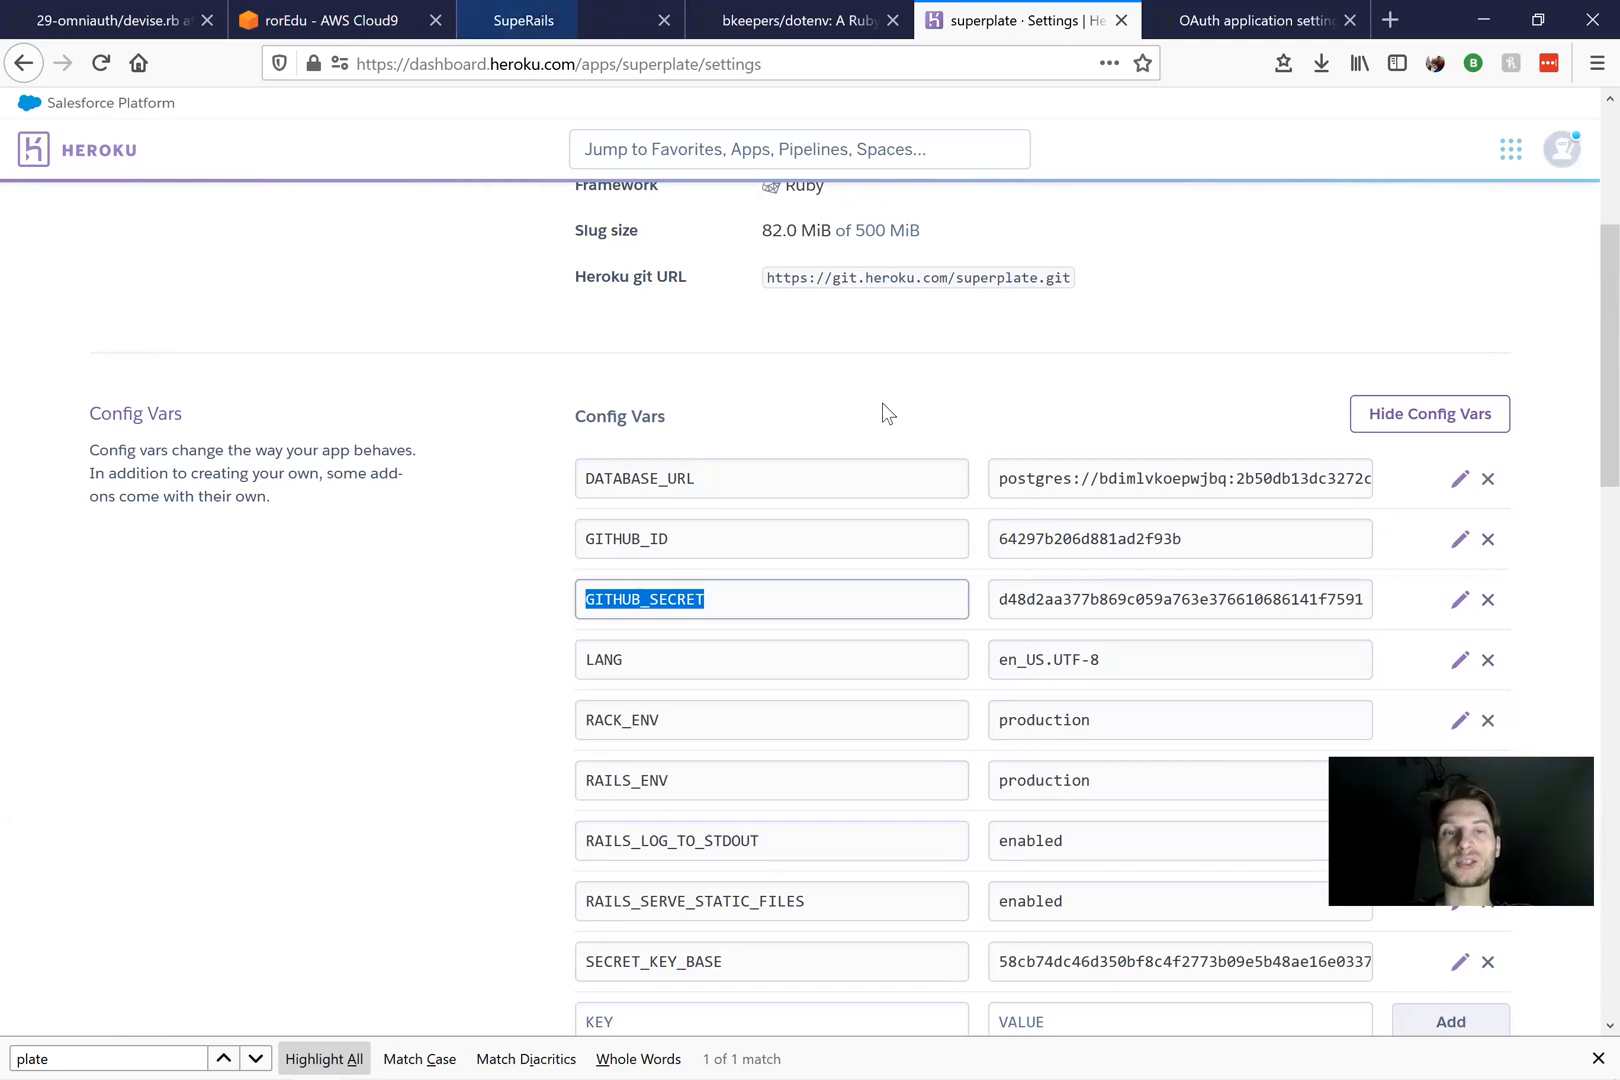
Sign in with GitHub on superplate.herokuapp.com, reaching 'Successfully authenticated from Github account.'.
{"action": "left_click", "coordinate": [518, 20]}
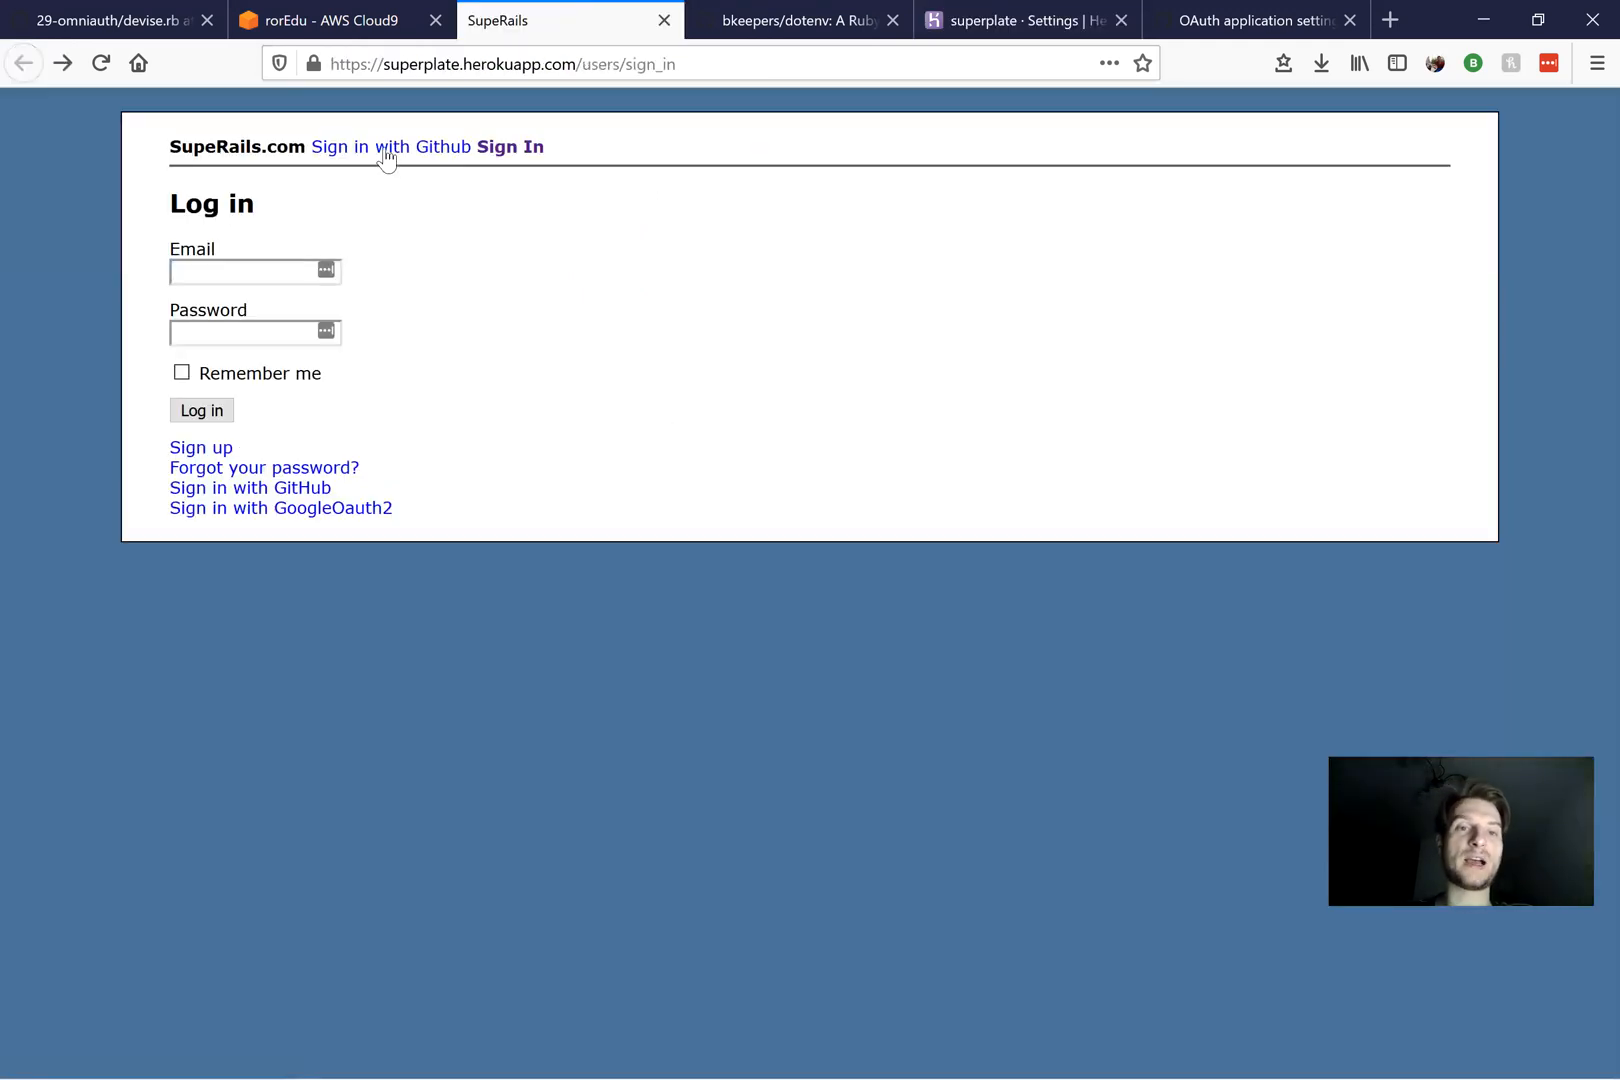
{"action": "left_click", "coordinate": [384, 148]}
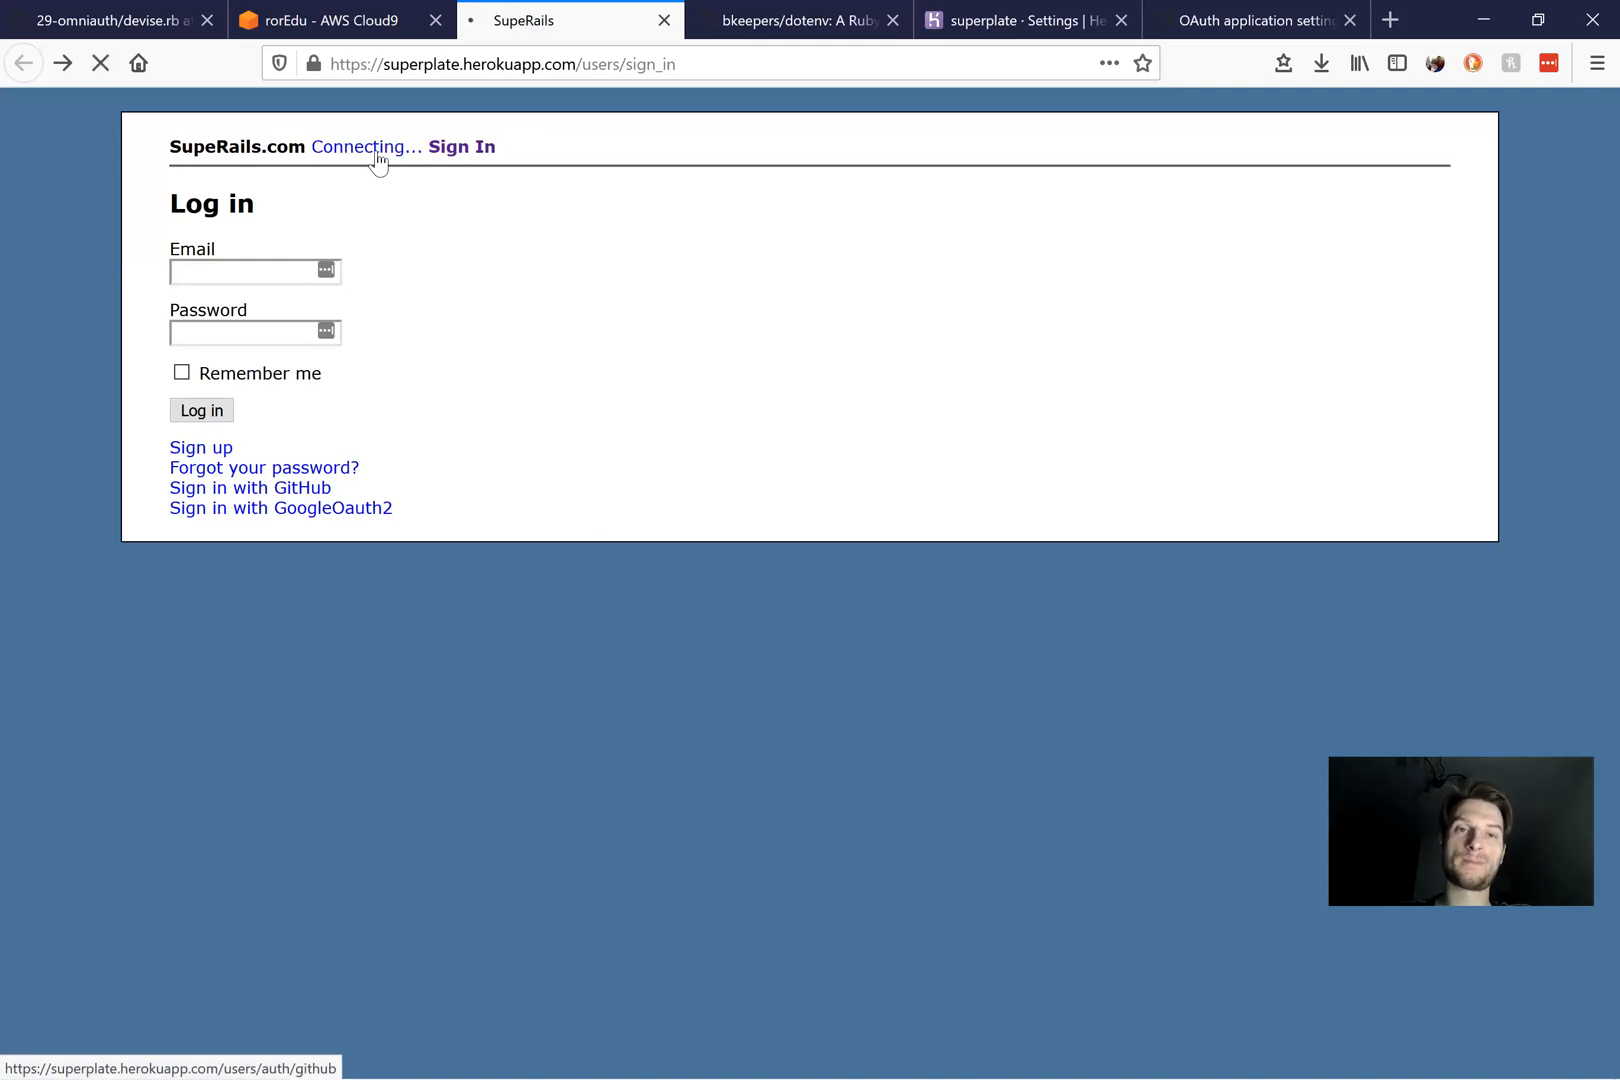
{"action": "left_click", "coordinate": [250, 488]}
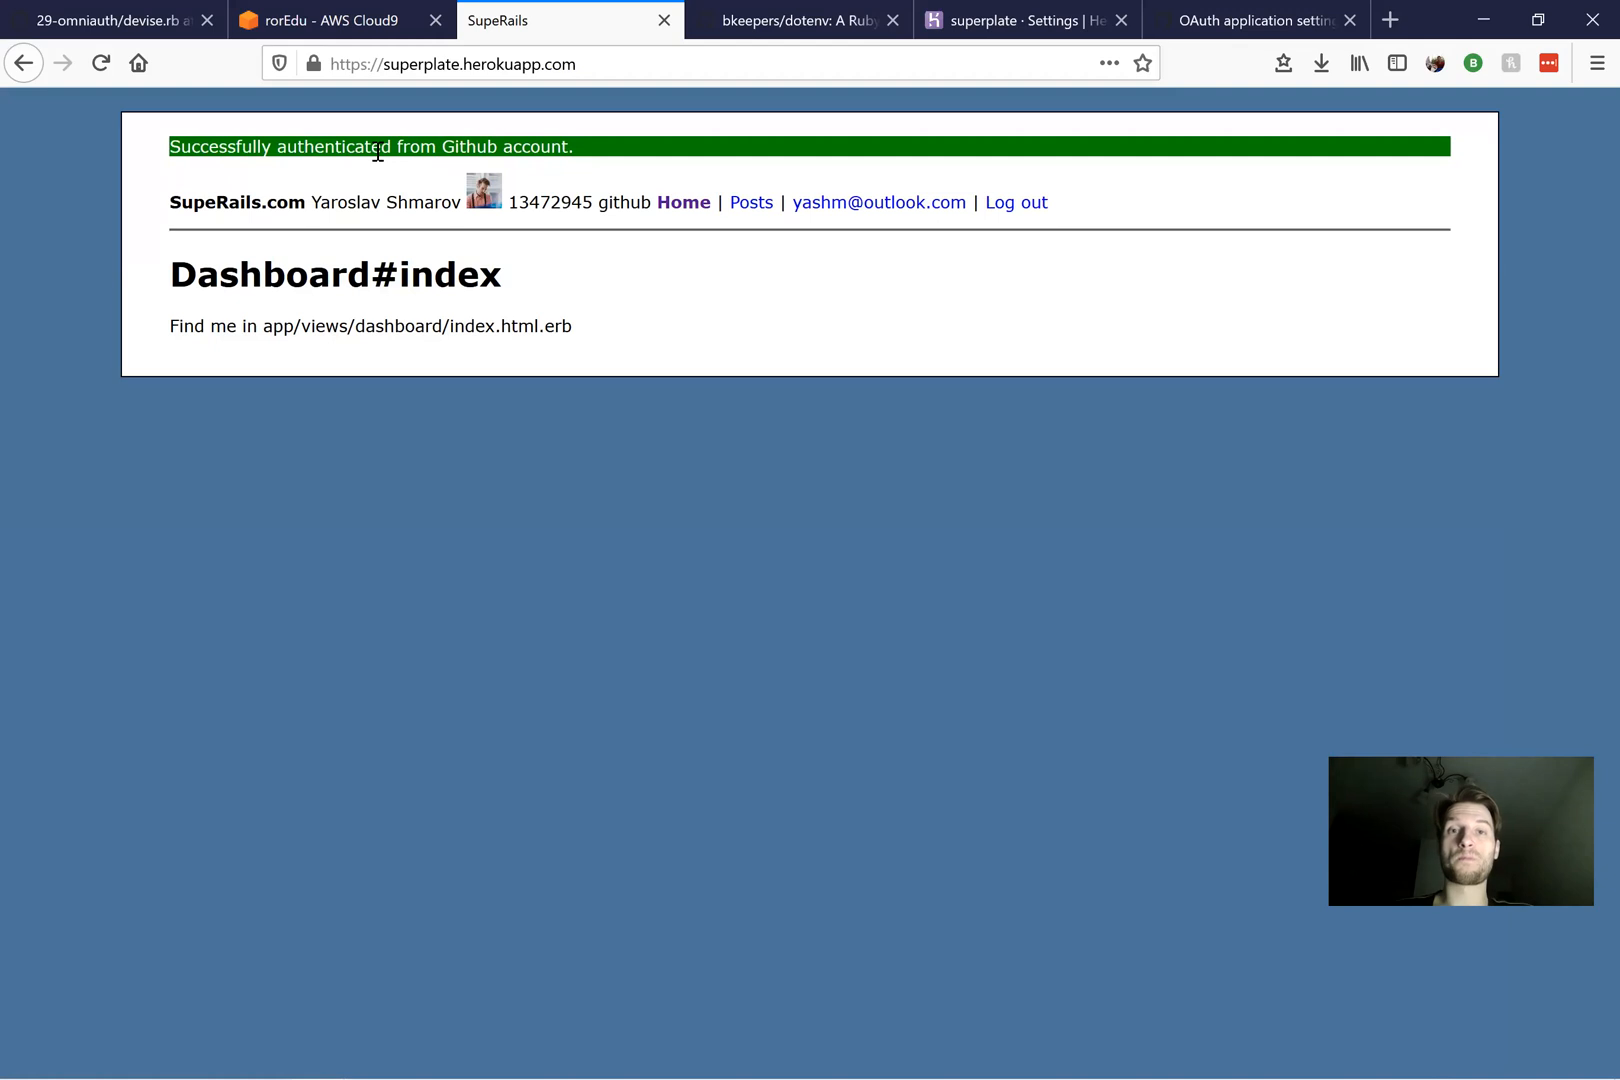
{"action": "mouse_move", "coordinate": [762, 12]}
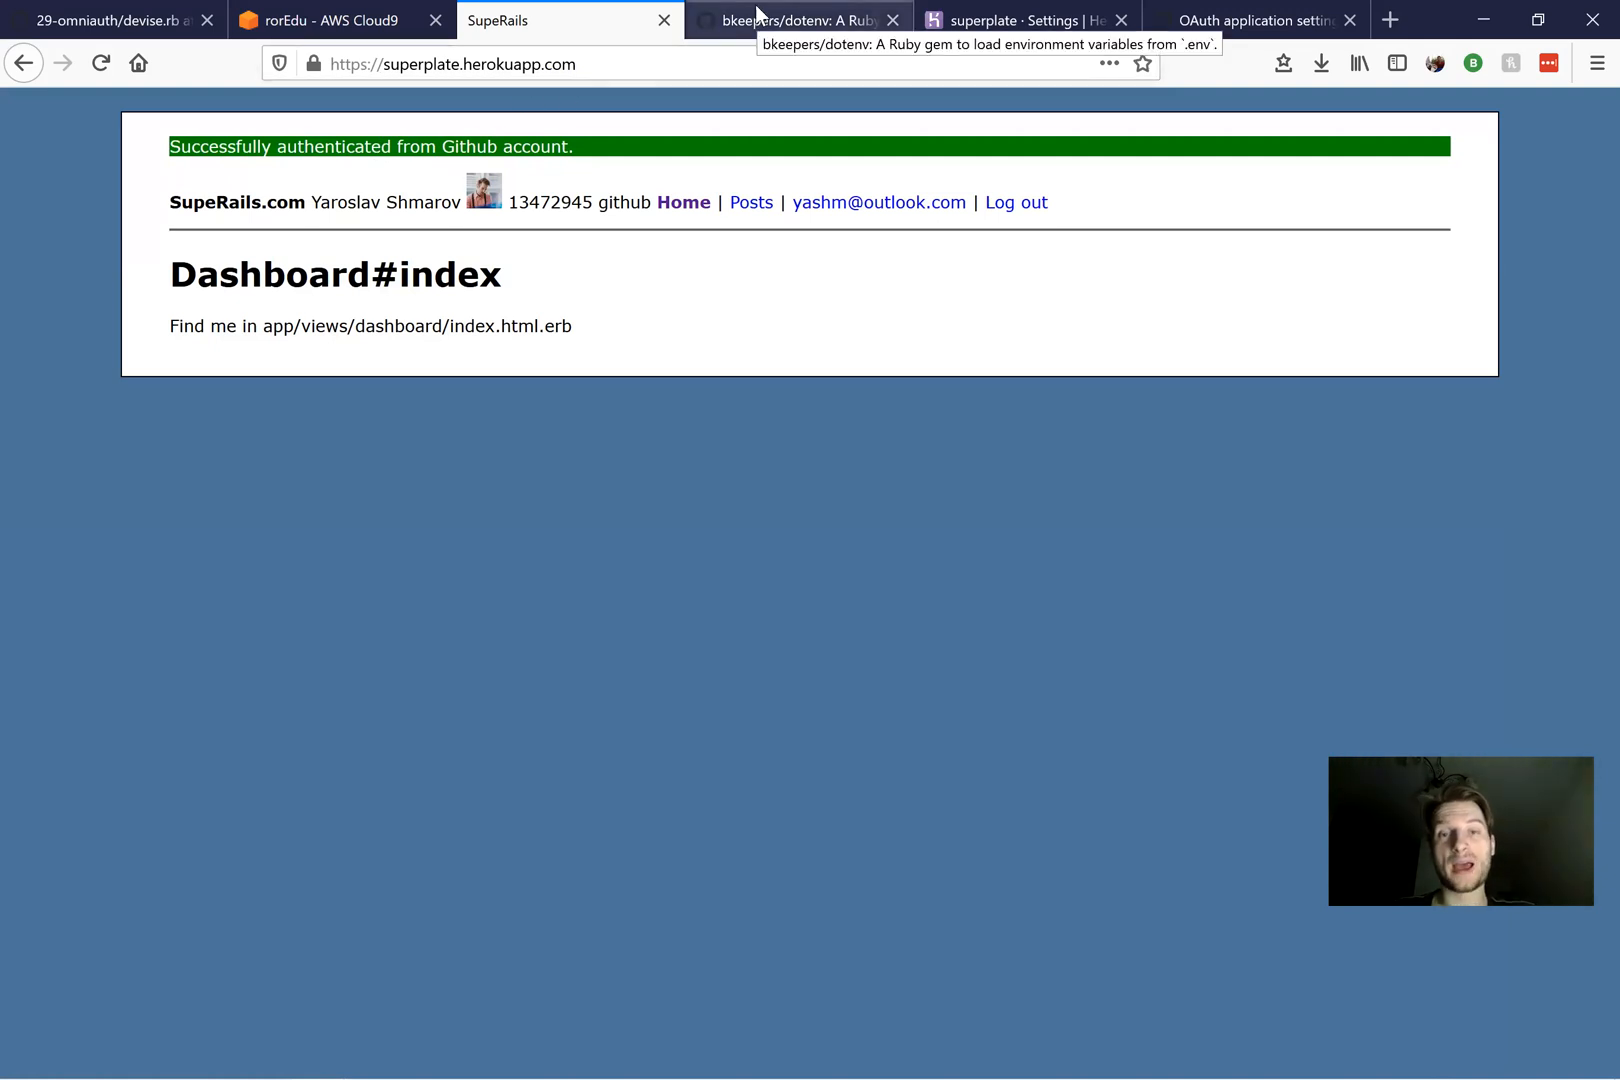
{"action": "left_click", "coordinate": [1030, 20]}
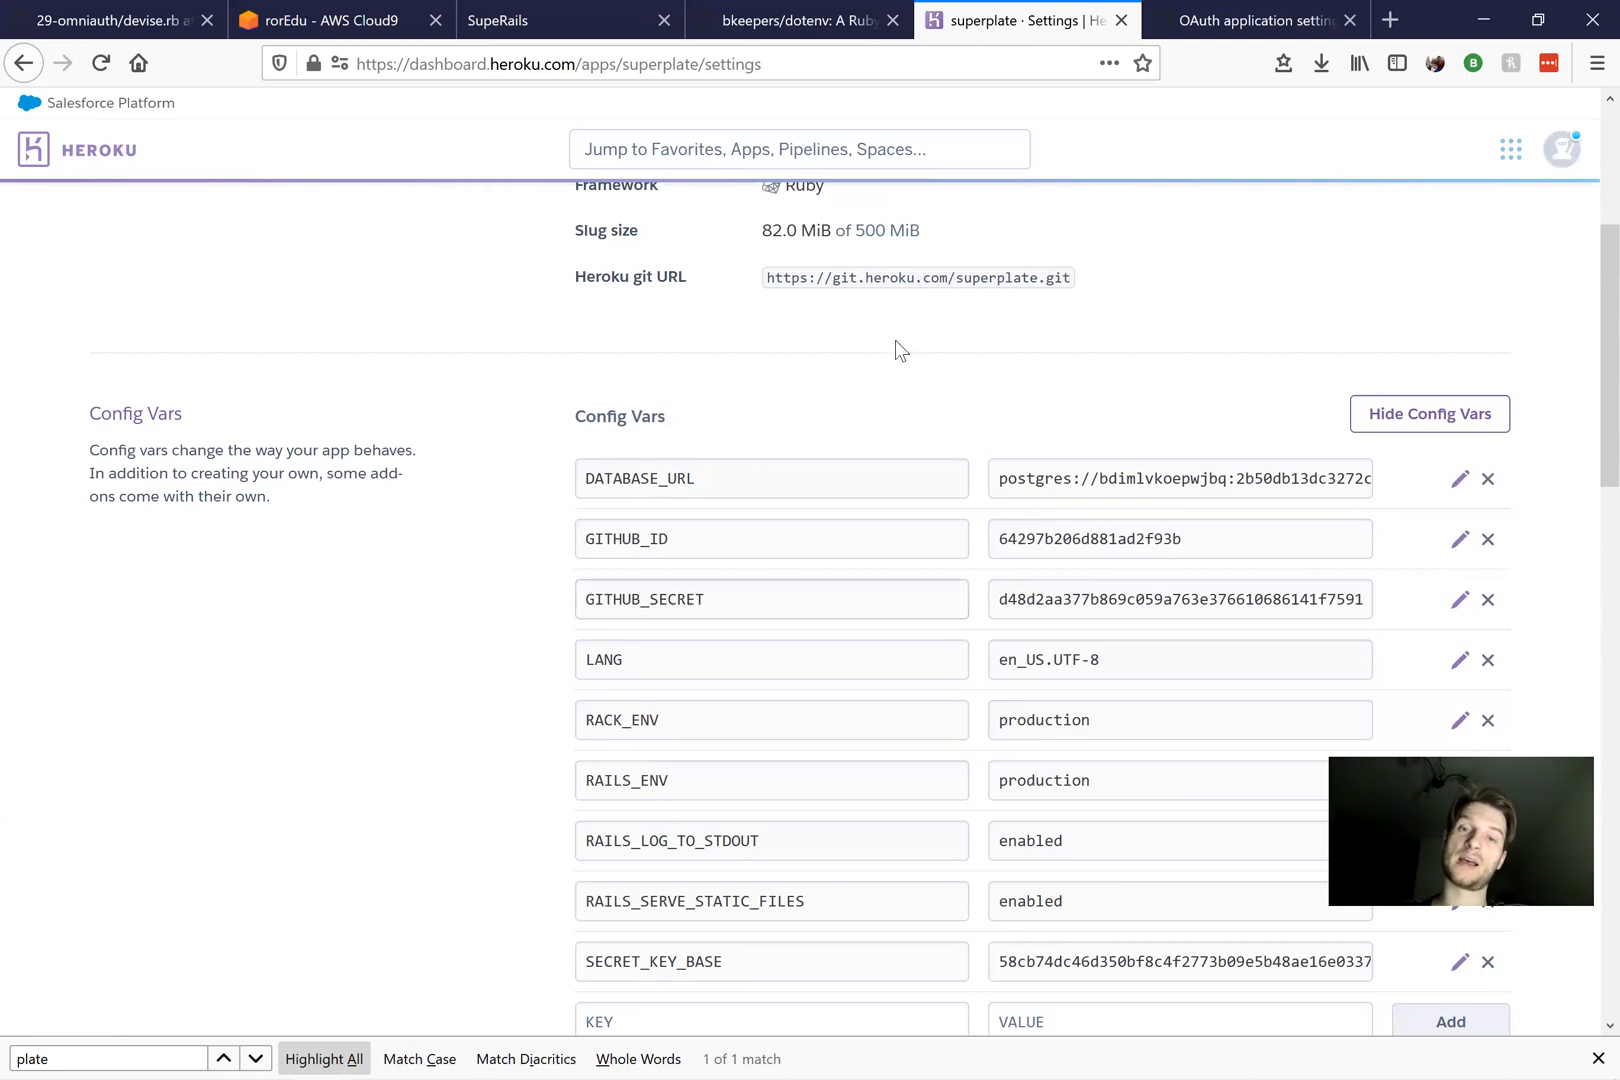
{"action": "scroll", "scroll_direction": "down", "scroll_amount": 3}
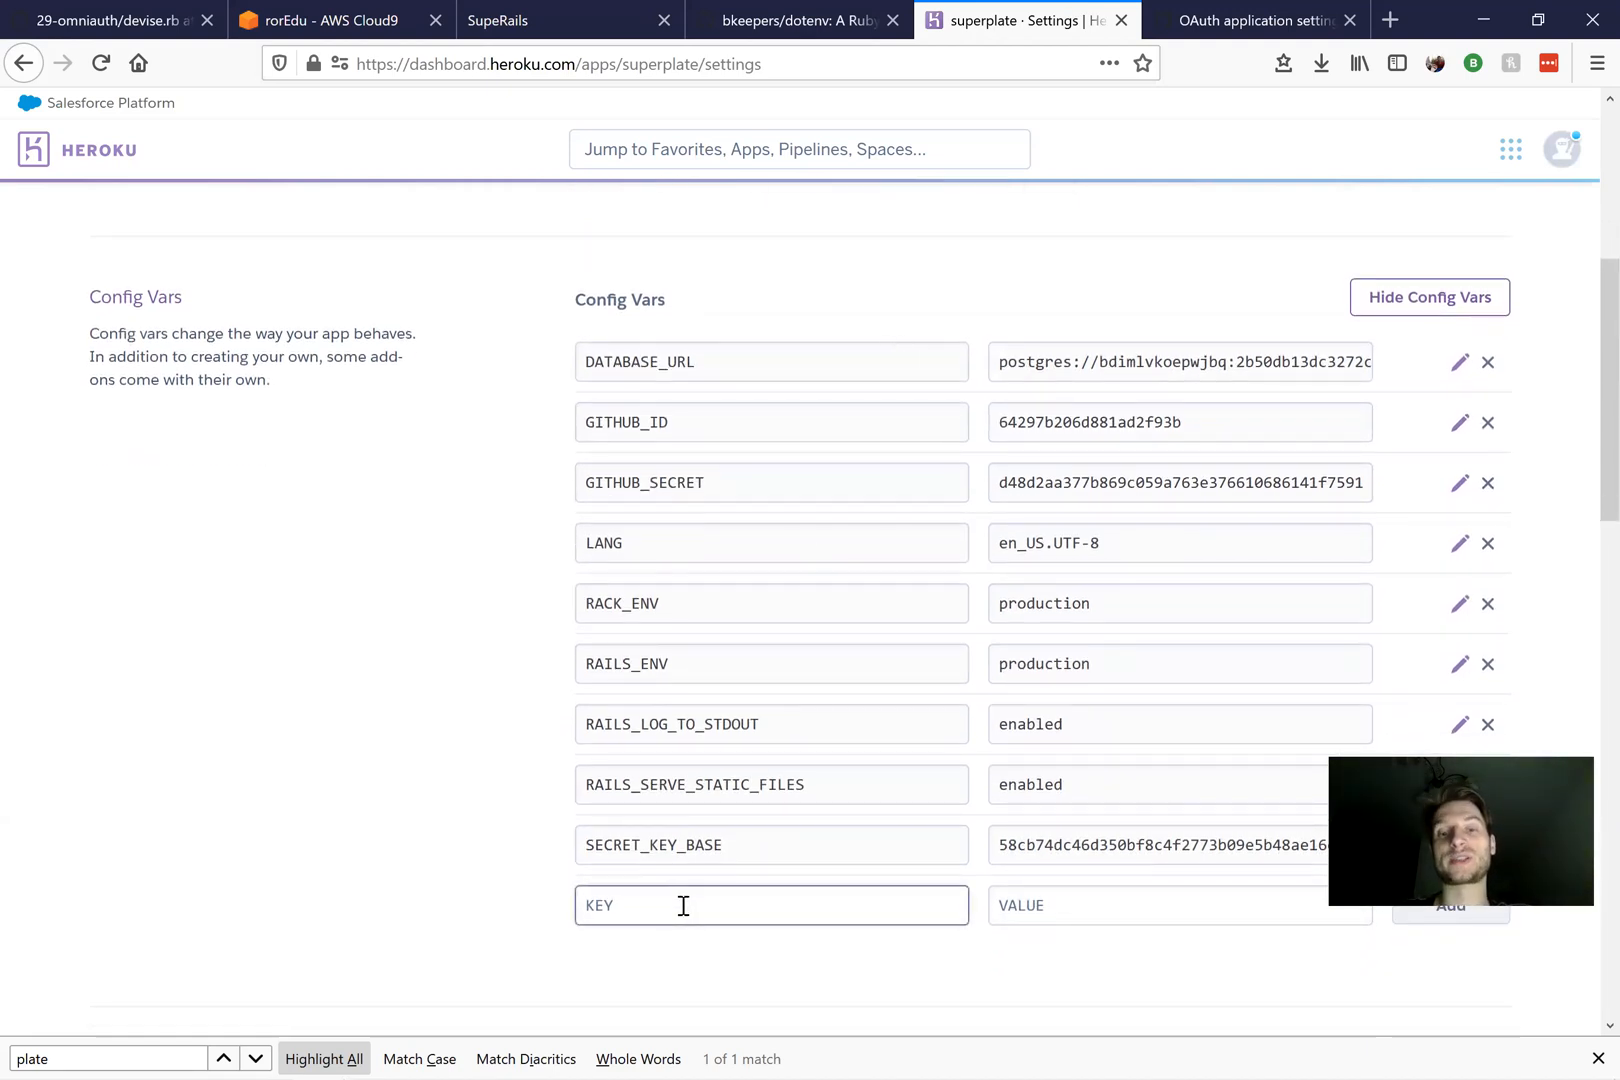
{"action": "scroll", "scroll_direction": "down", "scroll_amount": 3}
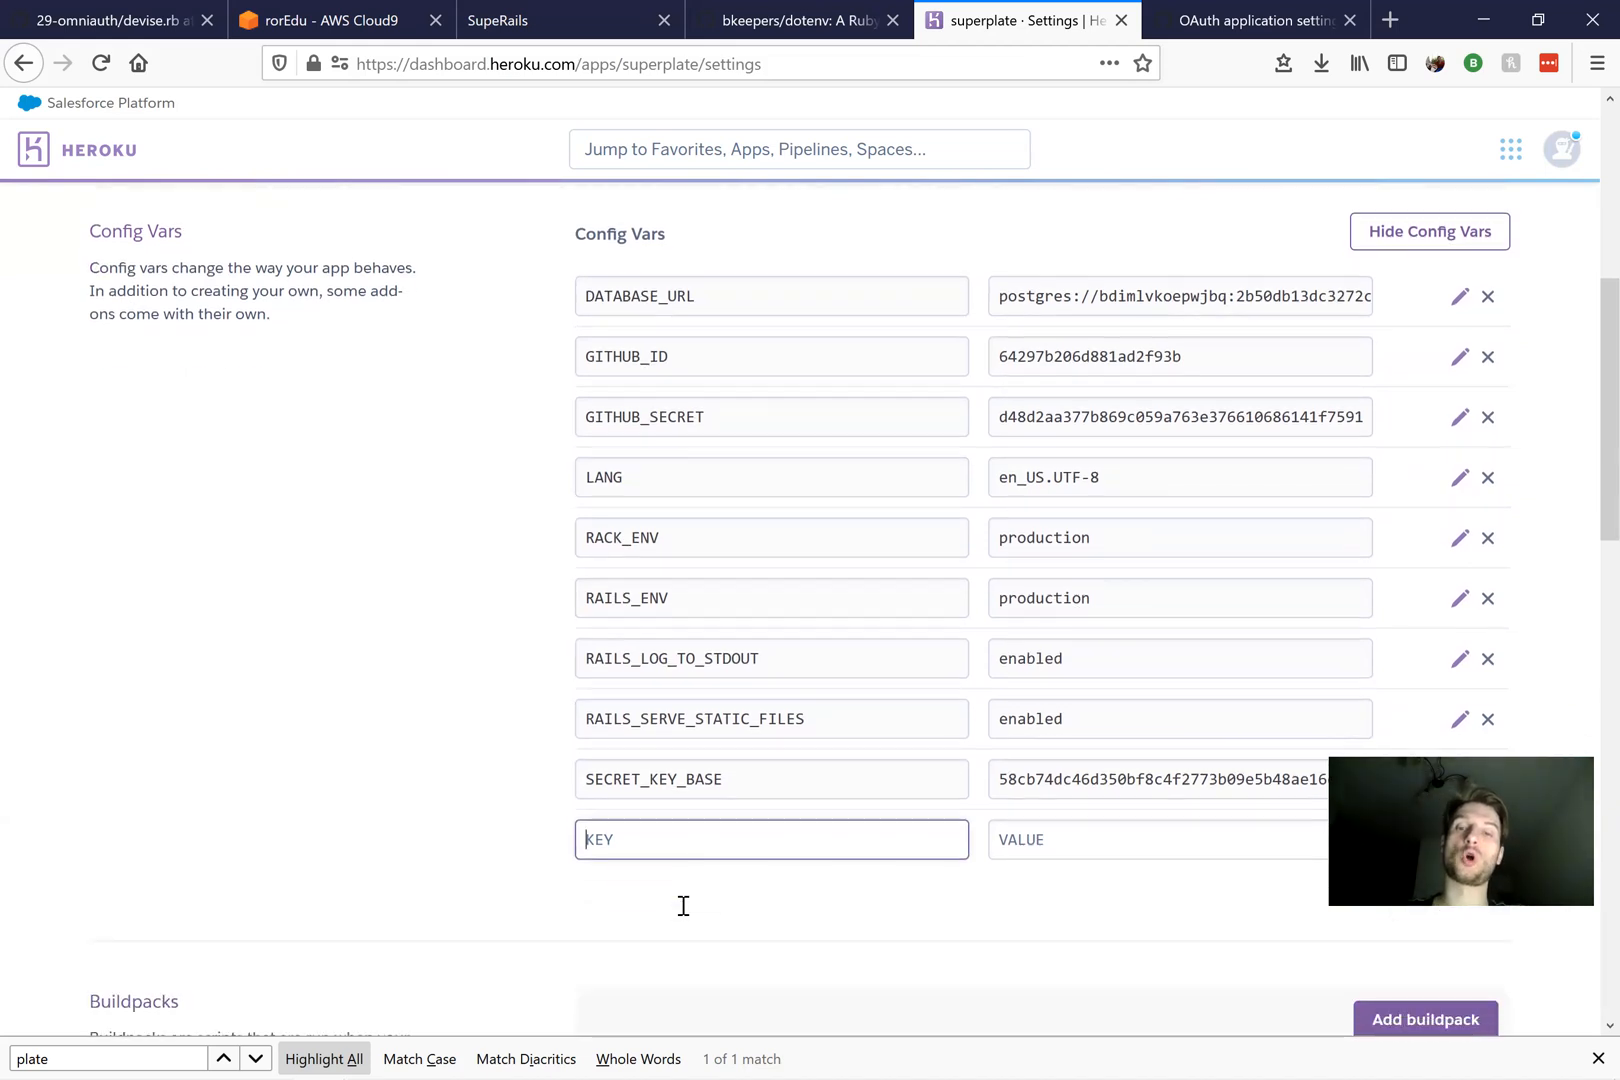
{"action": "type", "text": "RAILS_MAS"}
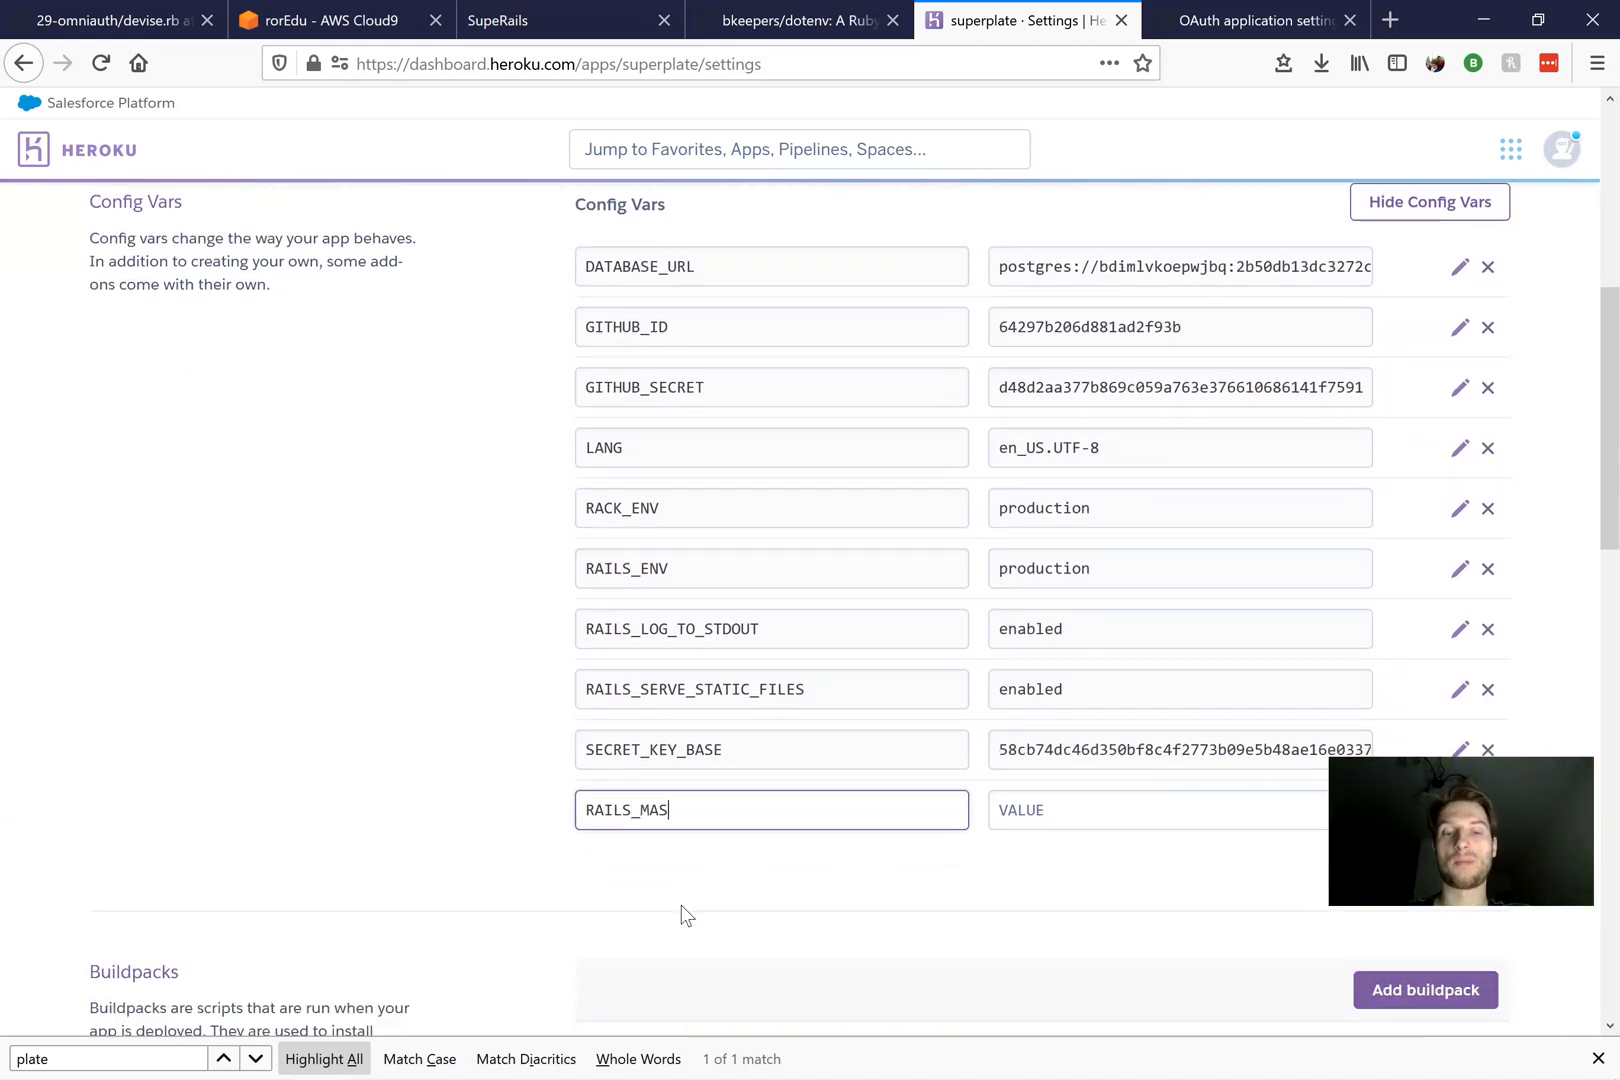
{"action": "type", "text": "TER_KEY"}
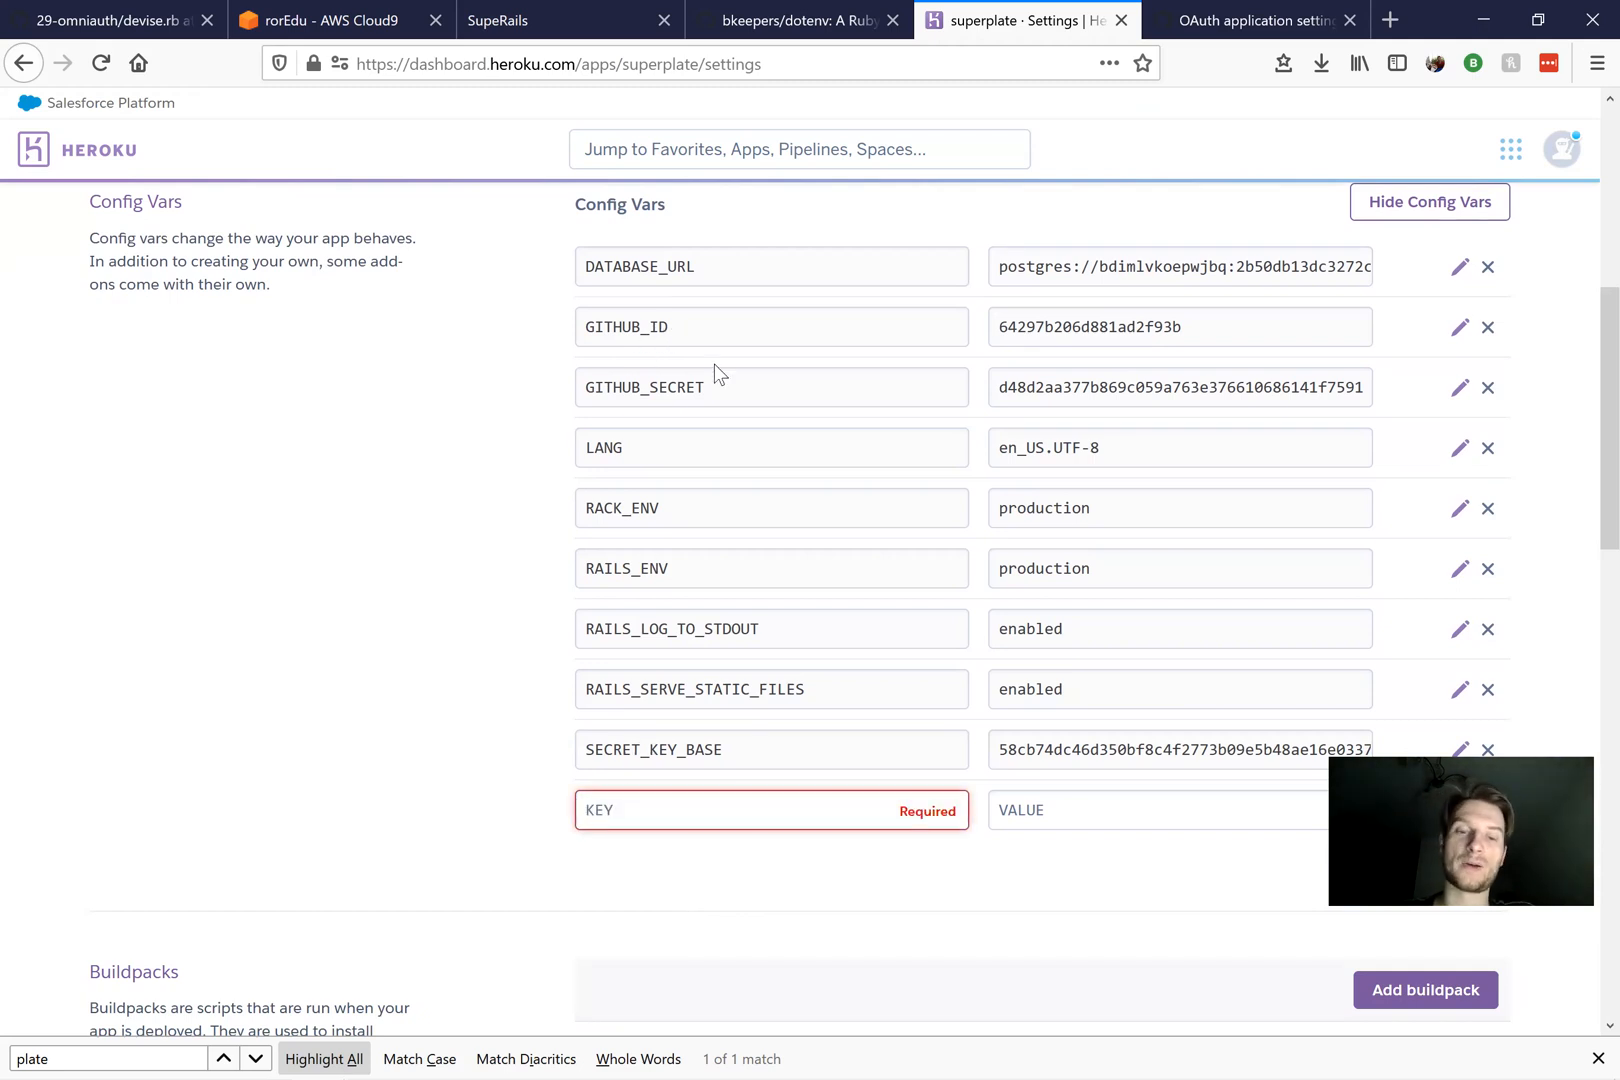
{"action": "mouse_move", "coordinate": [996, 382]}
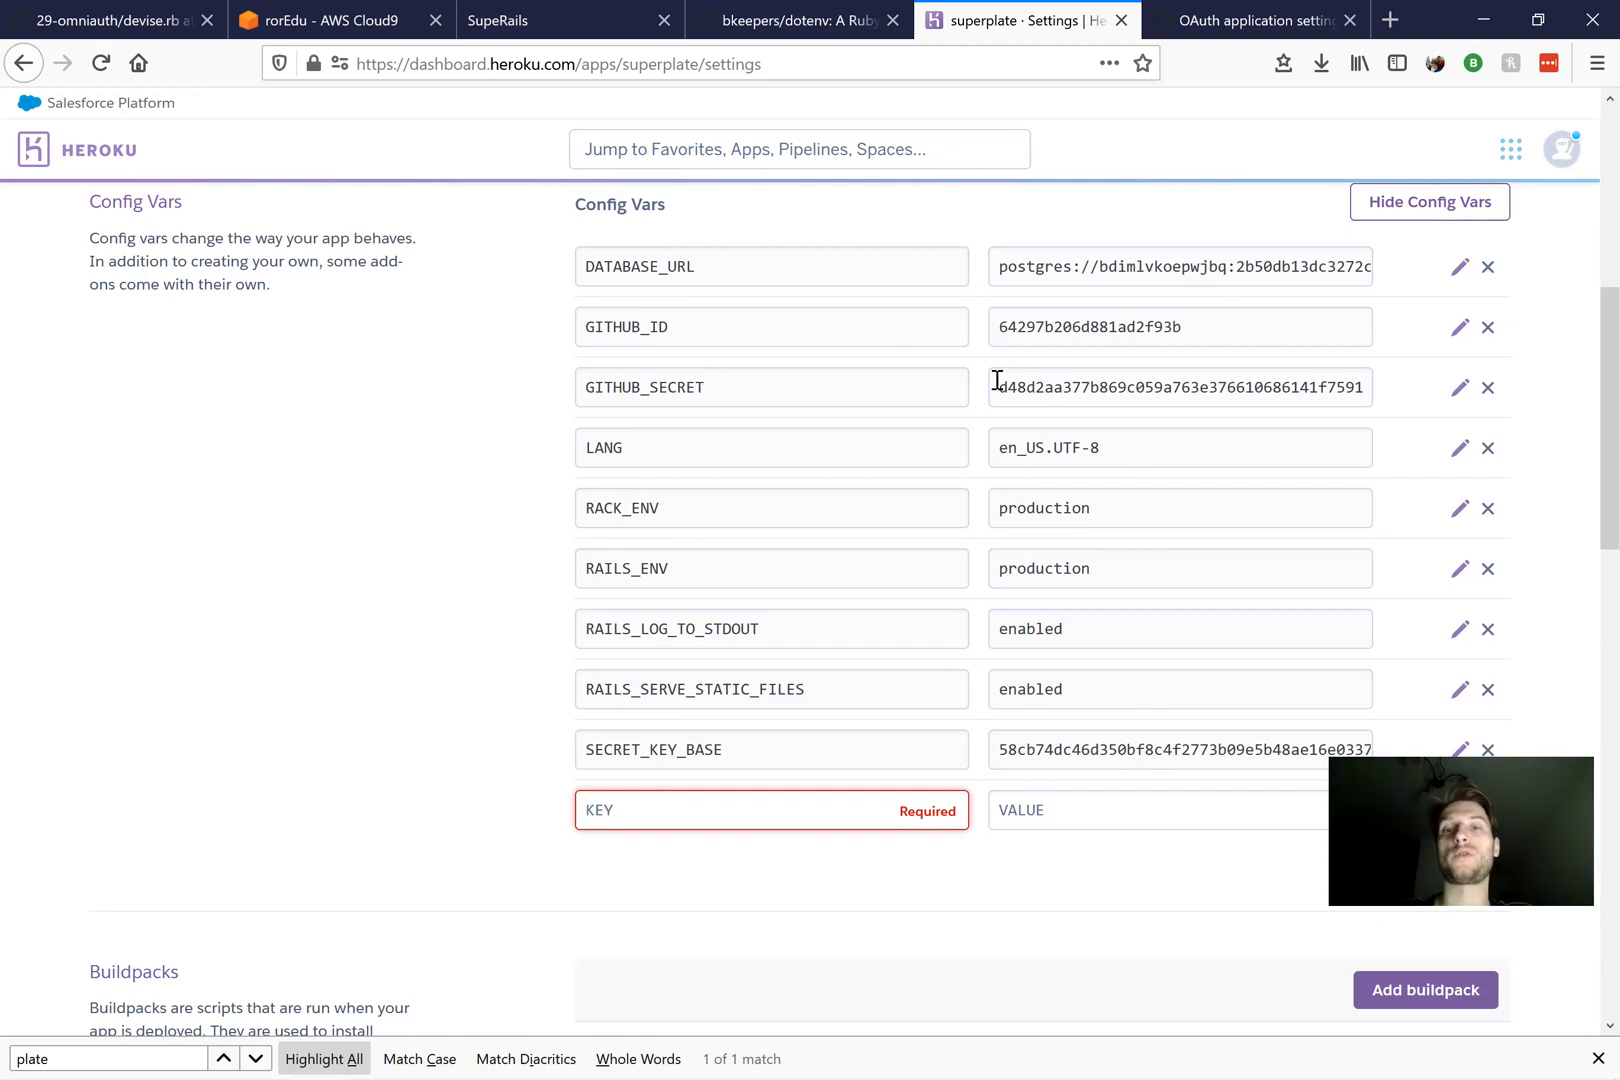